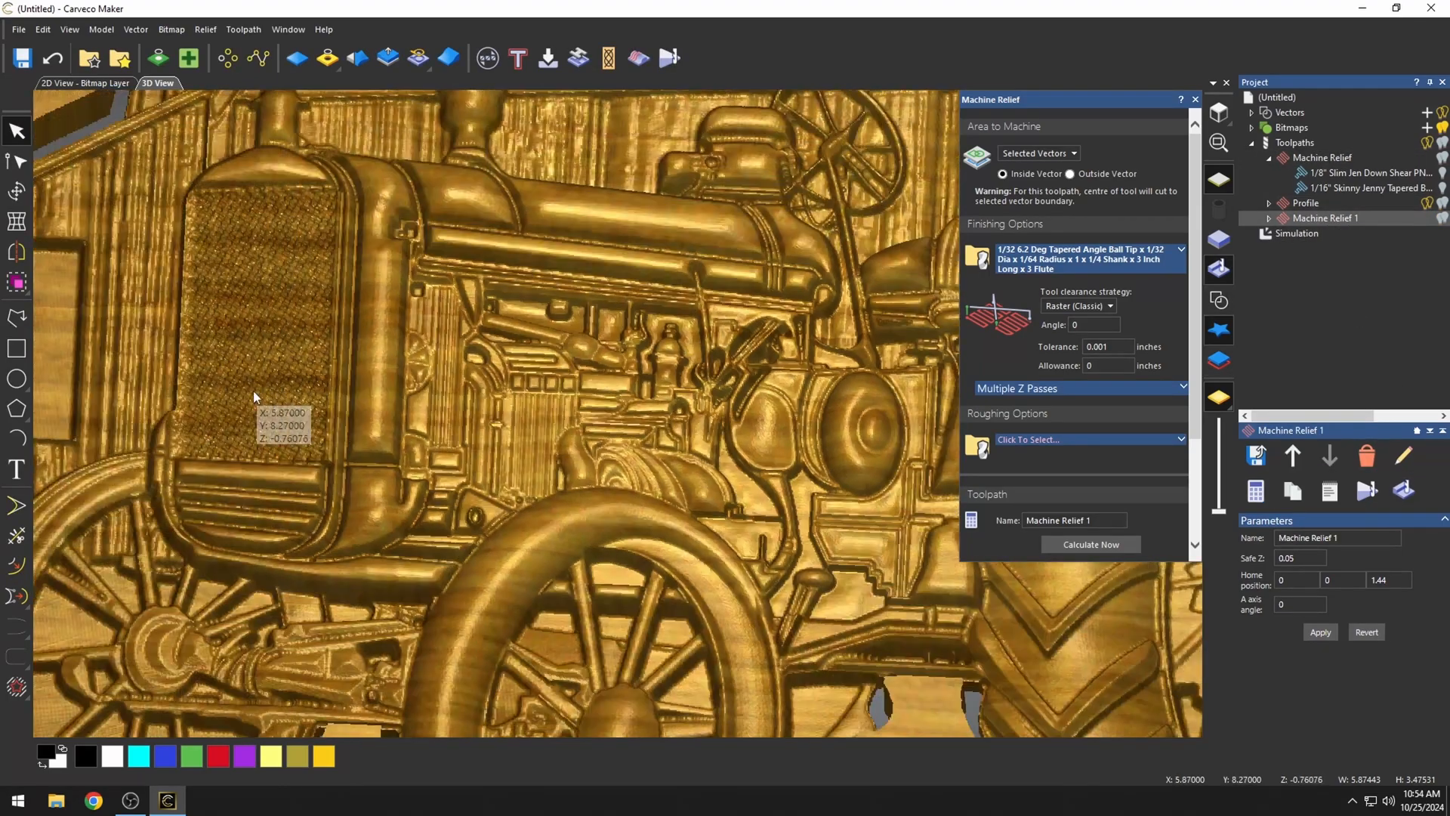
Close the tractor project and begin a new 20 by 20 inch model with bottom-left origin
left_click(322, 29)
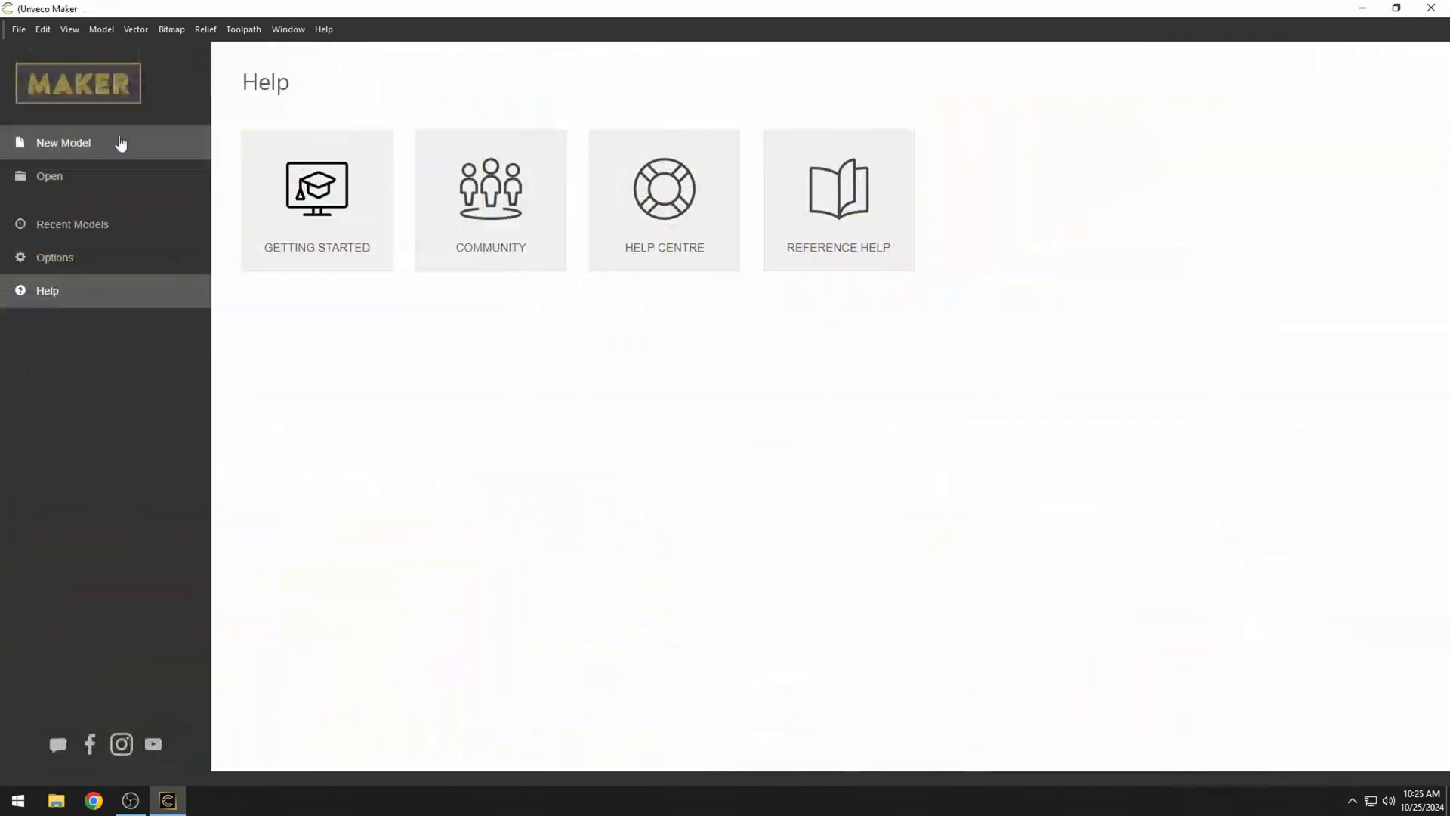
left_click(63, 143)
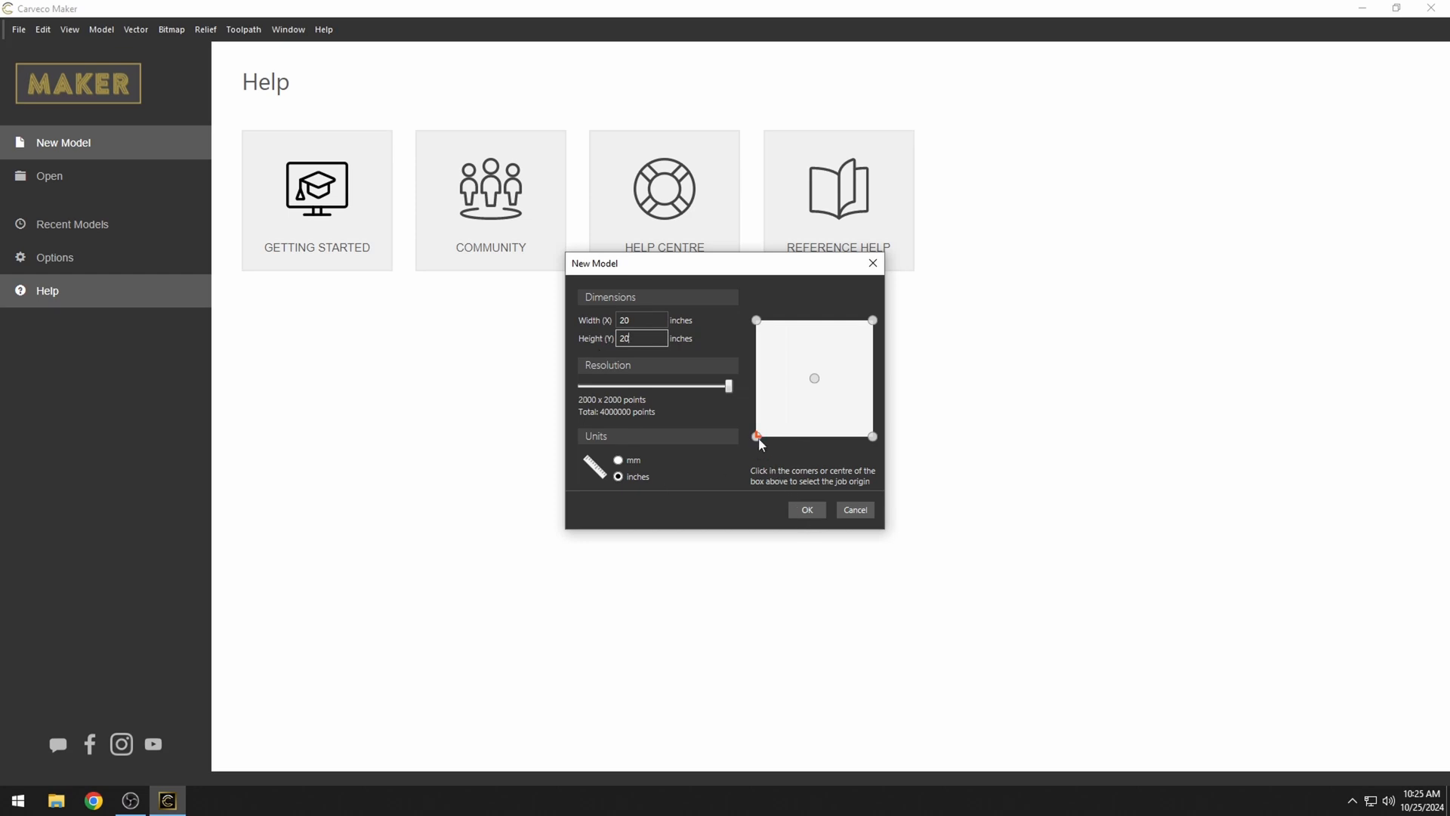
Create the blank 20 by 20 inch model and browse Projects for a 3D model to import
left_click(806, 509)
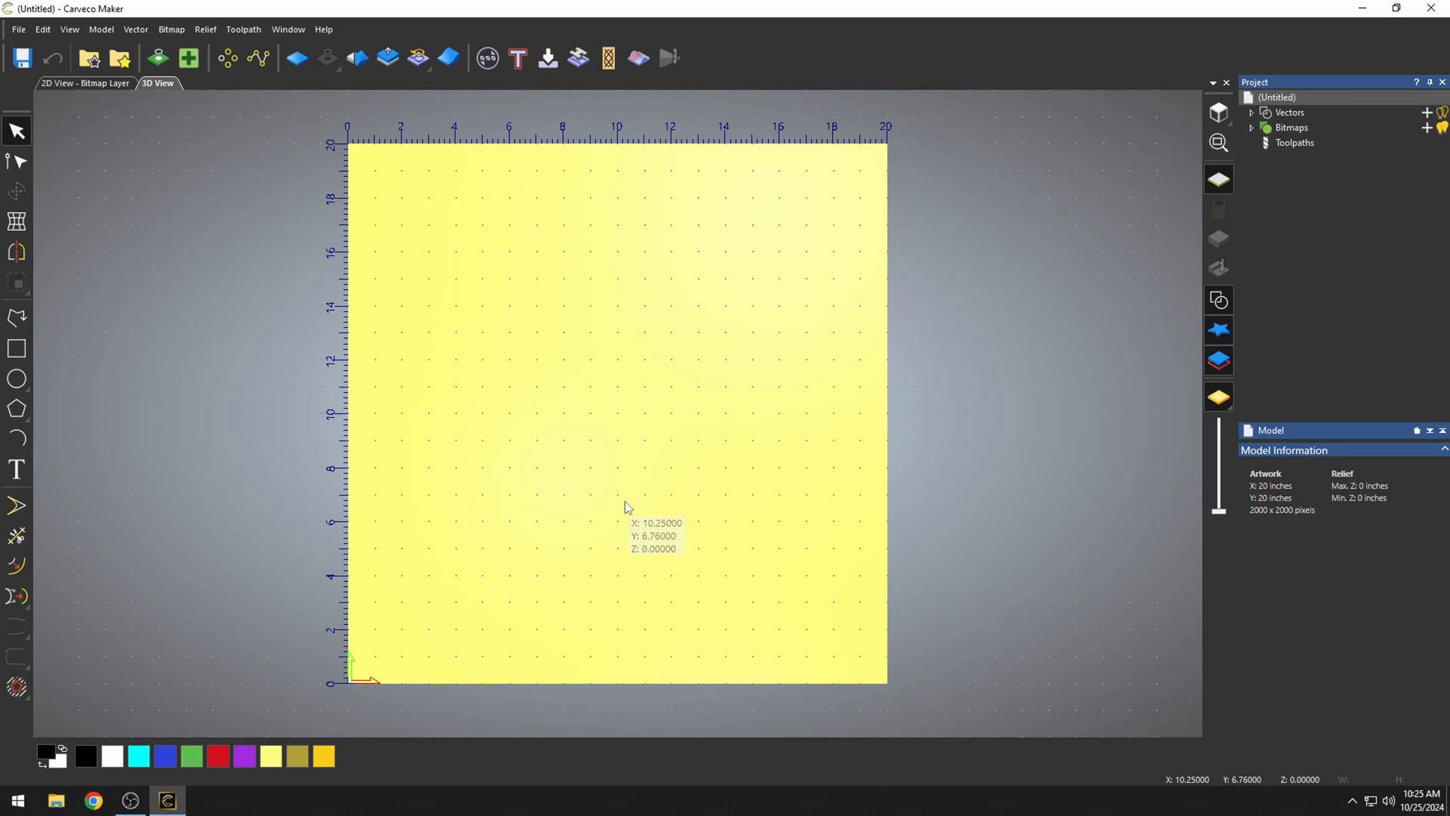
mouse_move(574, 487)
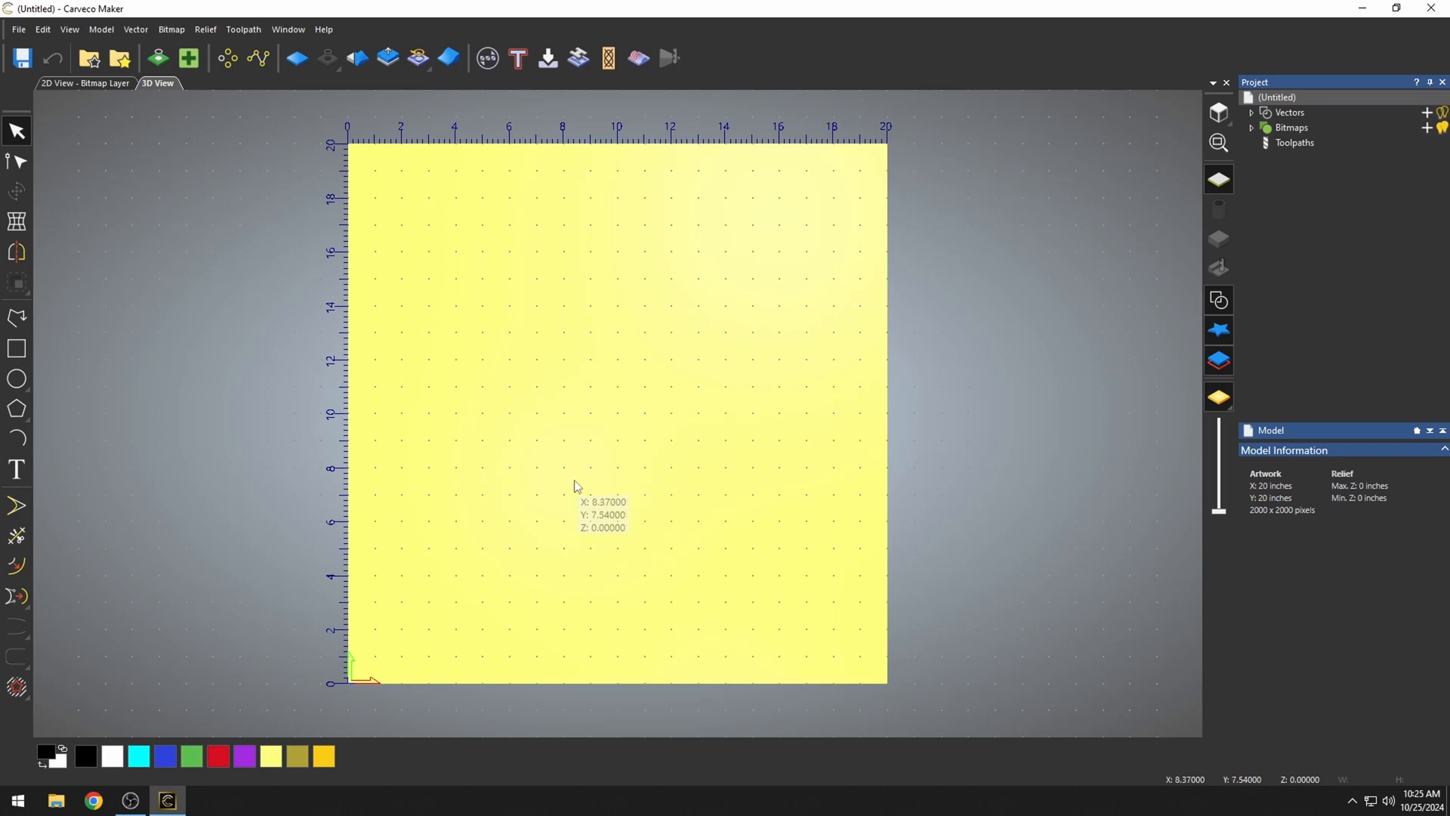
mouse_move(555, 453)
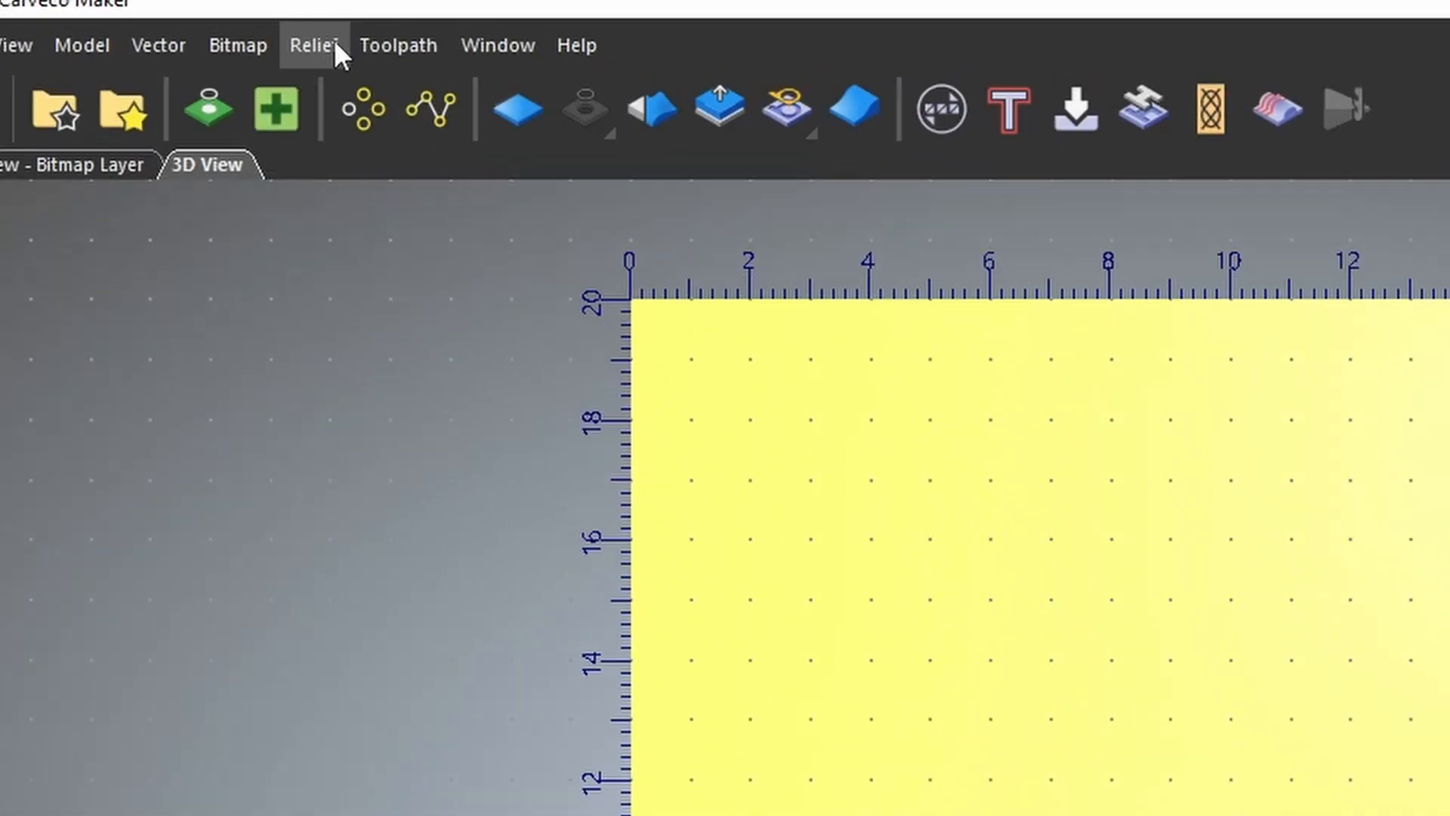
left_click(314, 45)
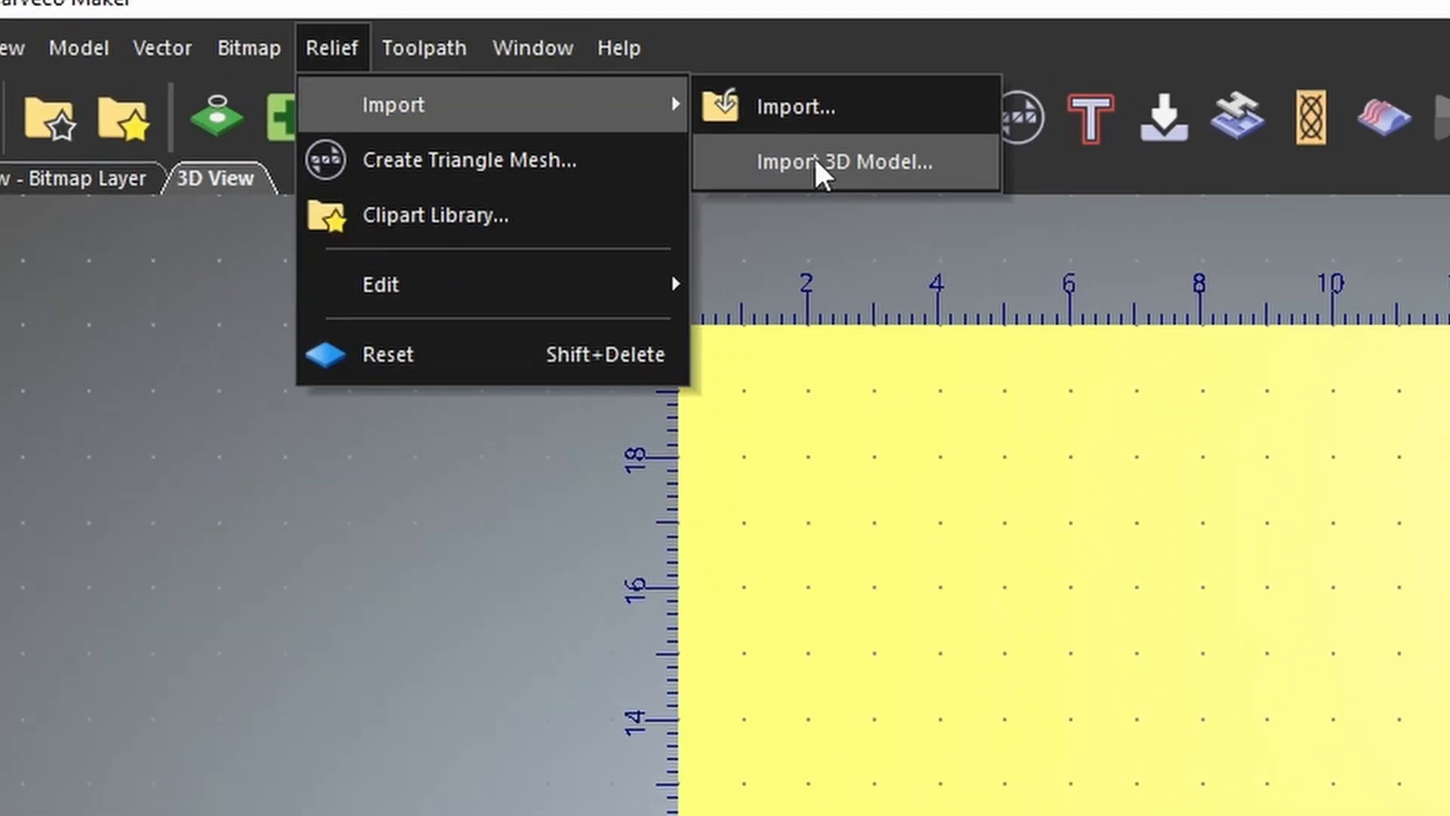
left_click(829, 161)
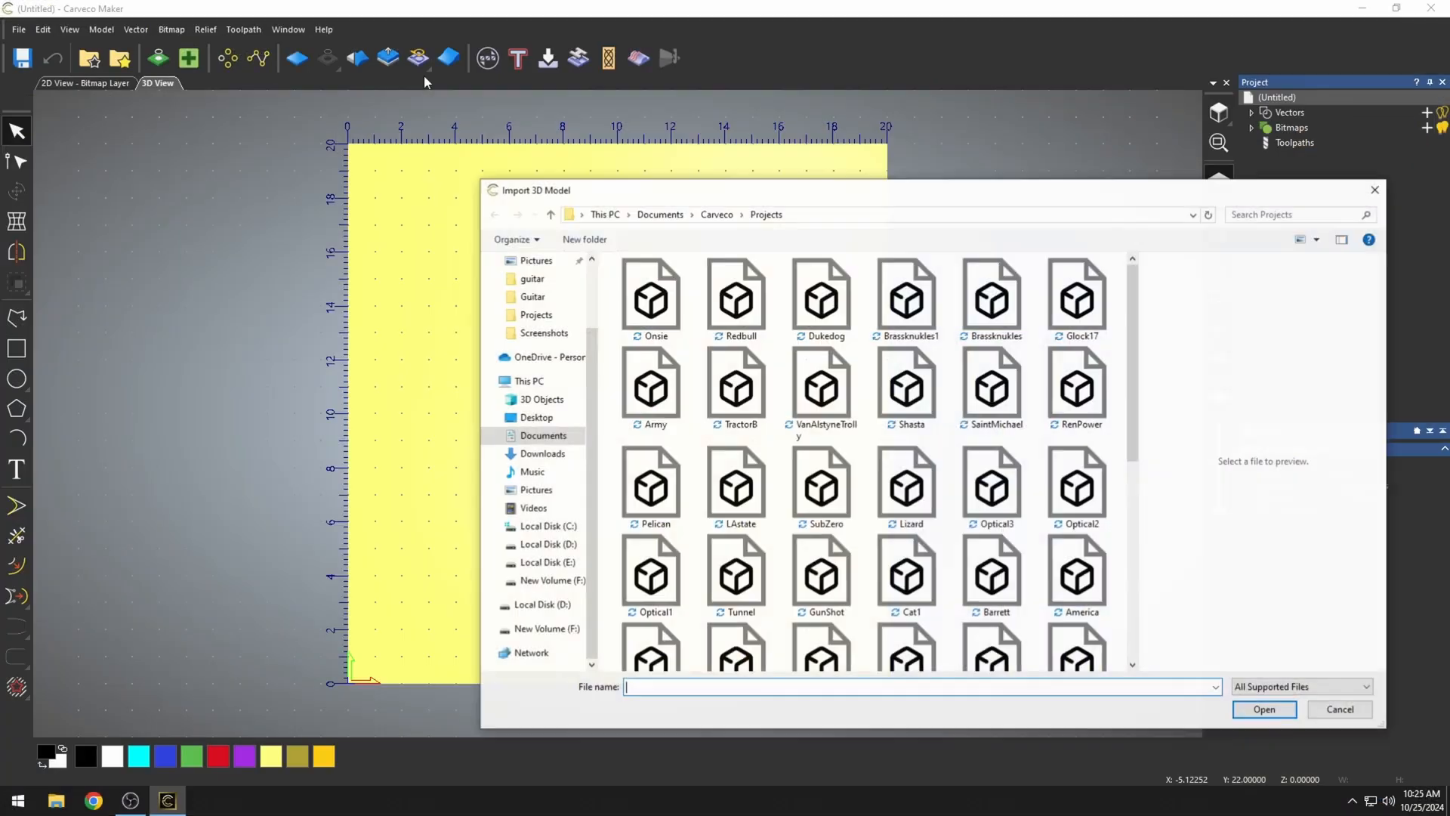
mouse_move(906, 568)
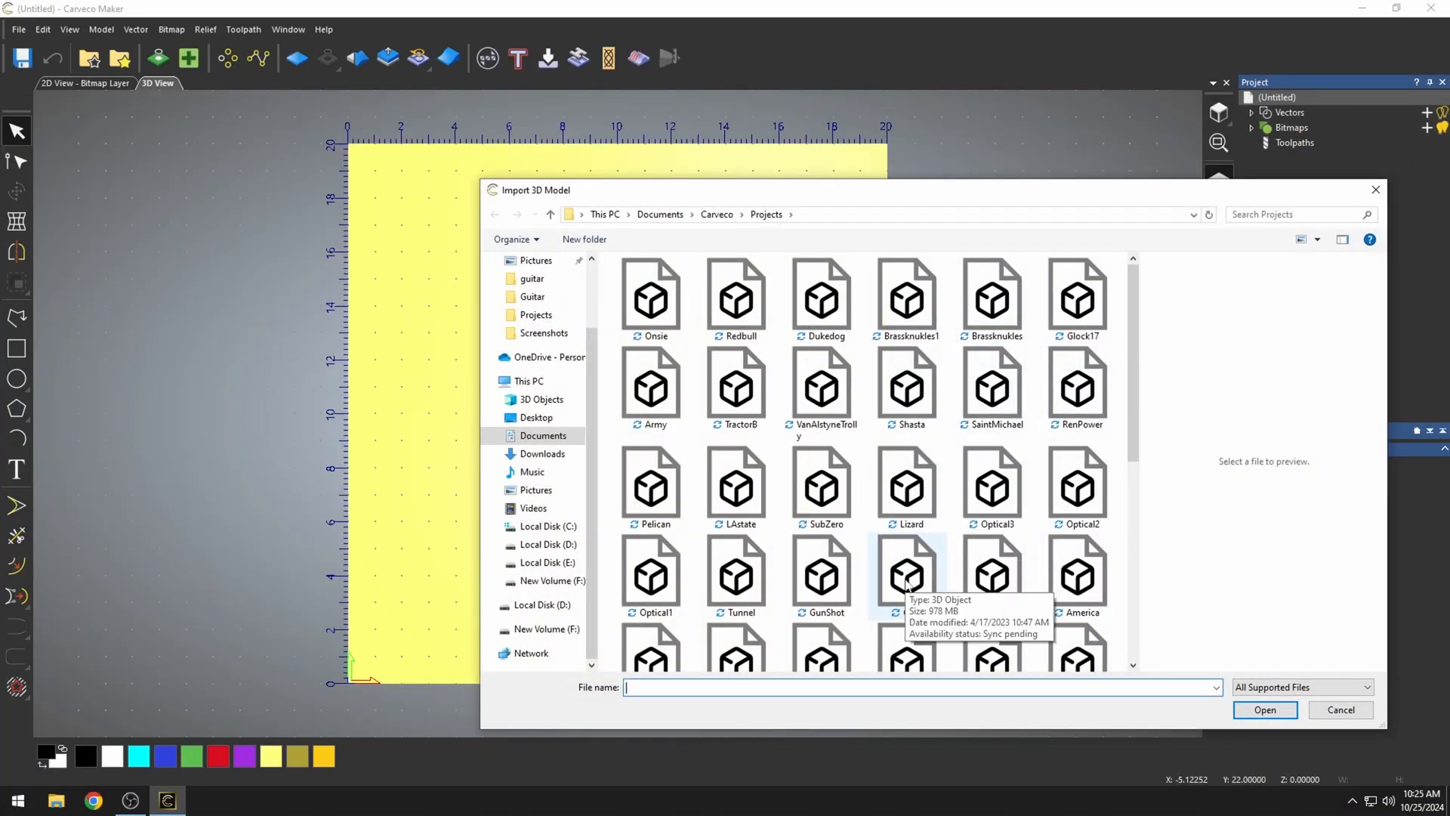
left_click(1339, 709)
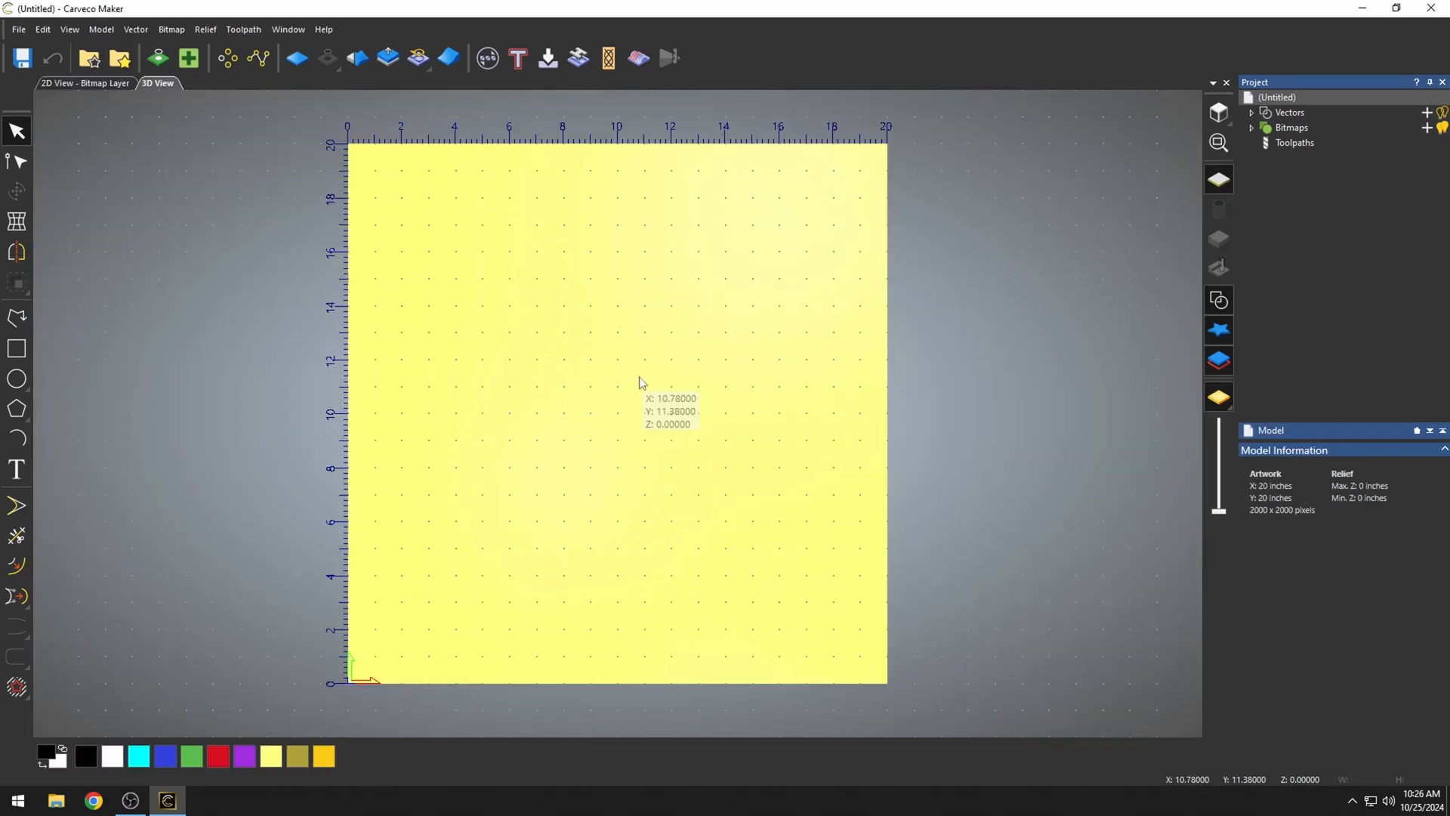
mouse_move(139, 69)
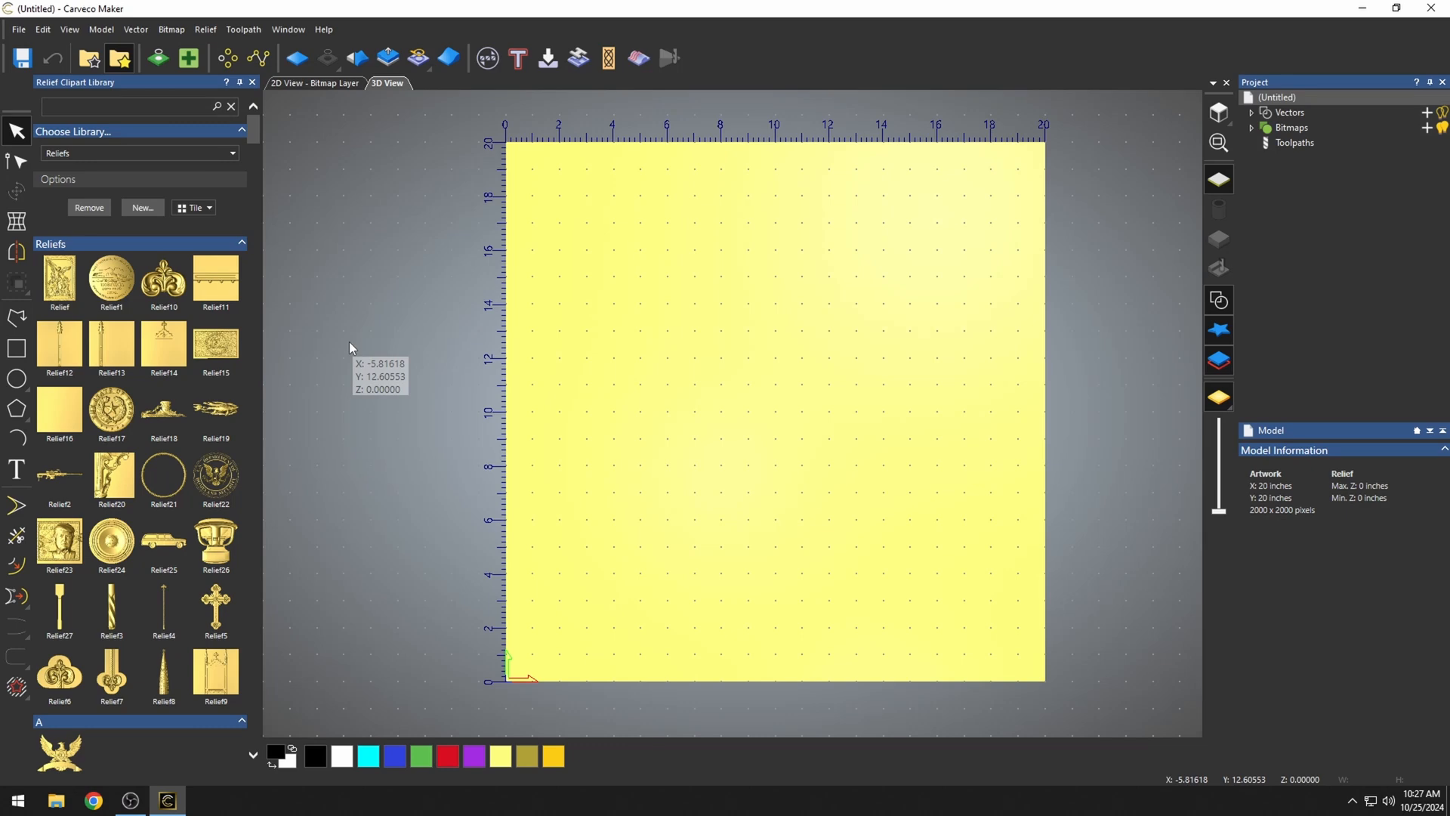
left_click(252, 82)
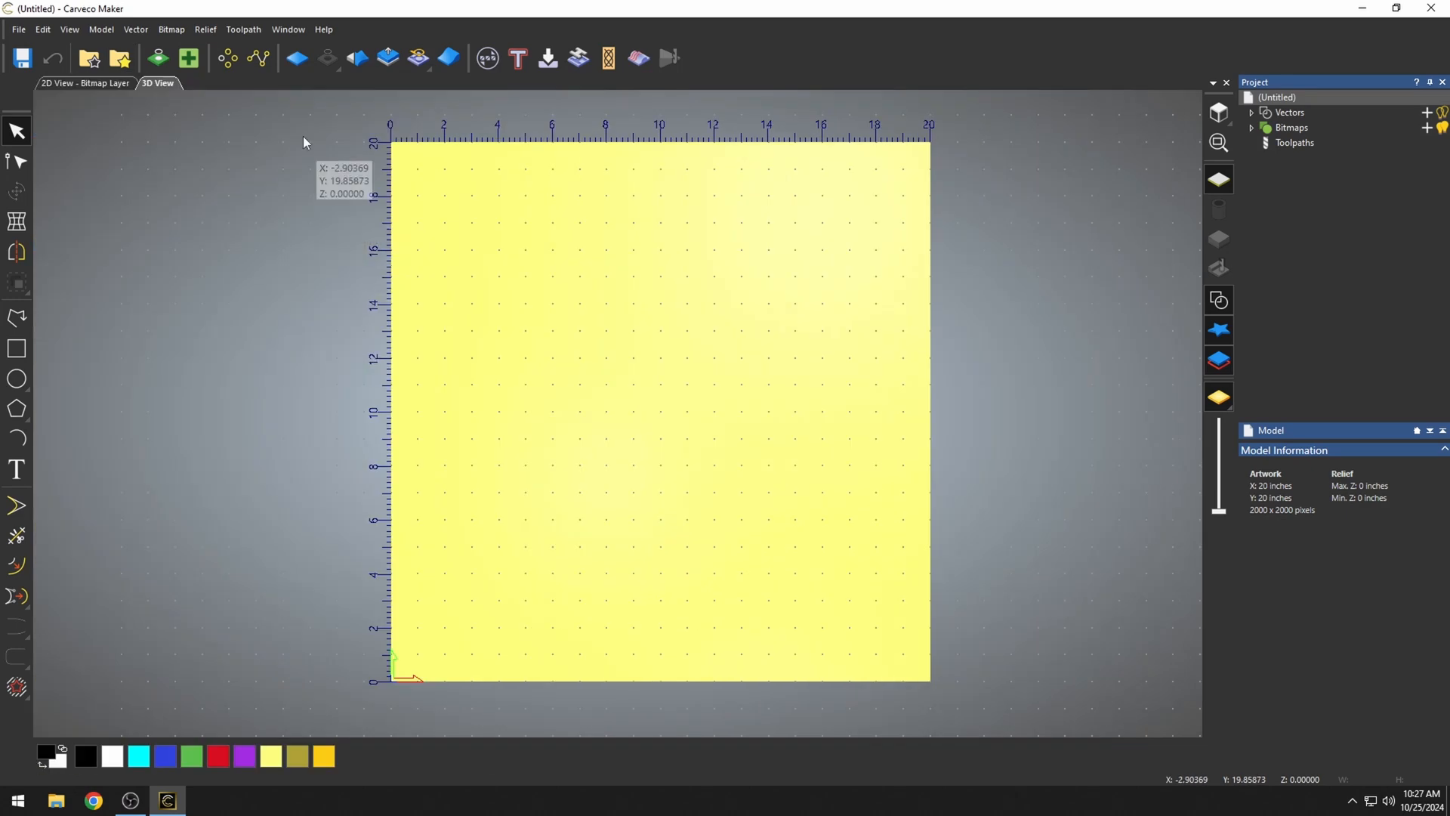
left_click(205, 29)
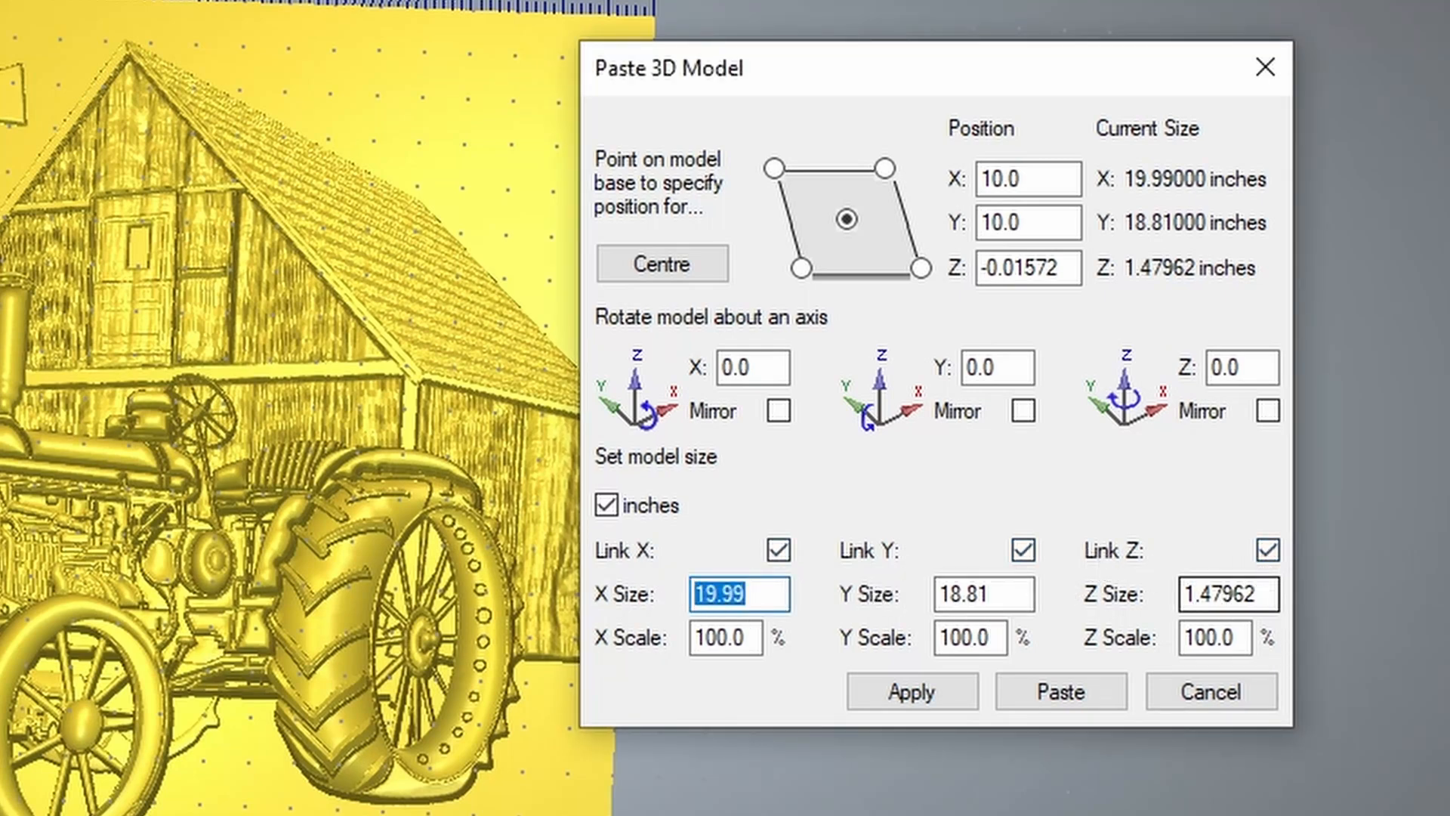
Resize the tractor-and-barn model to X Size 18 and Z Size 1, centre it, and paste
left_click(910, 691)
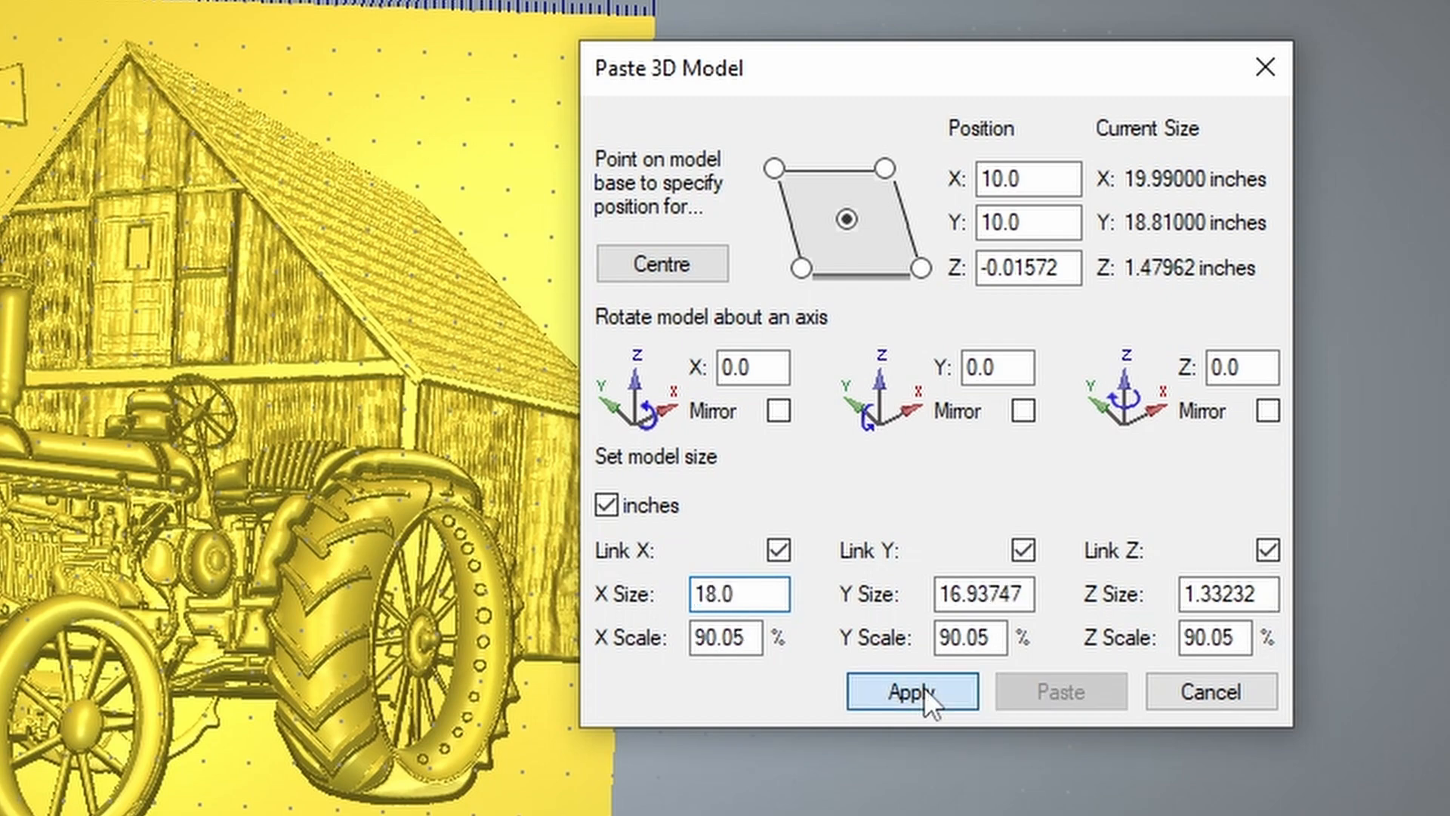
left_click(910, 691)
type("1")
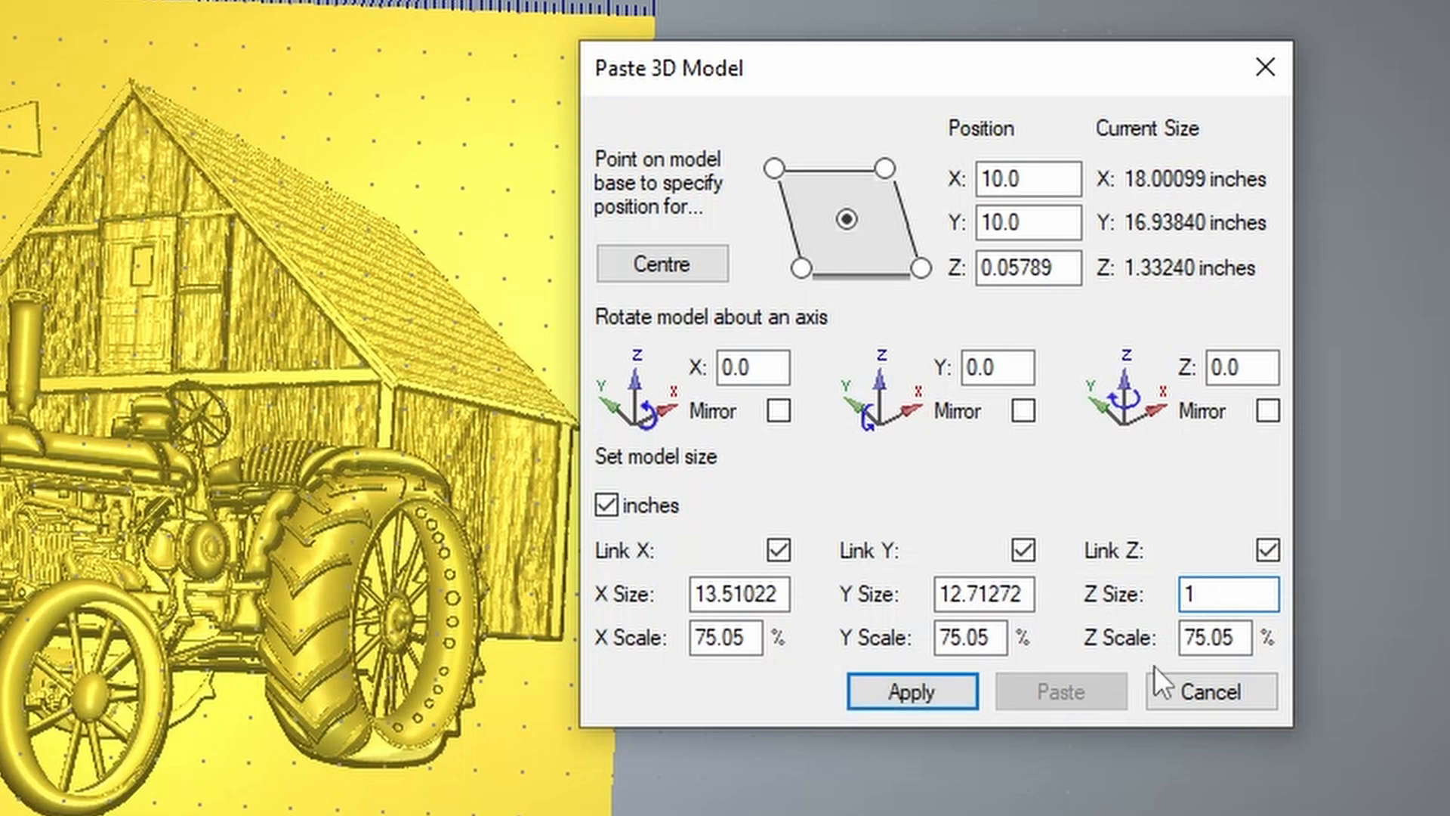
mouse_move(914, 788)
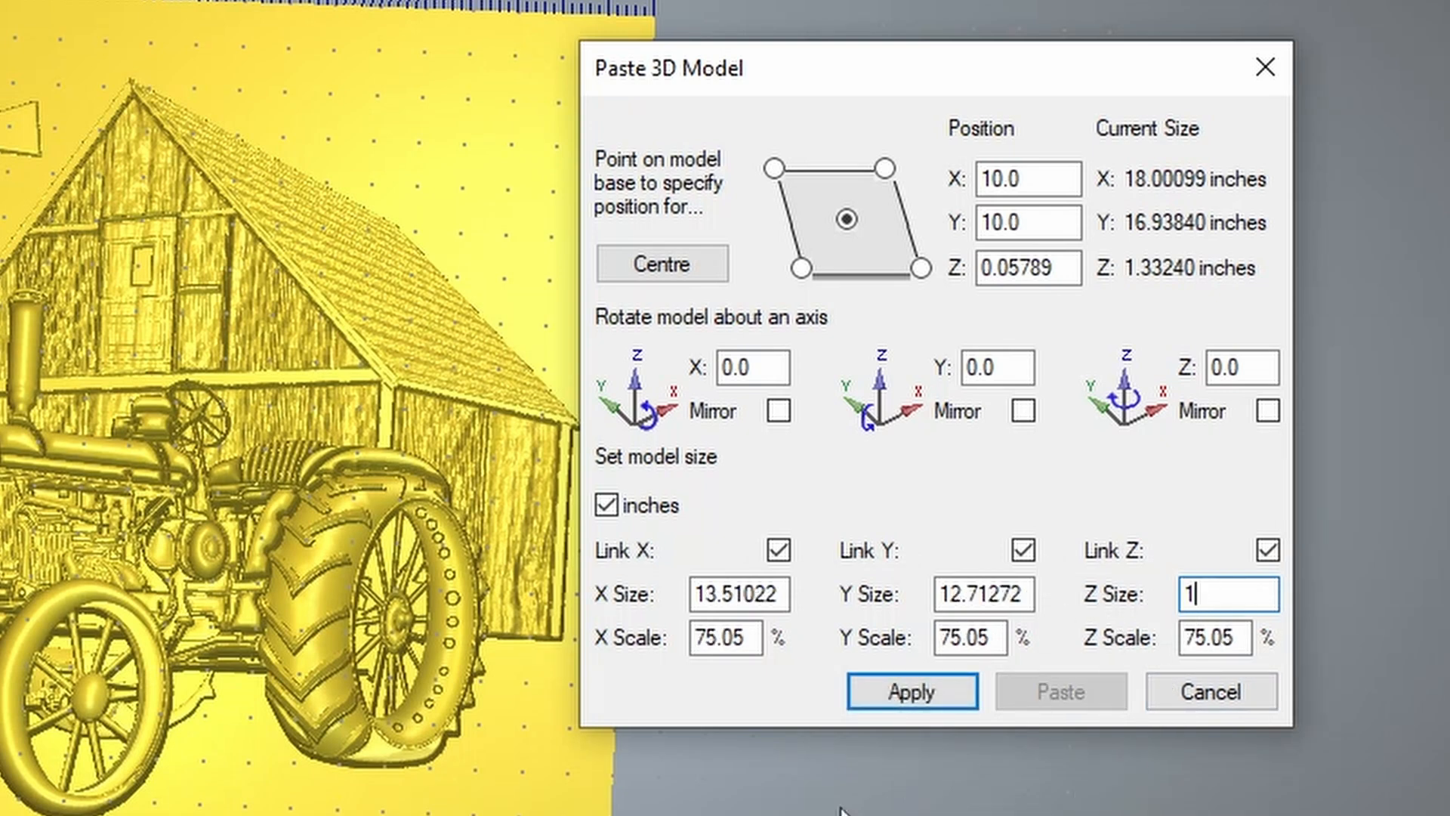
left_click(910, 691)
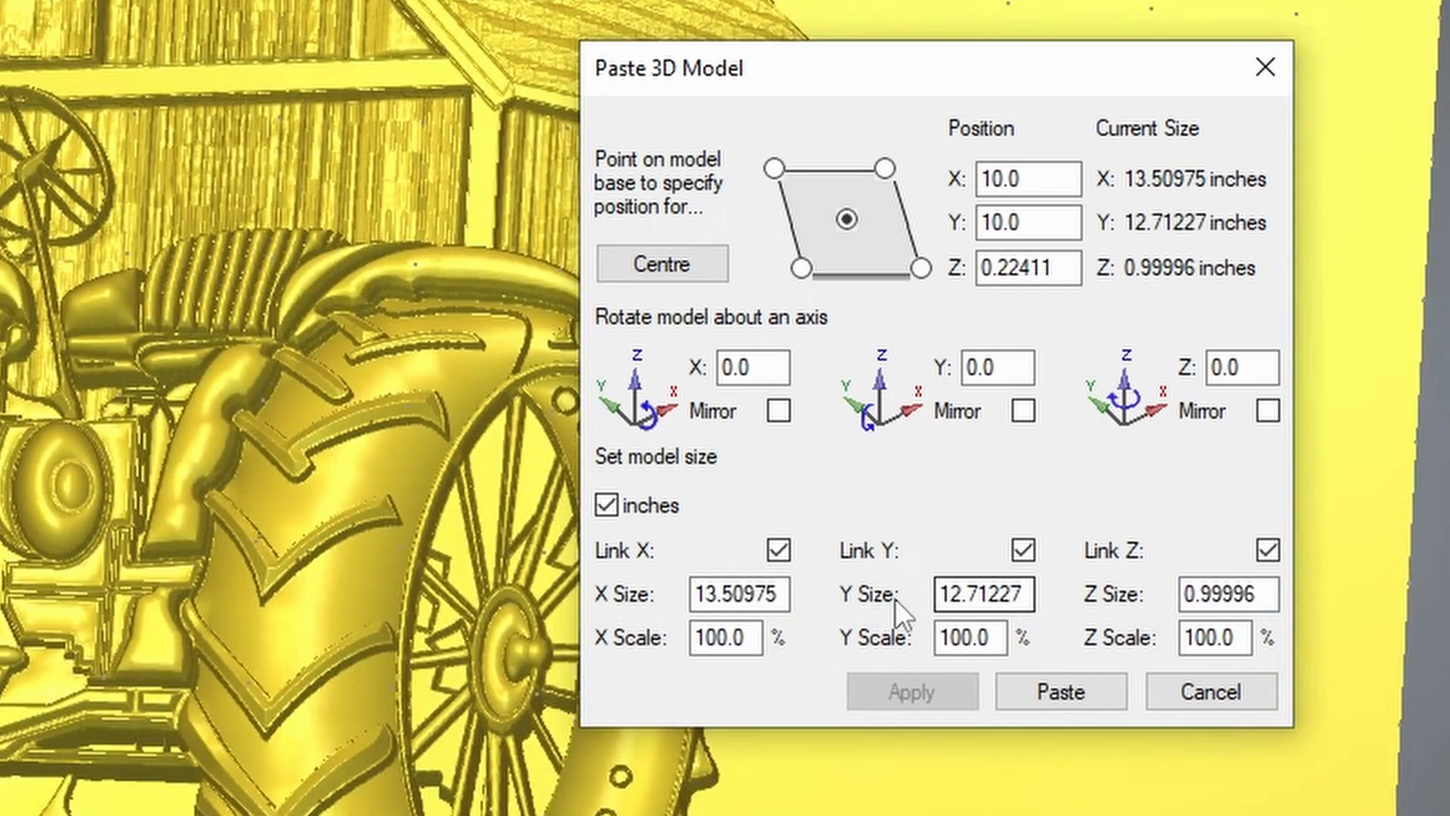
mouse_move(61, 472)
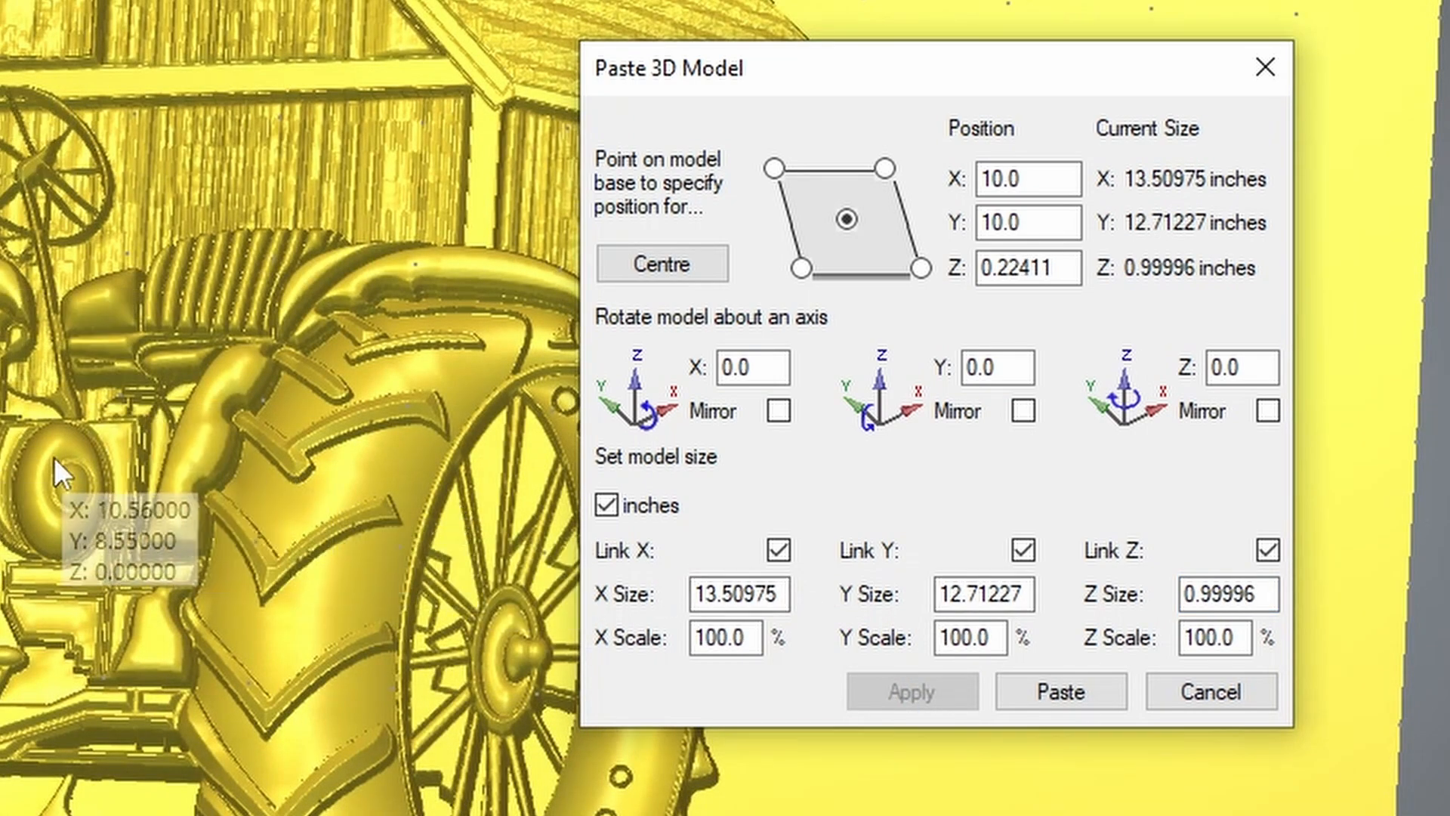
left_click(662, 264)
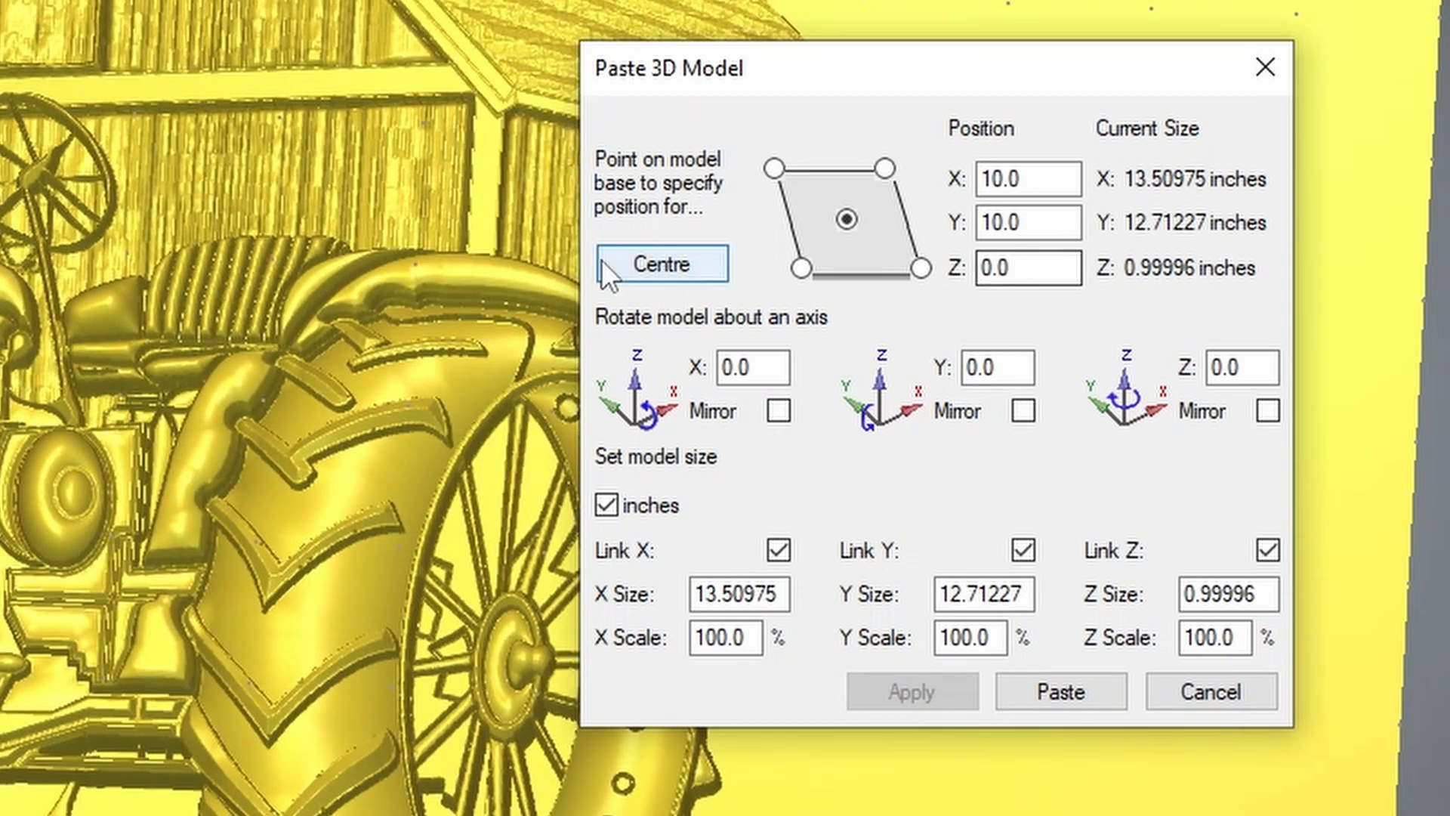
left_click(1027, 268)
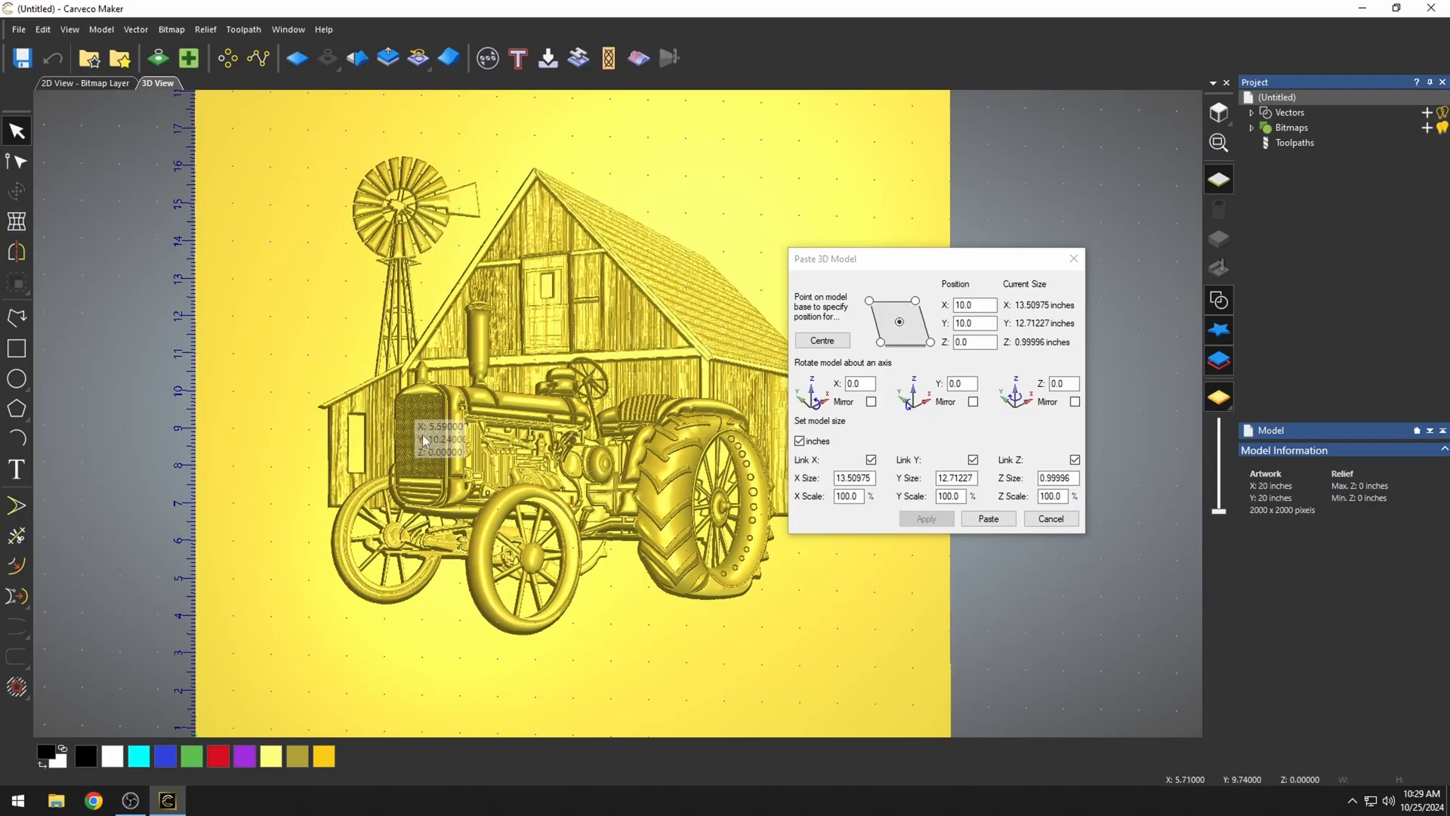
mouse_move(909, 551)
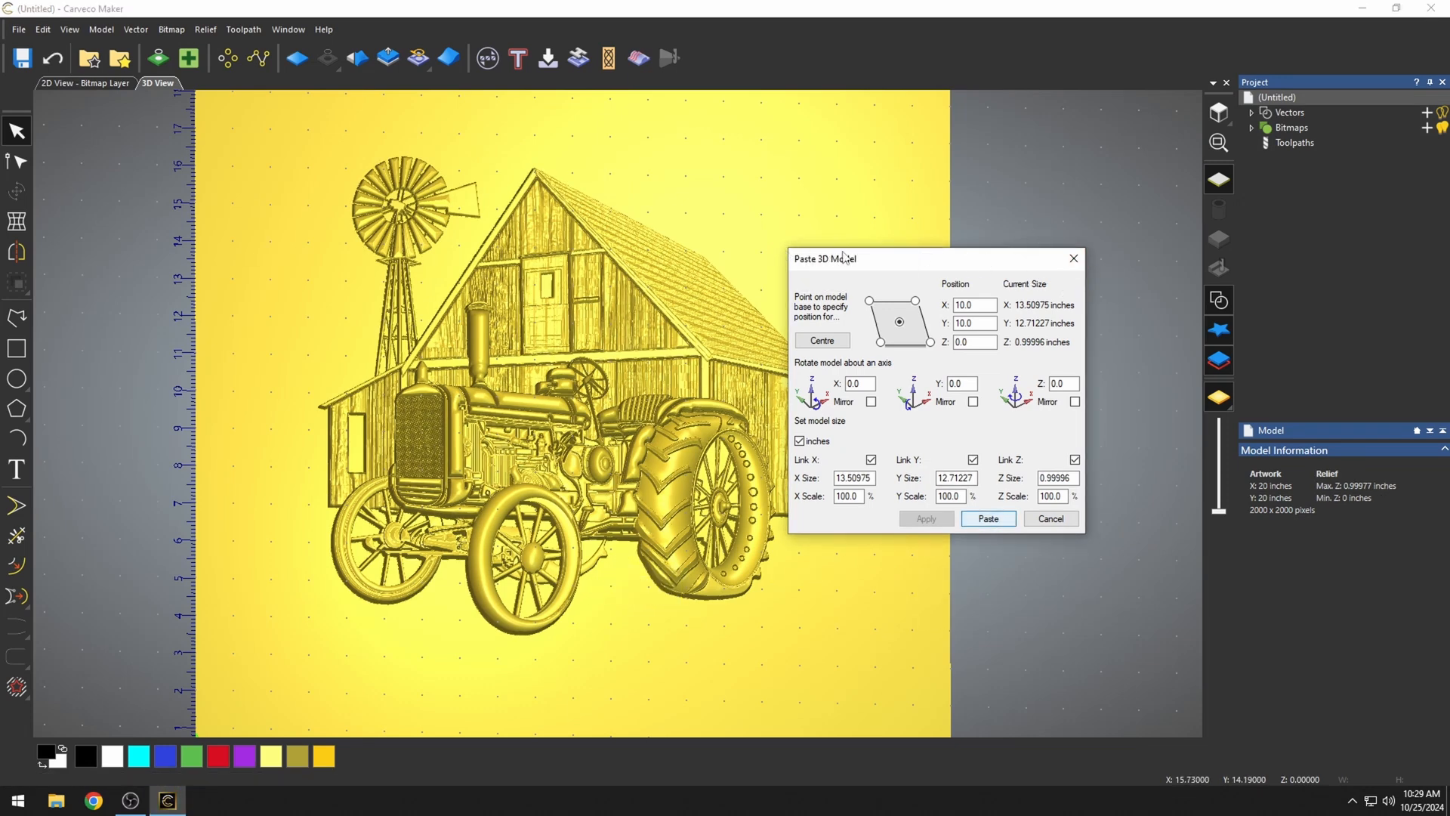
Finish pasting the tractor-and-barn relief and start a new Machine Relief toolpath
left_click(987, 518)
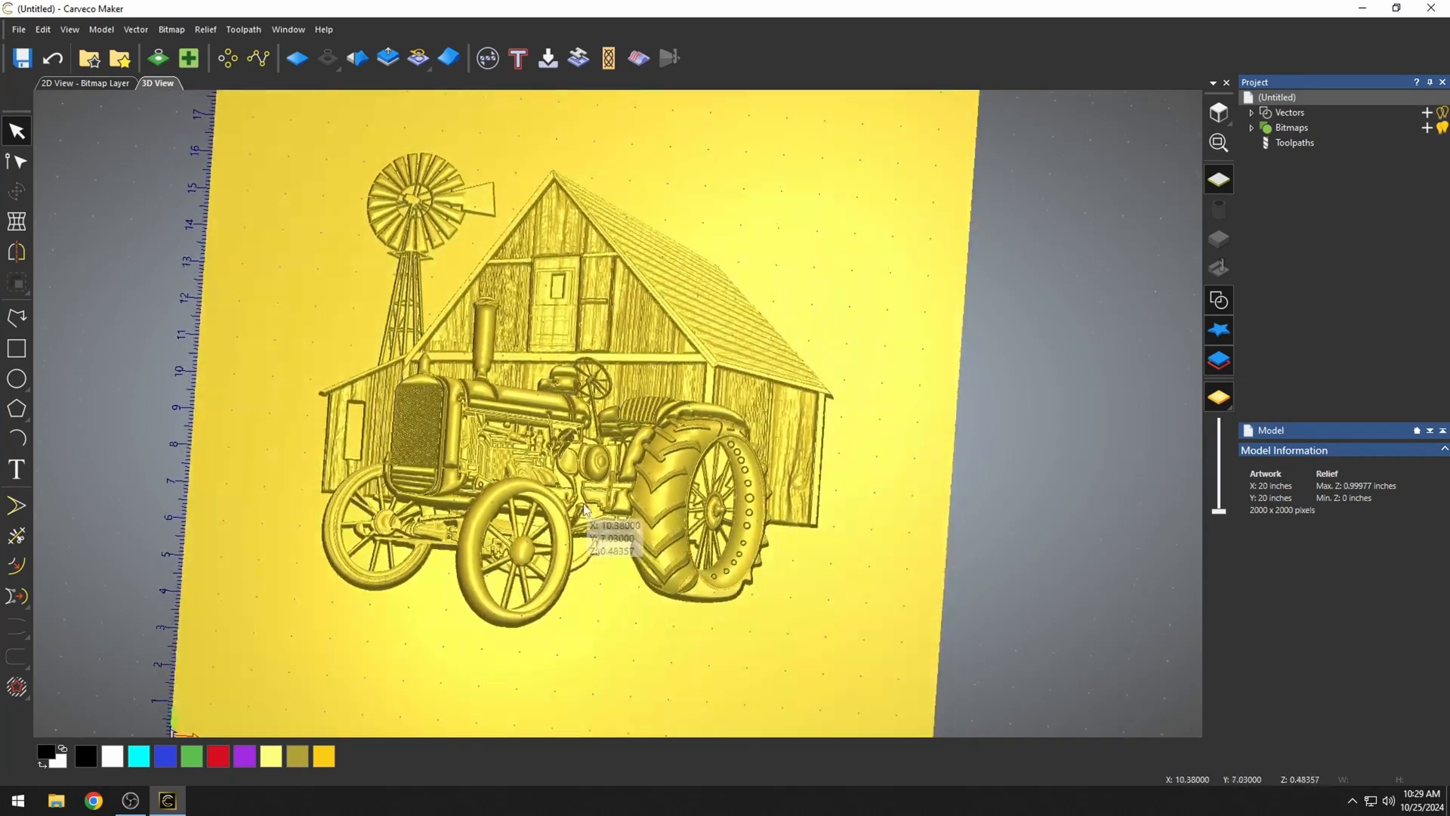
left_click(1256, 648)
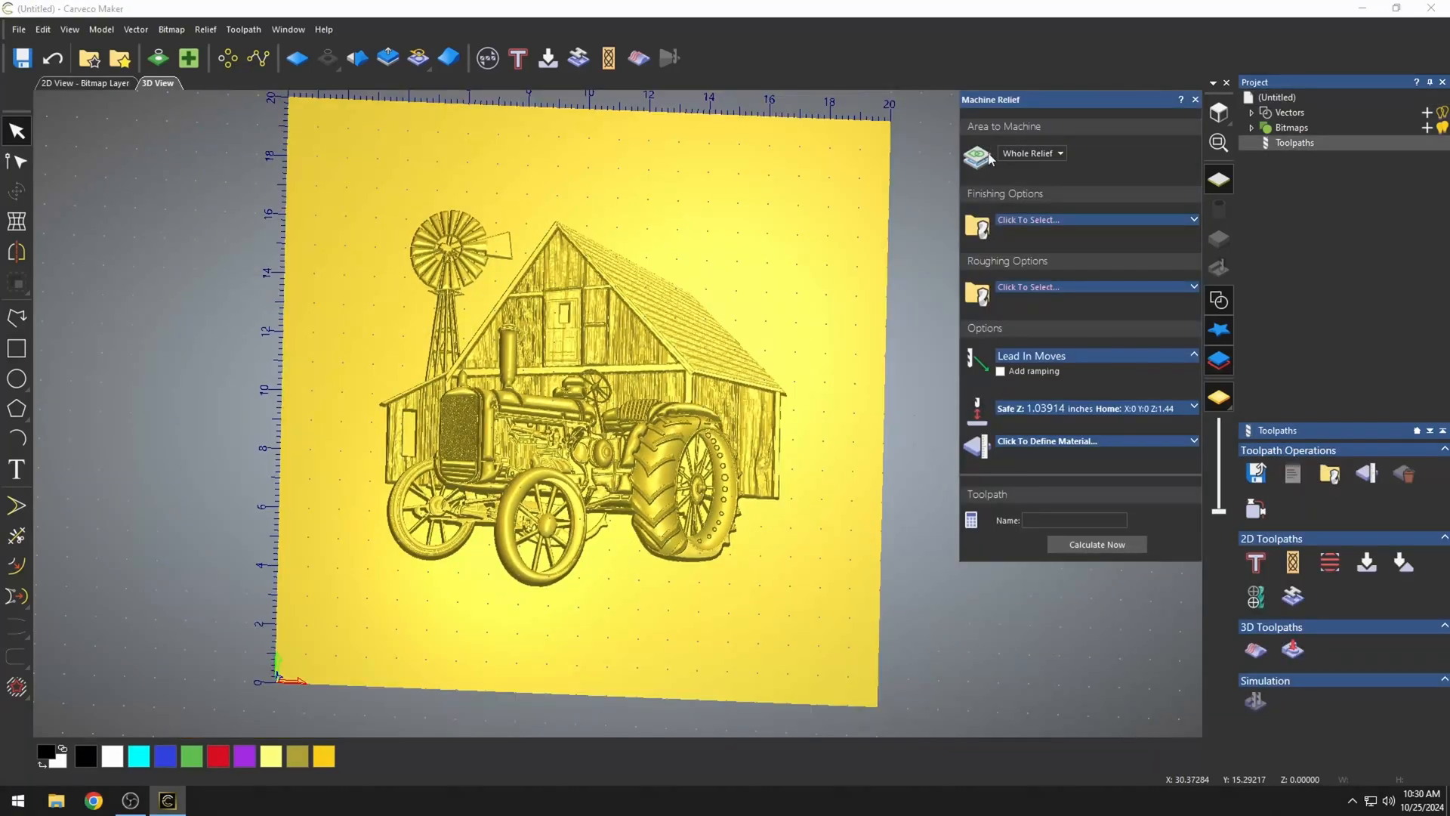
mouse_move(1027, 168)
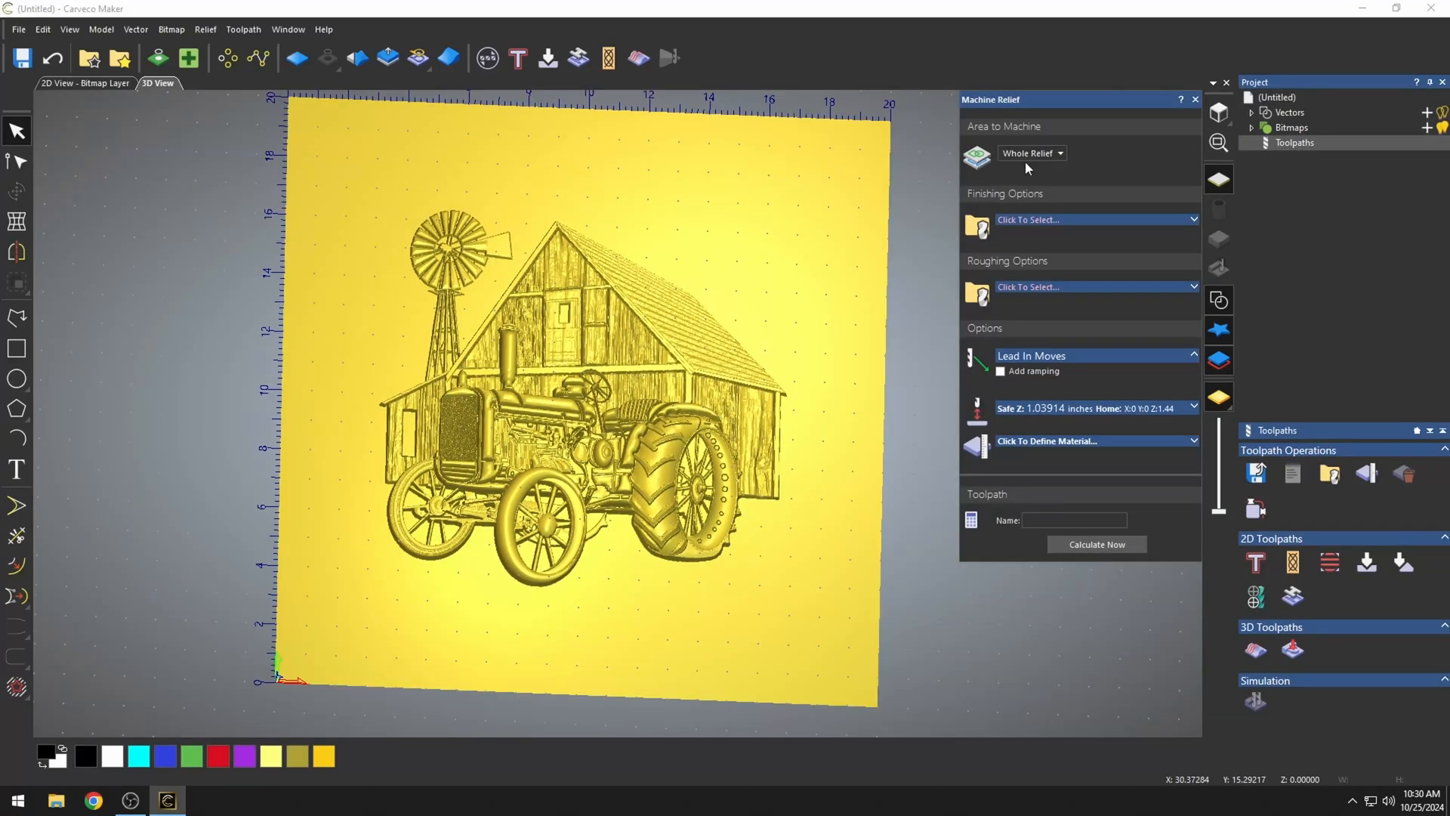
mouse_move(342, 269)
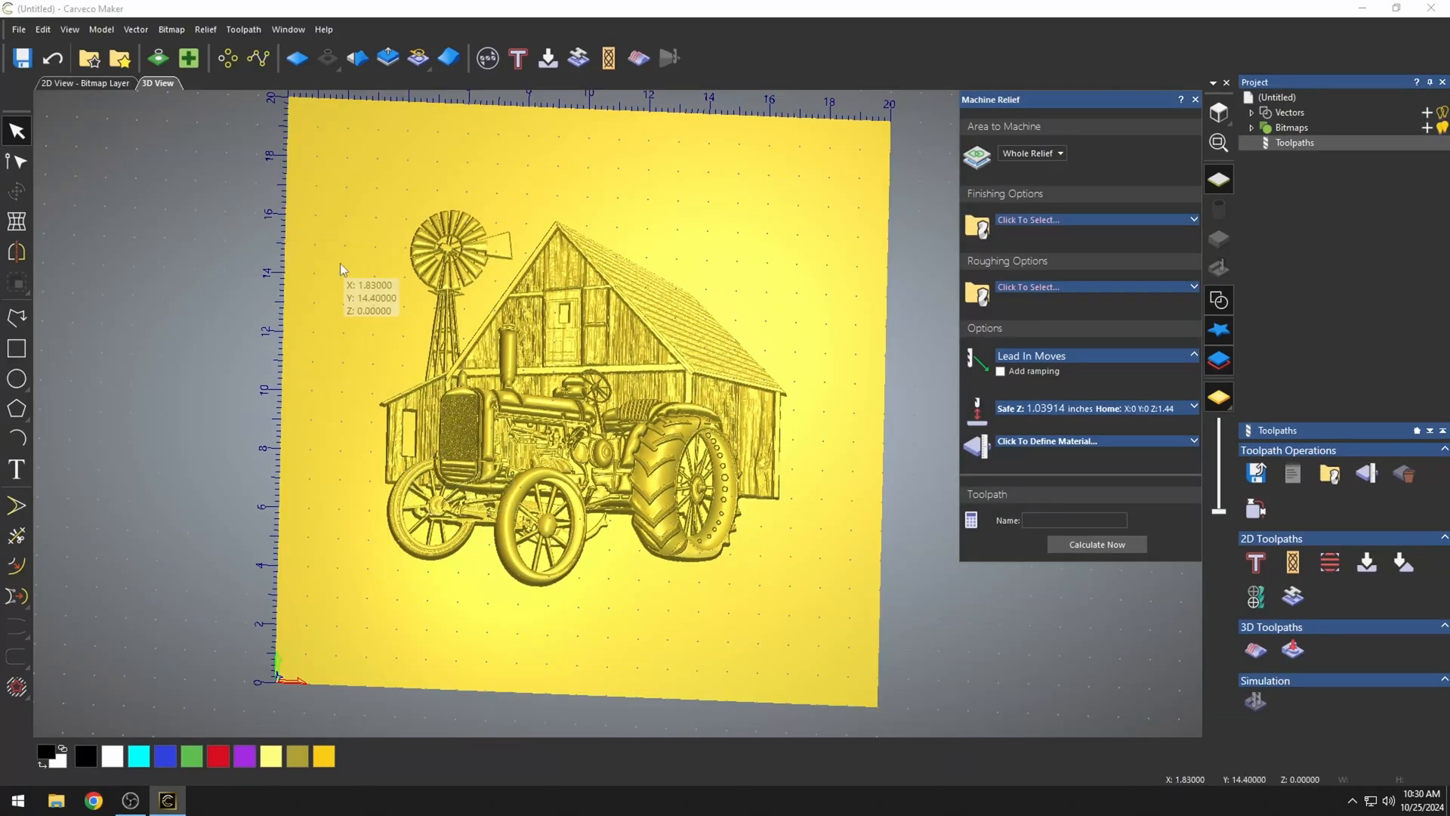
mouse_move(821, 178)
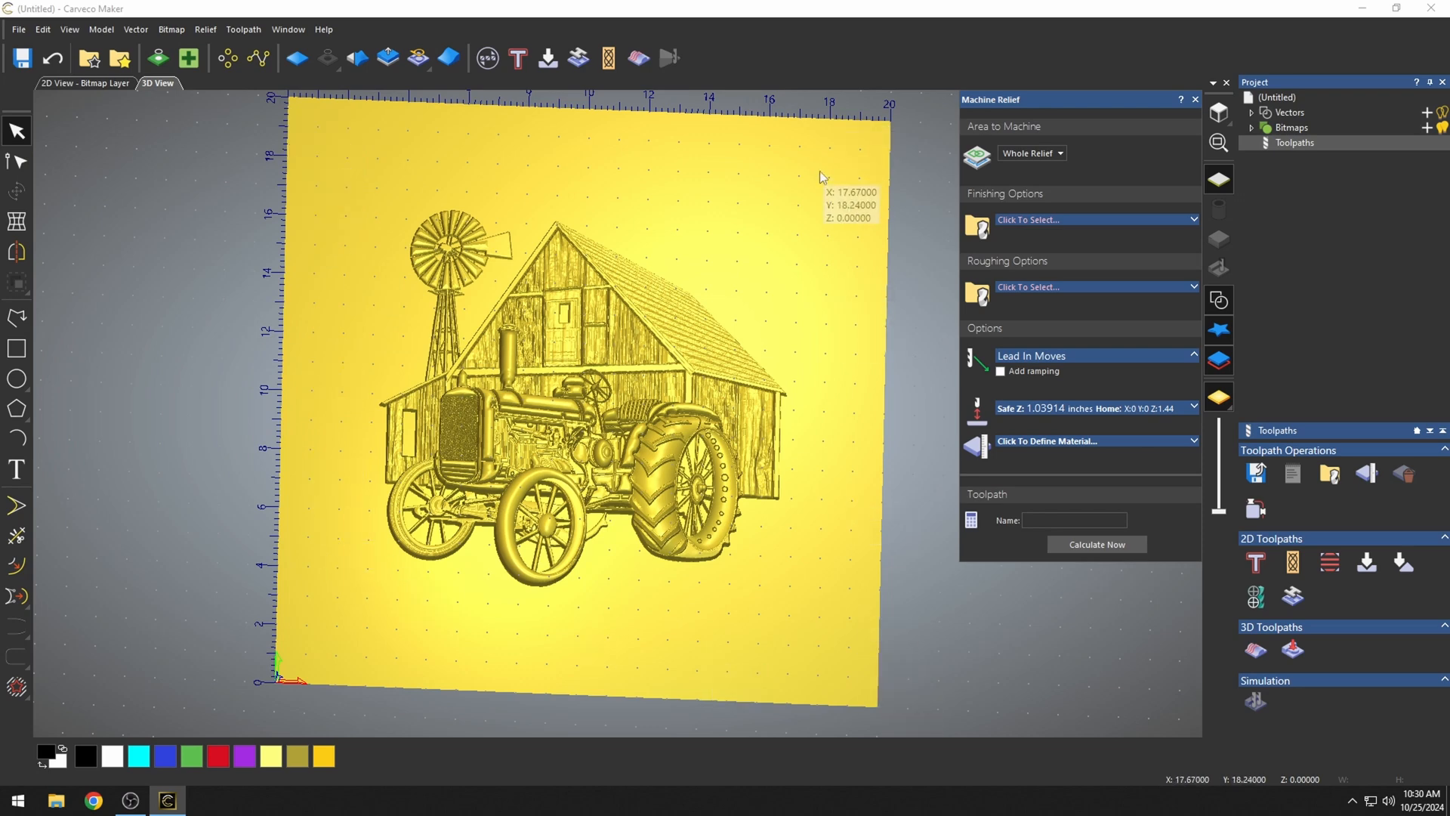
mouse_move(498, 567)
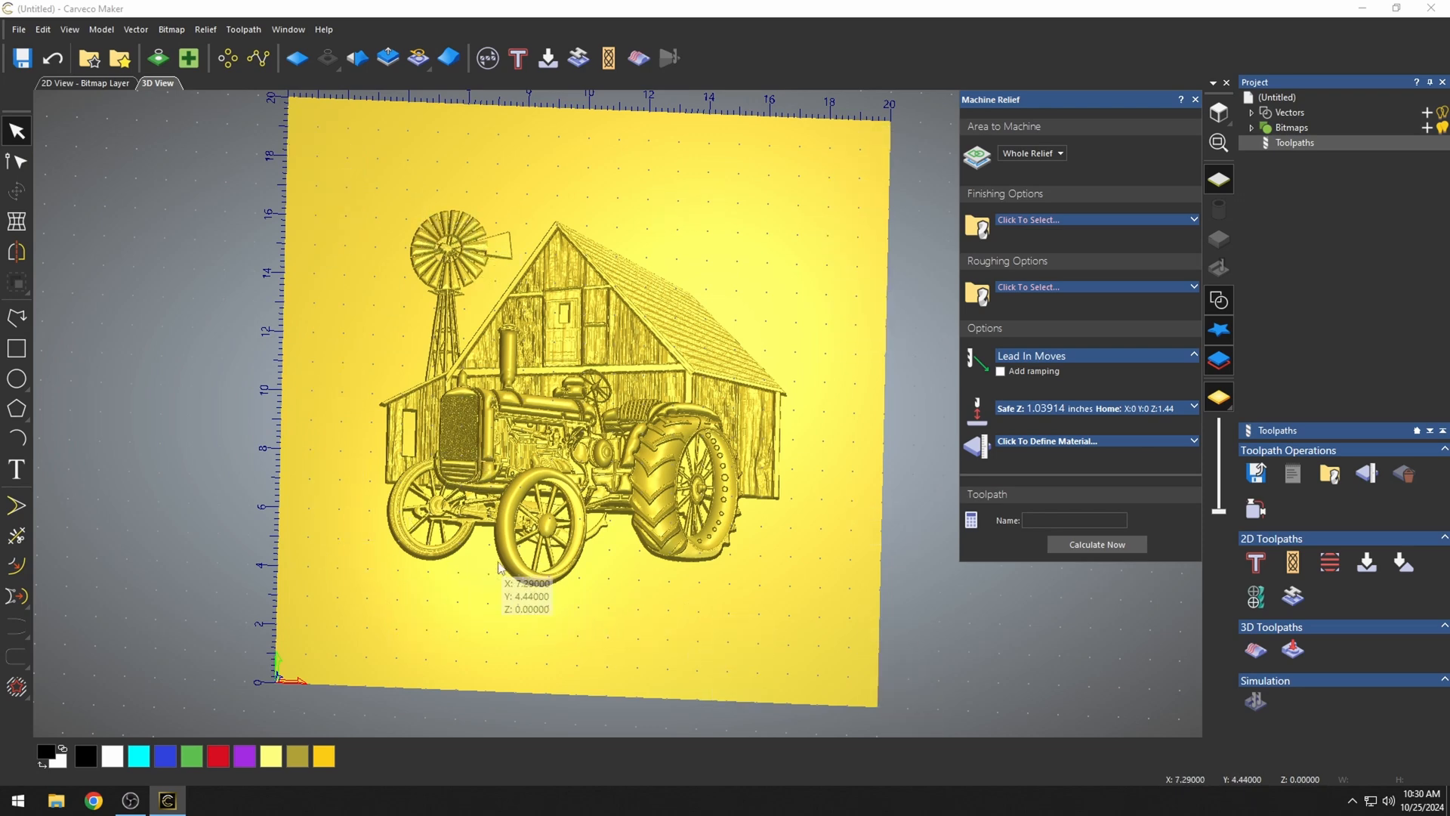
mouse_move(997, 285)
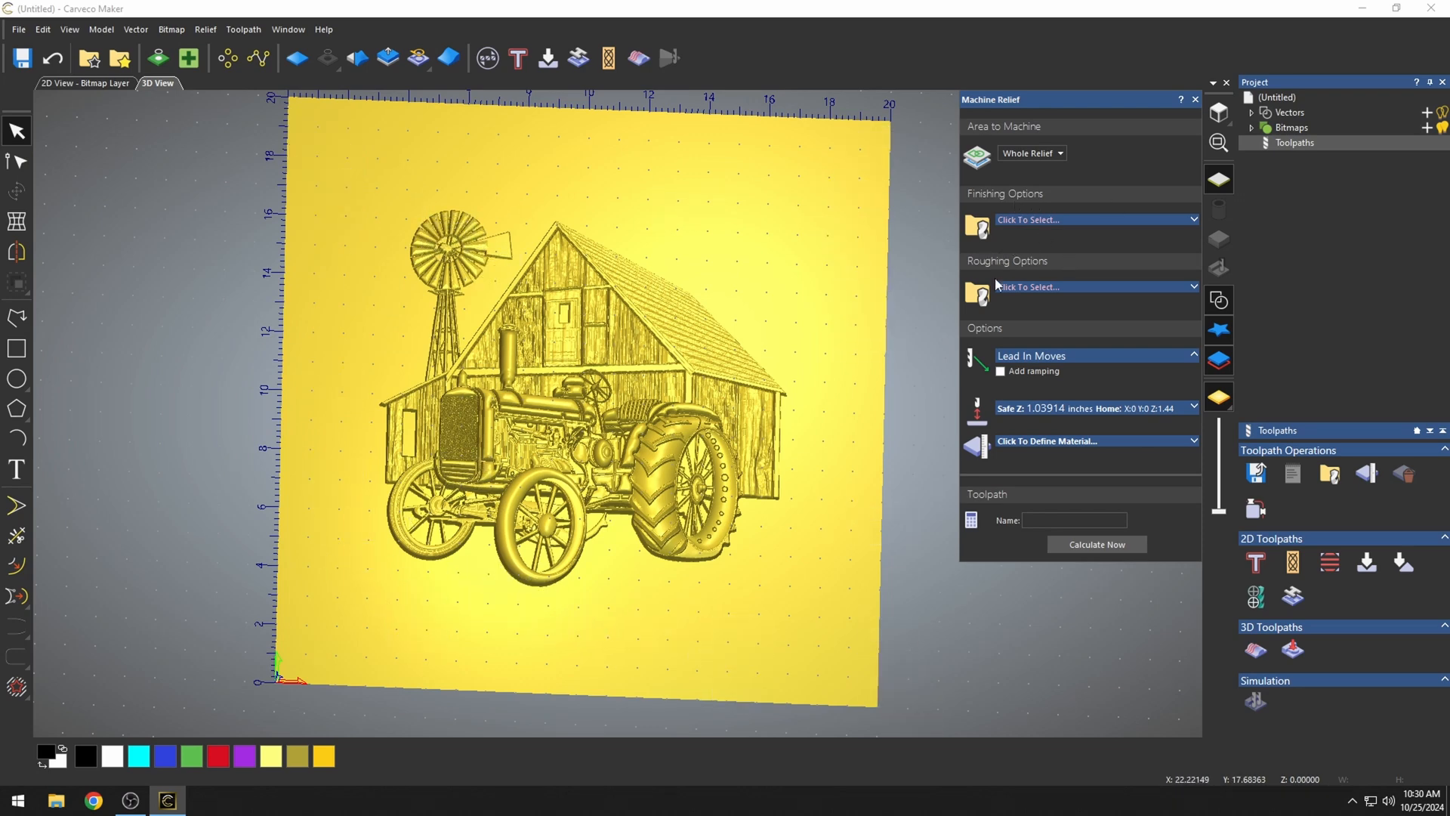
mouse_move(716, 358)
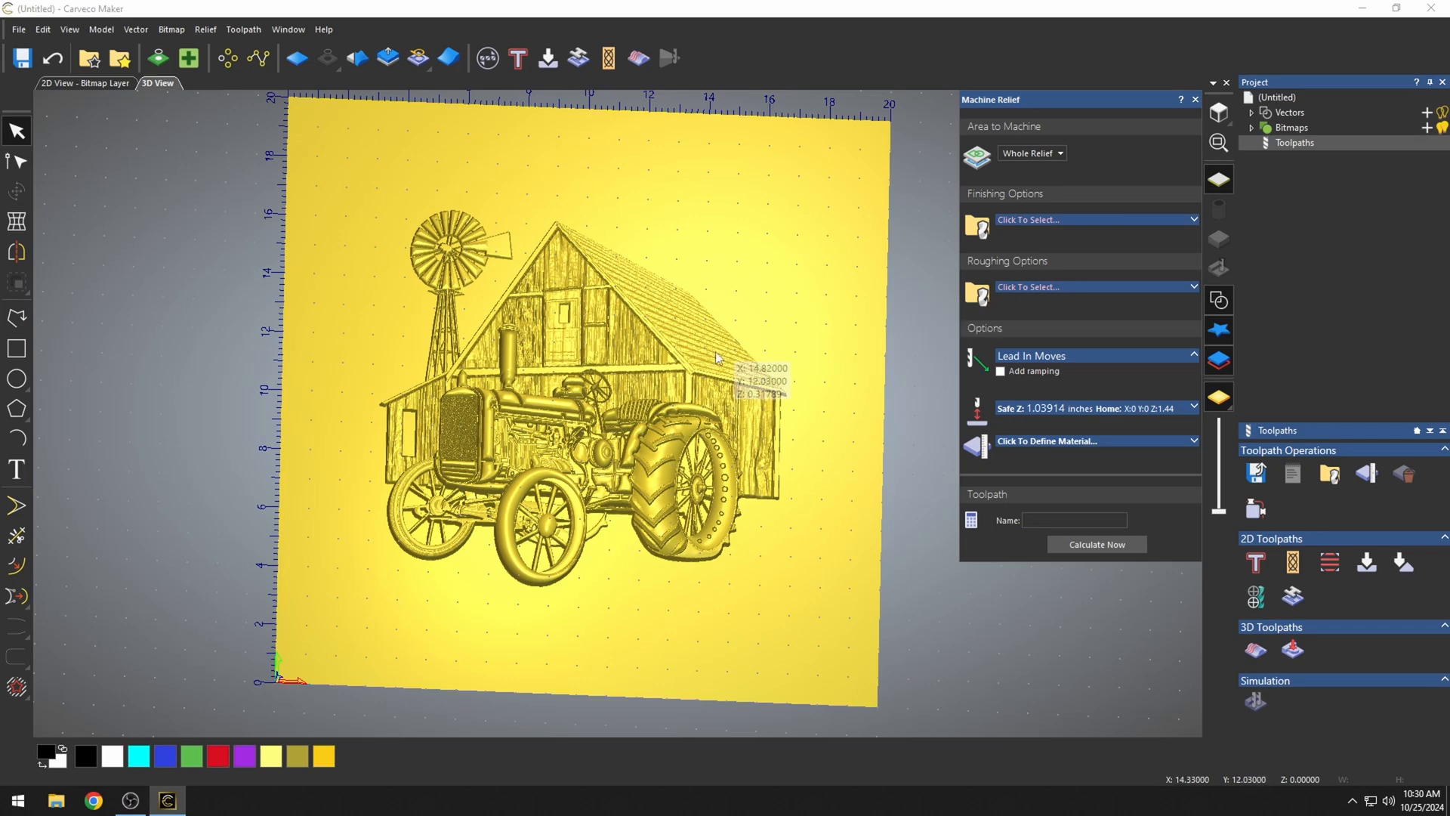
mouse_move(430, 693)
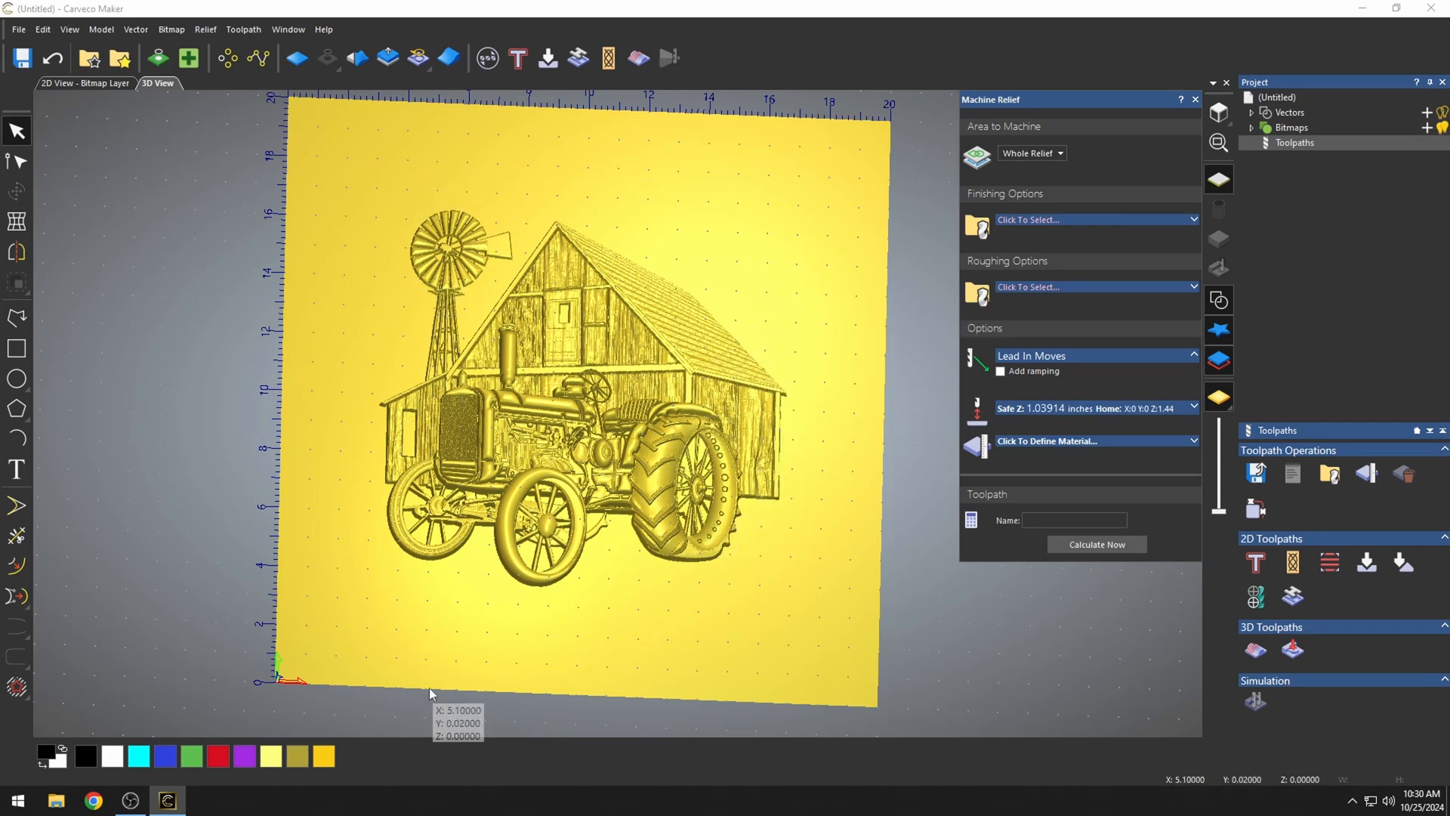
mouse_move(1011, 230)
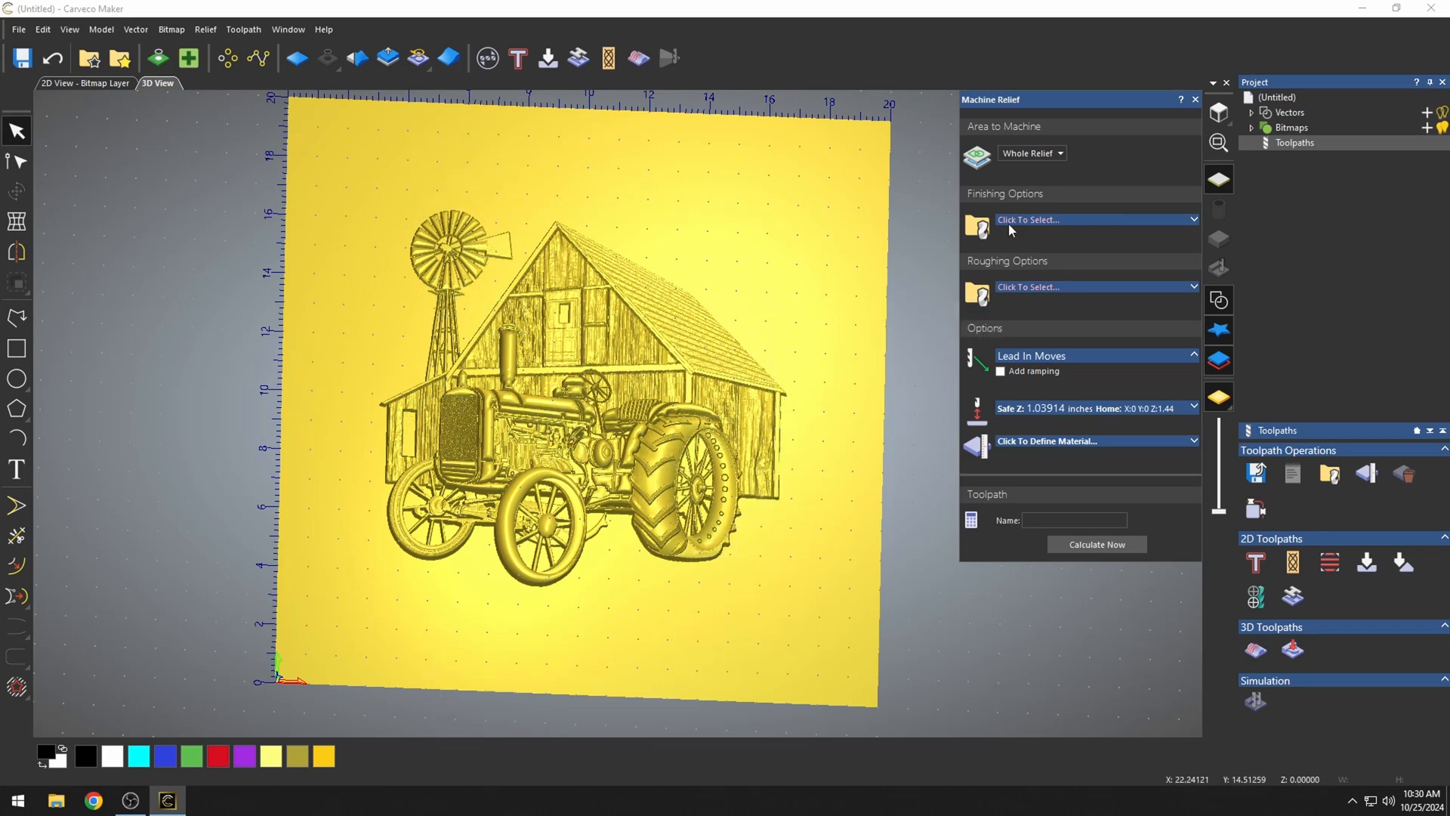
mouse_move(1095, 299)
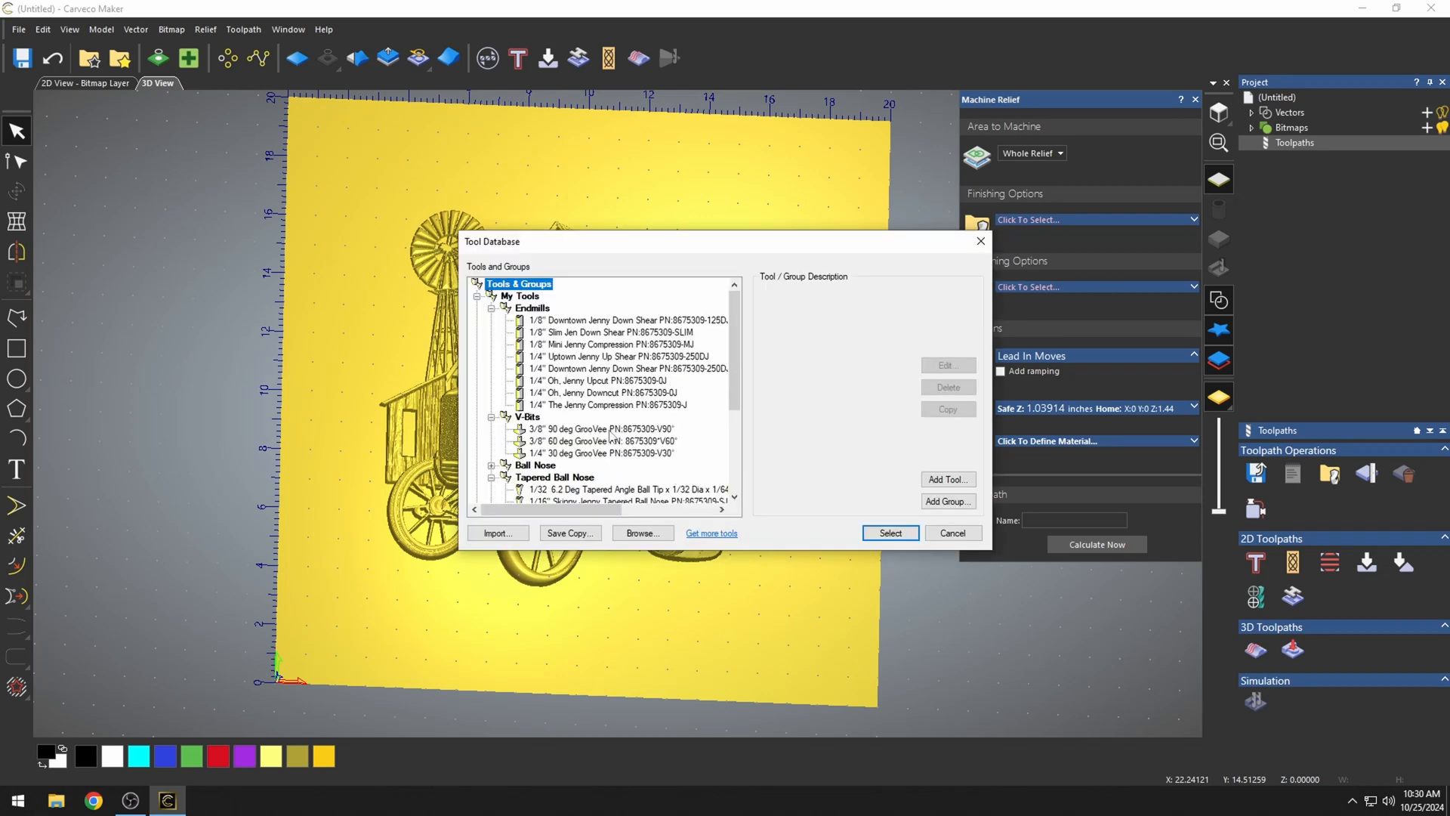
mouse_move(567, 597)
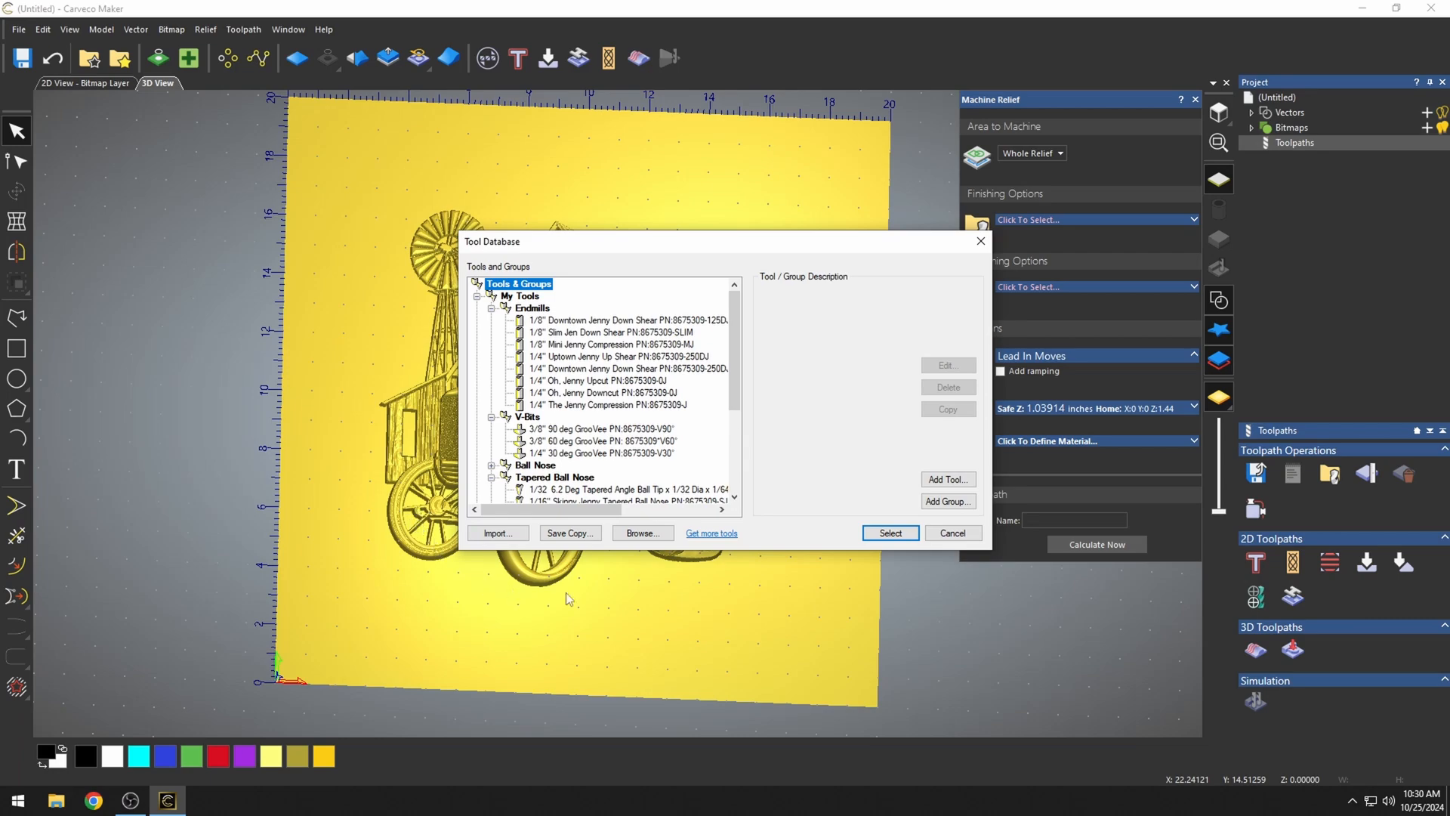
Choose the 1/8" Slim Jen Down Shear as the finishing tool
left_click(951, 532)
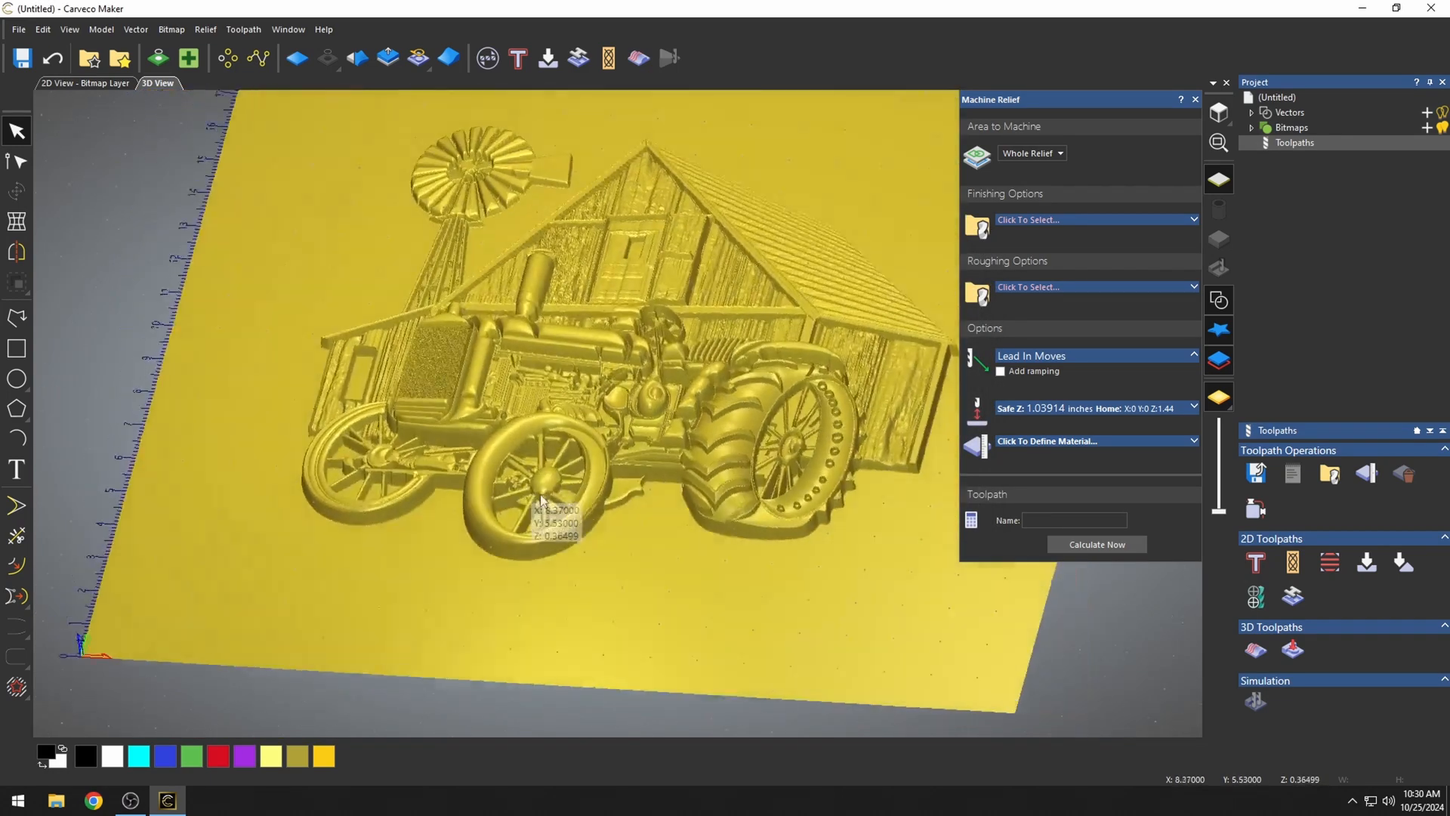
scroll("up", 3)
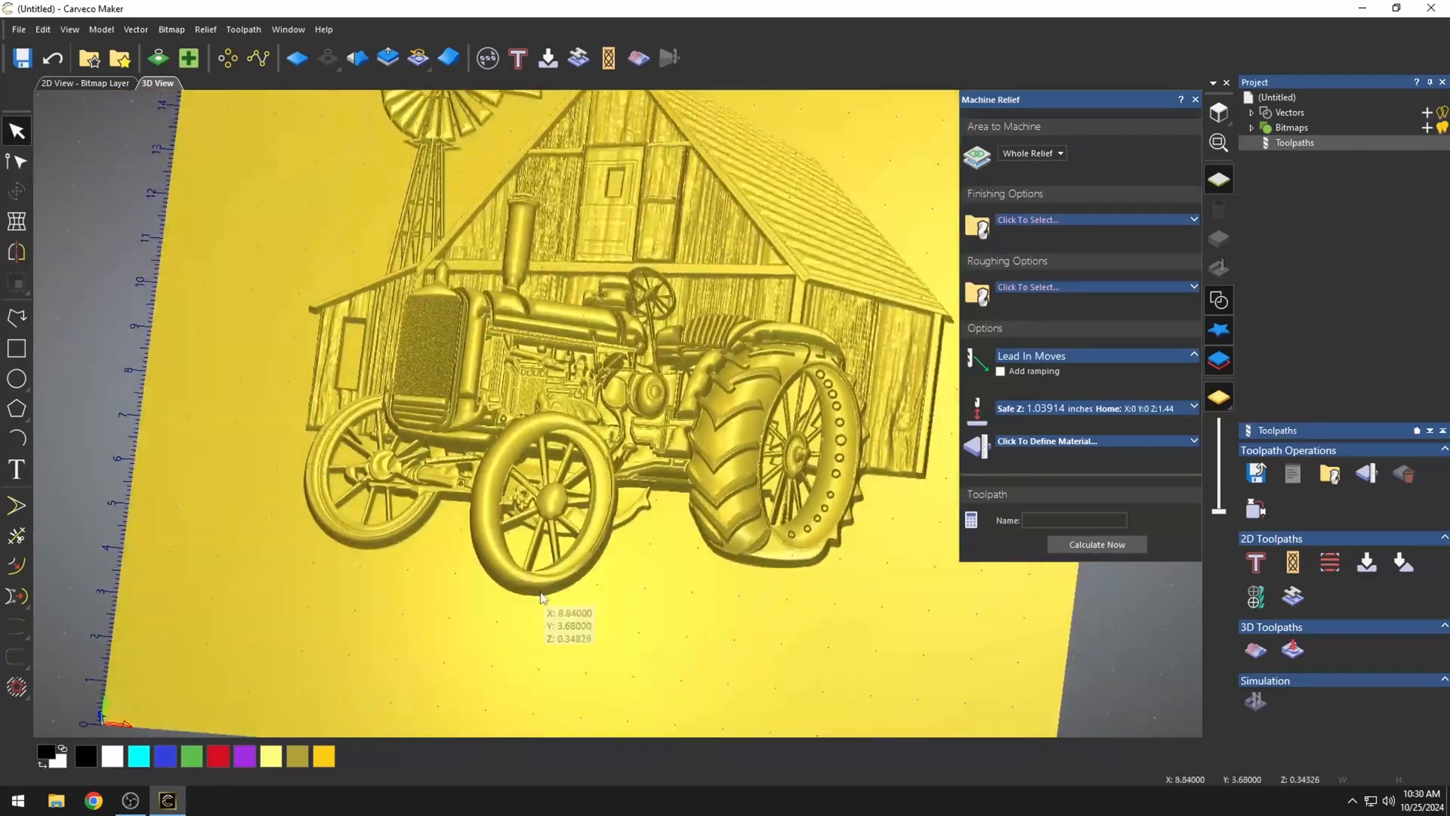
scroll("up", 3)
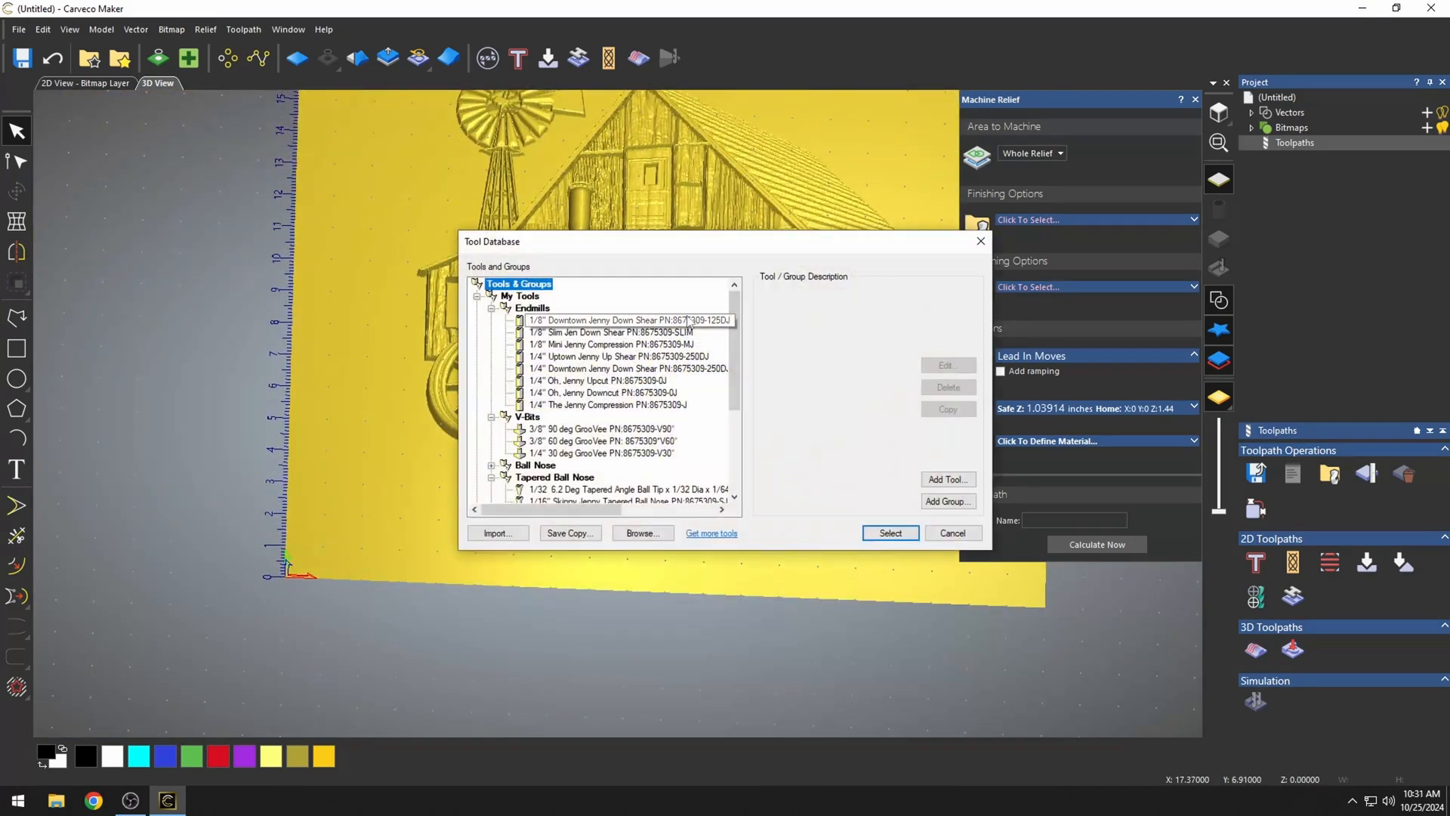
left_click(610, 332)
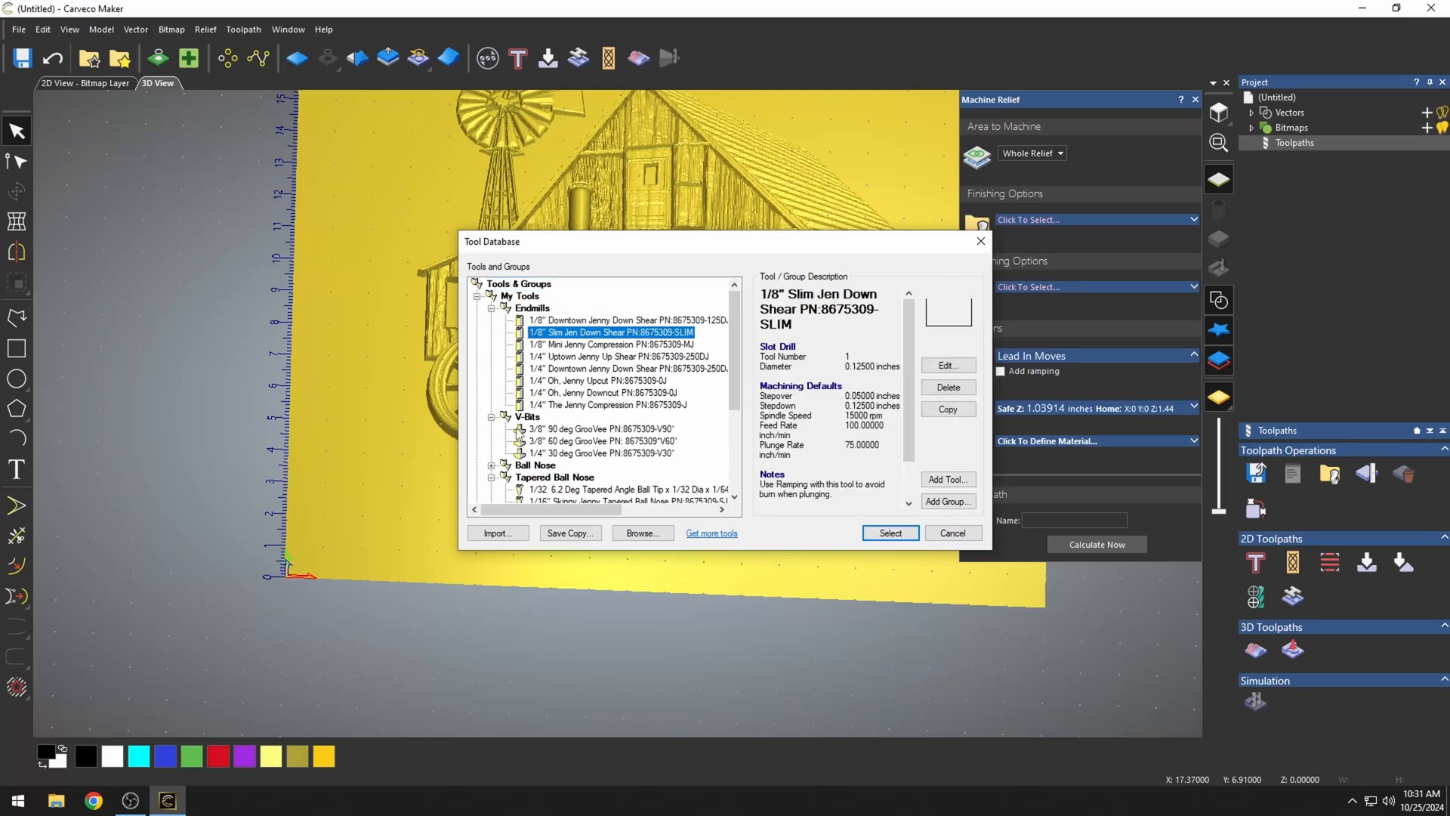
mouse_move(692, 462)
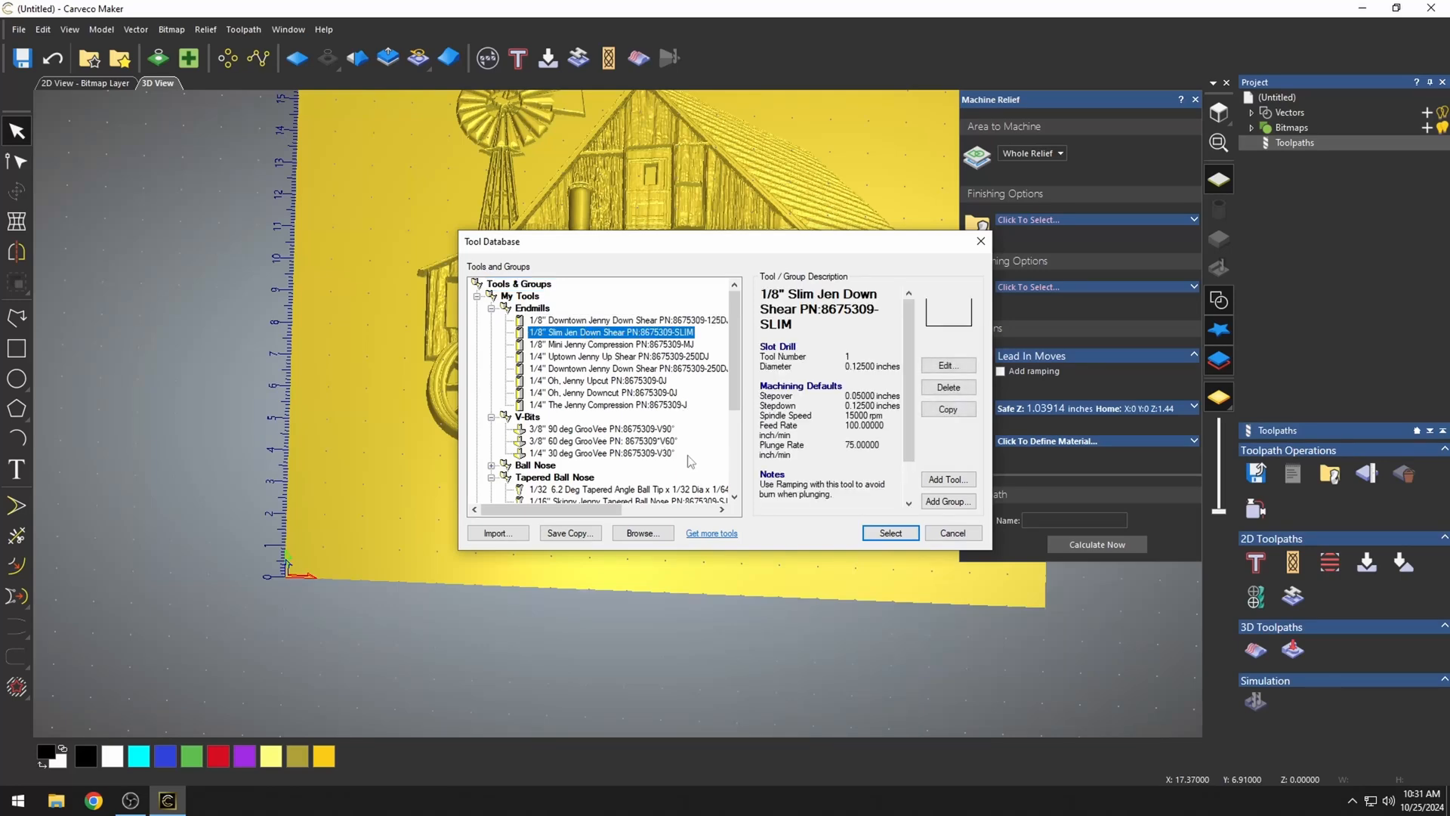
mouse_move(639, 426)
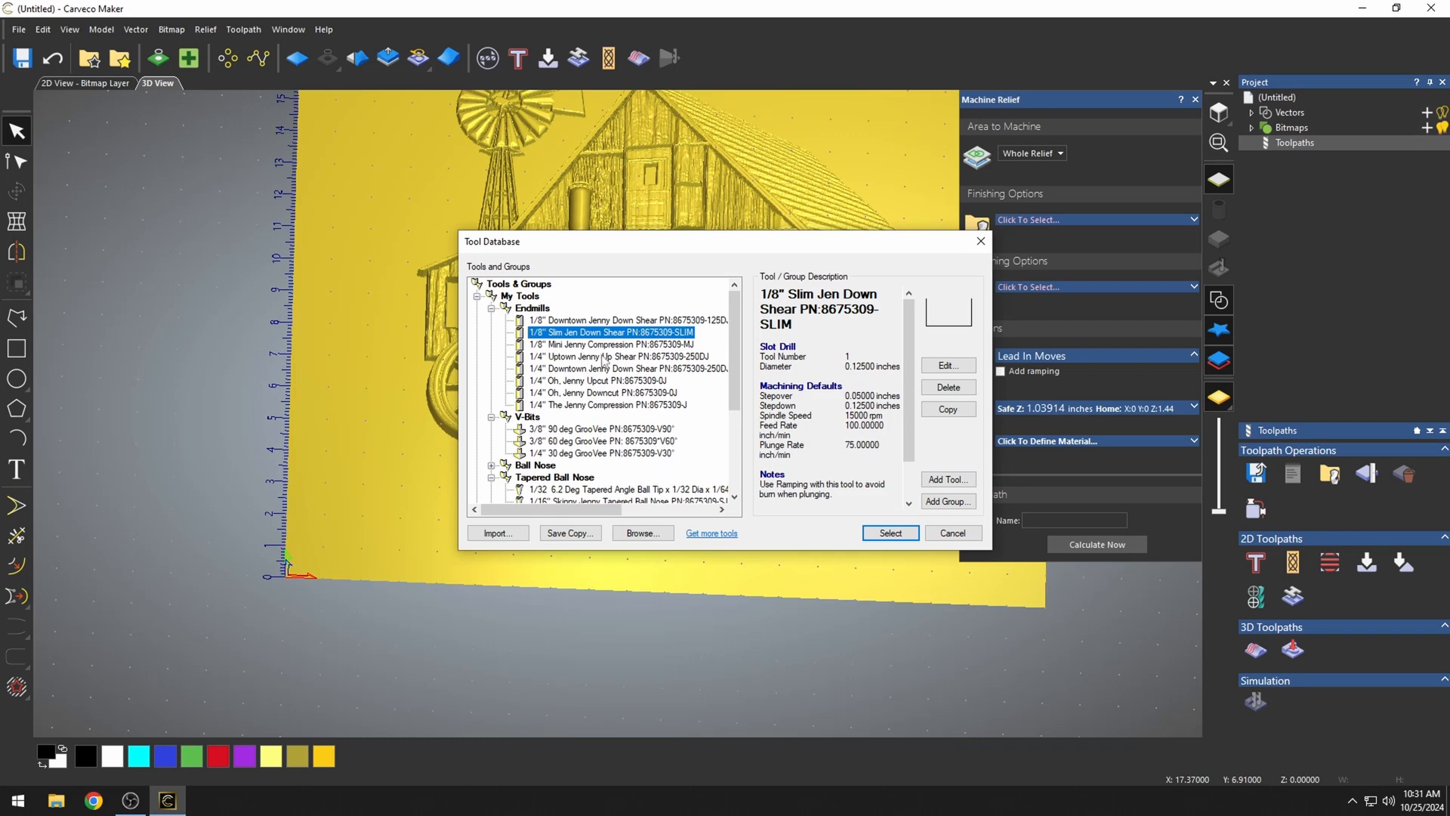
left_click(889, 533)
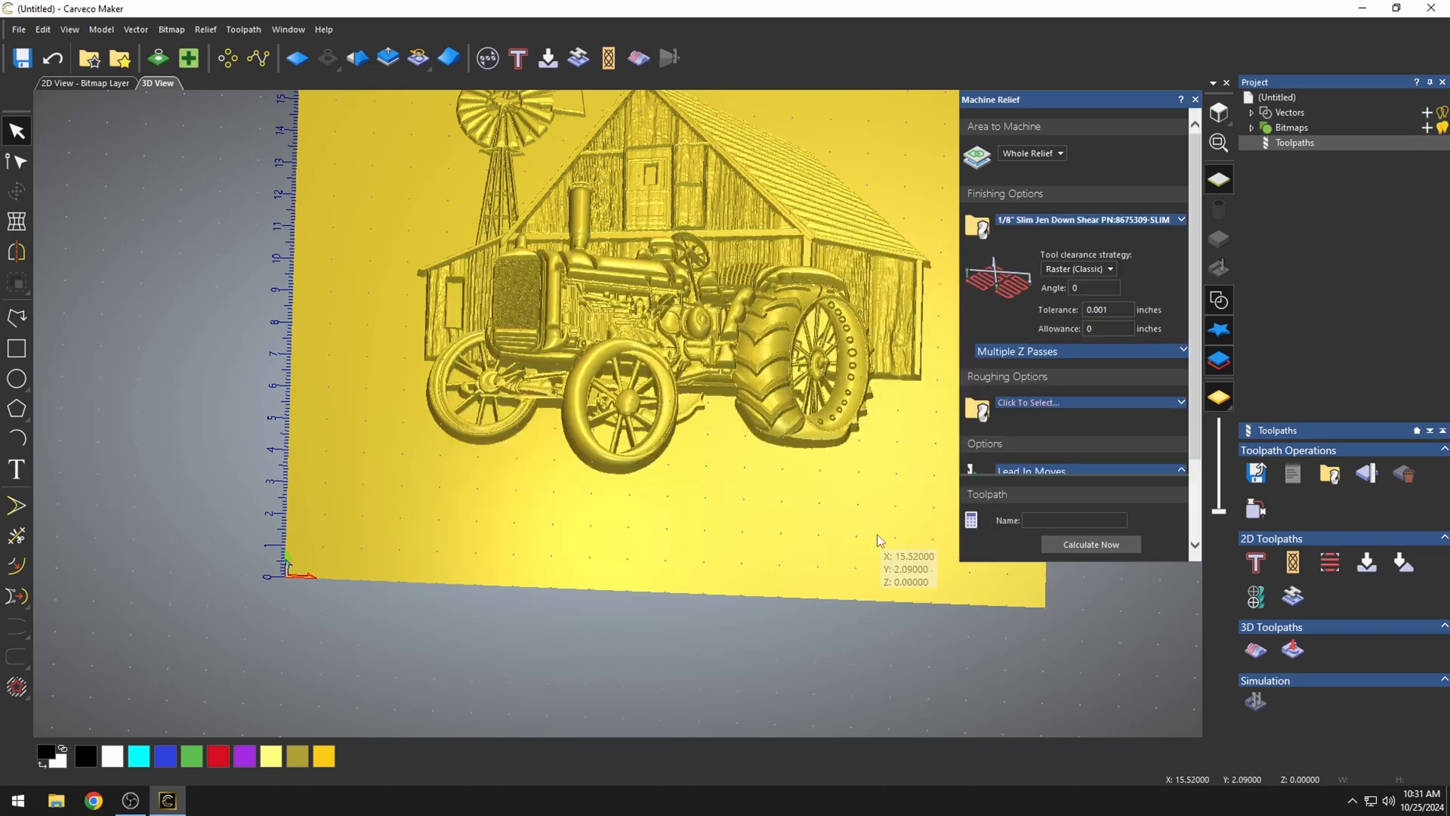
mouse_move(1100, 227)
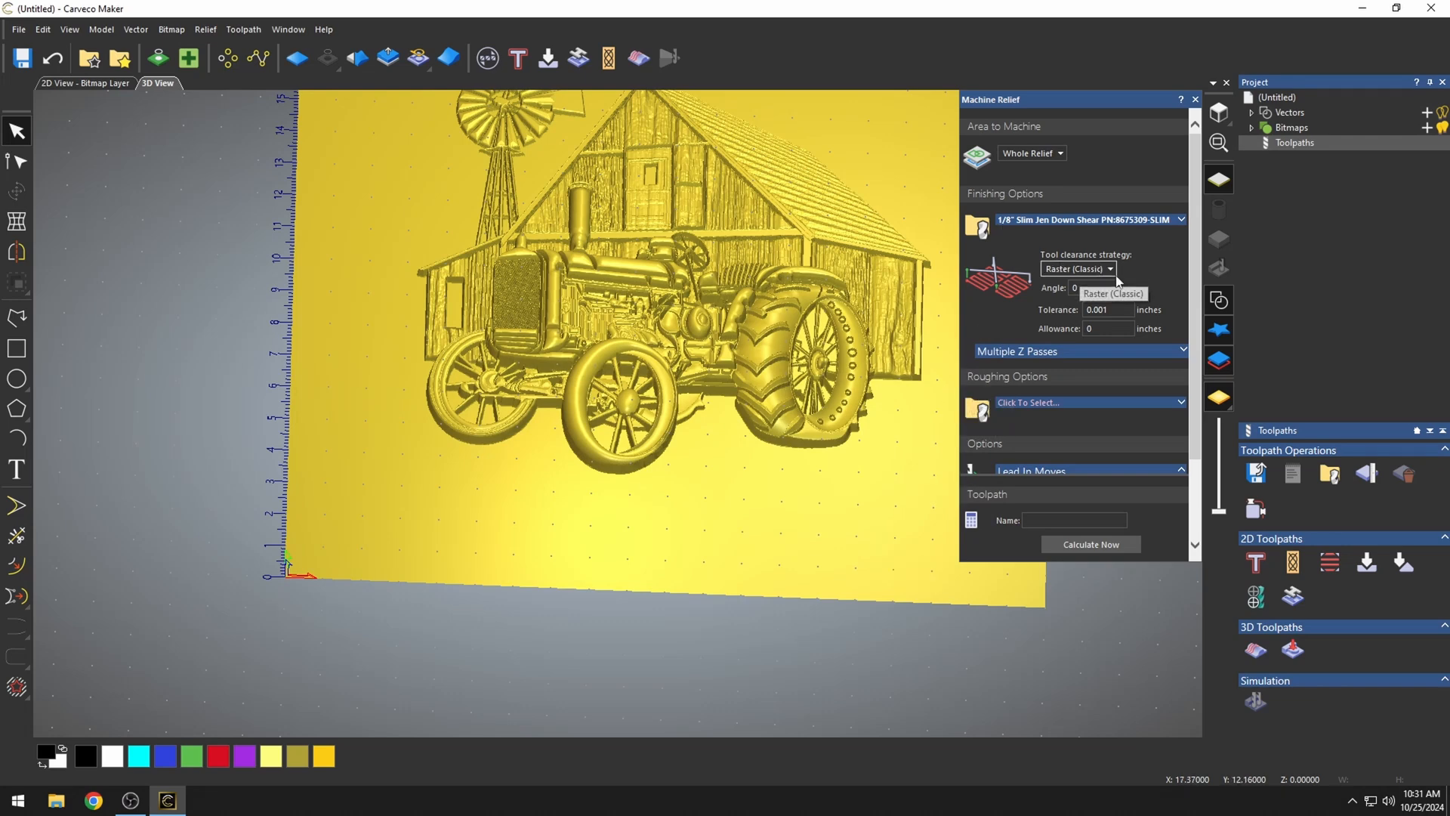
Keep the Raster (Classic) finishing strategy with a 20 degree angle
left_click(1109, 268)
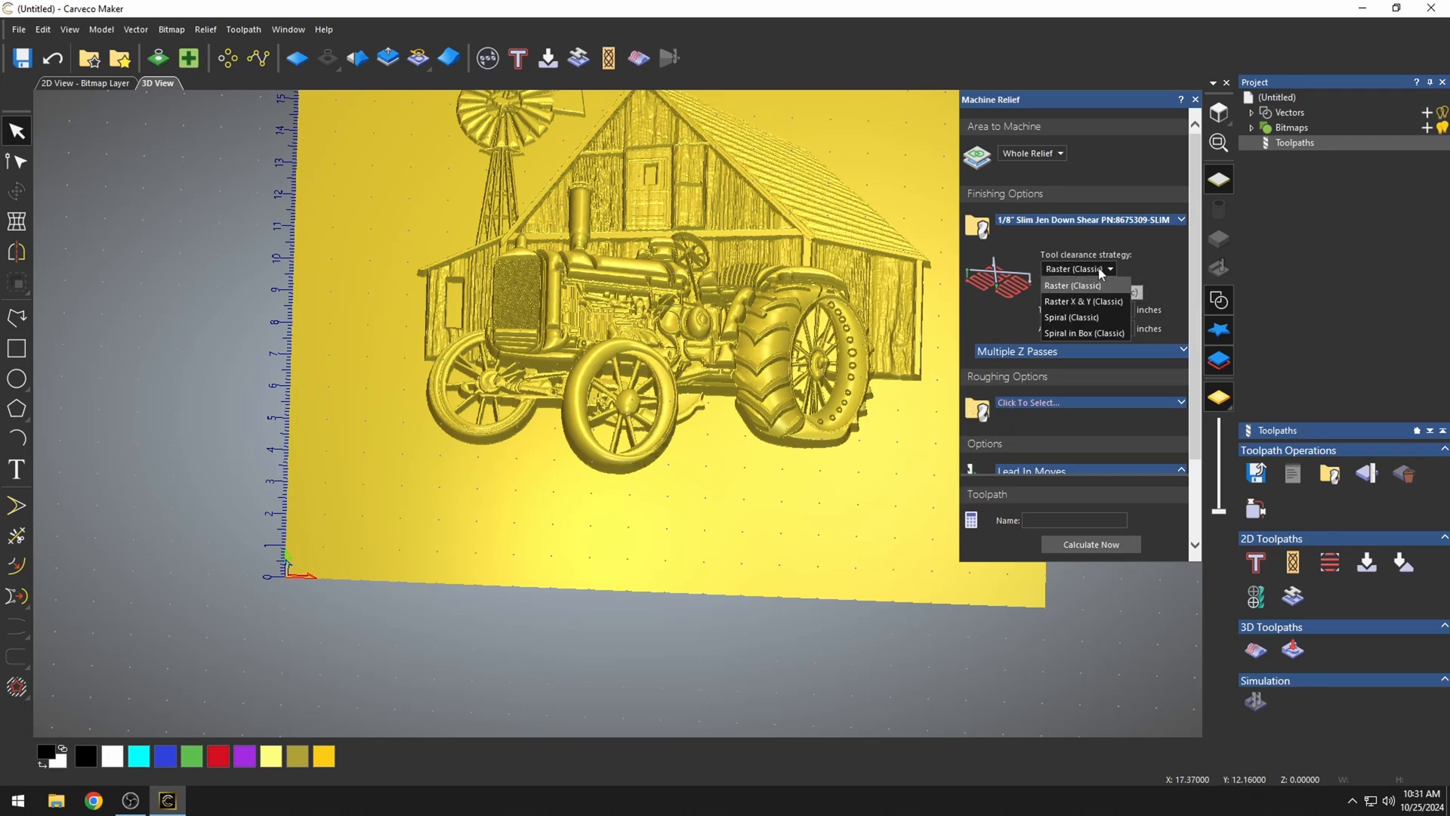
left_click(1071, 285)
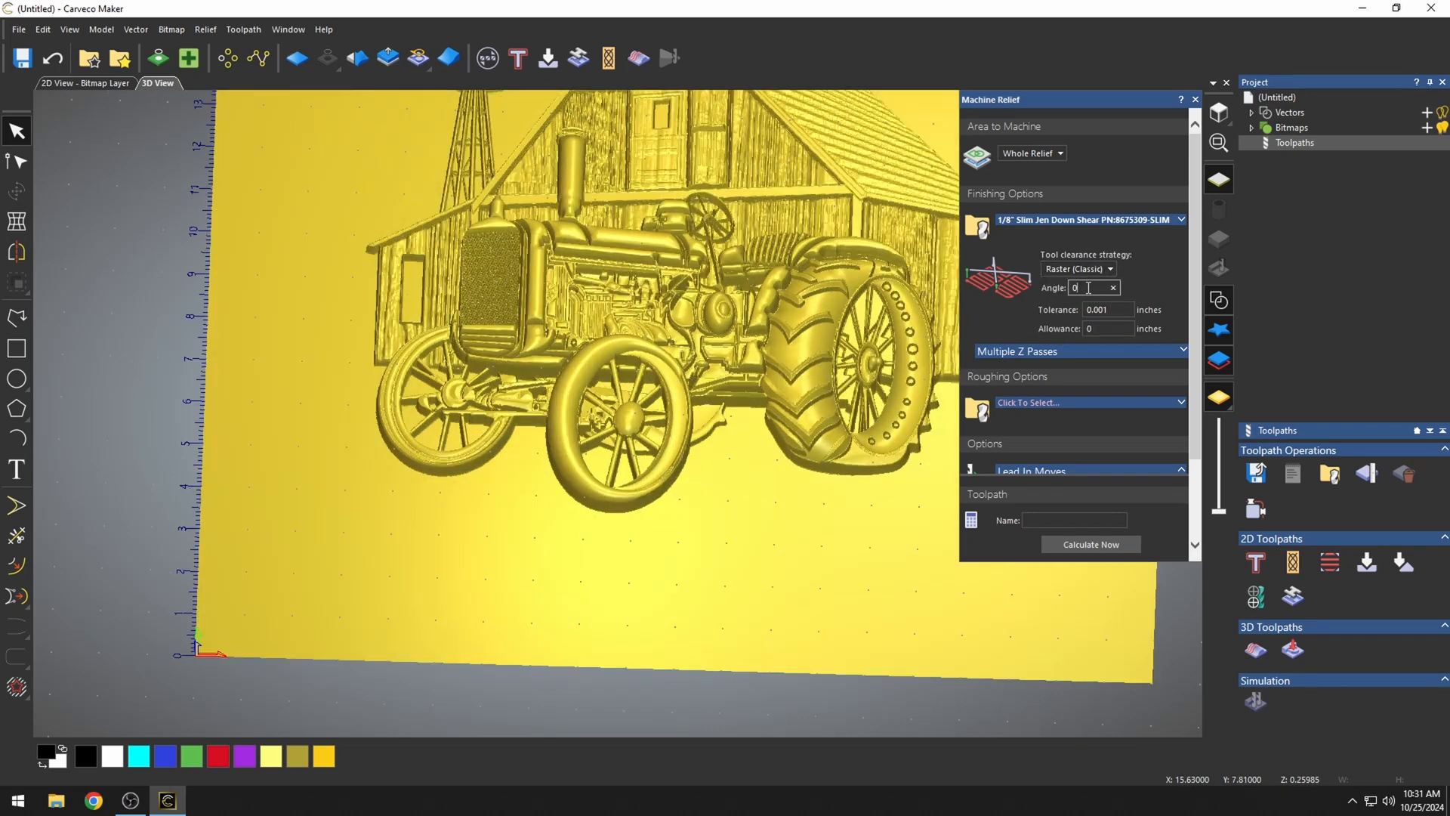
mouse_move(866, 442)
type("20")
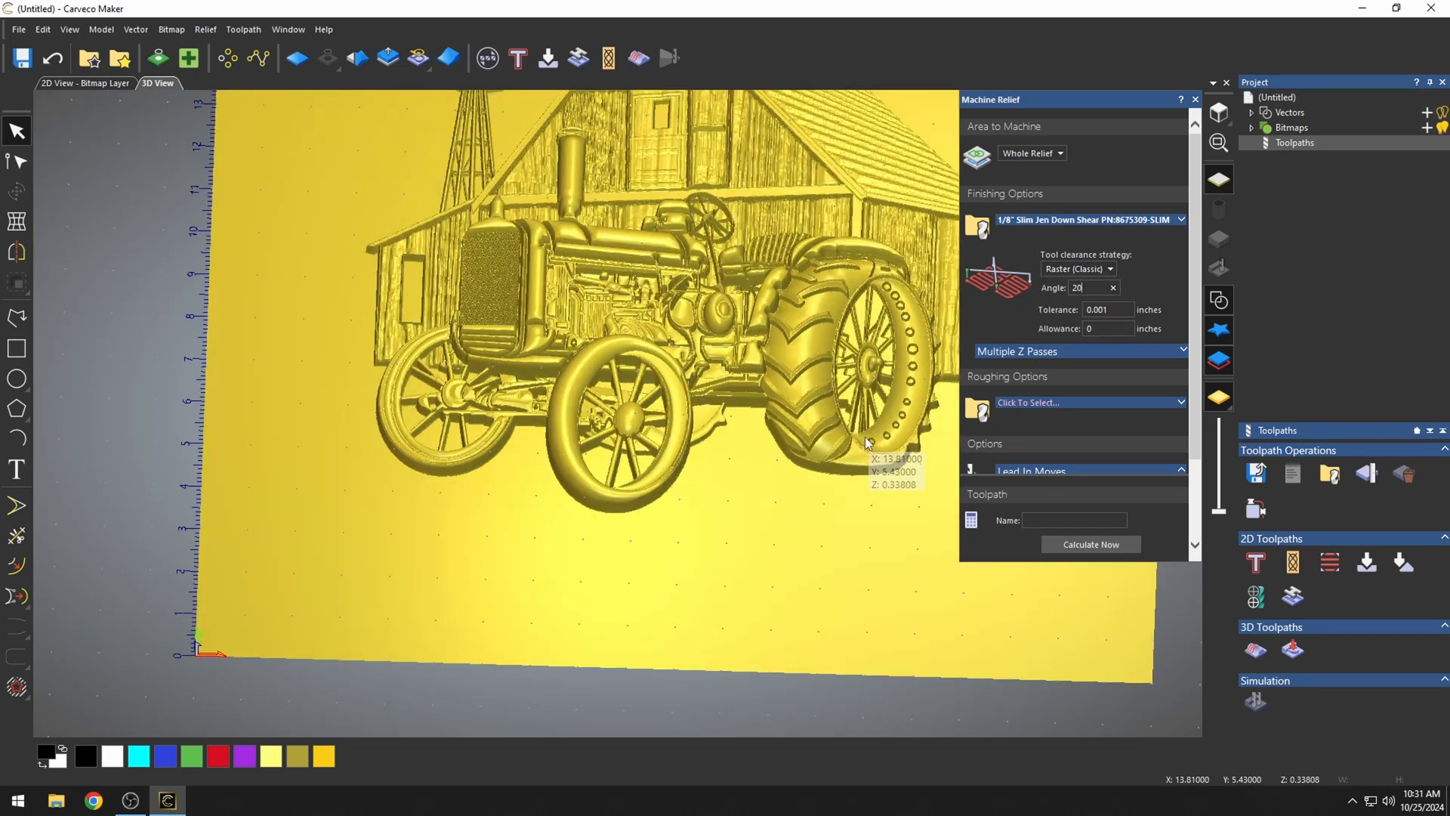
mouse_move(1115, 656)
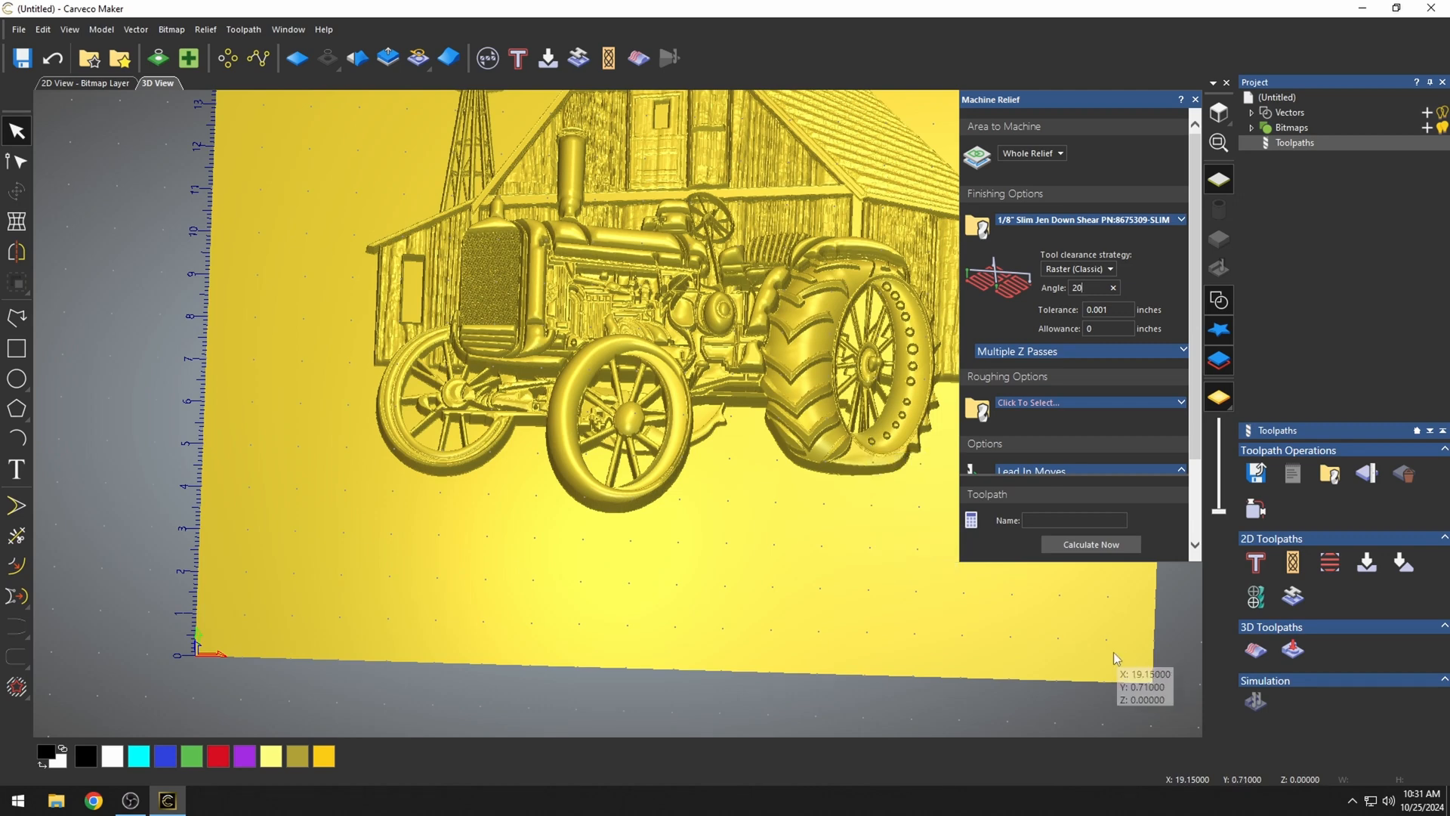
mouse_move(1133, 647)
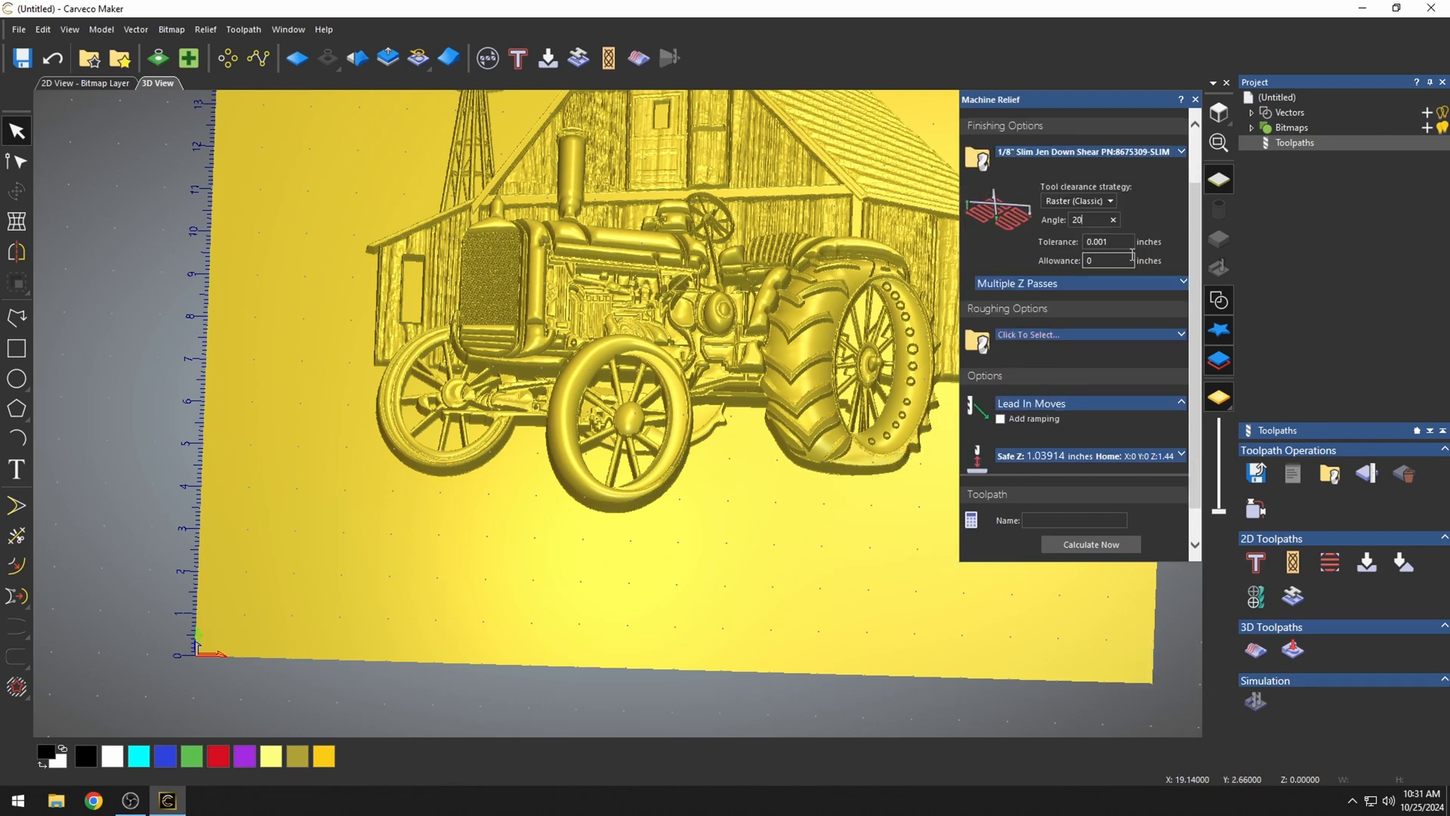
left_click(1105, 242)
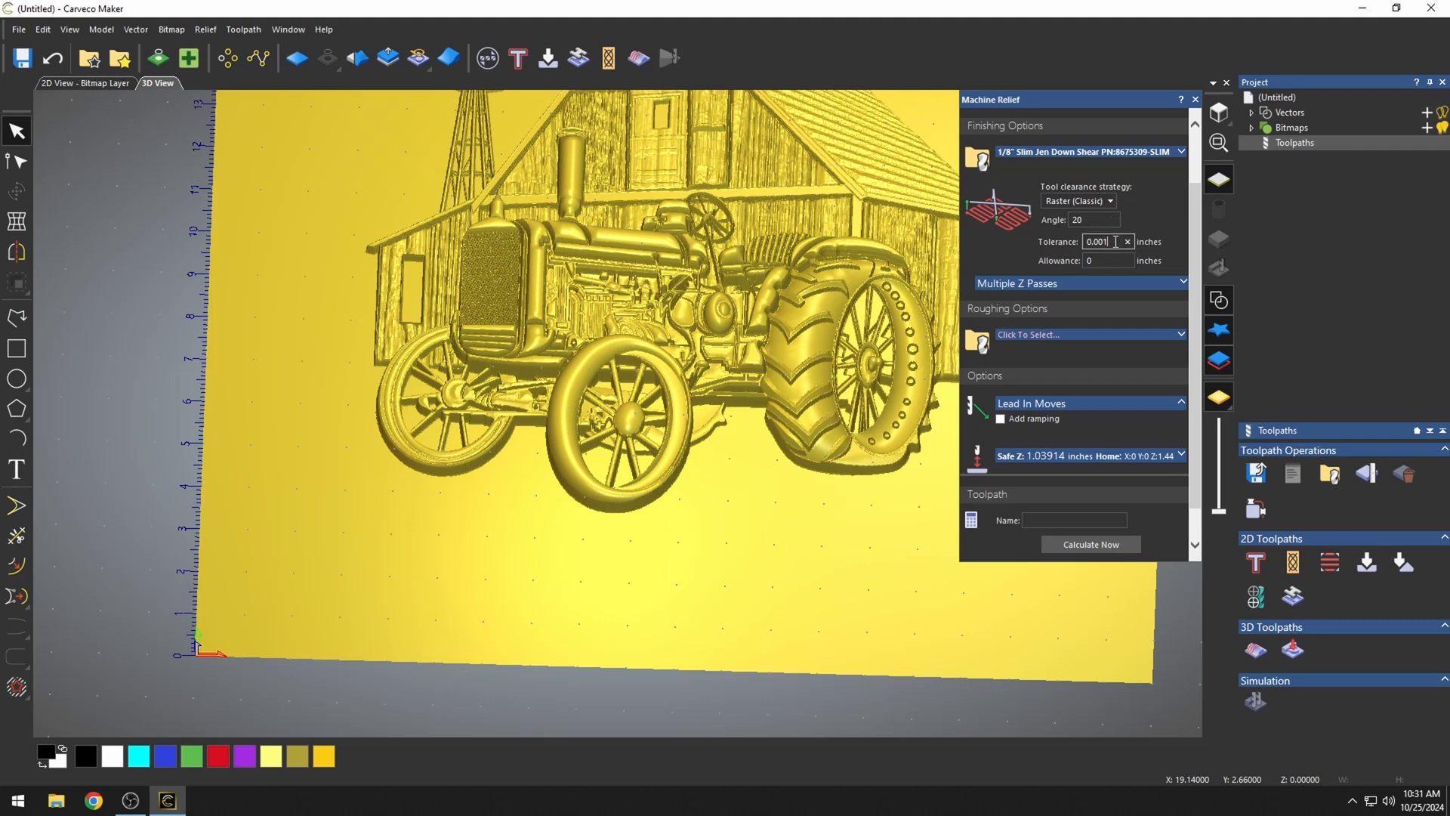
mouse_move(787, 318)
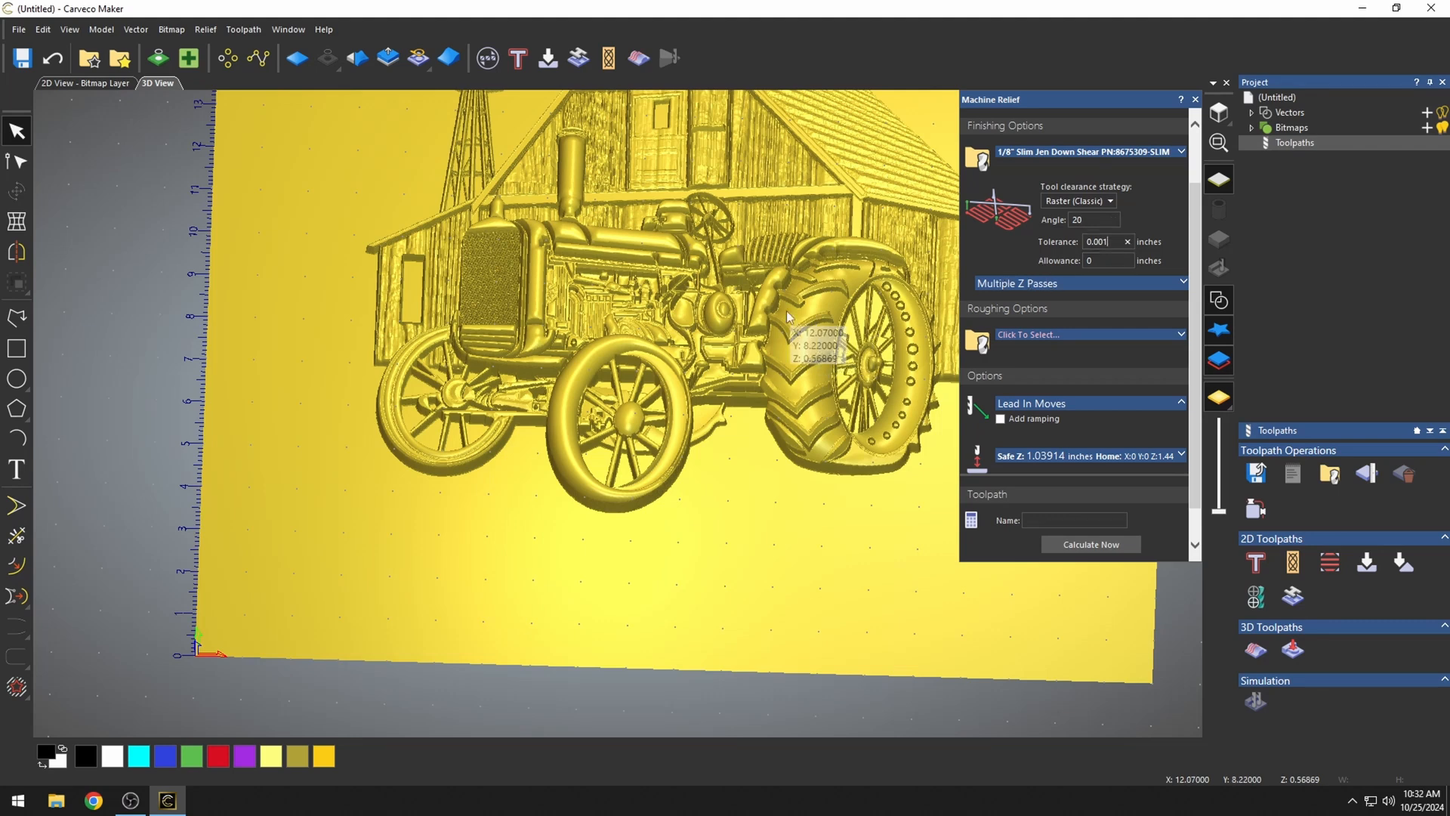
mouse_move(877, 428)
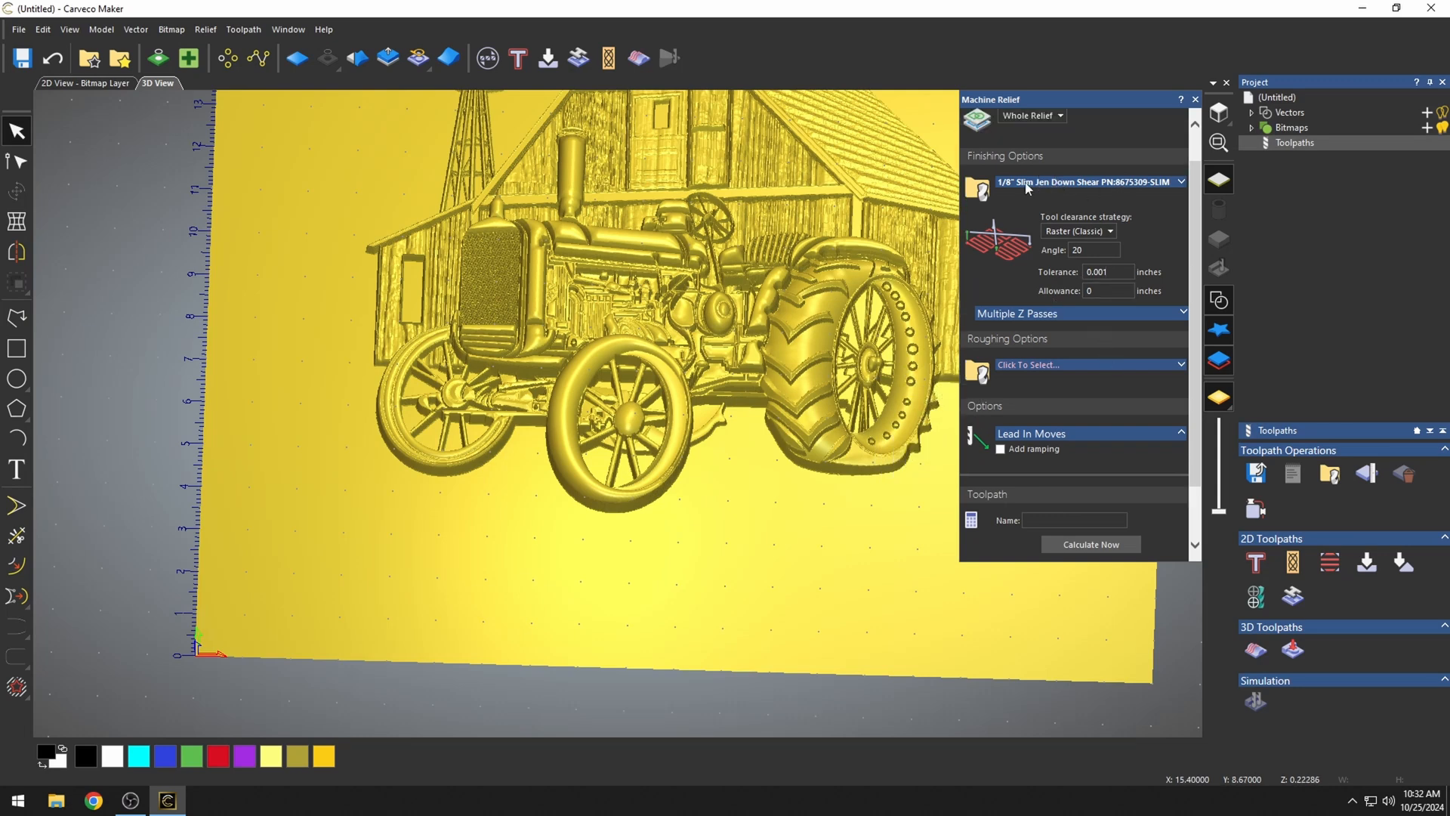
mouse_move(1165, 189)
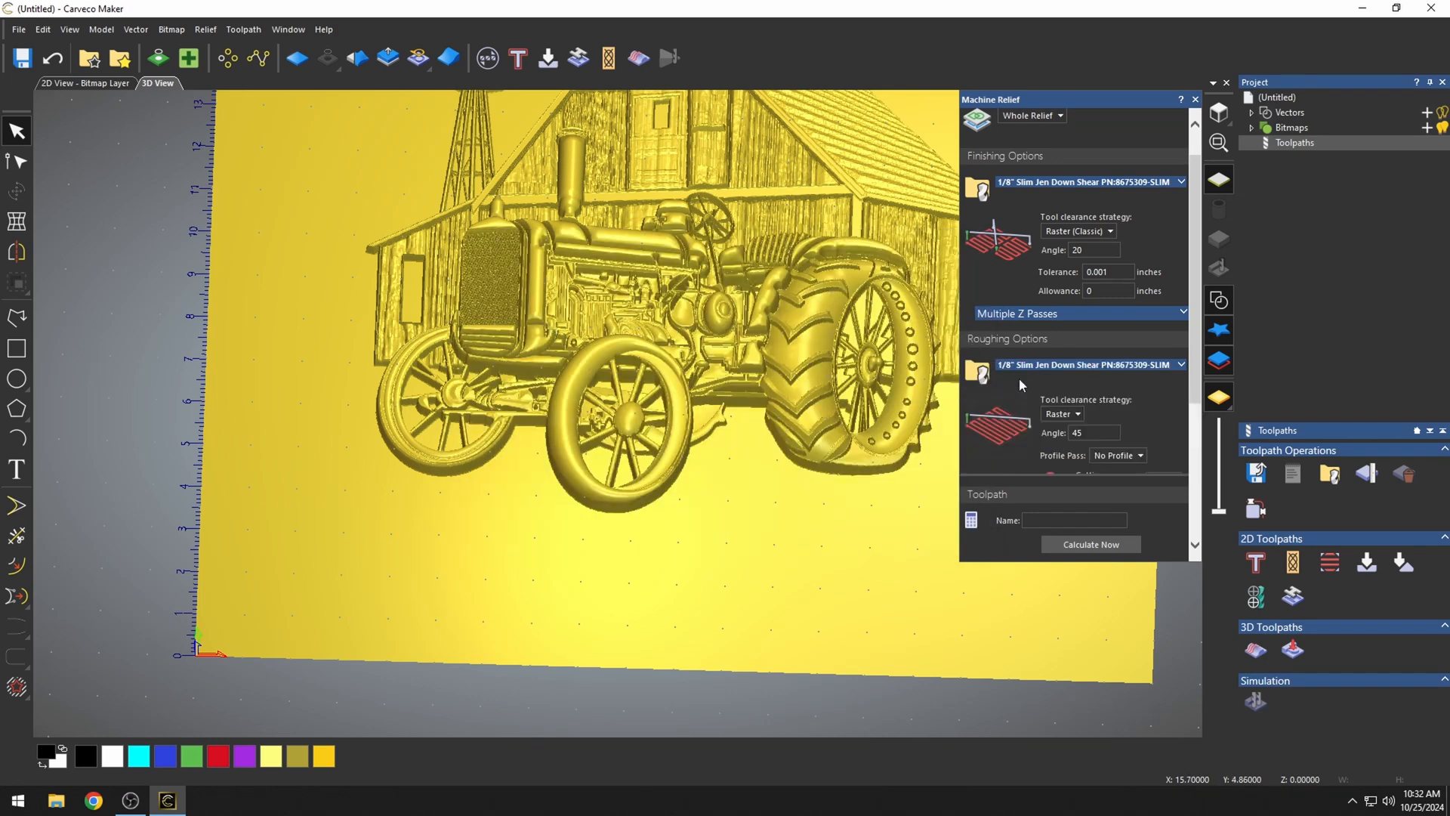
mouse_move(1095, 380)
type("20")
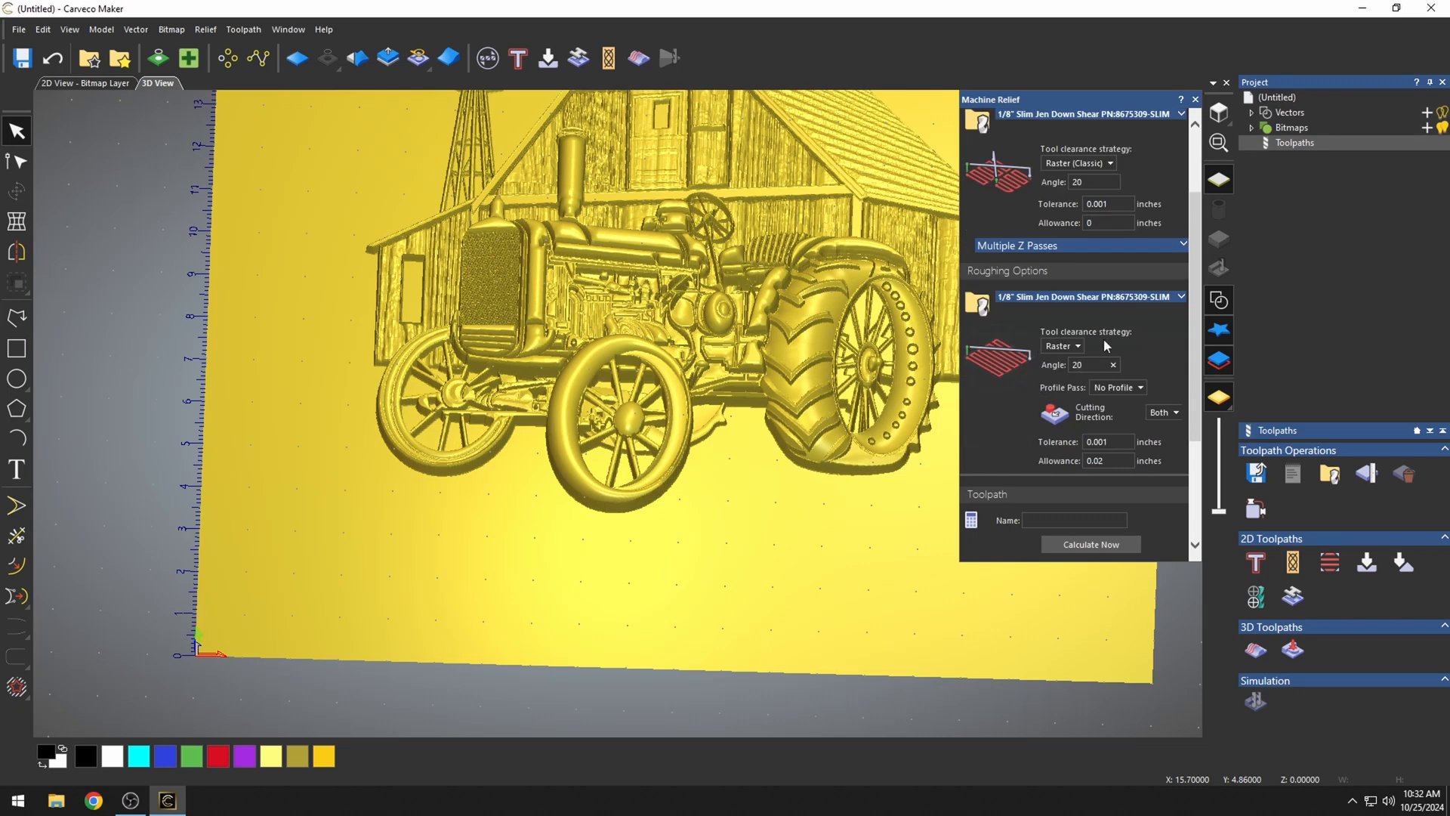
Set roughing to profile after, cutting both directions, with a 0.02 inch allowance
scroll("down", 3)
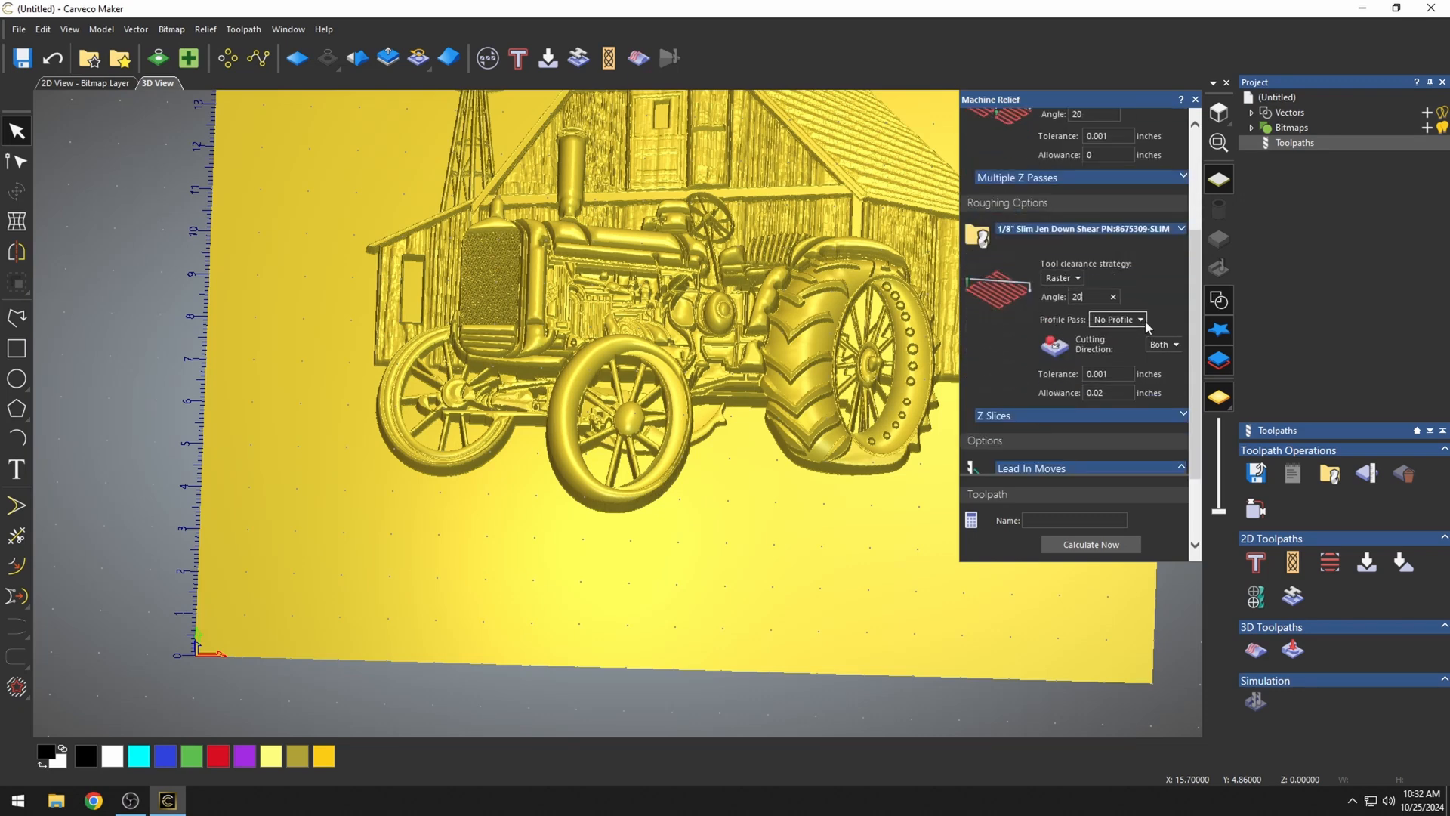
left_click(1139, 319)
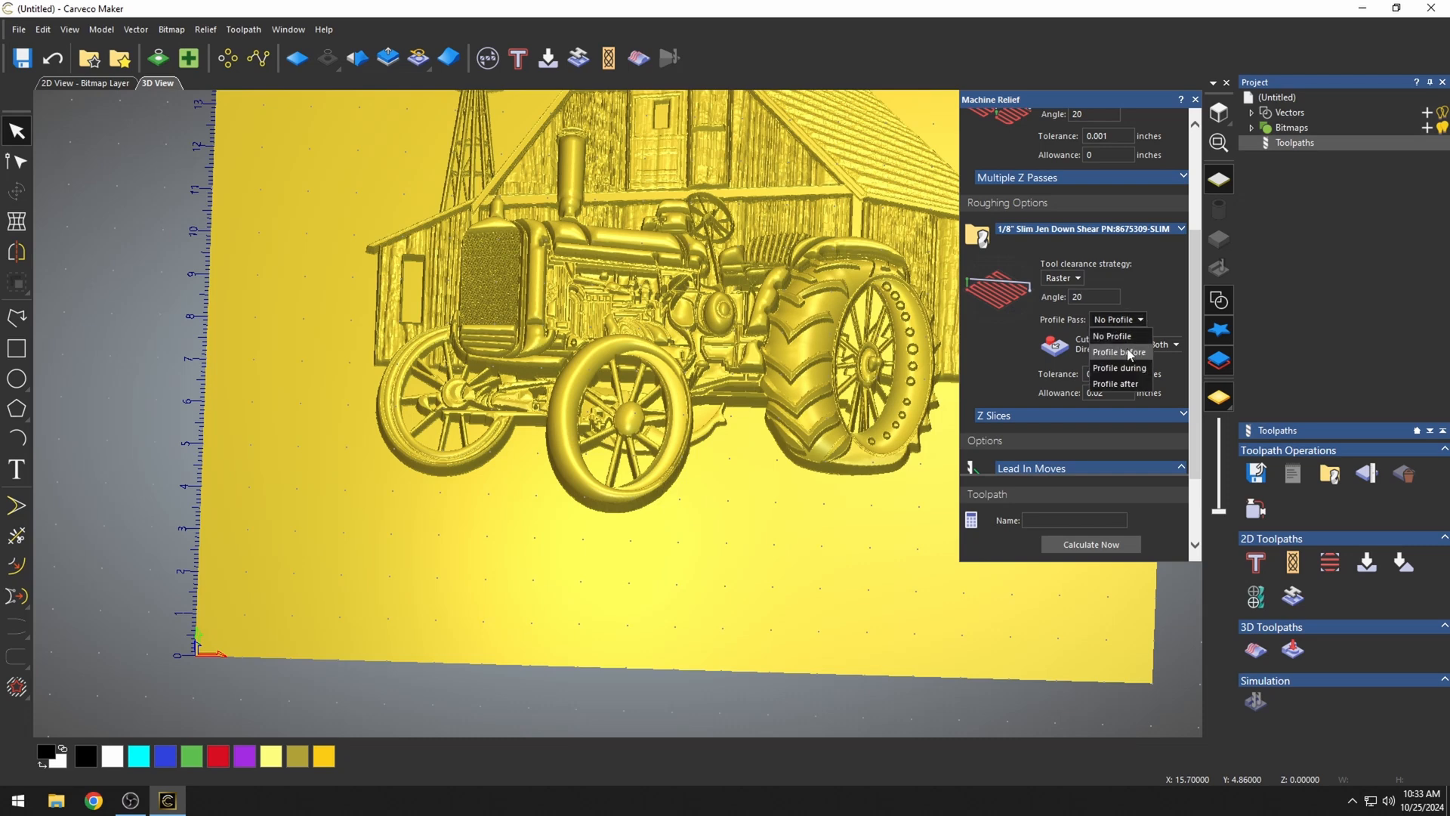
mouse_move(1115, 383)
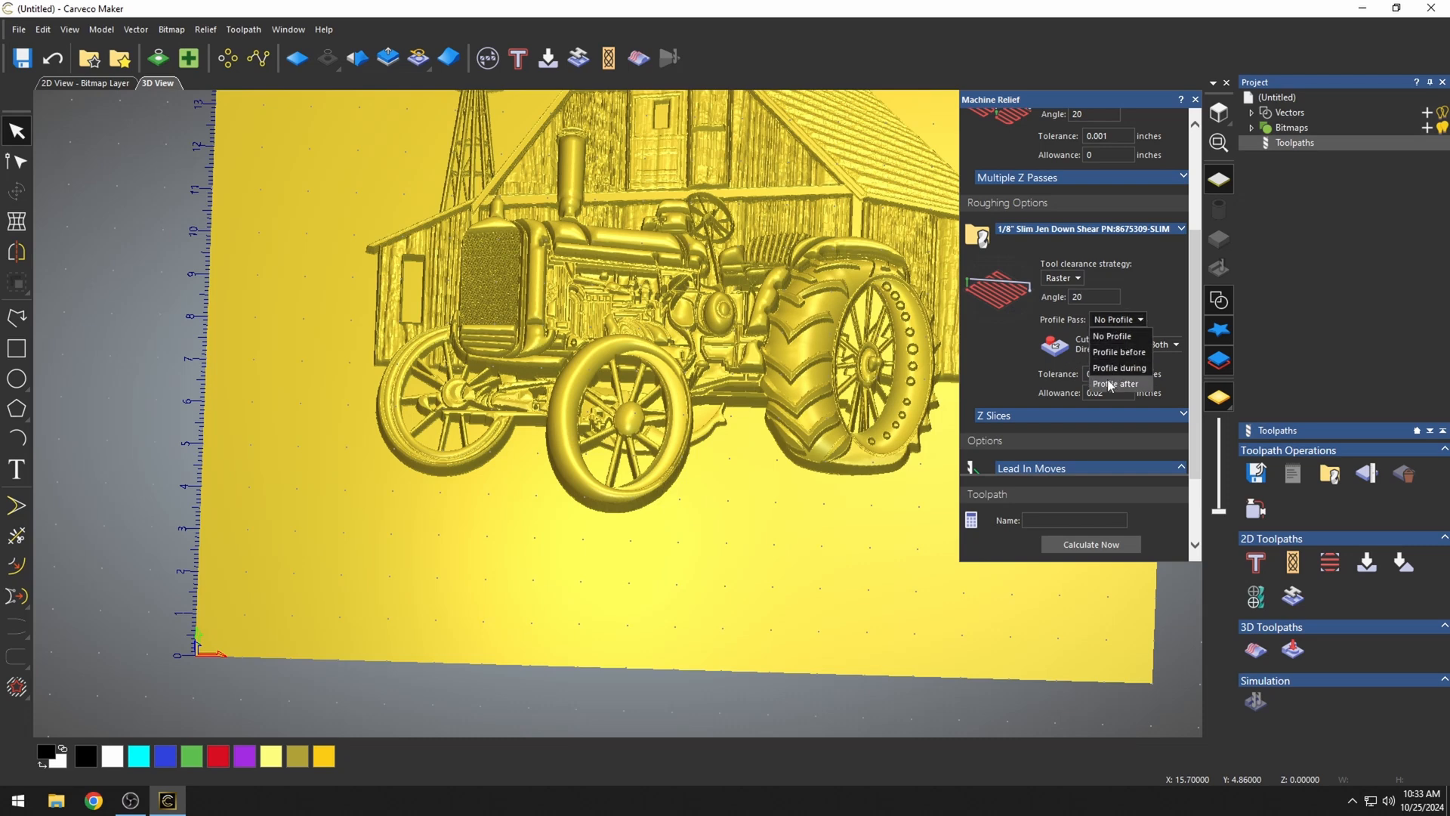
left_click(1116, 383)
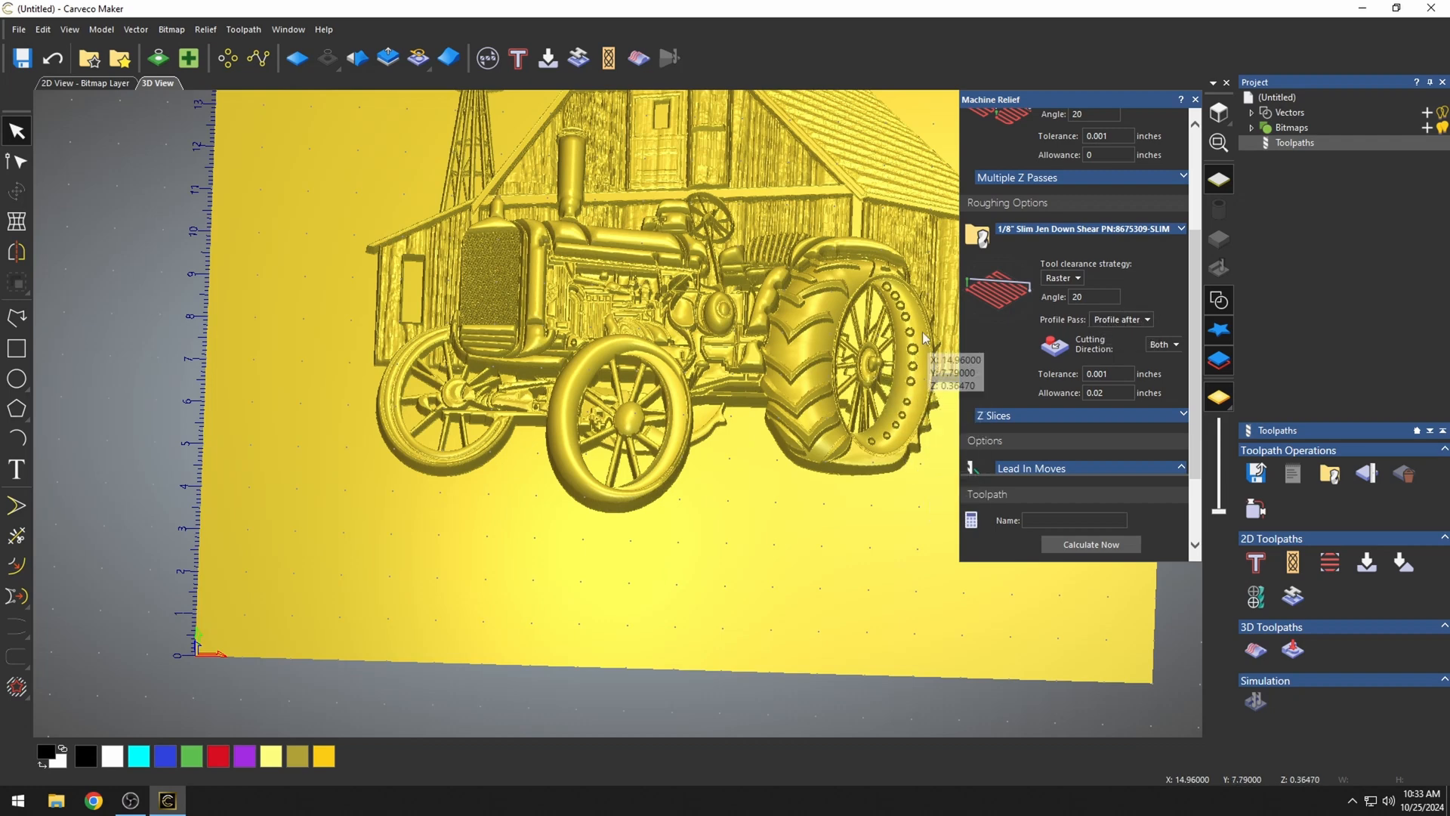
mouse_move(1145, 361)
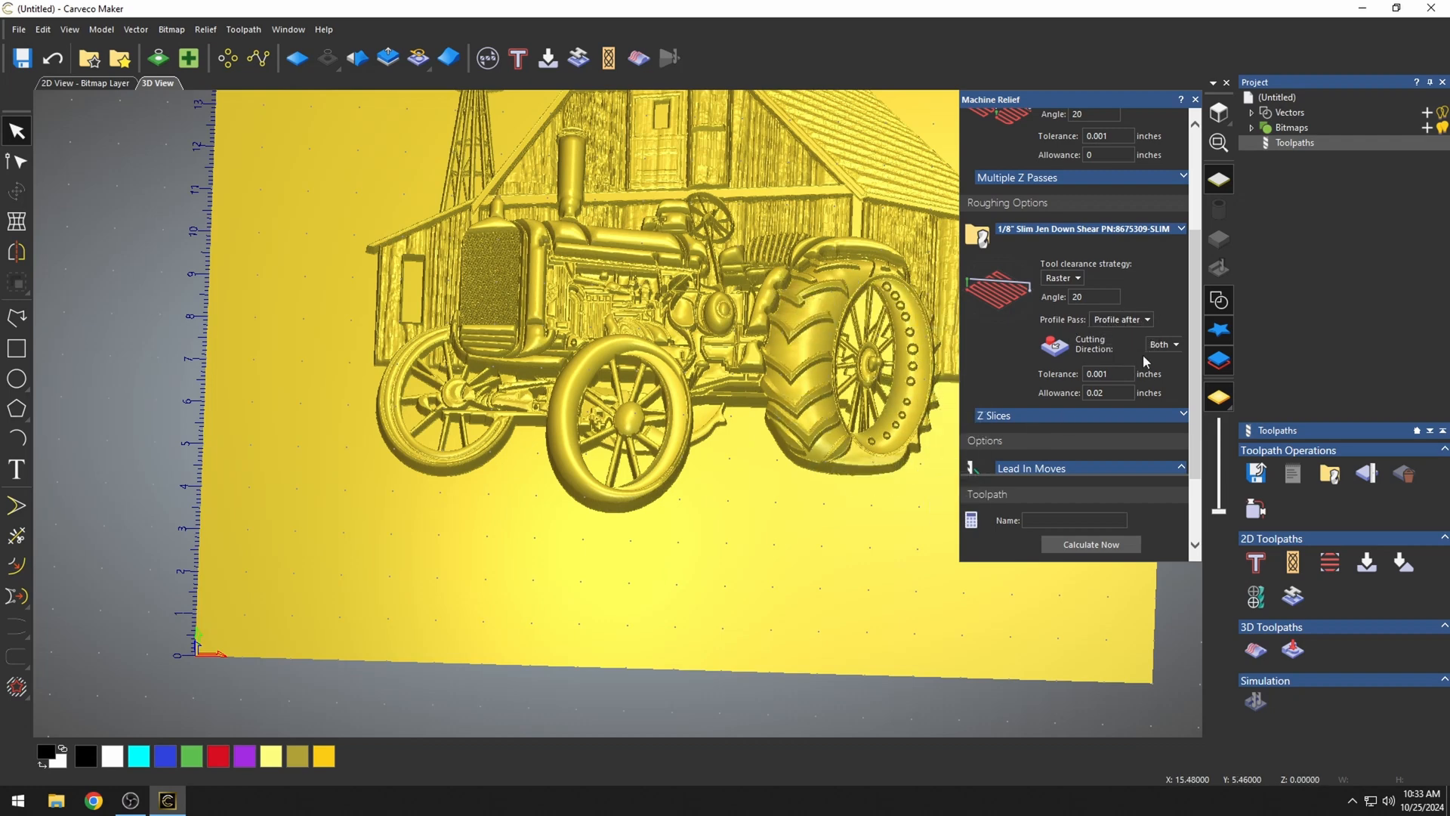
left_click(1162, 344)
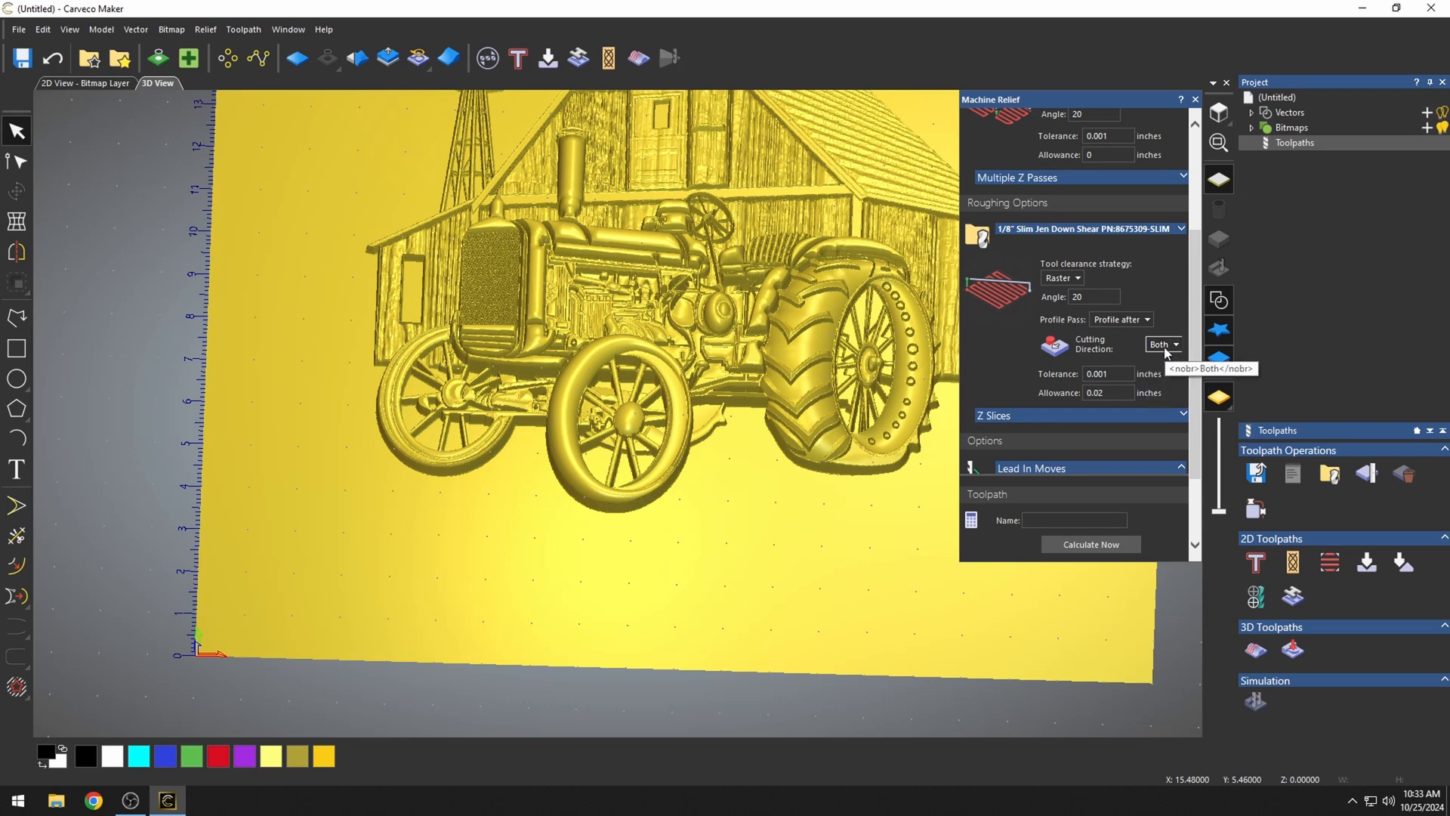
left_click(1108, 374)
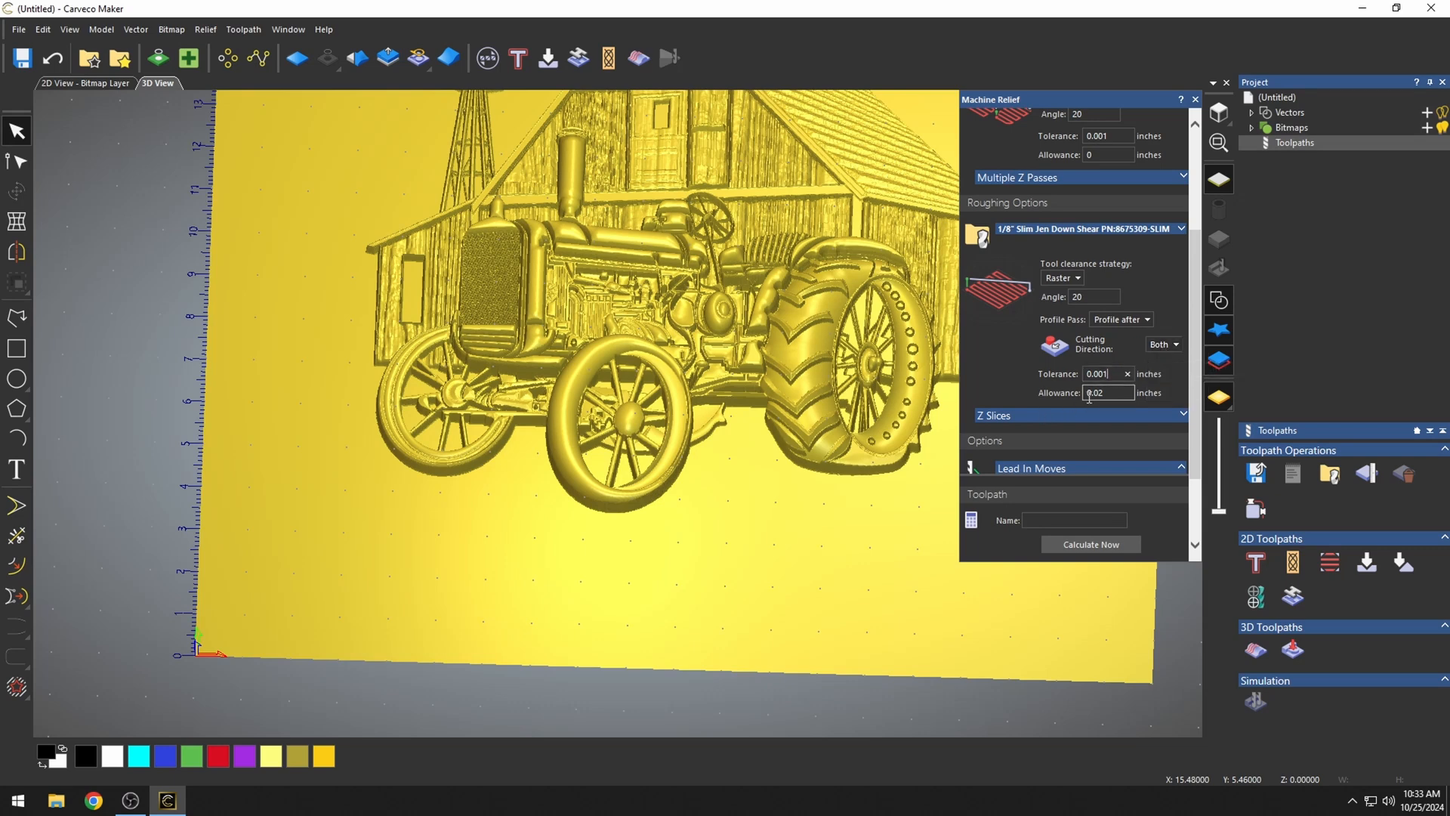
left_click(1107, 392)
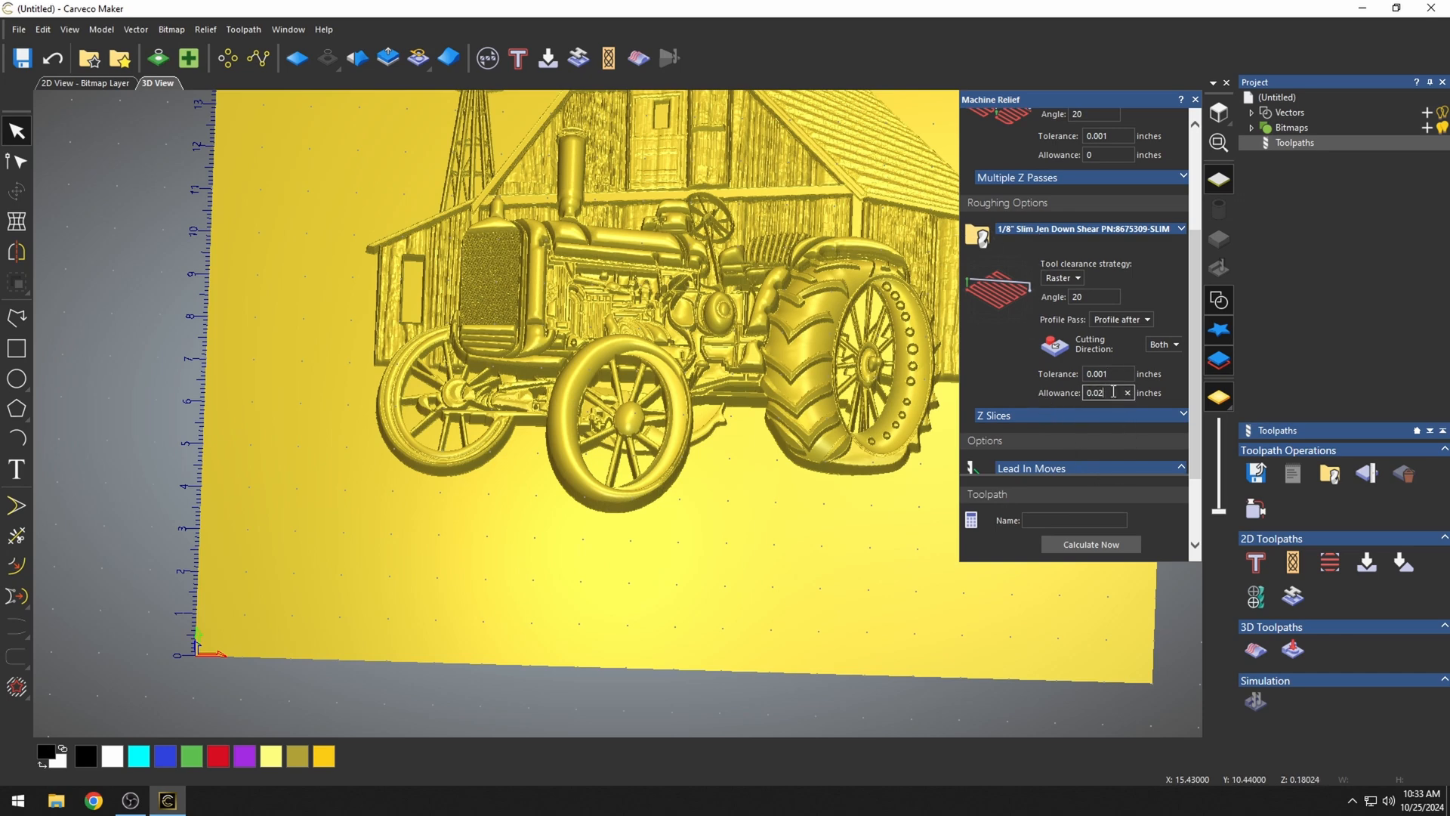
triple_click(1105, 392)
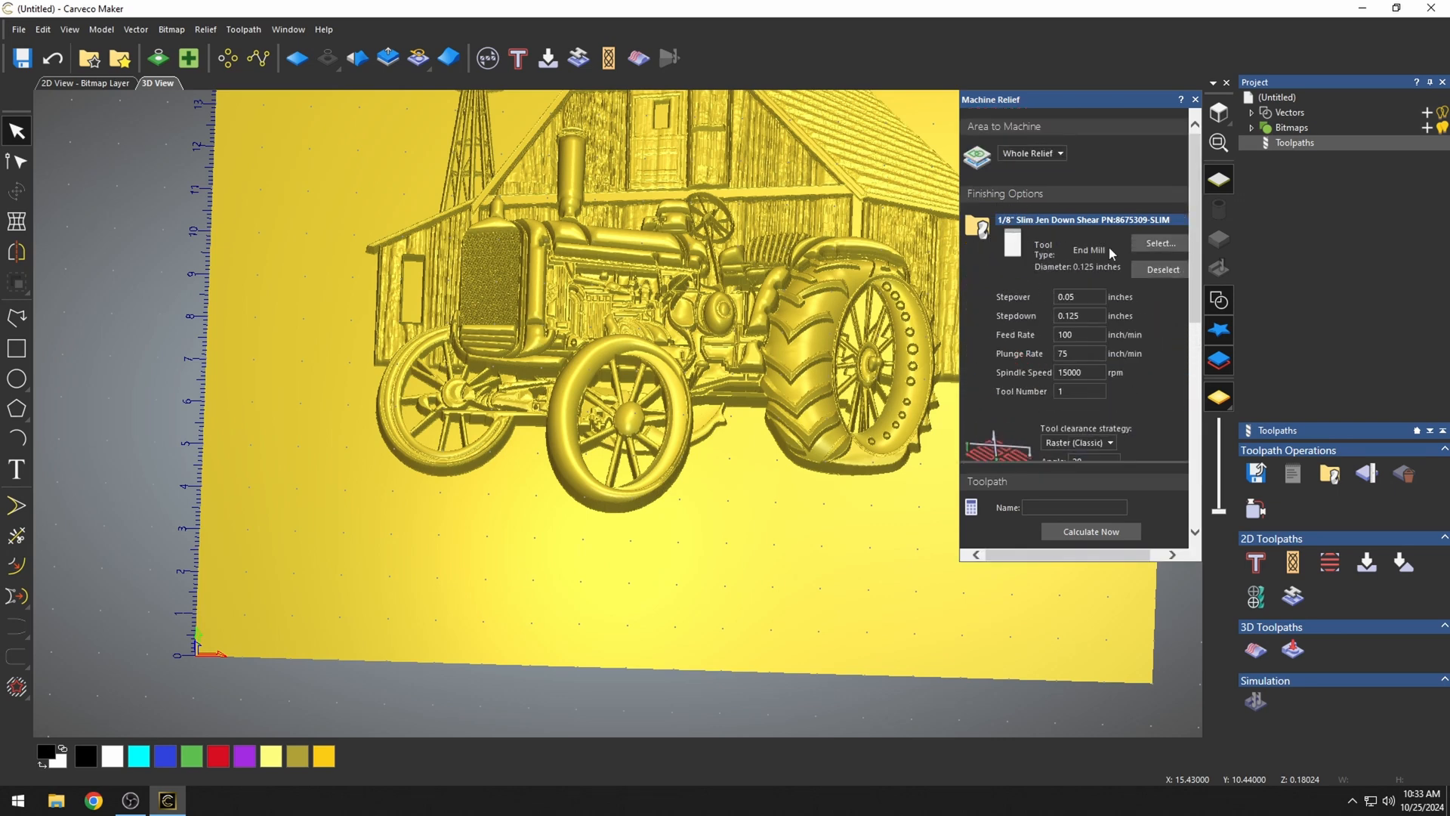
Pick the 1/16" Skinny Jenny Tapered Ball Nose in the Tool Database for finishing
left_click(1158, 243)
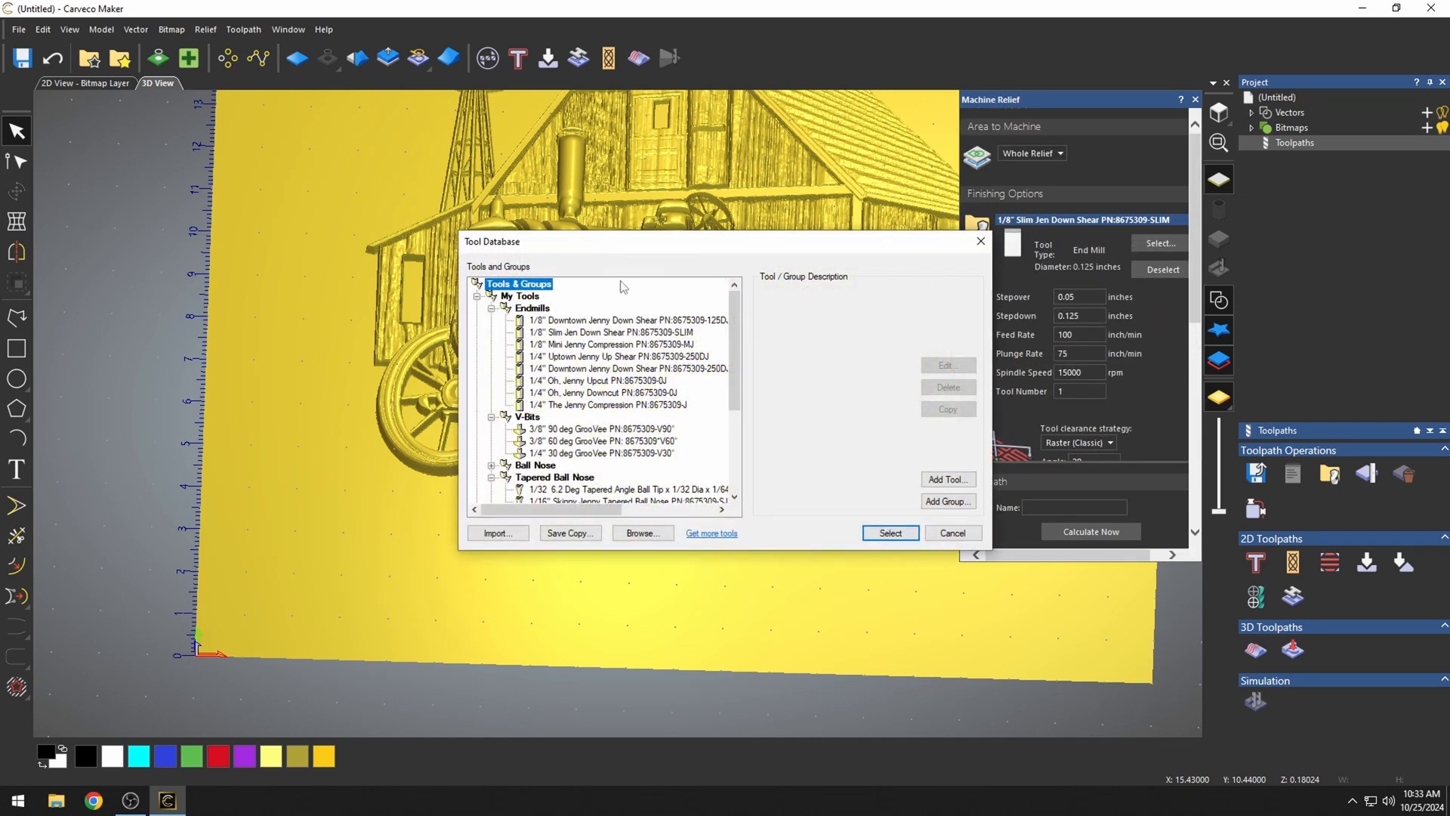
scroll("down", 3)
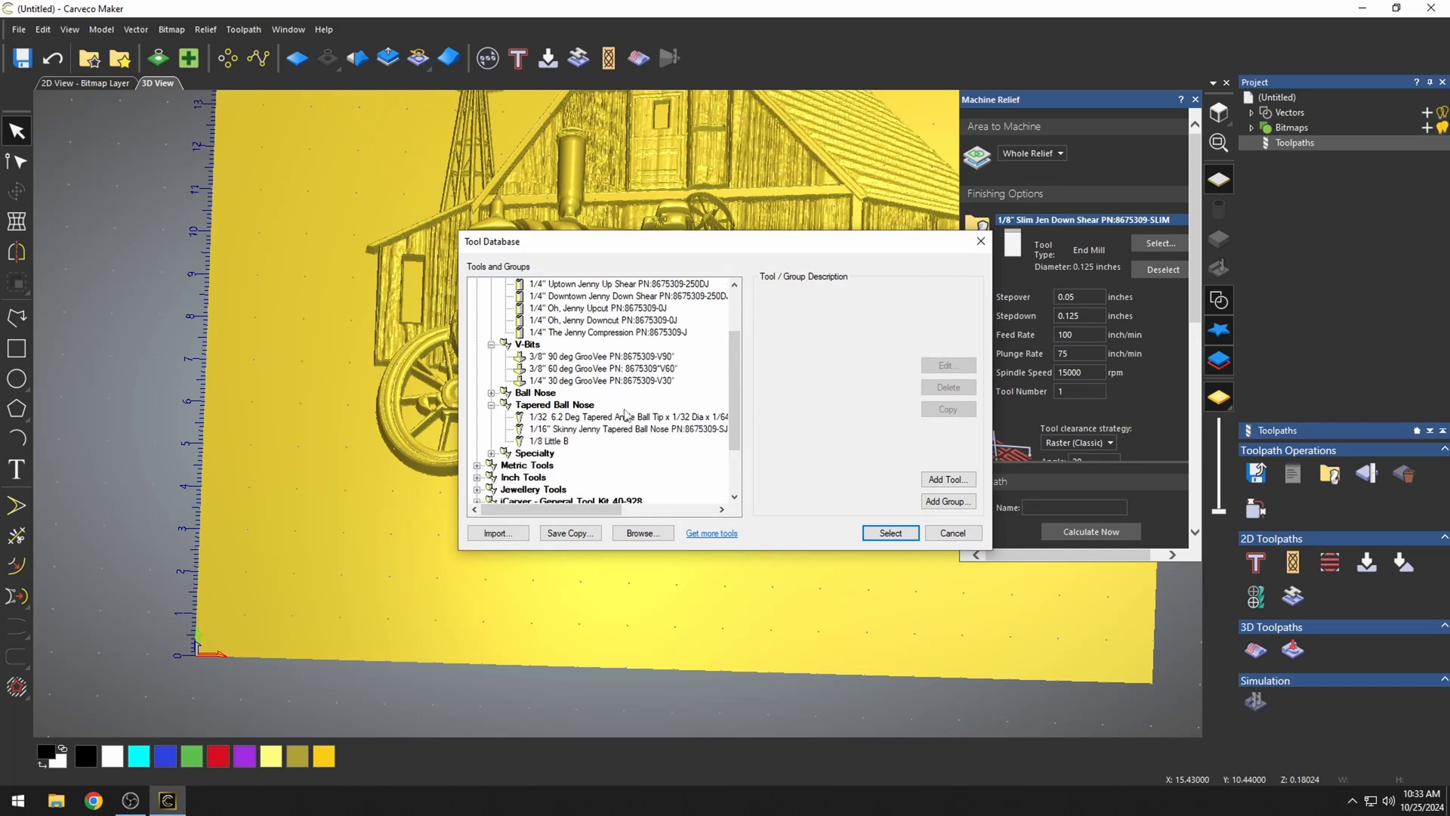
left_click(629, 428)
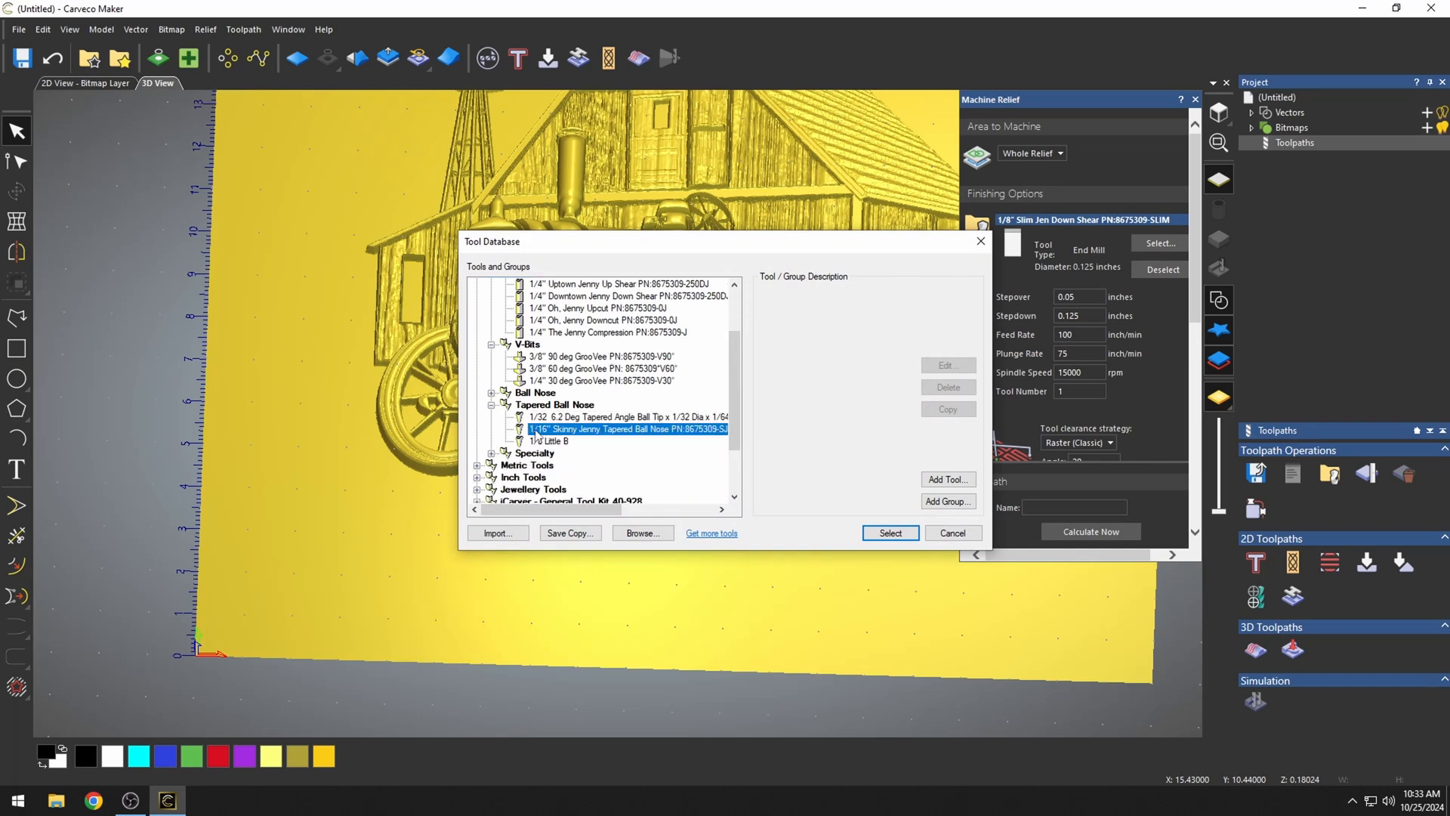
left_click(626, 429)
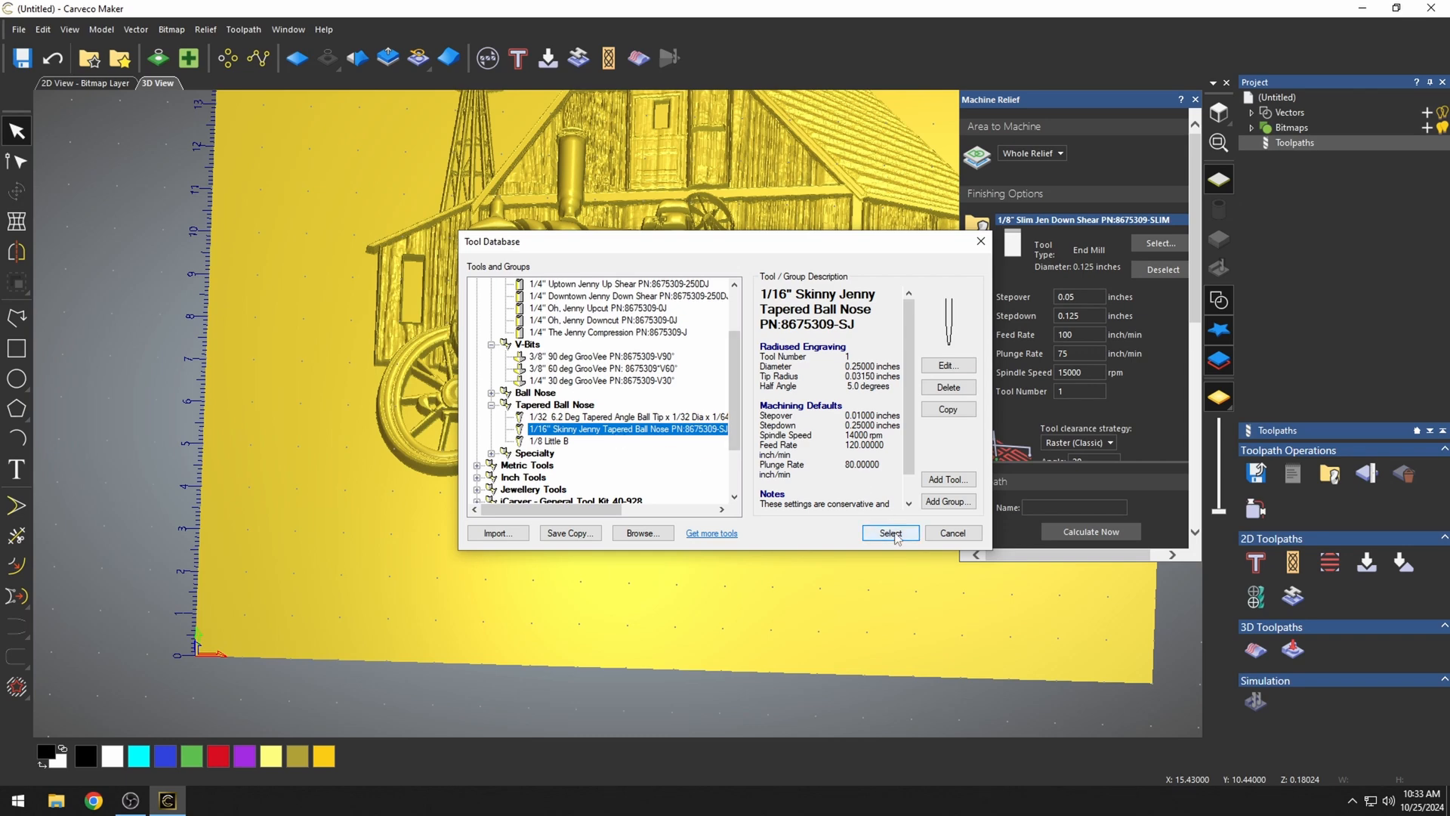
left_click(889, 532)
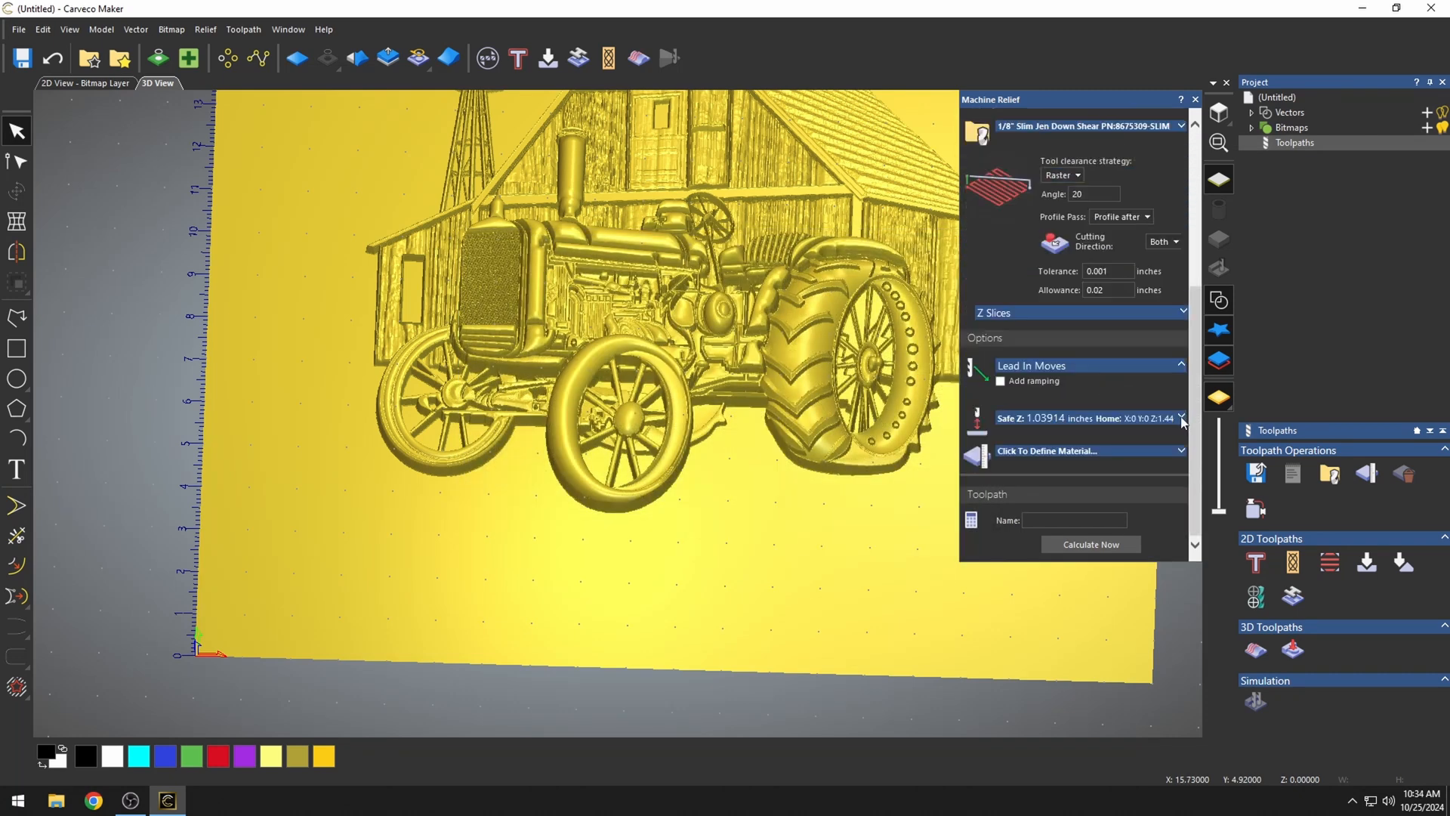
Lower Safe Z to 0.05 inches and bring up the material definition
left_click(1182, 417)
type(".05")
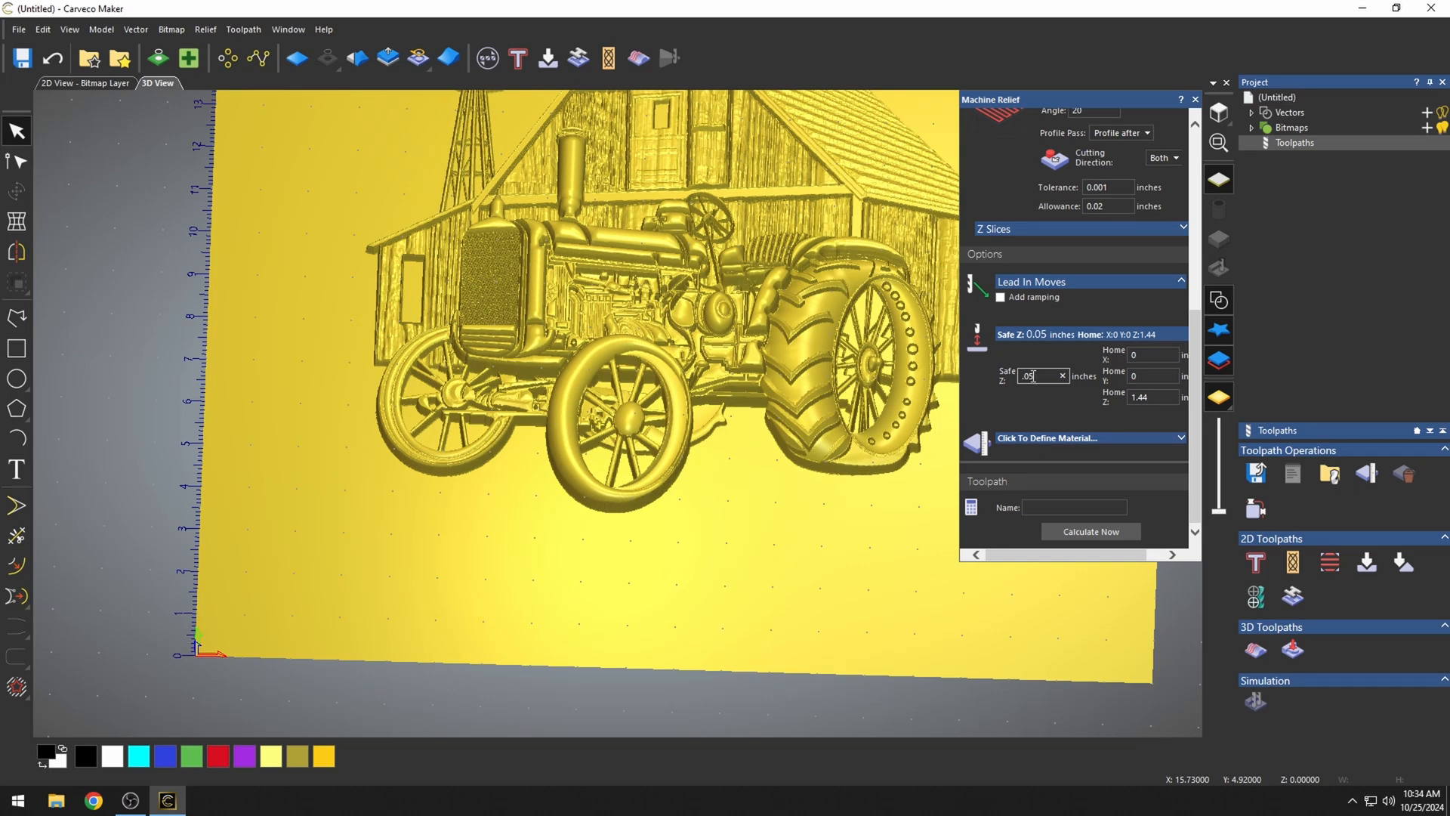
mouse_move(737, 543)
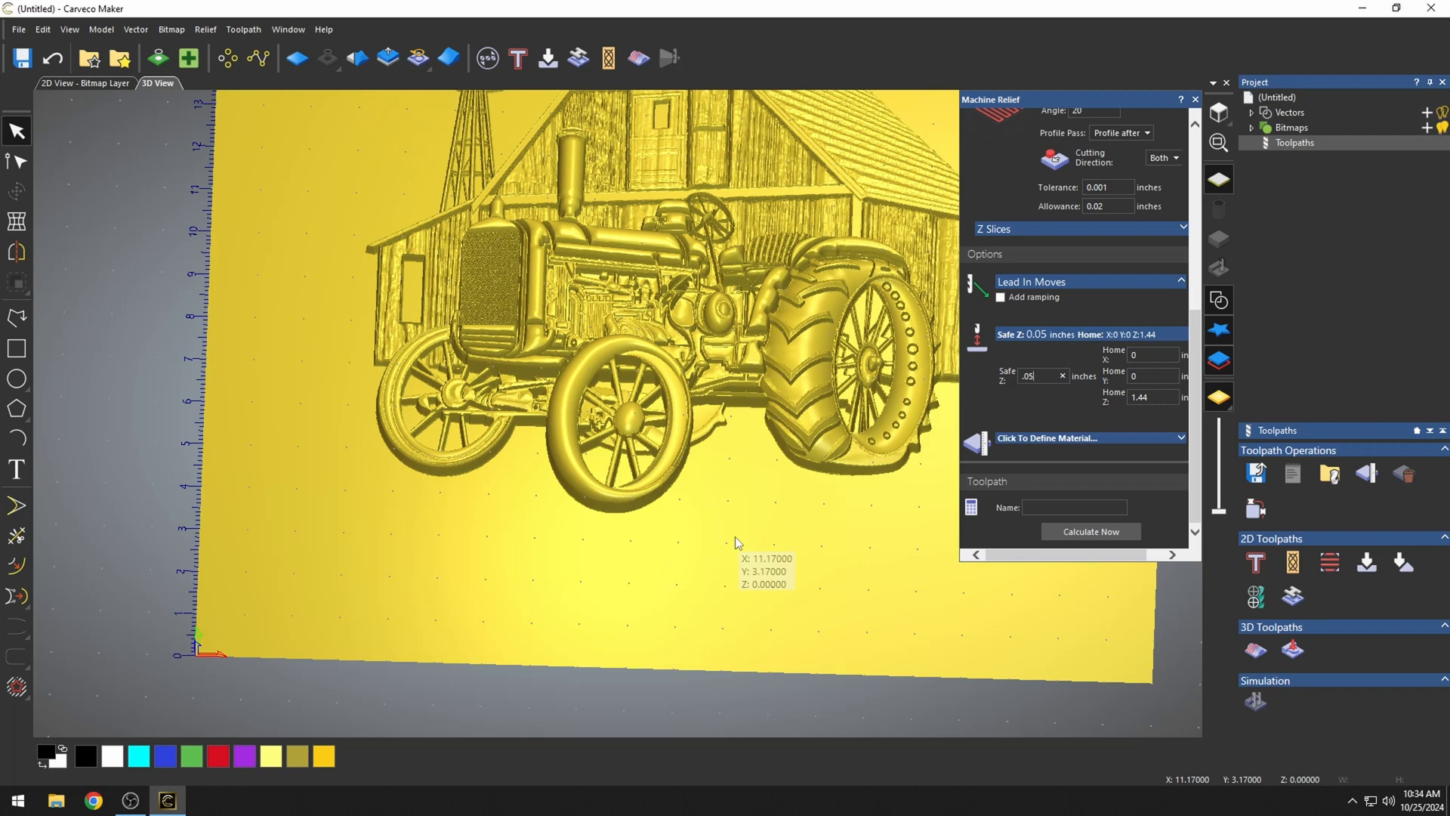
left_click(1048, 438)
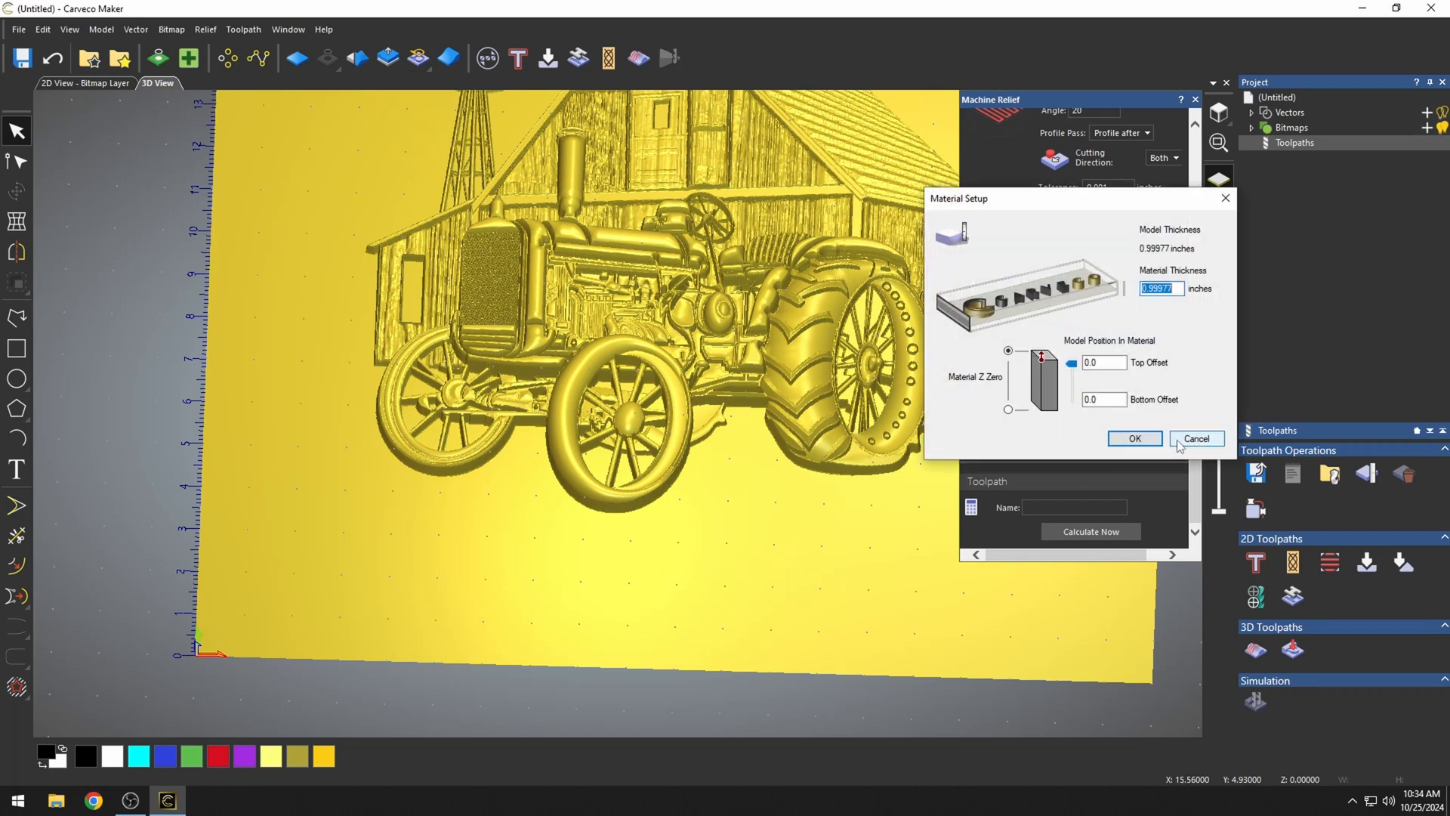
mouse_move(1171, 238)
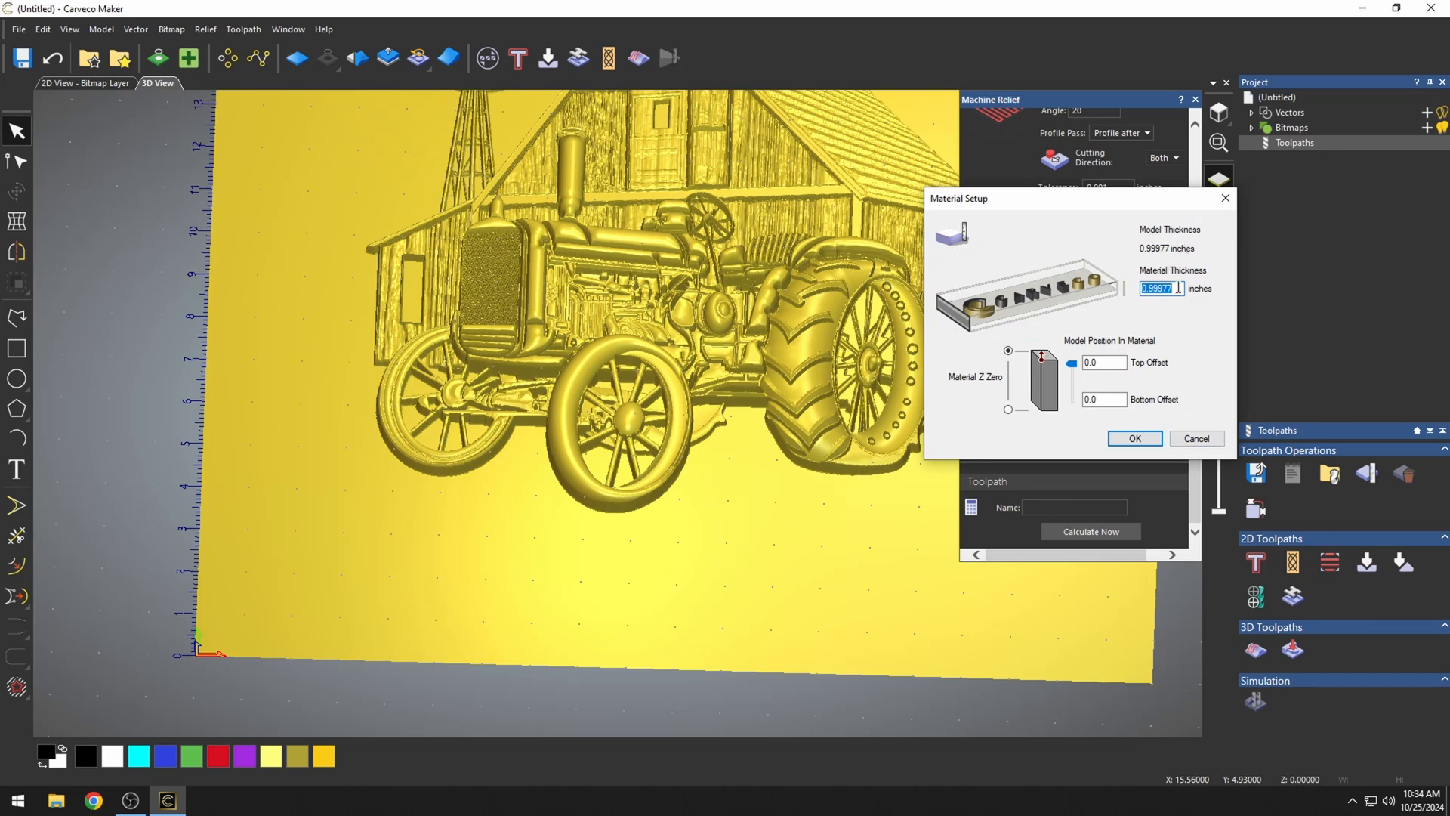
Set material thickness to 1.25 inches with Z zero at the material top
type("1.")
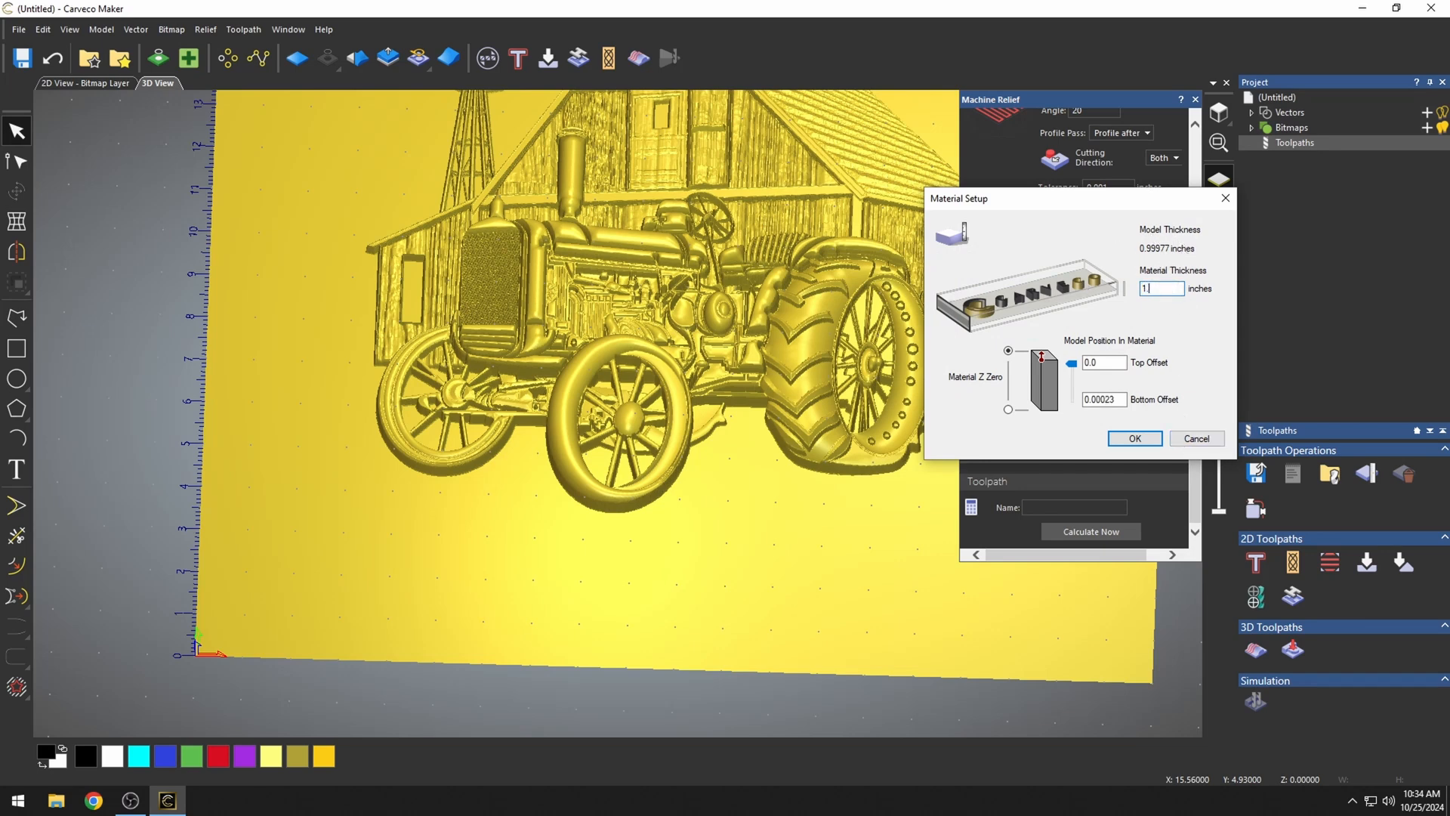
type("1.25")
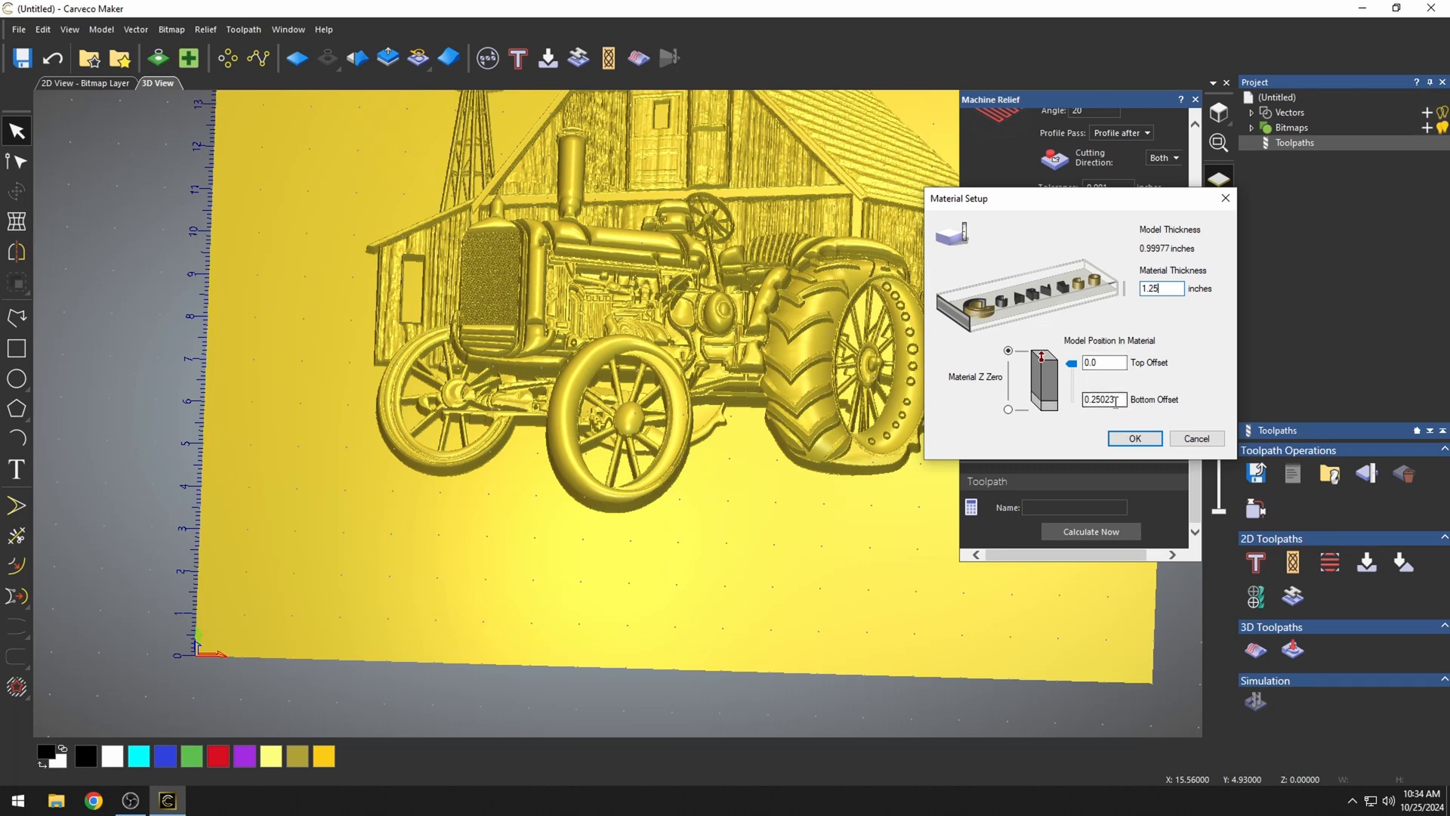
triple_click(1101, 398)
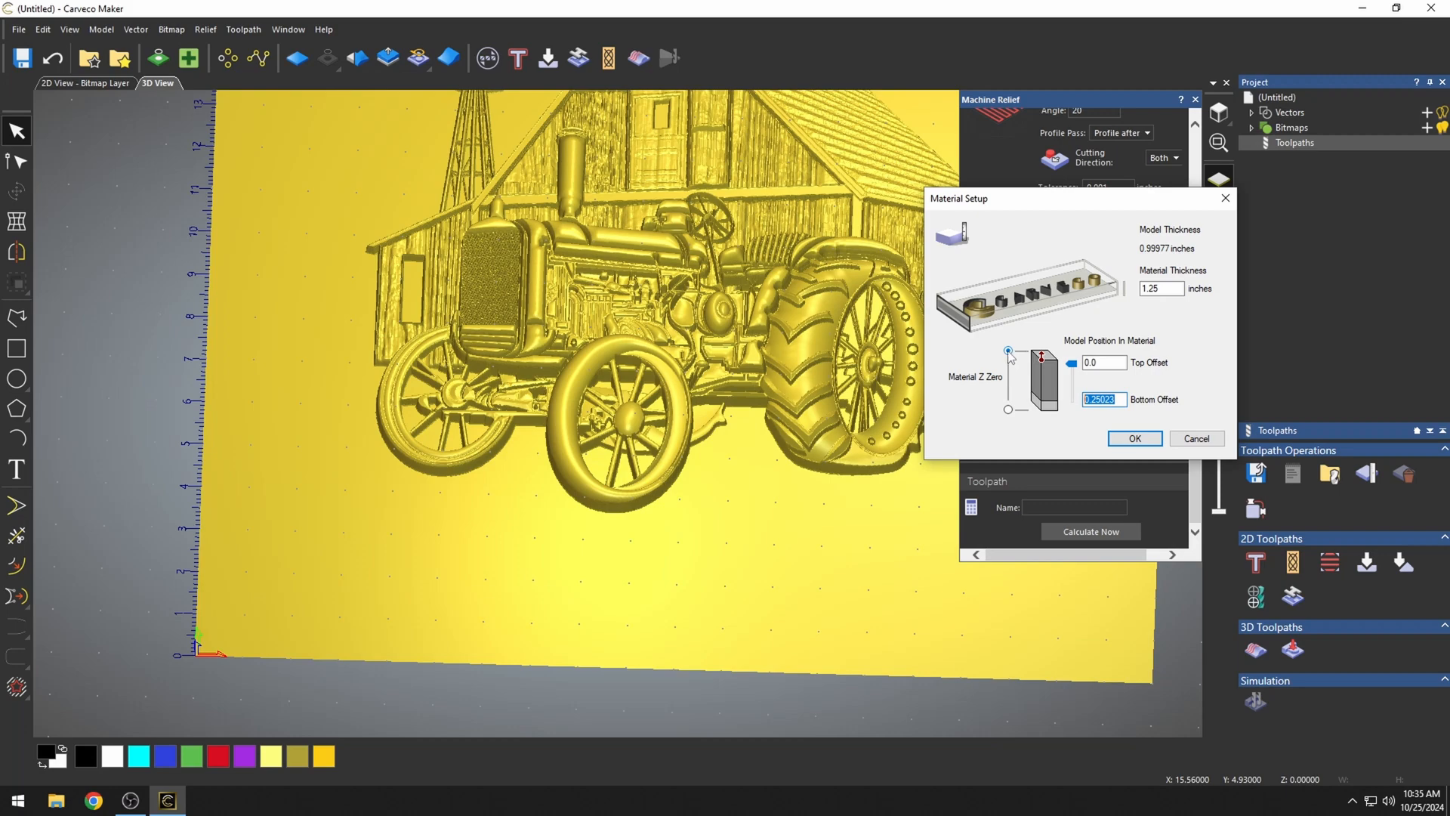
left_click(1134, 437)
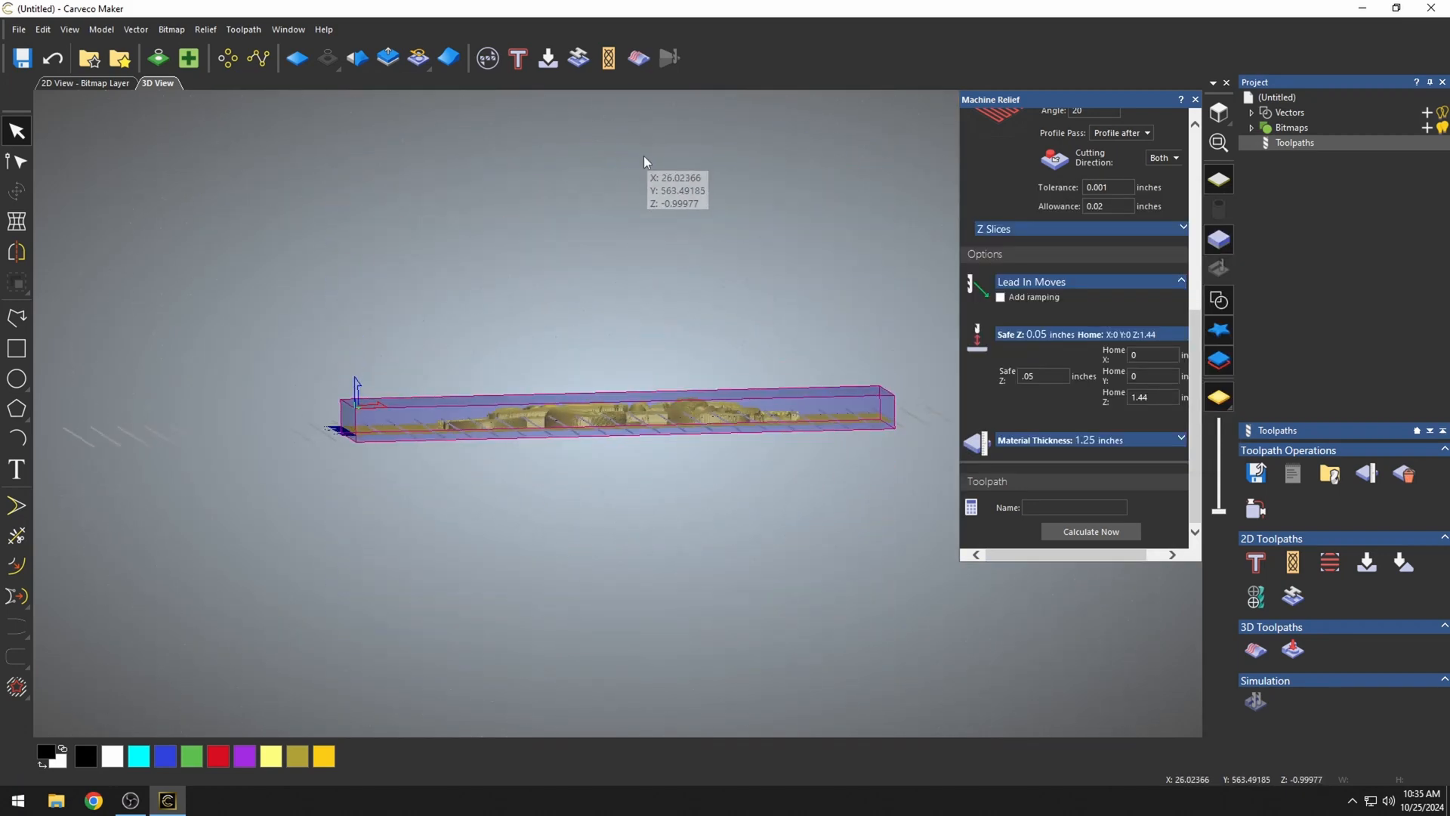
Zoom the 3D view and calculate the Machine Relief toolpath
scroll("up", 3)
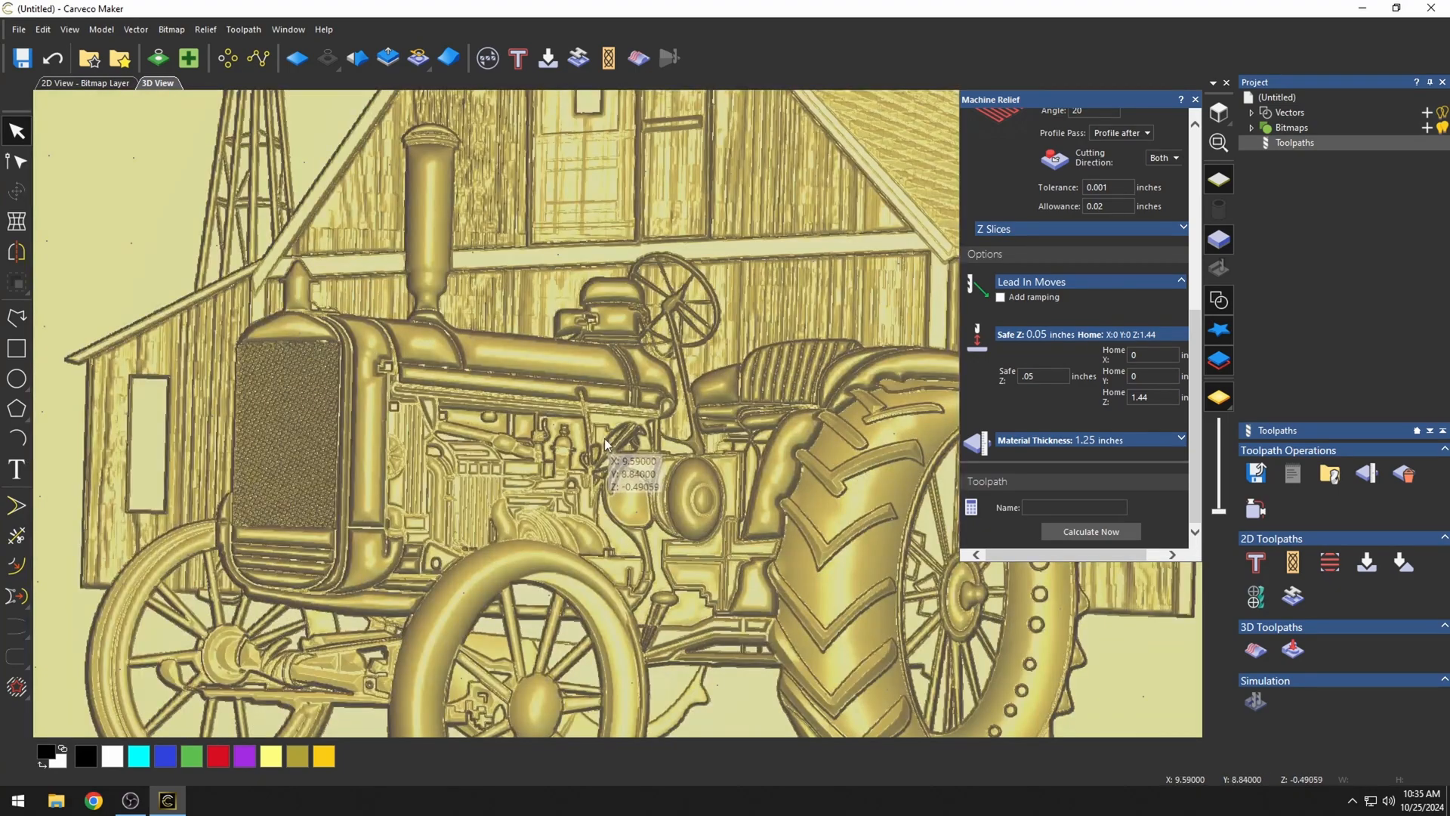
left_click(1089, 531)
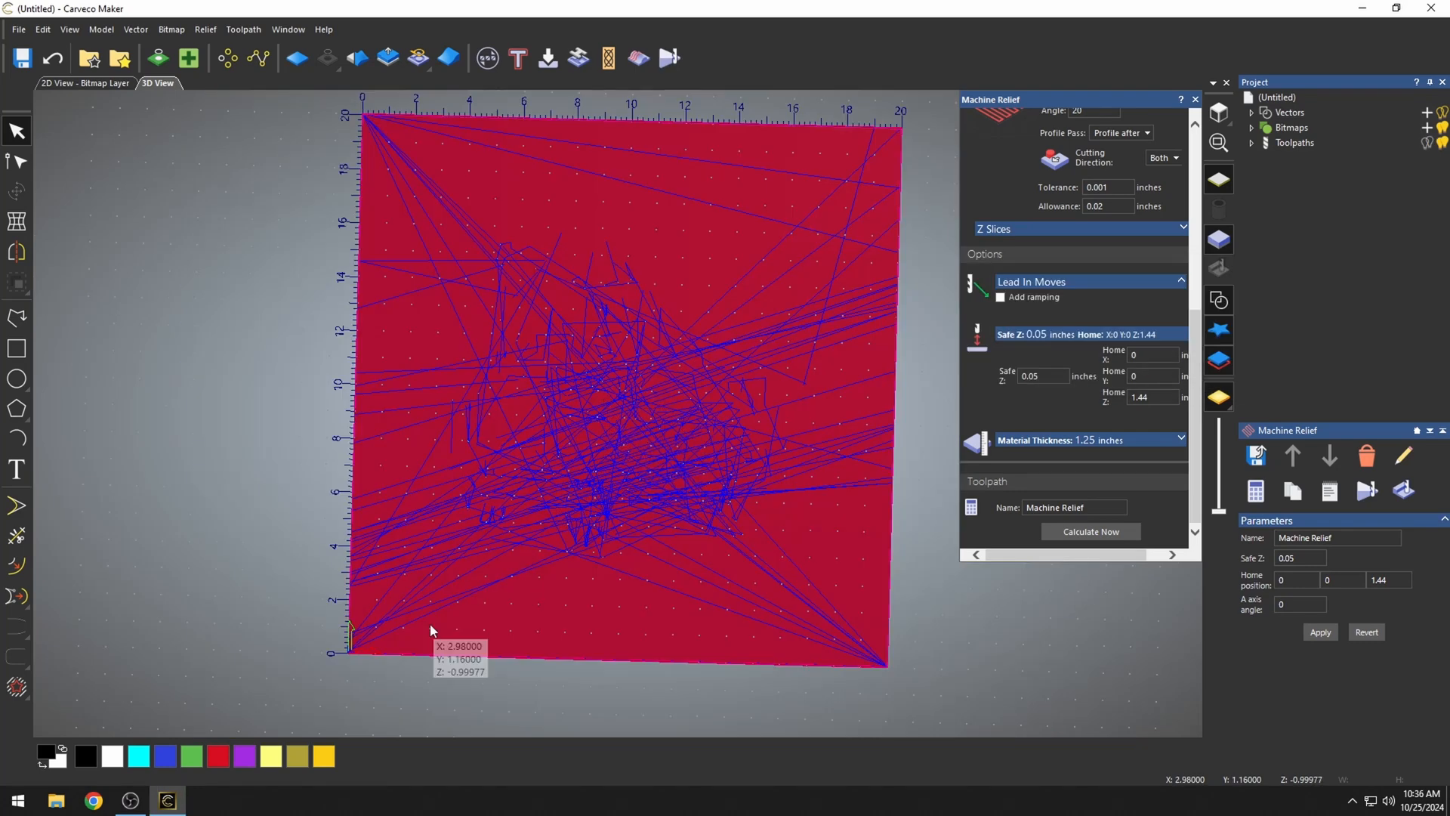
mouse_move(885, 655)
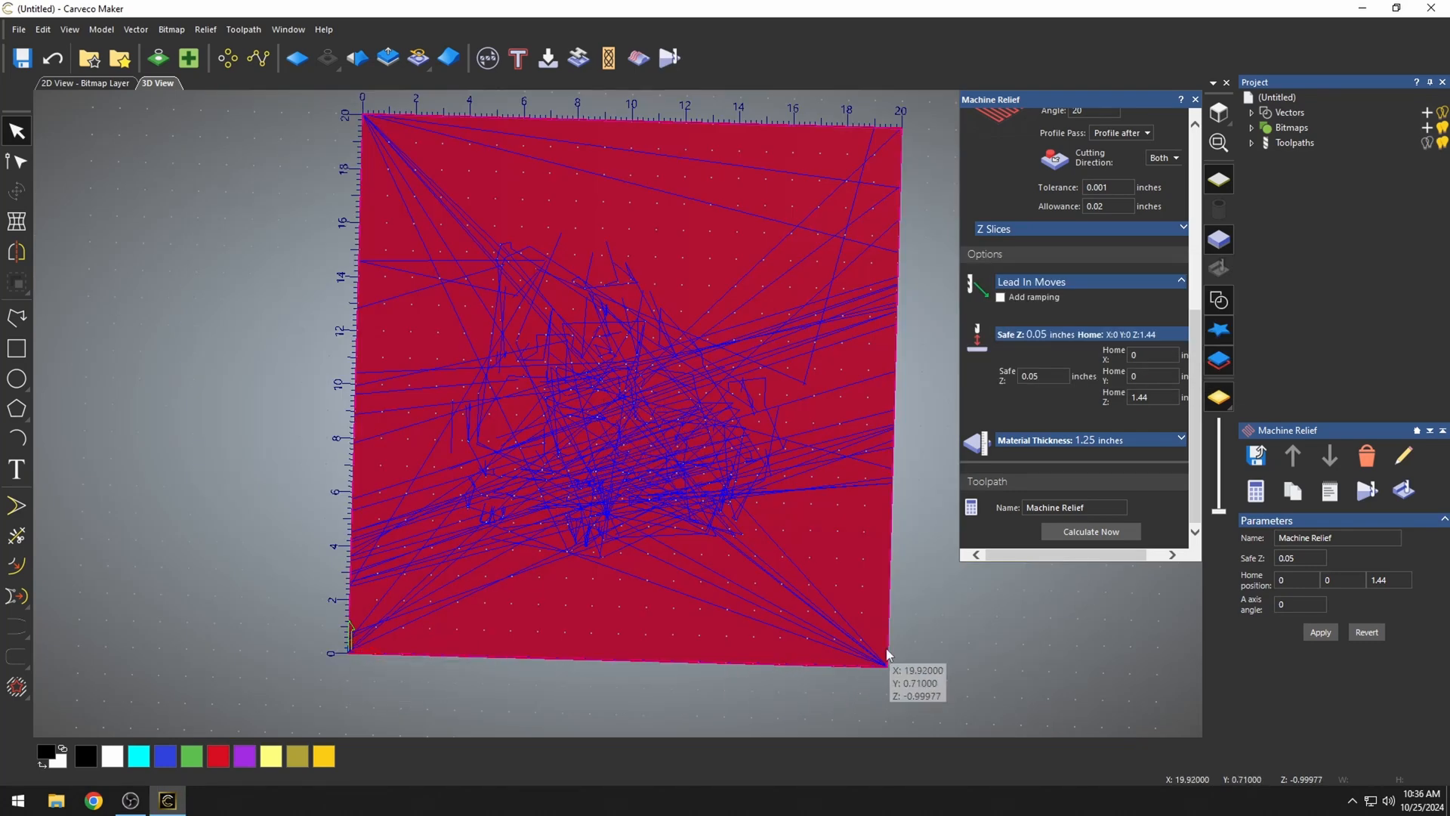
mouse_move(849, 641)
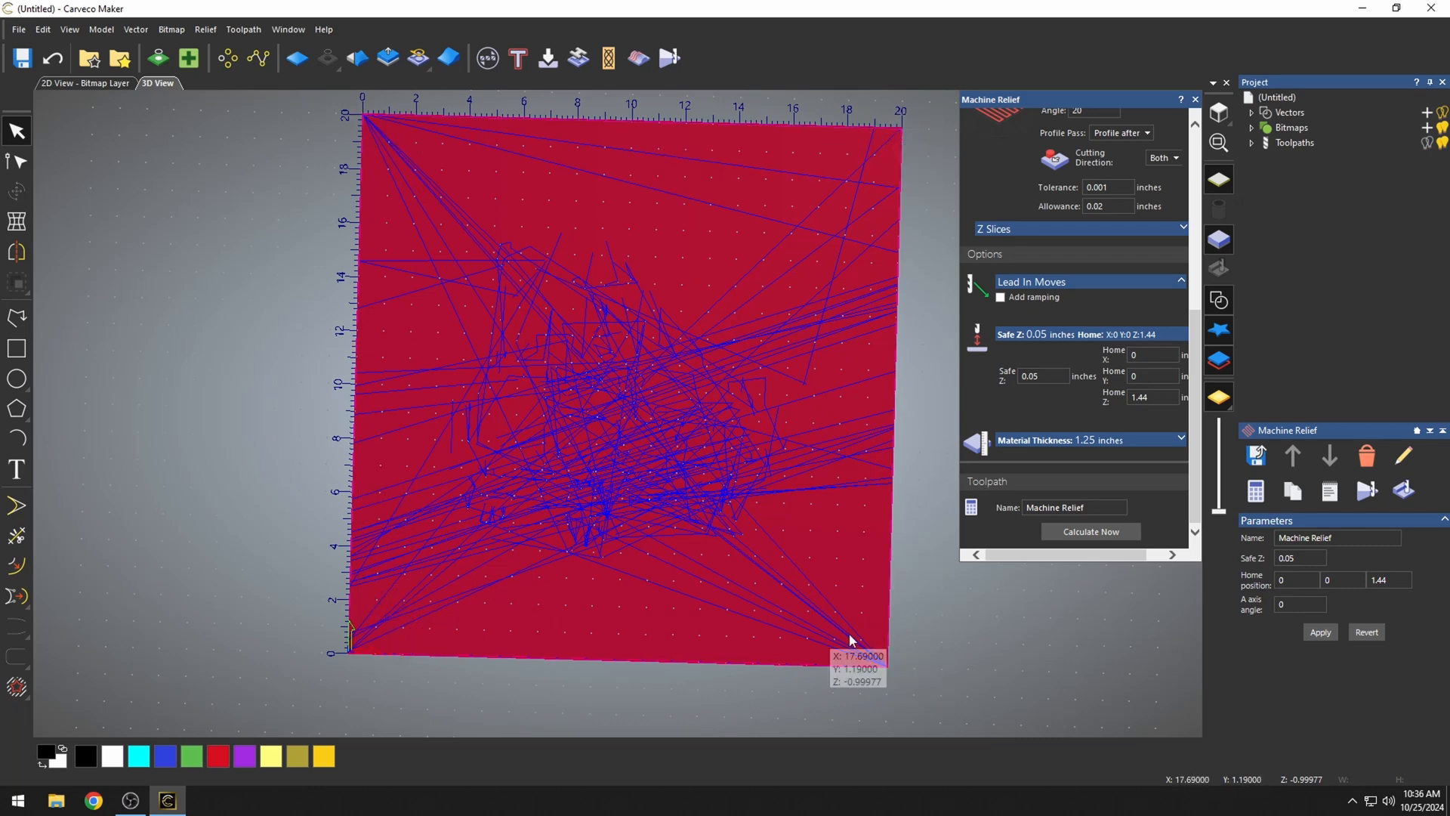
mouse_move(655, 431)
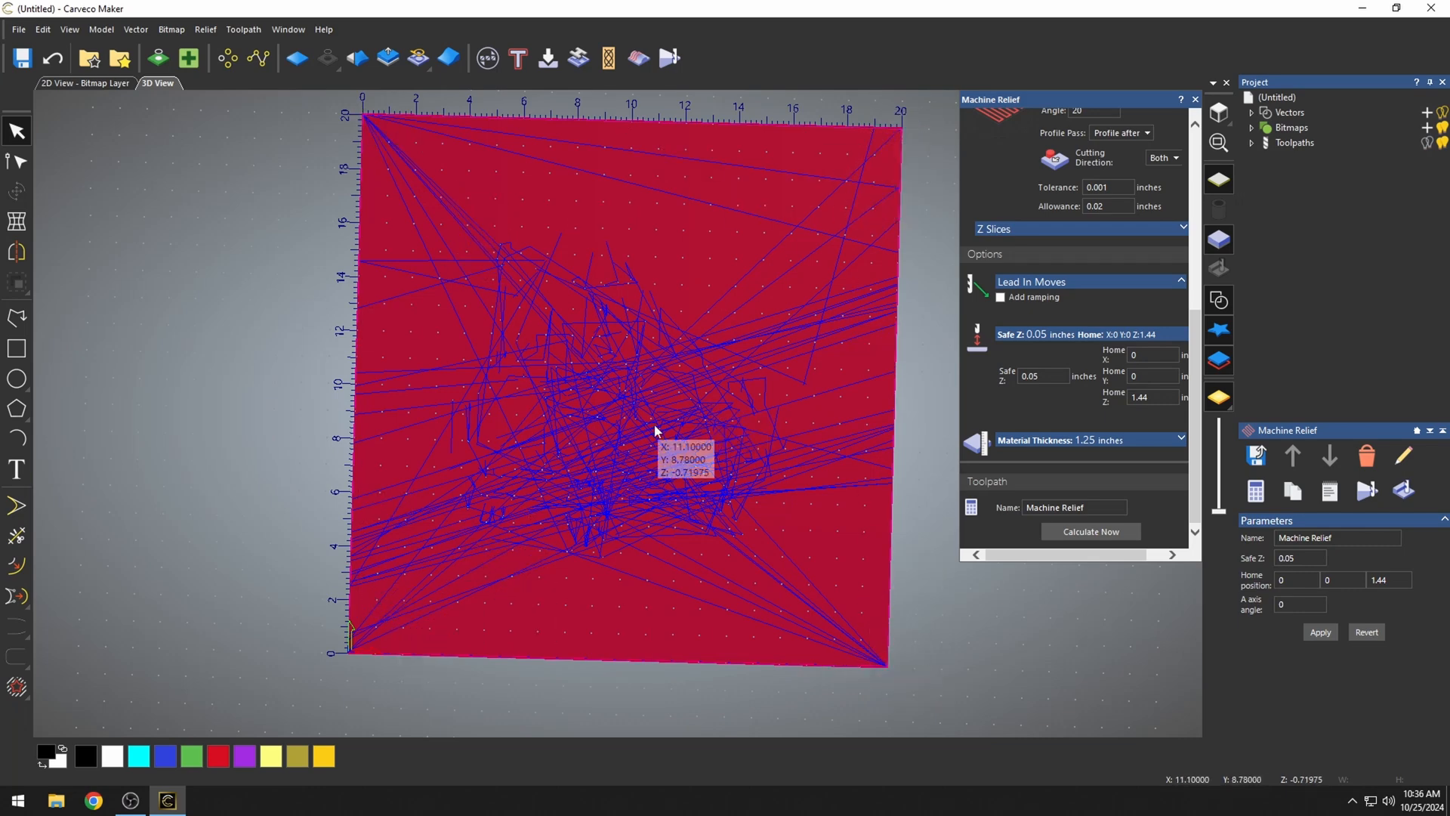
mouse_move(848, 386)
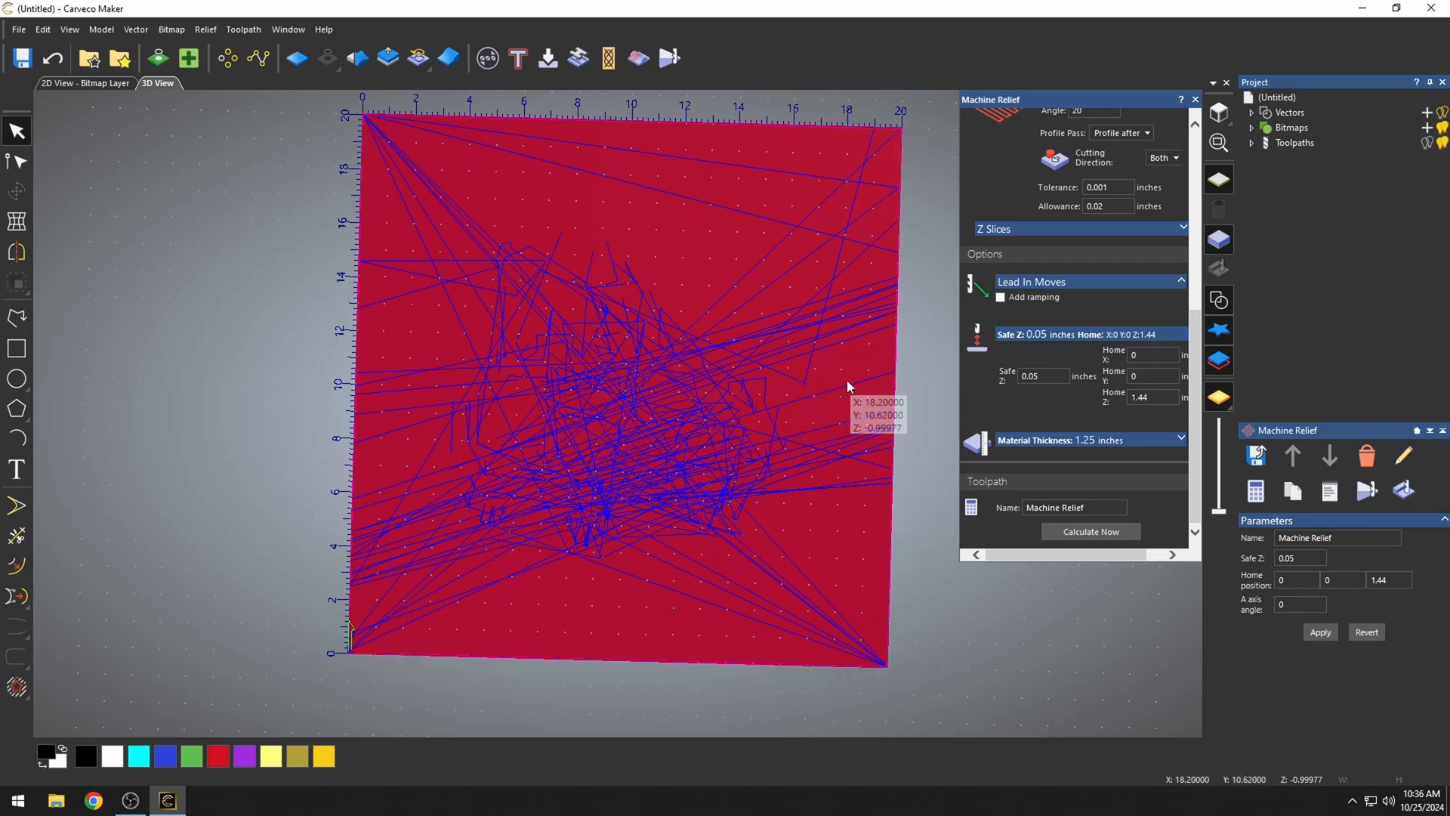
mouse_move(642, 515)
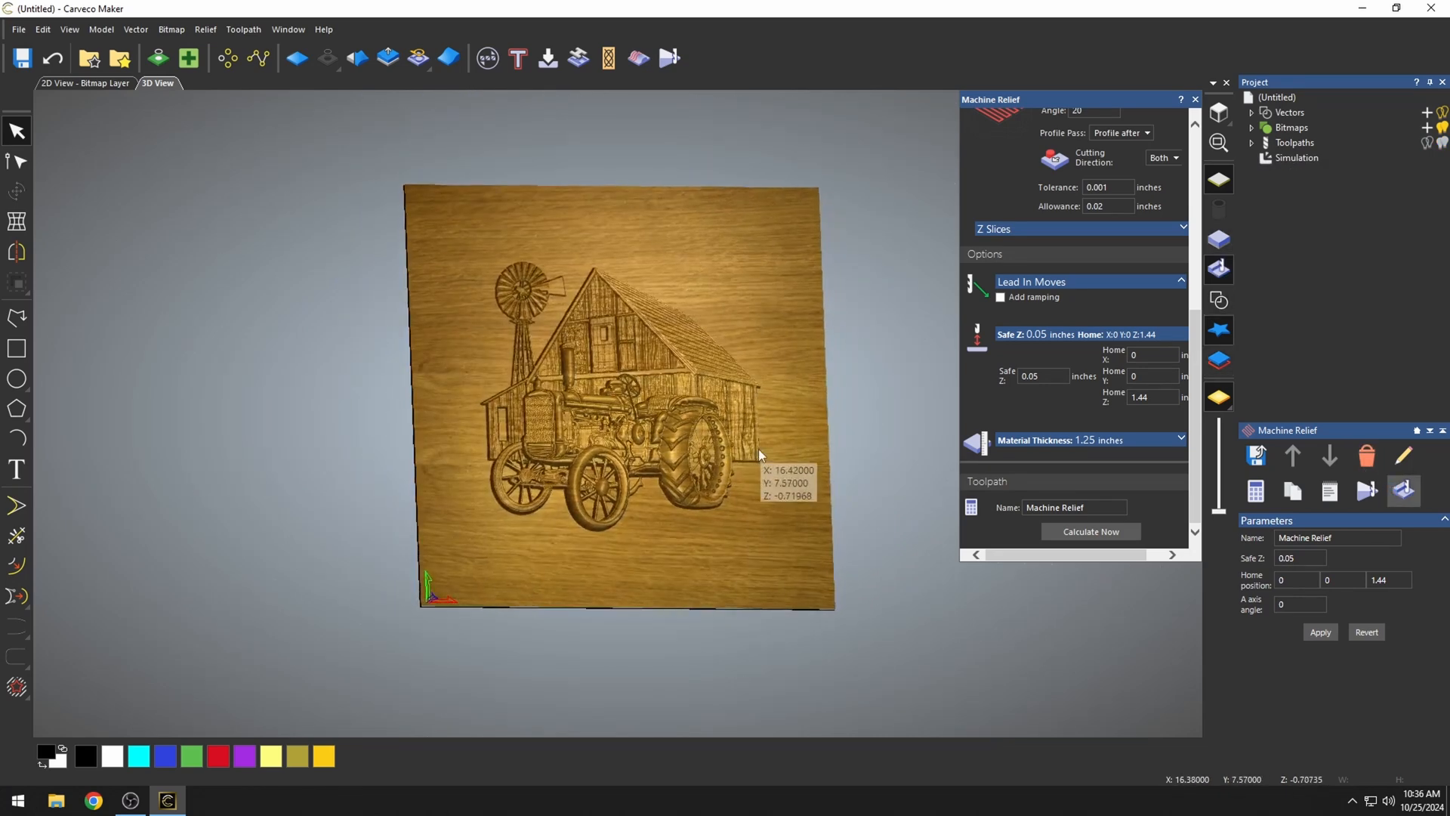
Zoom in on the simulated tractor-and-barn carving in the wooden board
scroll("up", 3)
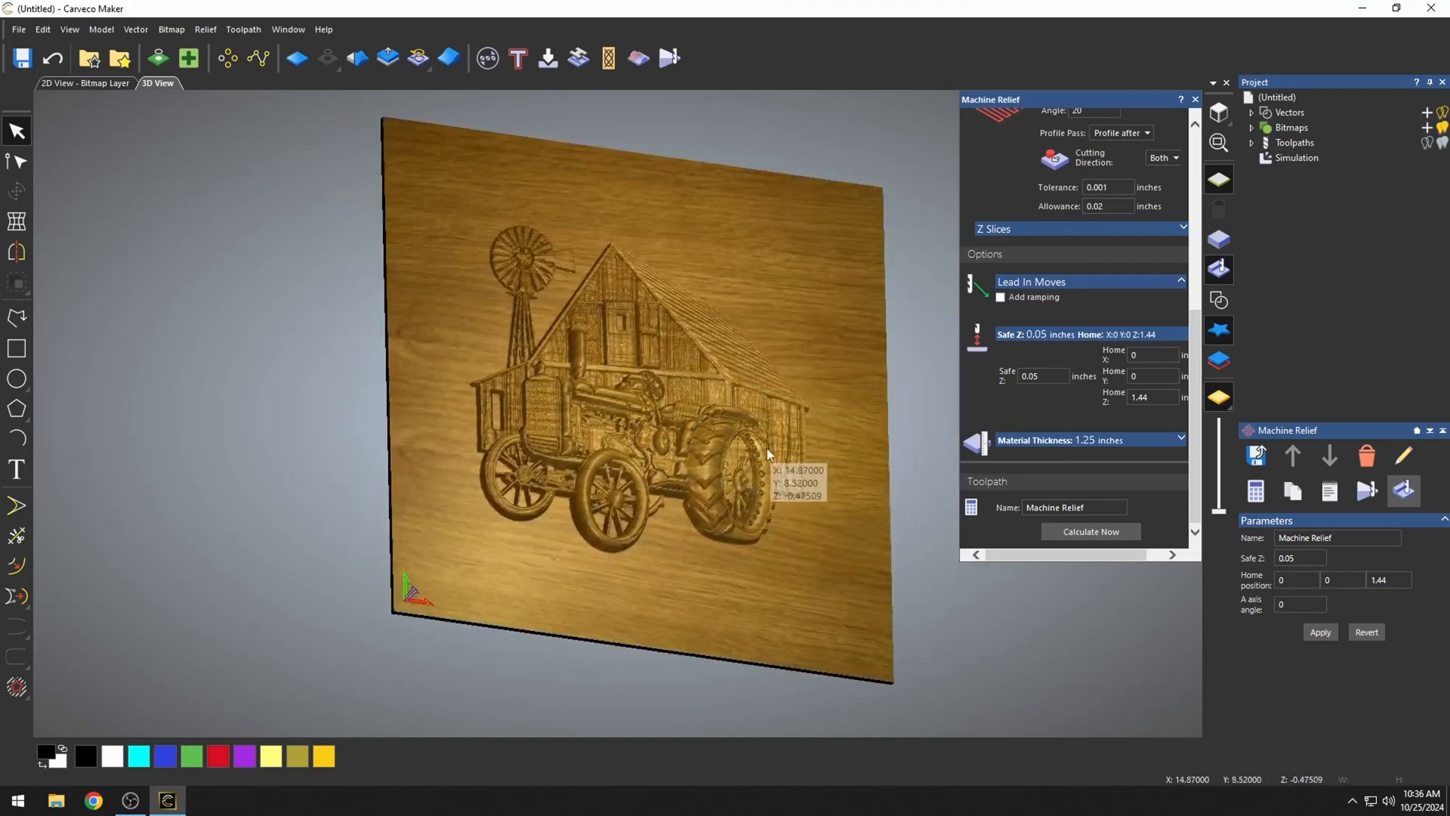
scroll("up", 3)
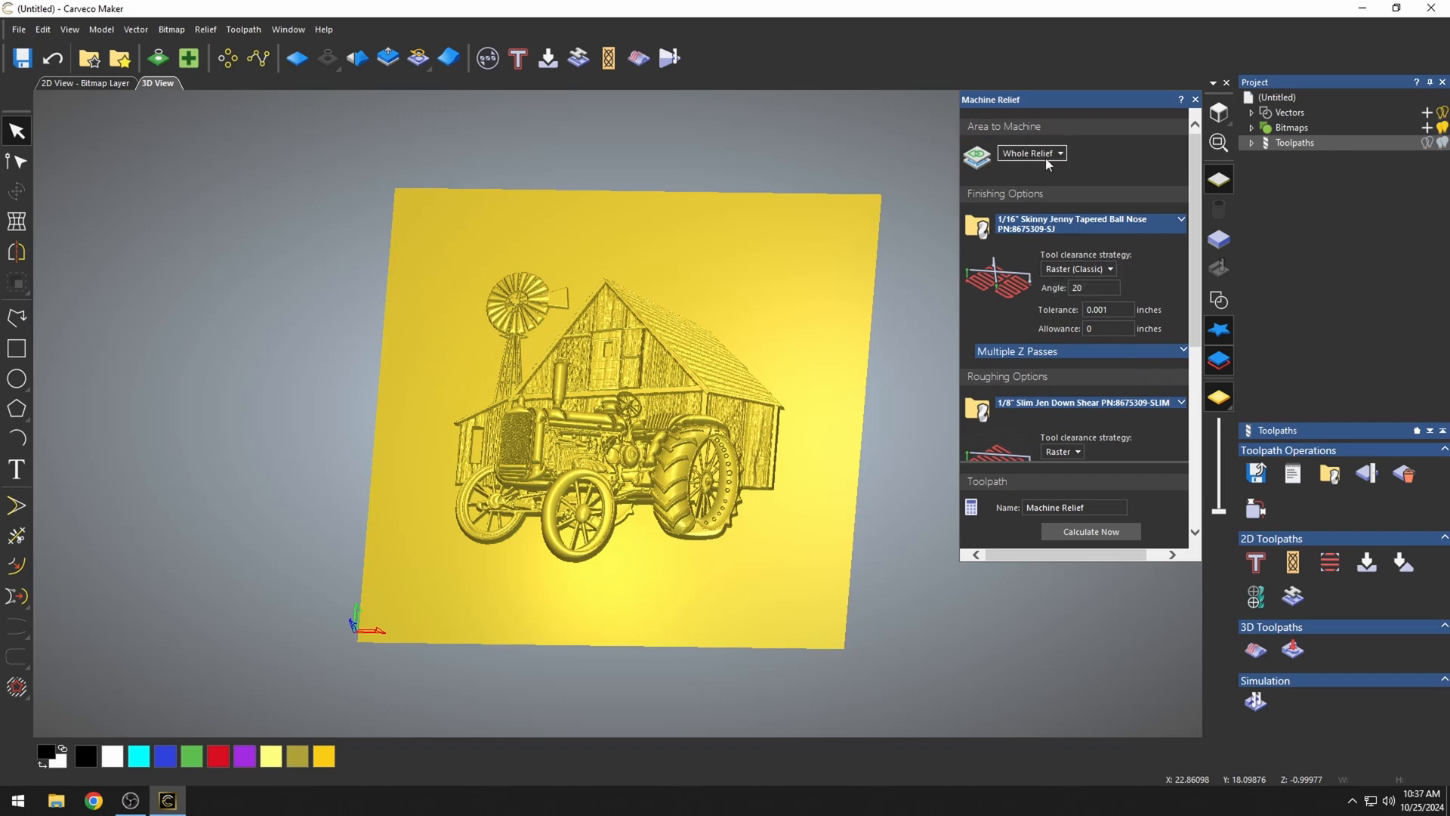
Switch the finishing clearance strategy from raster to Spiral in Box
left_click(1107, 269)
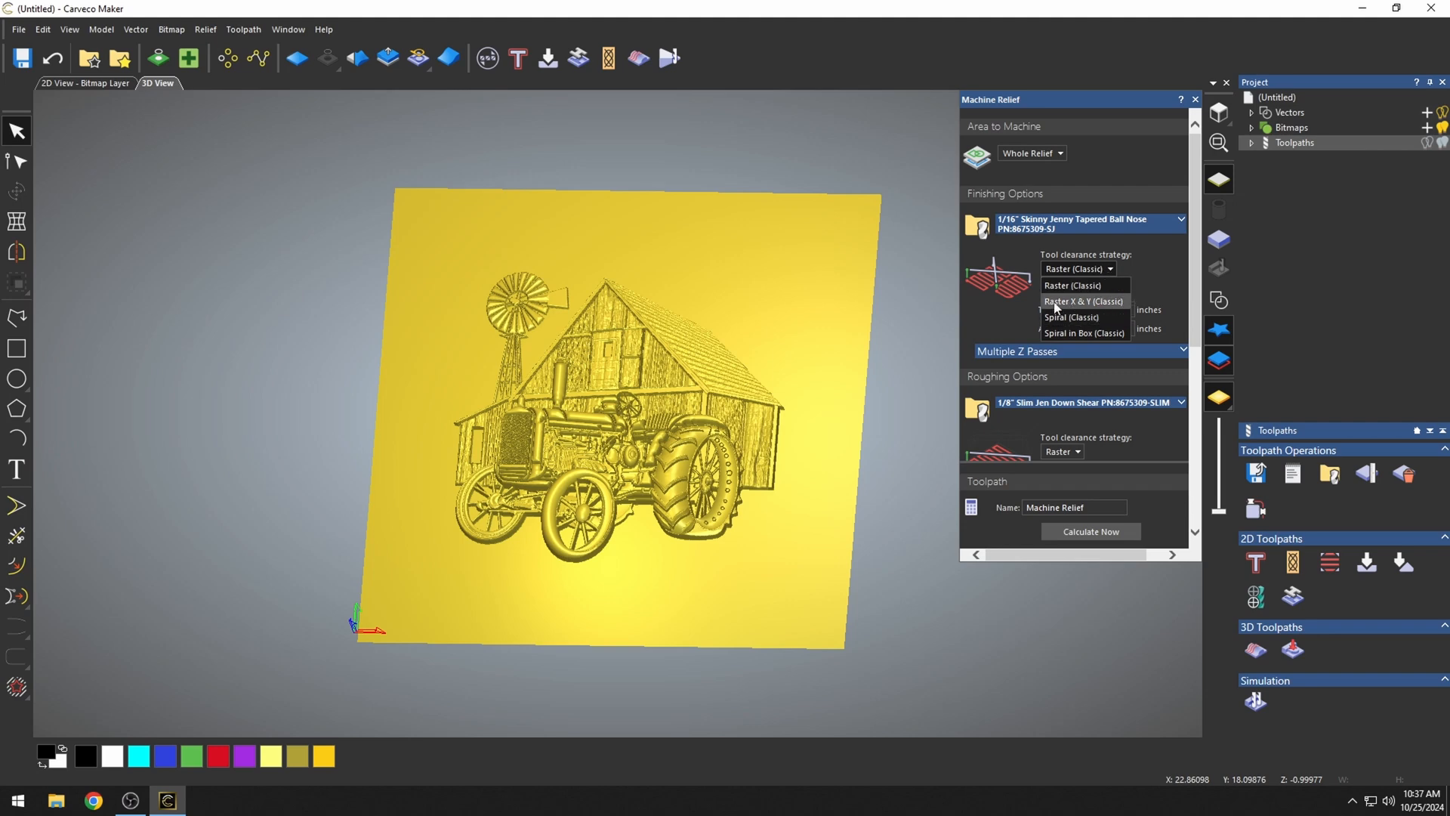
mouse_move(1071, 317)
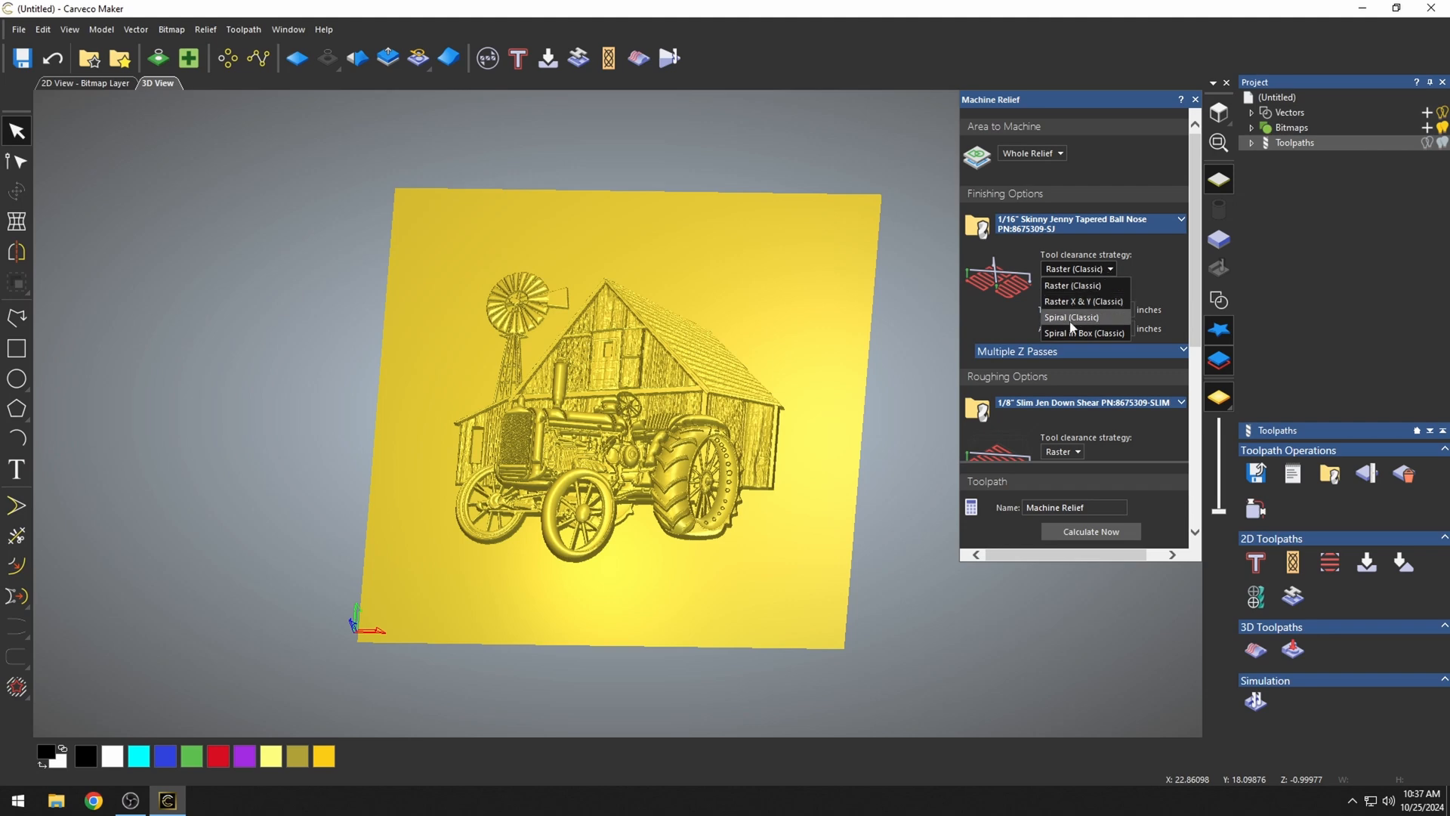
mouse_move(1100, 333)
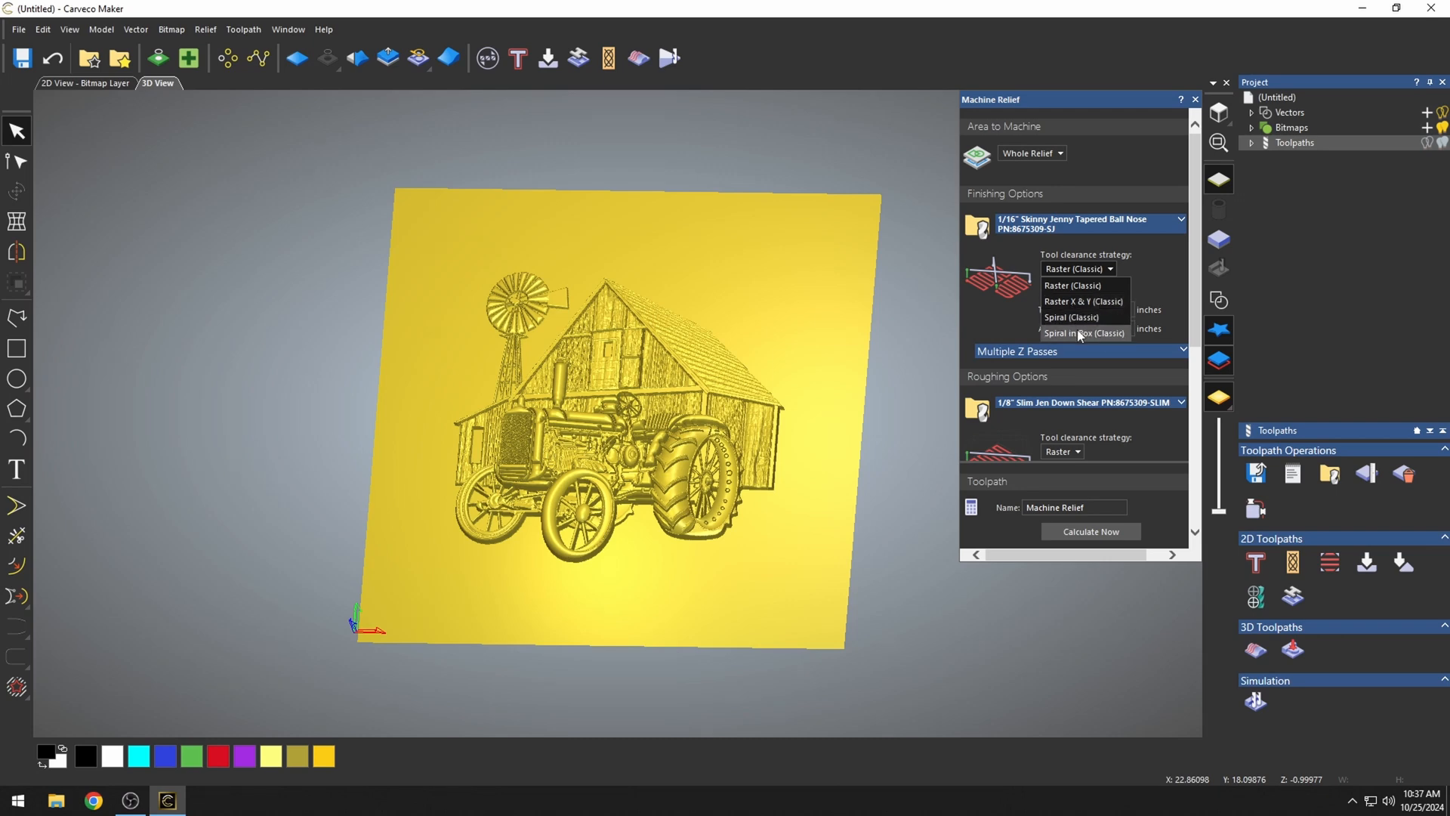
left_click(1083, 333)
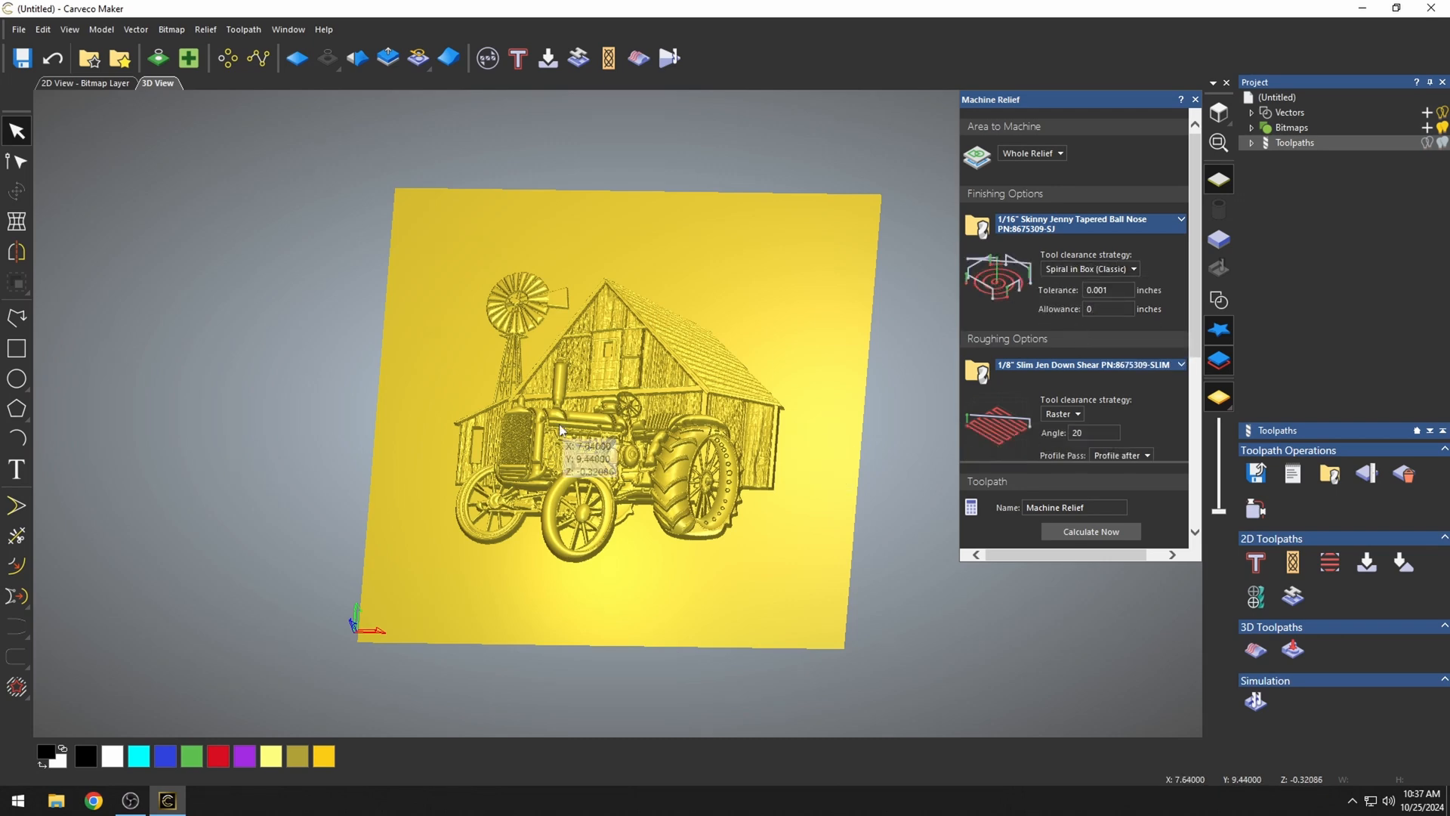
mouse_move(607, 424)
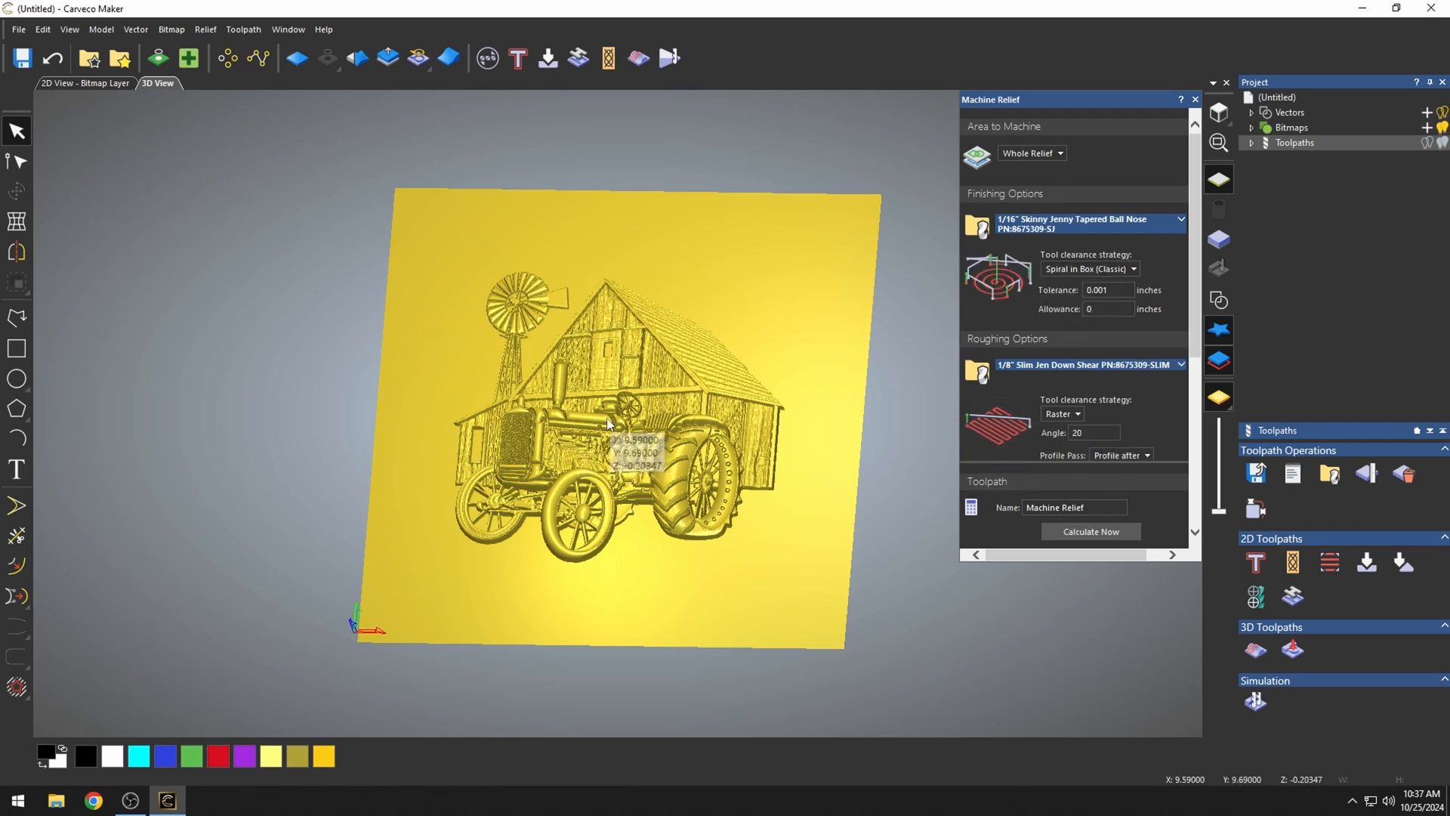
mouse_move(607, 425)
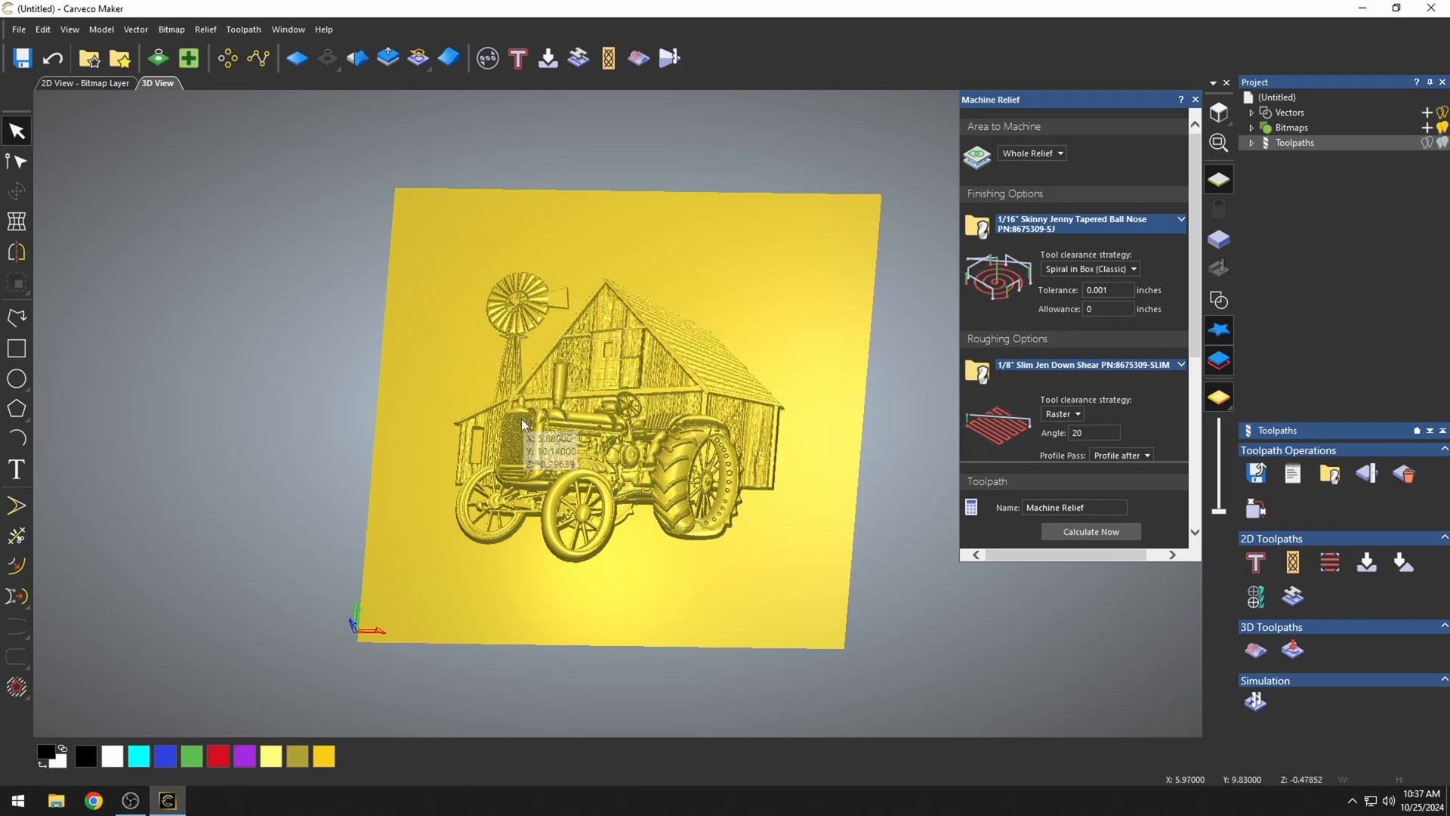
Calculate the spiral-finish Machine Relief toolpath and set up a wooden simulation block
left_click(1089, 531)
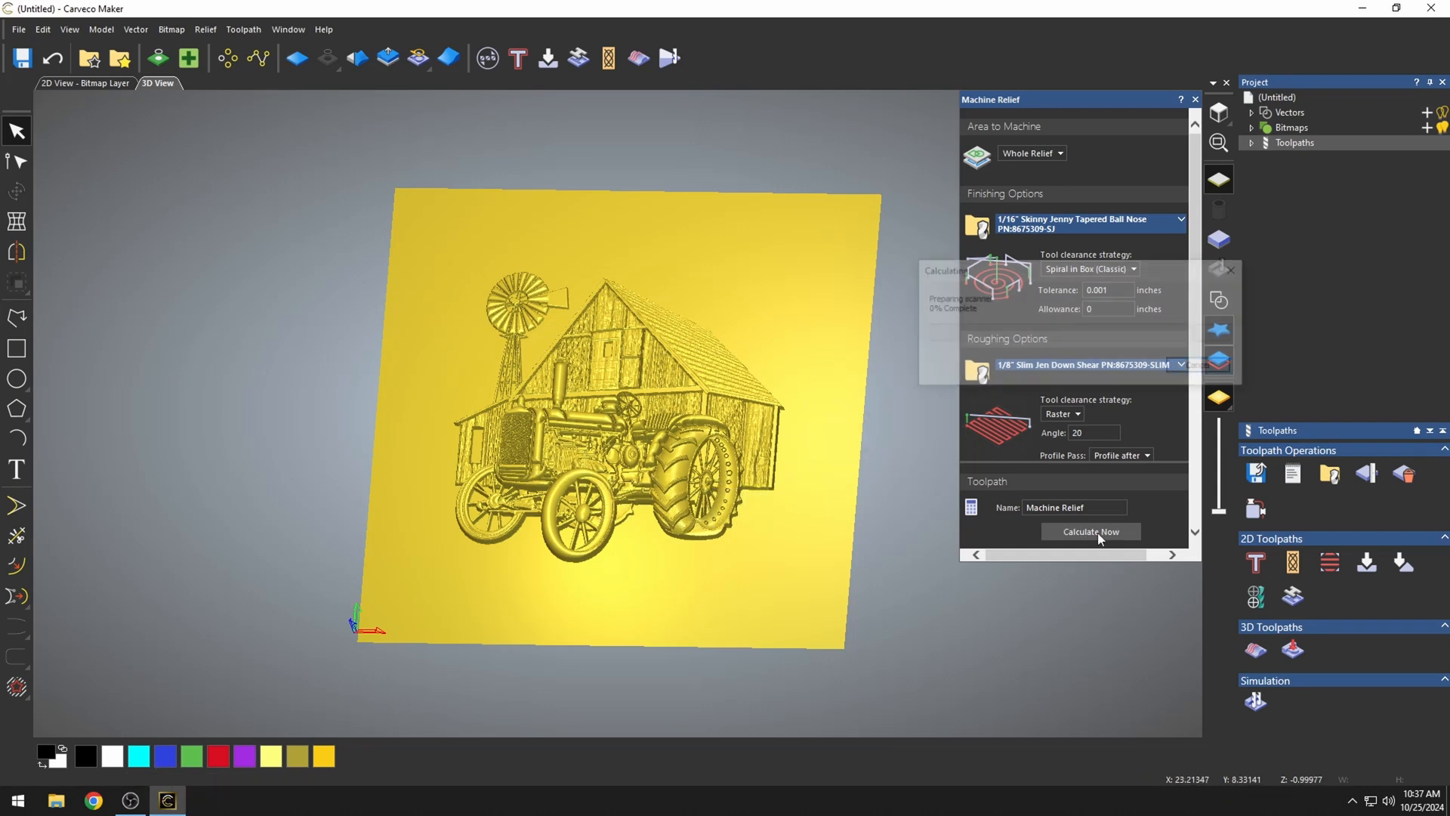
left_click(1089, 532)
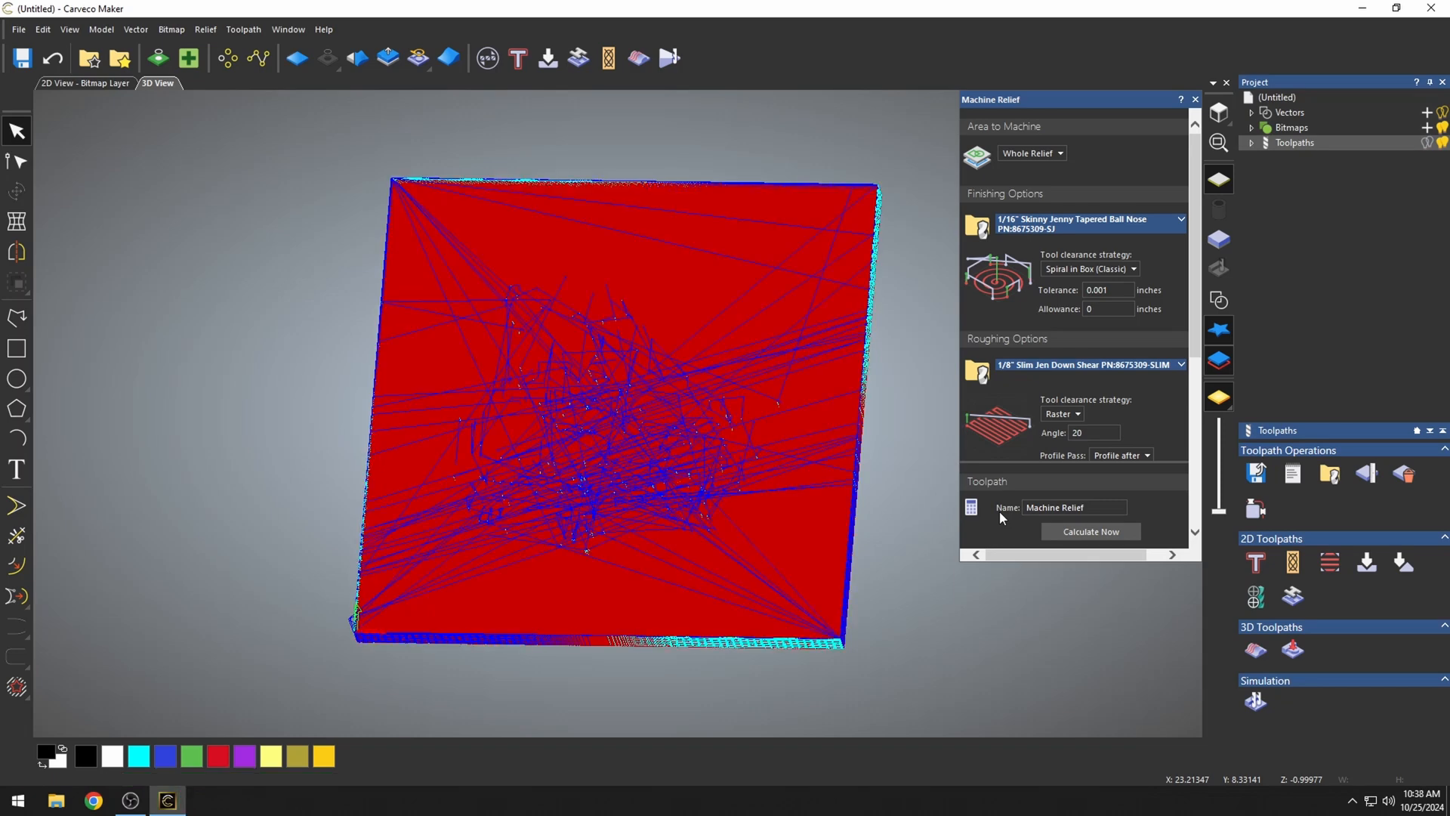
left_click(1256, 700)
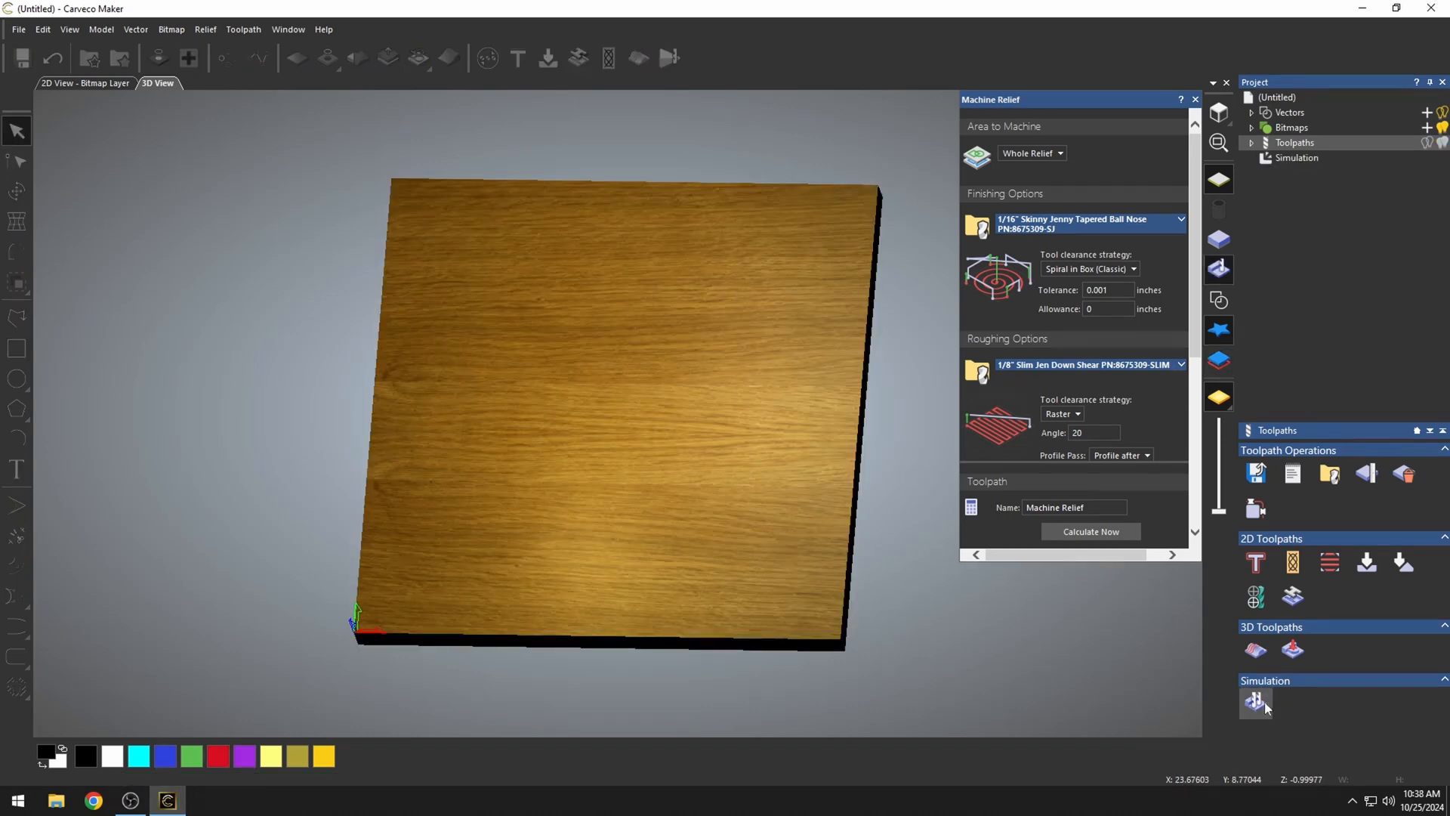
Run the machining simulation and zoom in on the carved tractor and barn
left_click(1256, 701)
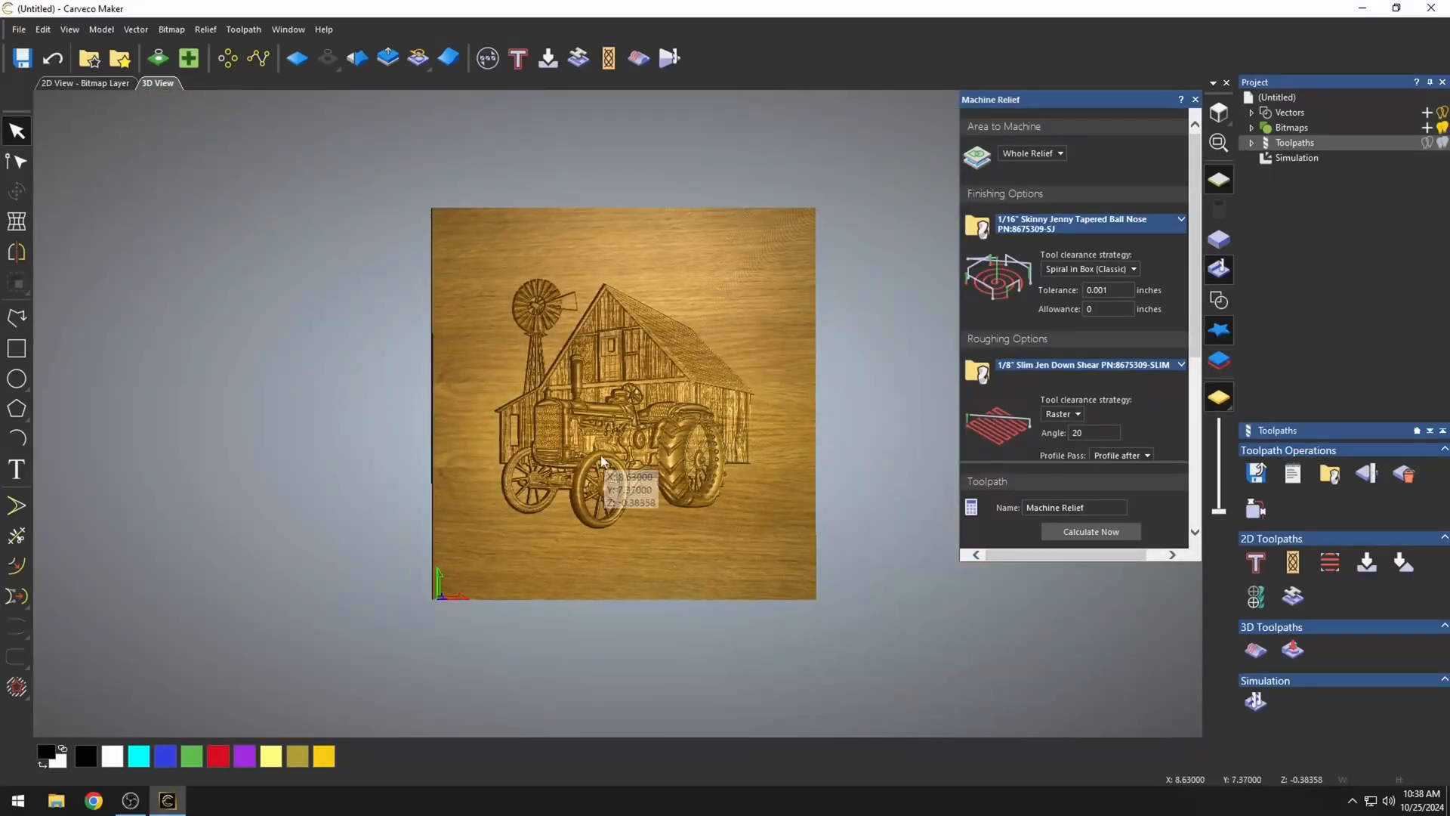
scroll("up", 3)
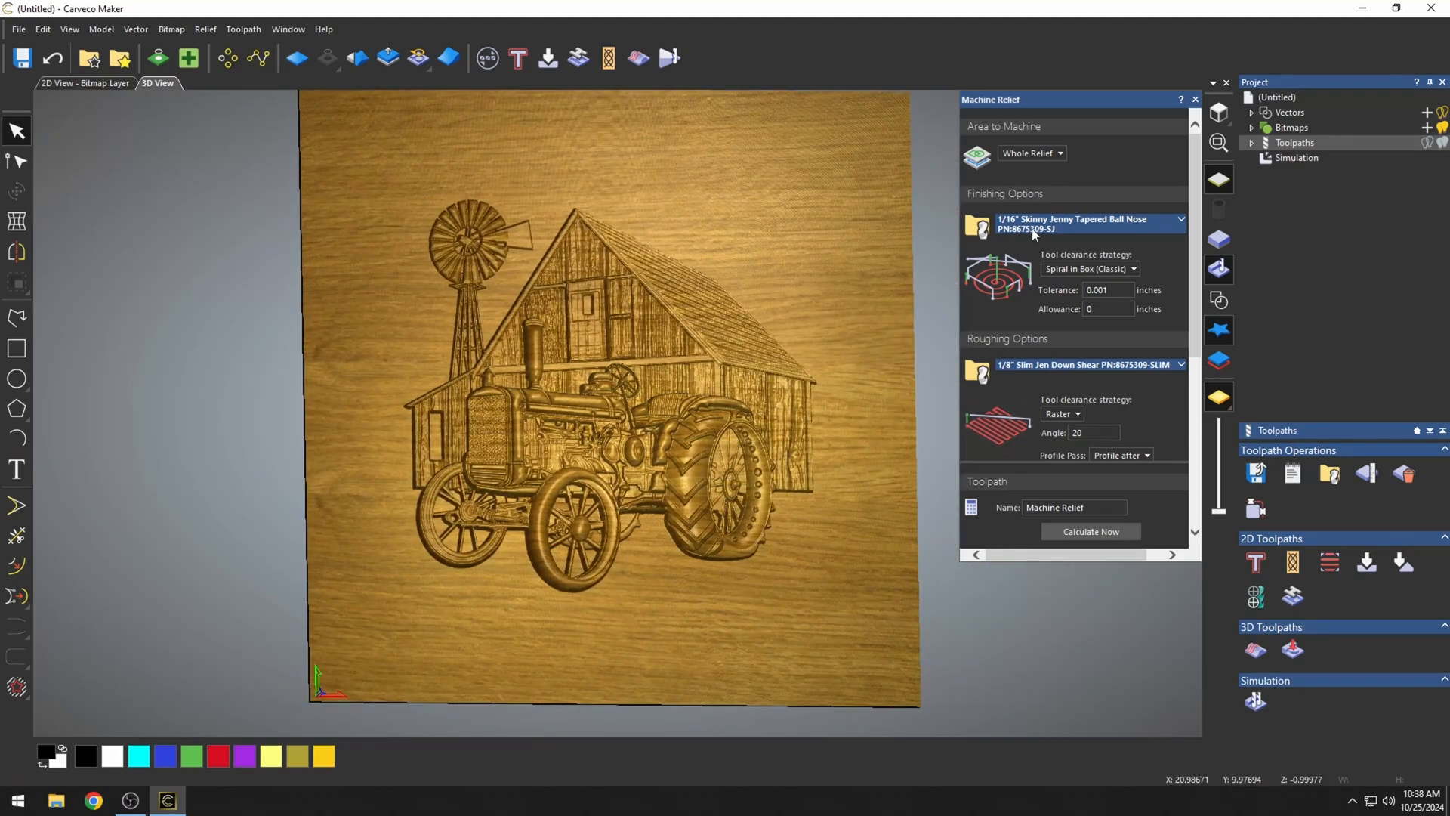
mouse_move(1004, 159)
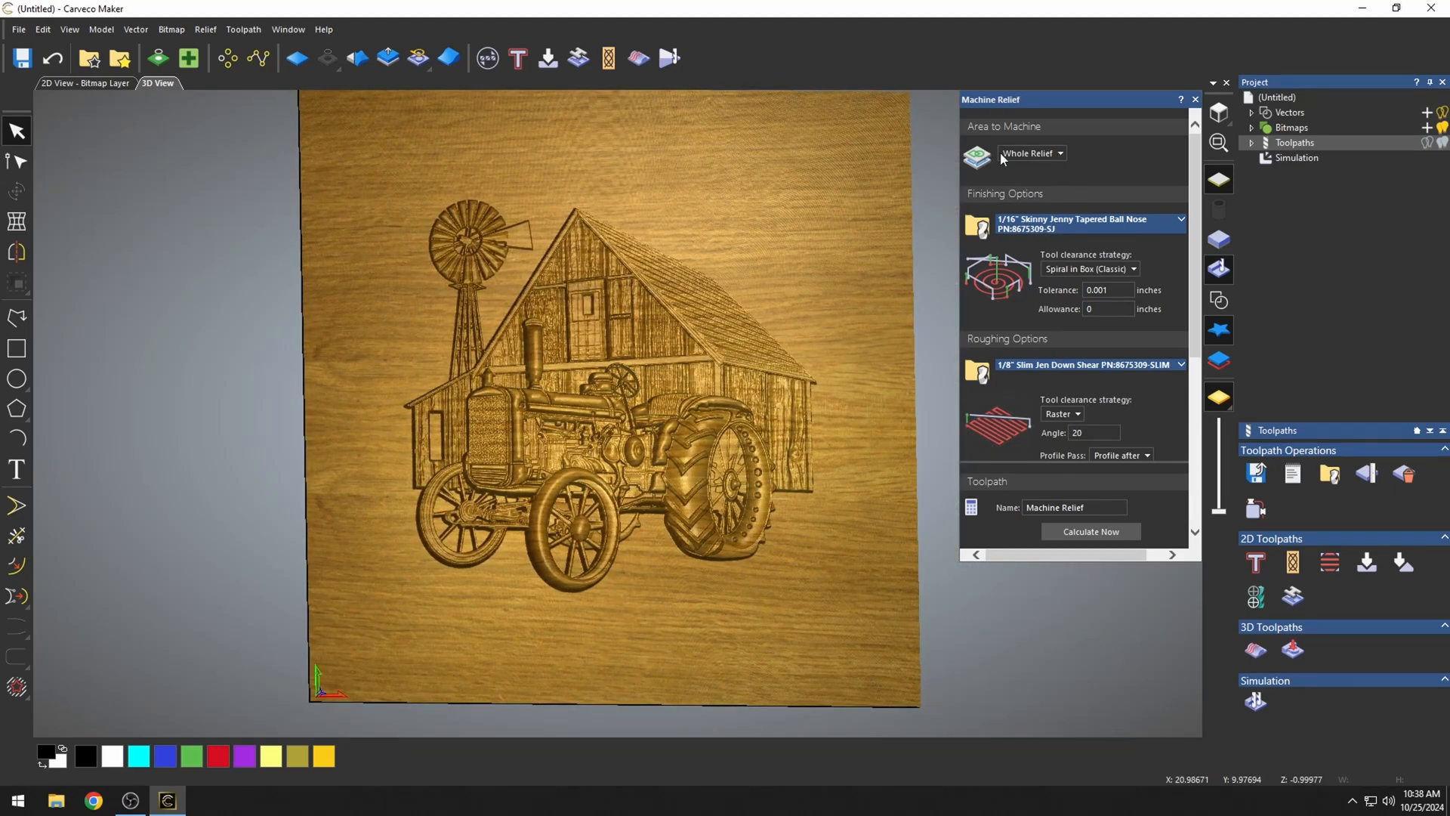
mouse_move(1070, 532)
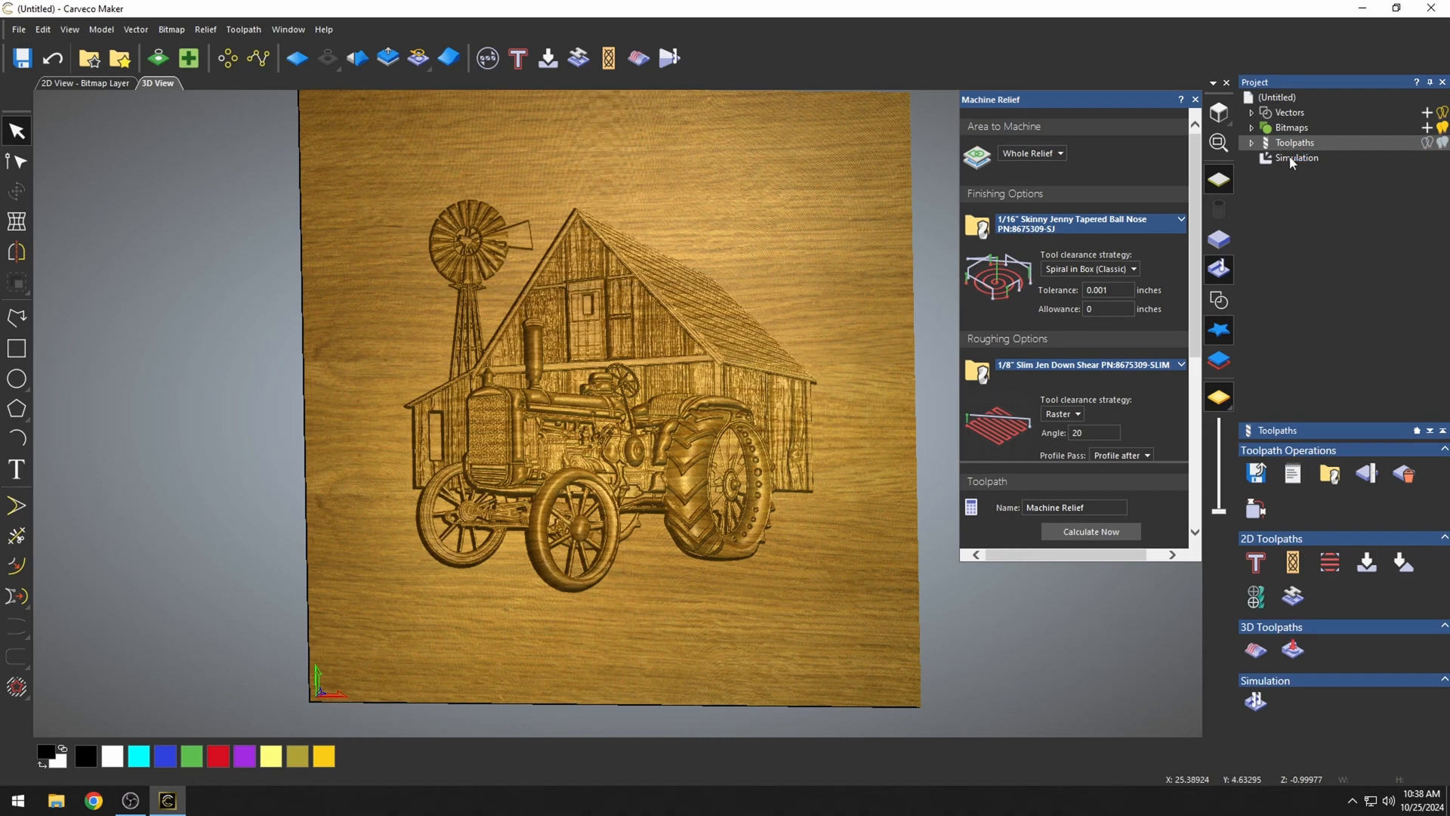
Open the Area to Machine dropdown showing Whole Relief, Automatic Boundary and Selected Vectors
left_click(1061, 153)
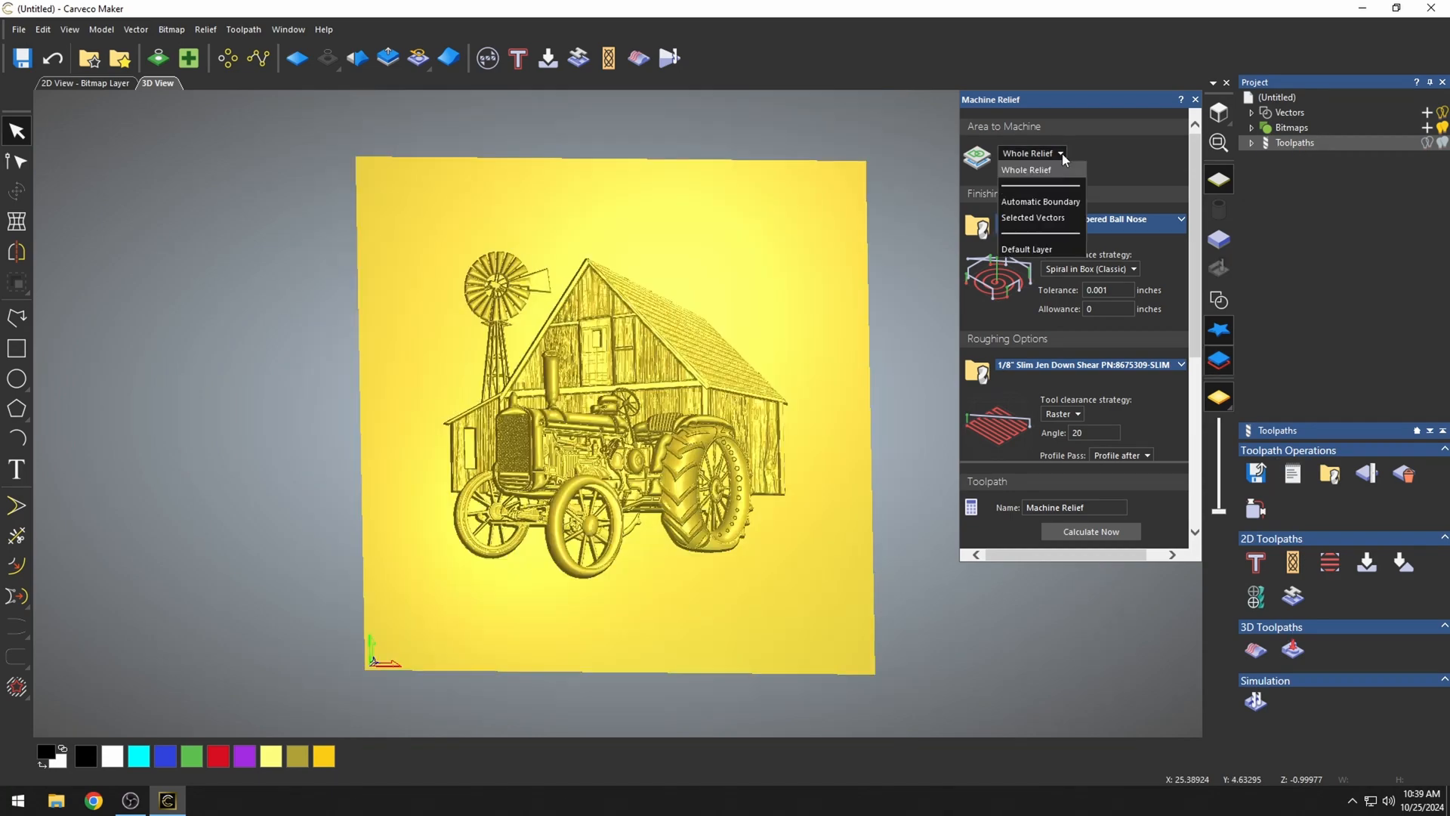
mouse_move(1046, 223)
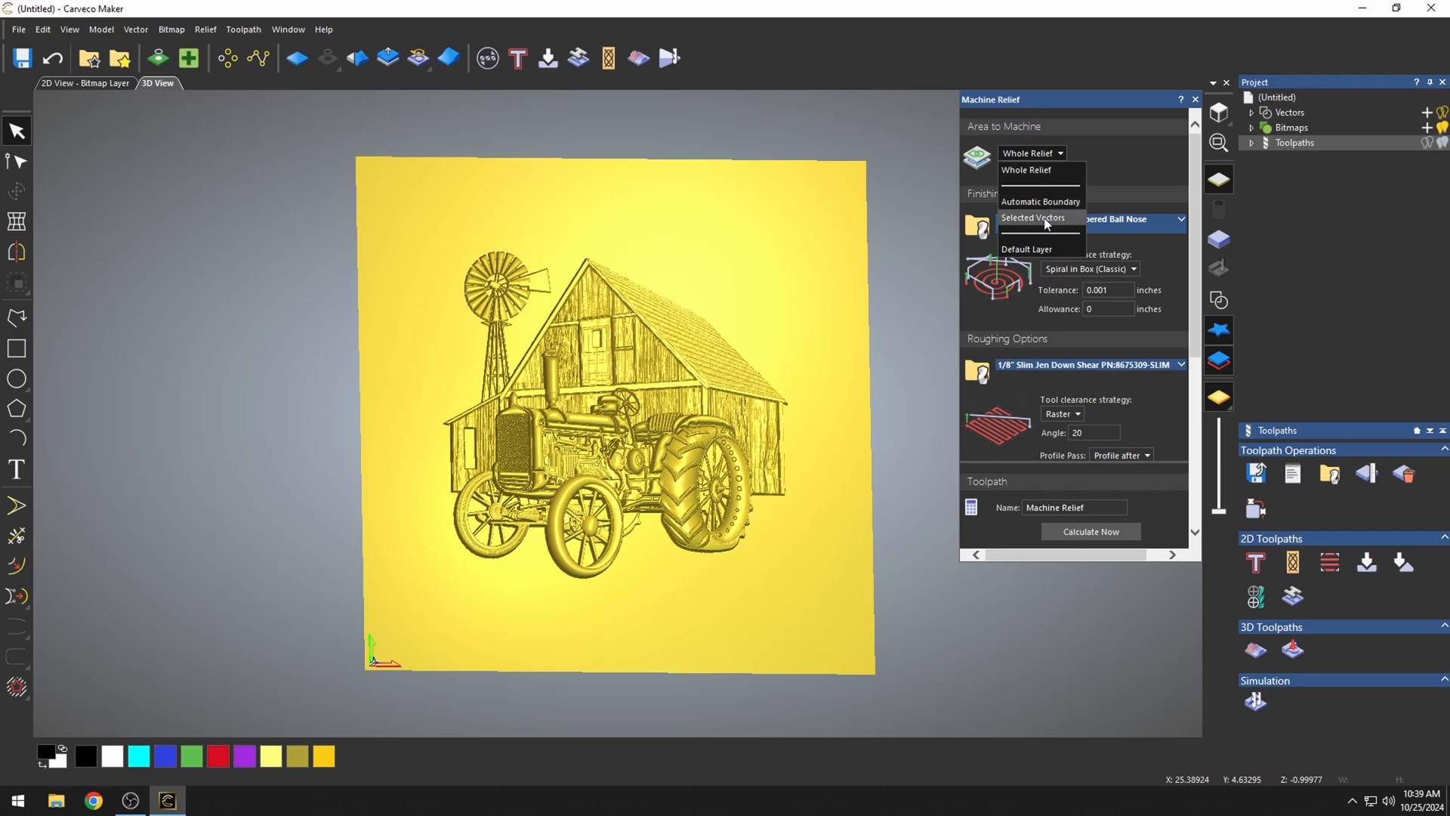
mouse_move(1029, 257)
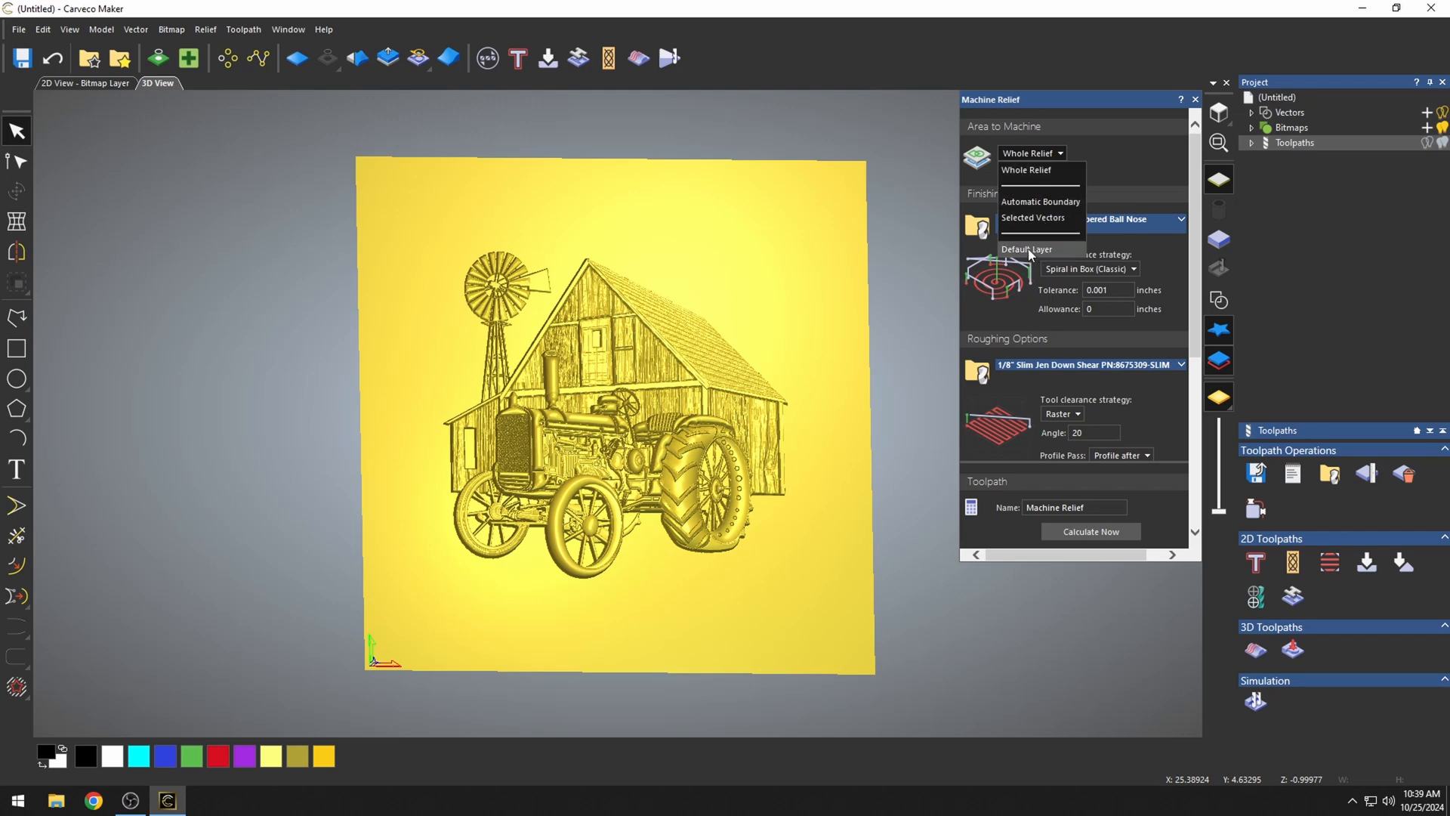
mouse_move(1034, 248)
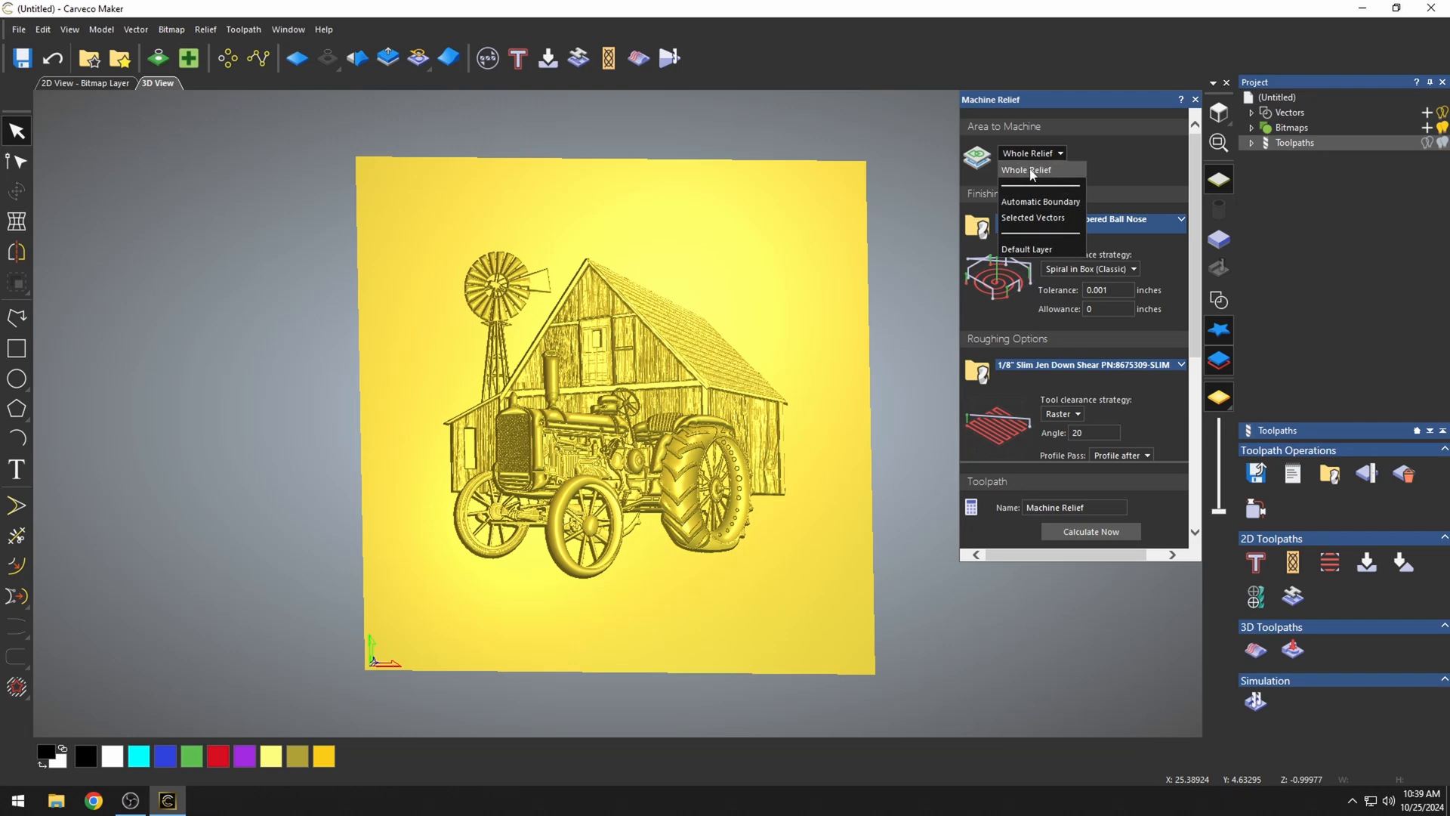
mouse_move(1039, 201)
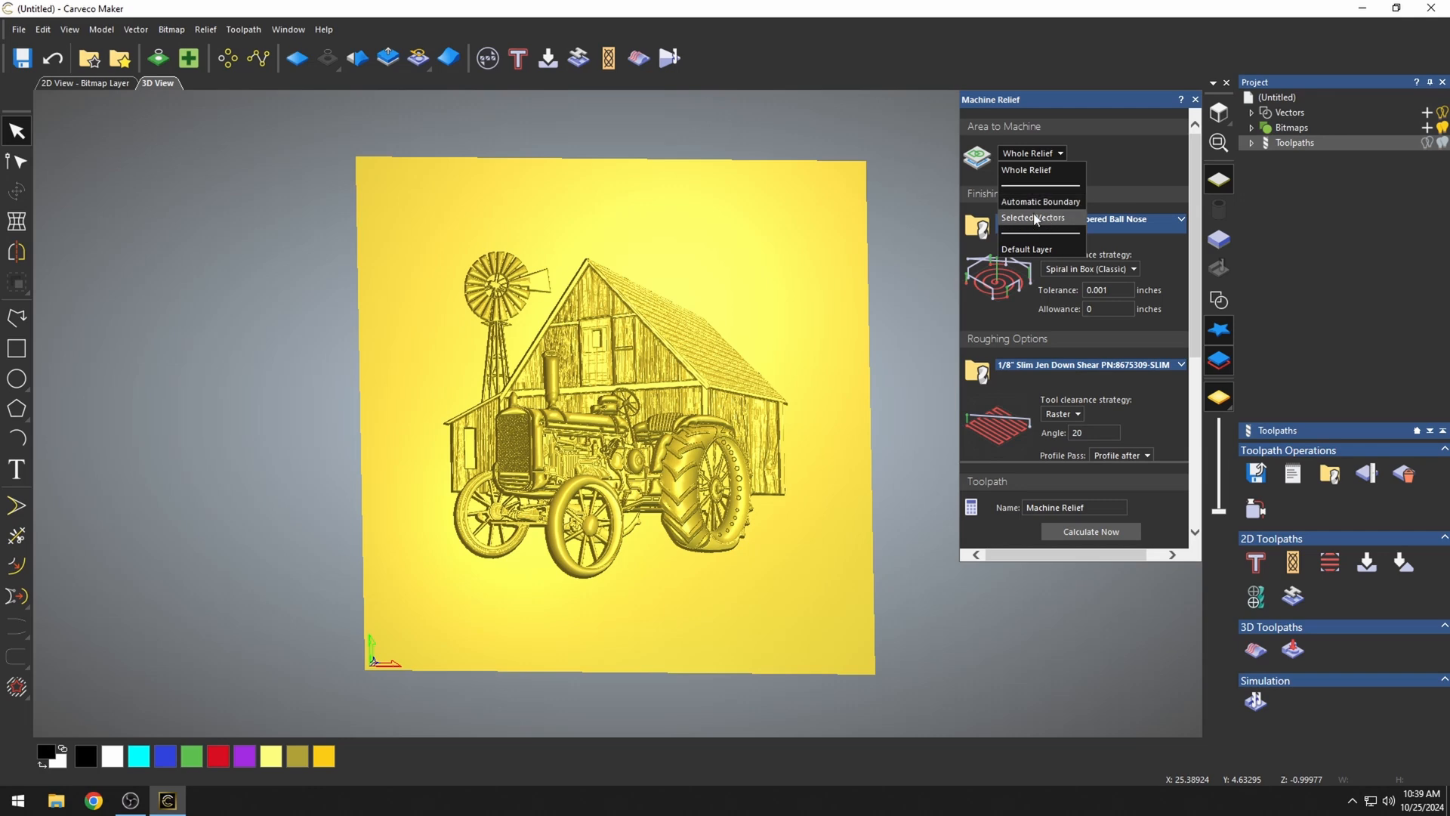
mouse_move(1046, 225)
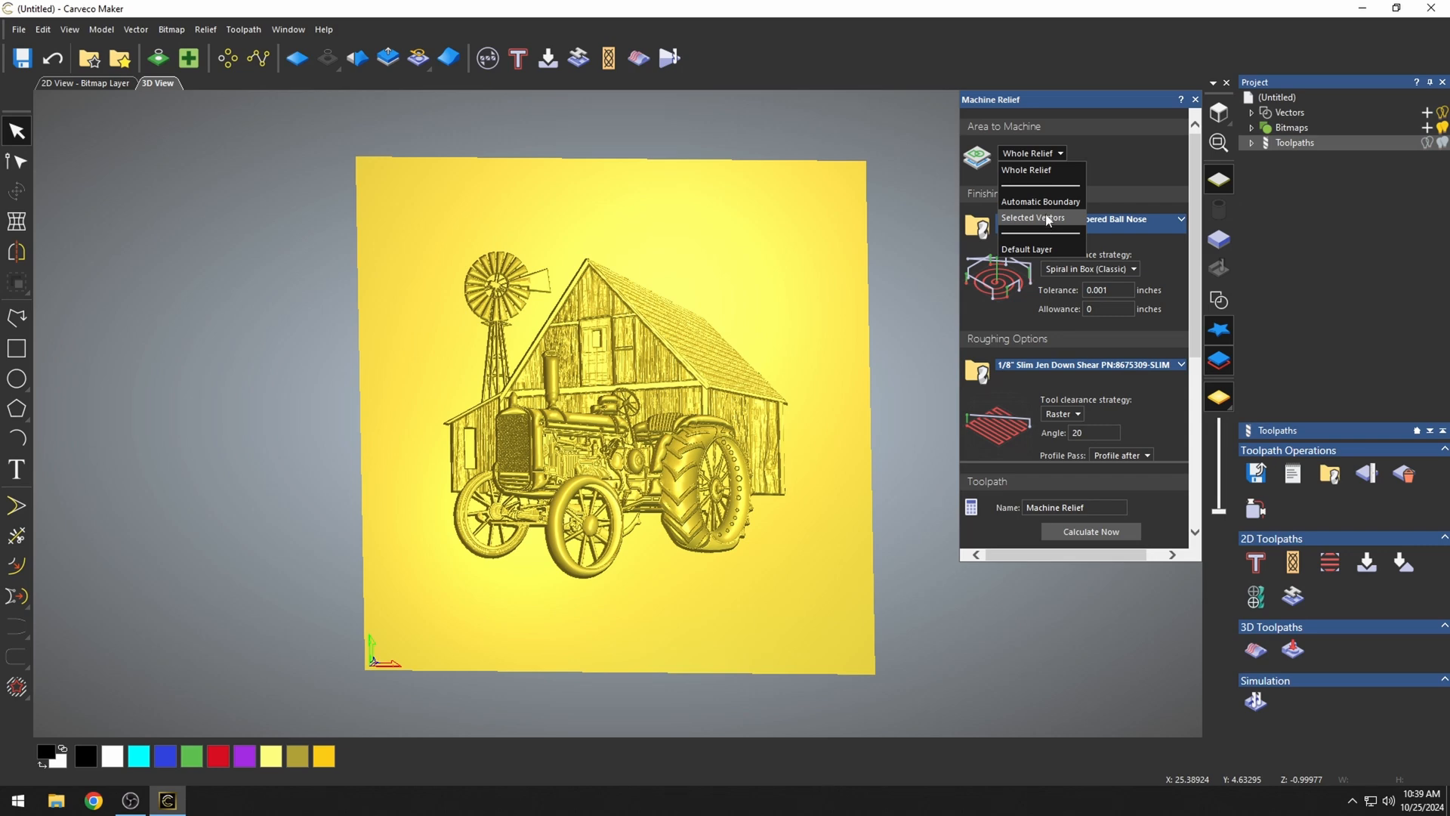
mouse_move(1040, 202)
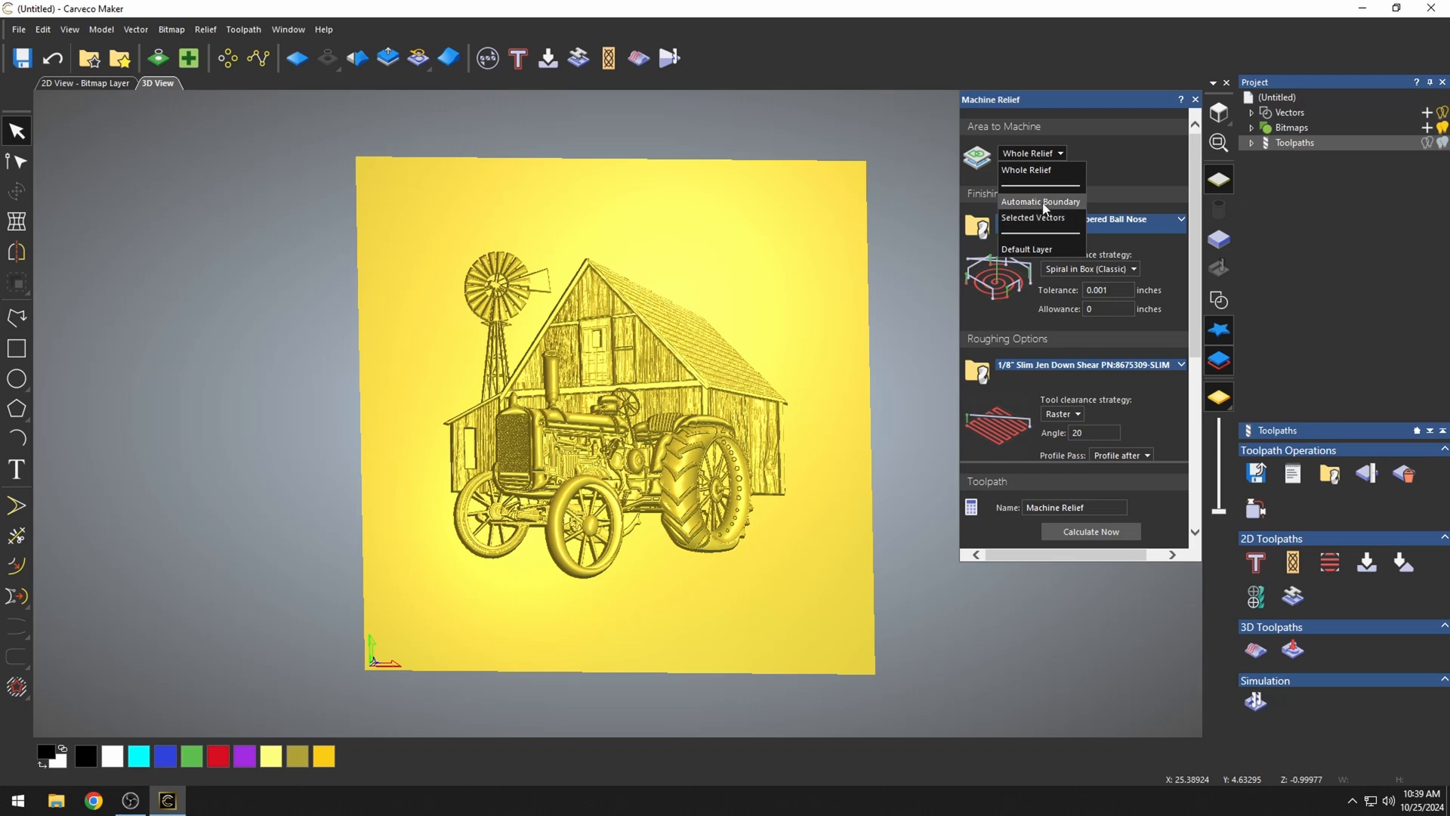
Choose Automatic Boundary with a 0.25-inch offset and zoom to check the dashed outline
left_click(1039, 201)
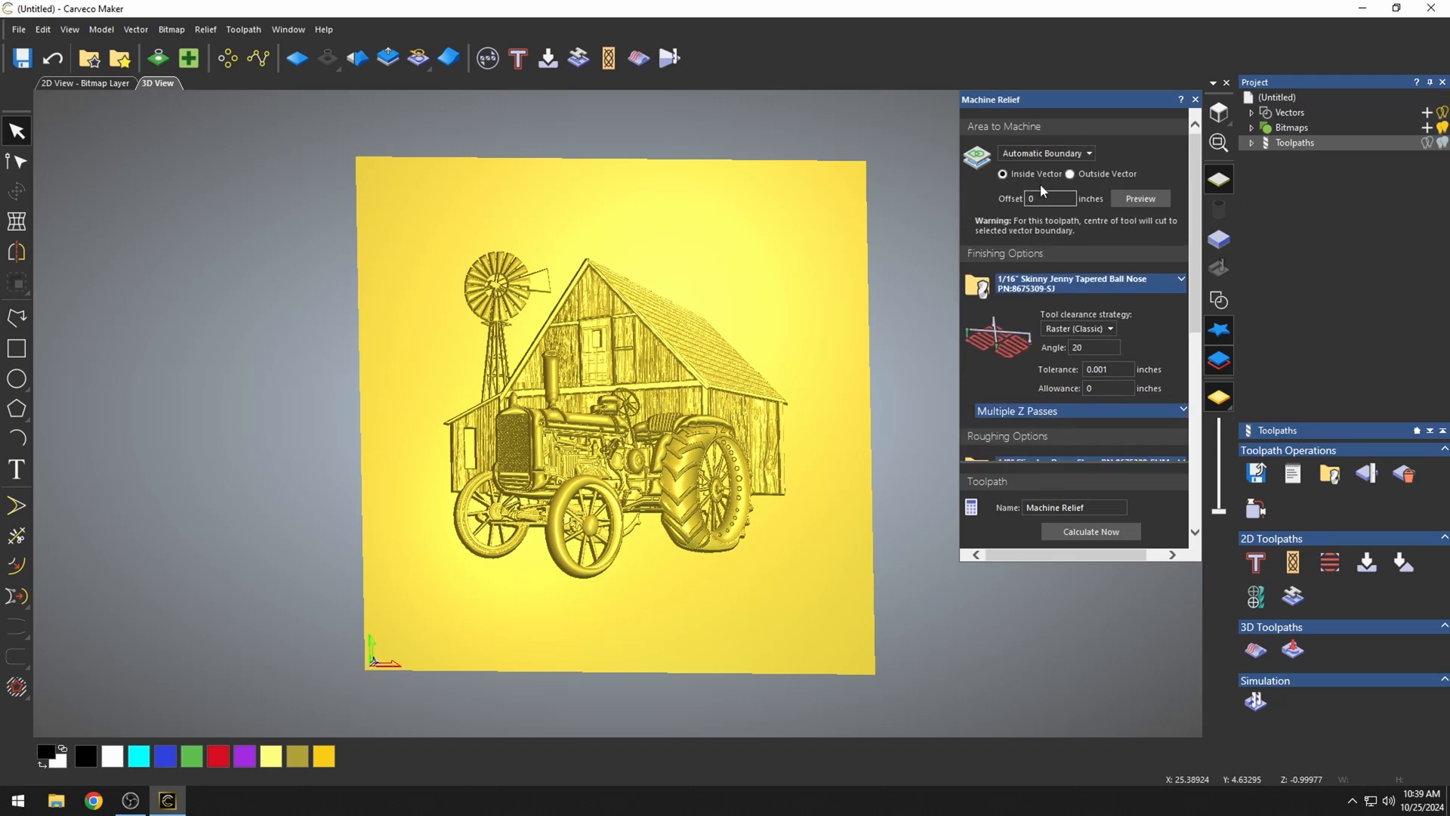
mouse_move(636, 324)
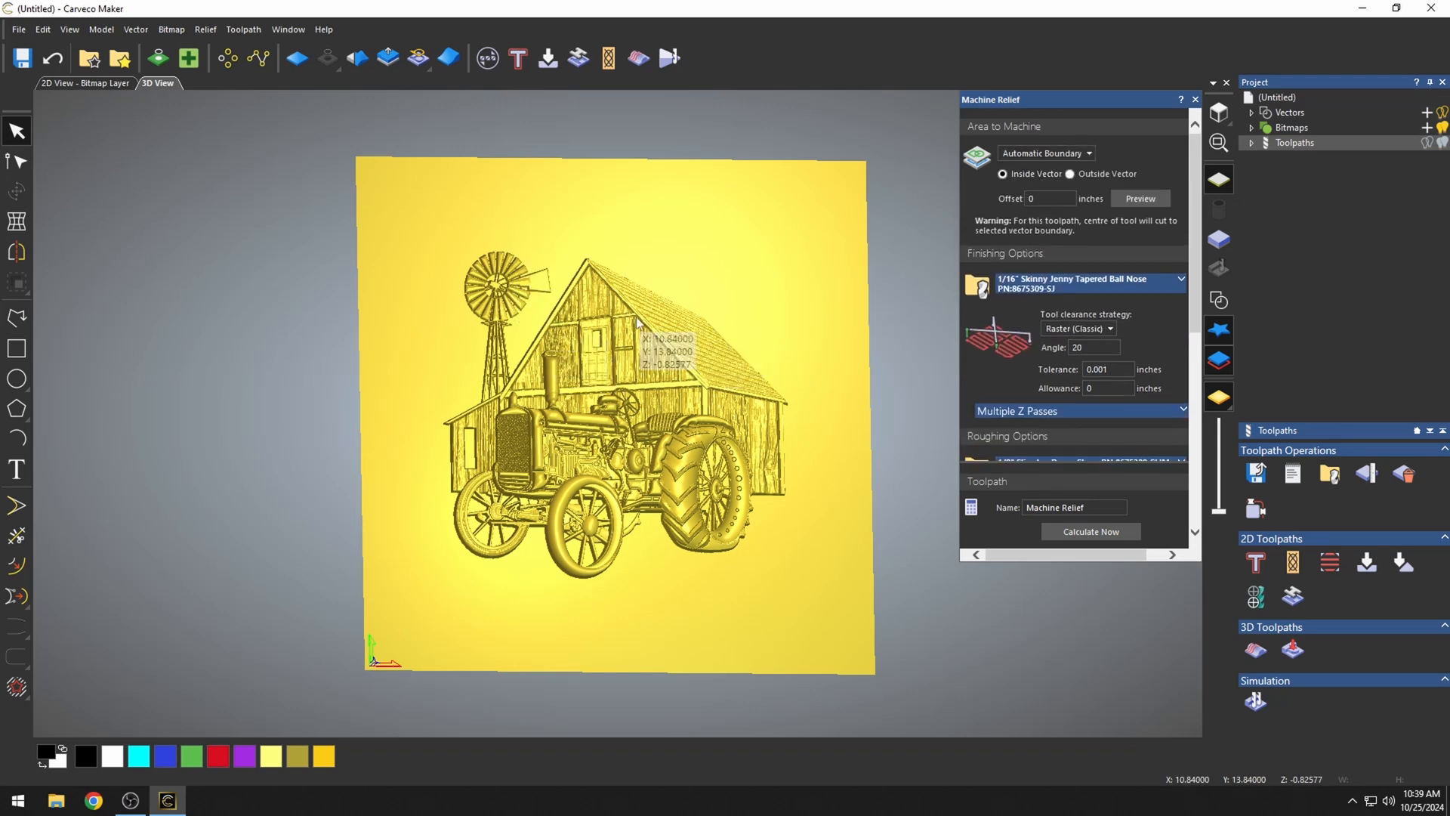
mouse_move(717, 462)
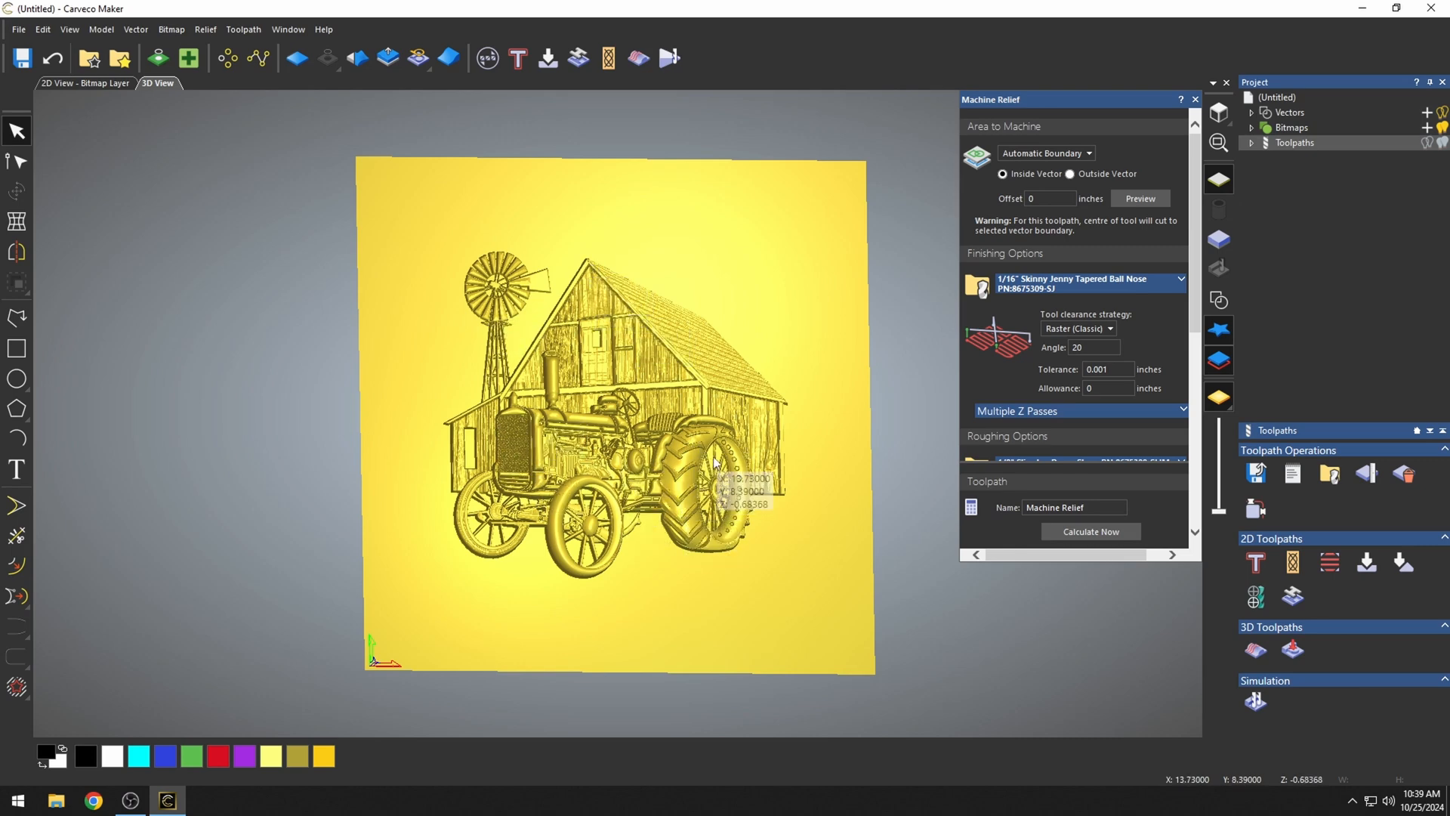
mouse_move(780, 360)
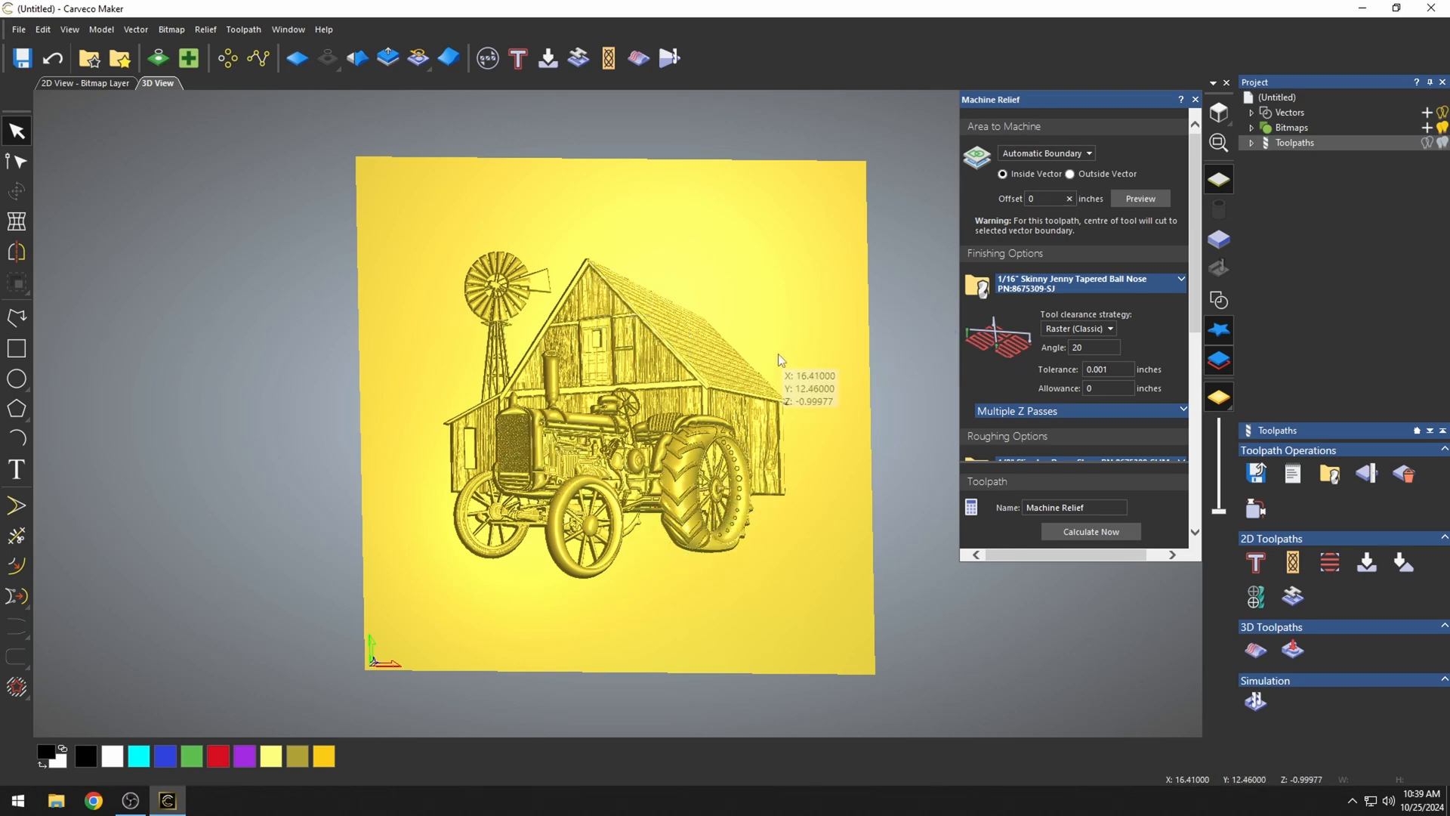
left_click(1046, 198)
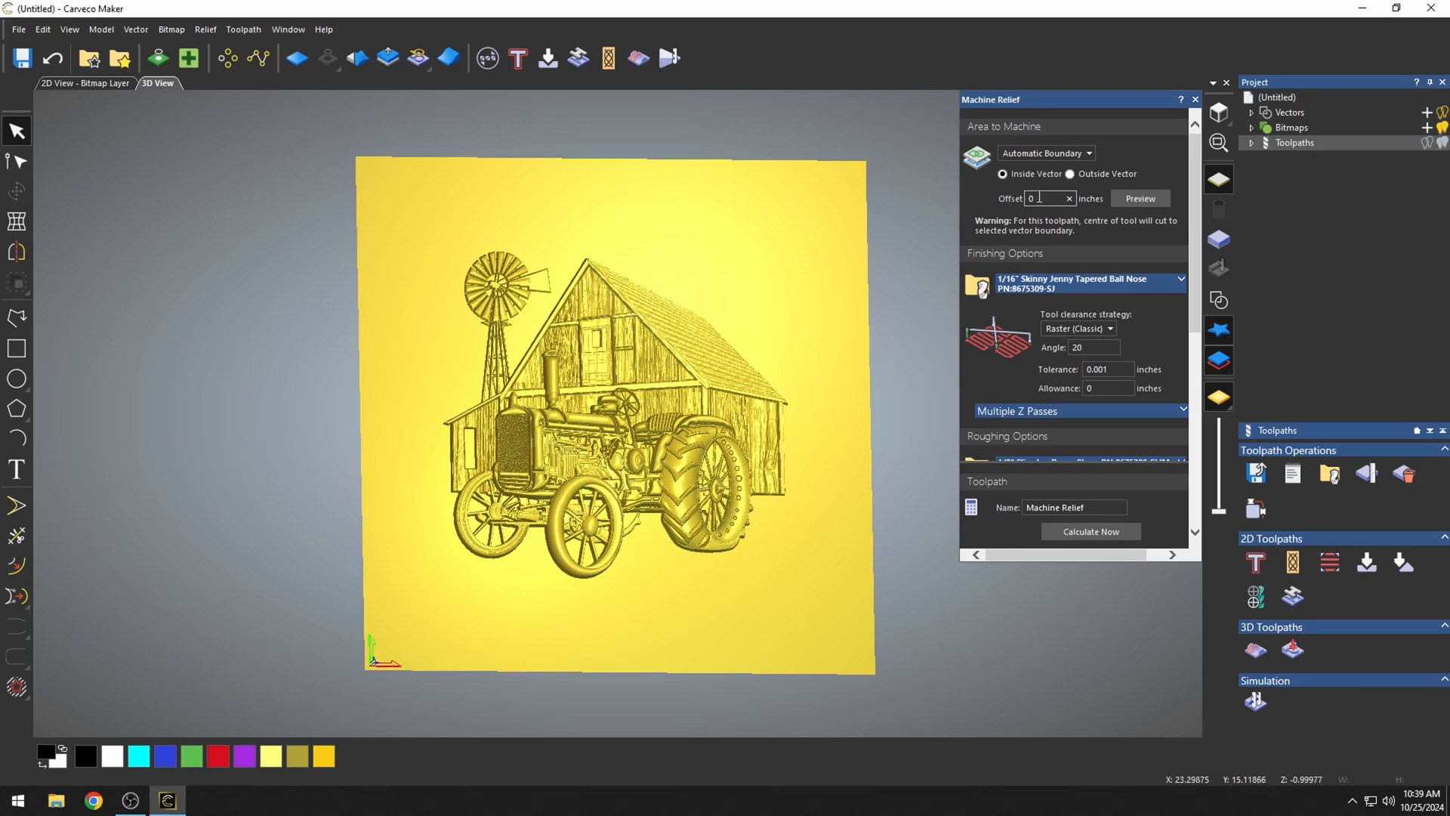
mouse_move(751, 339)
type(".25")
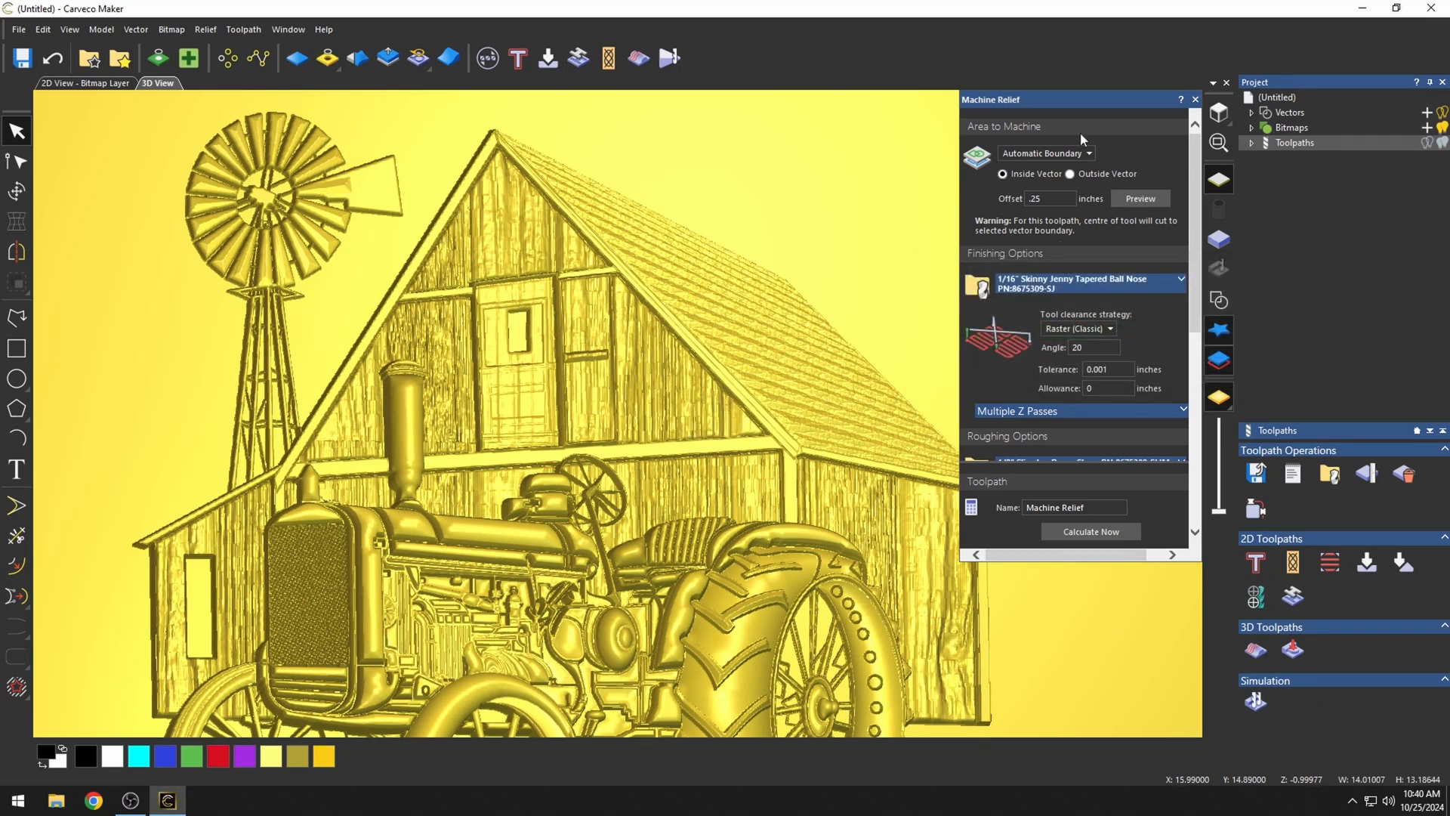
mouse_move(667, 460)
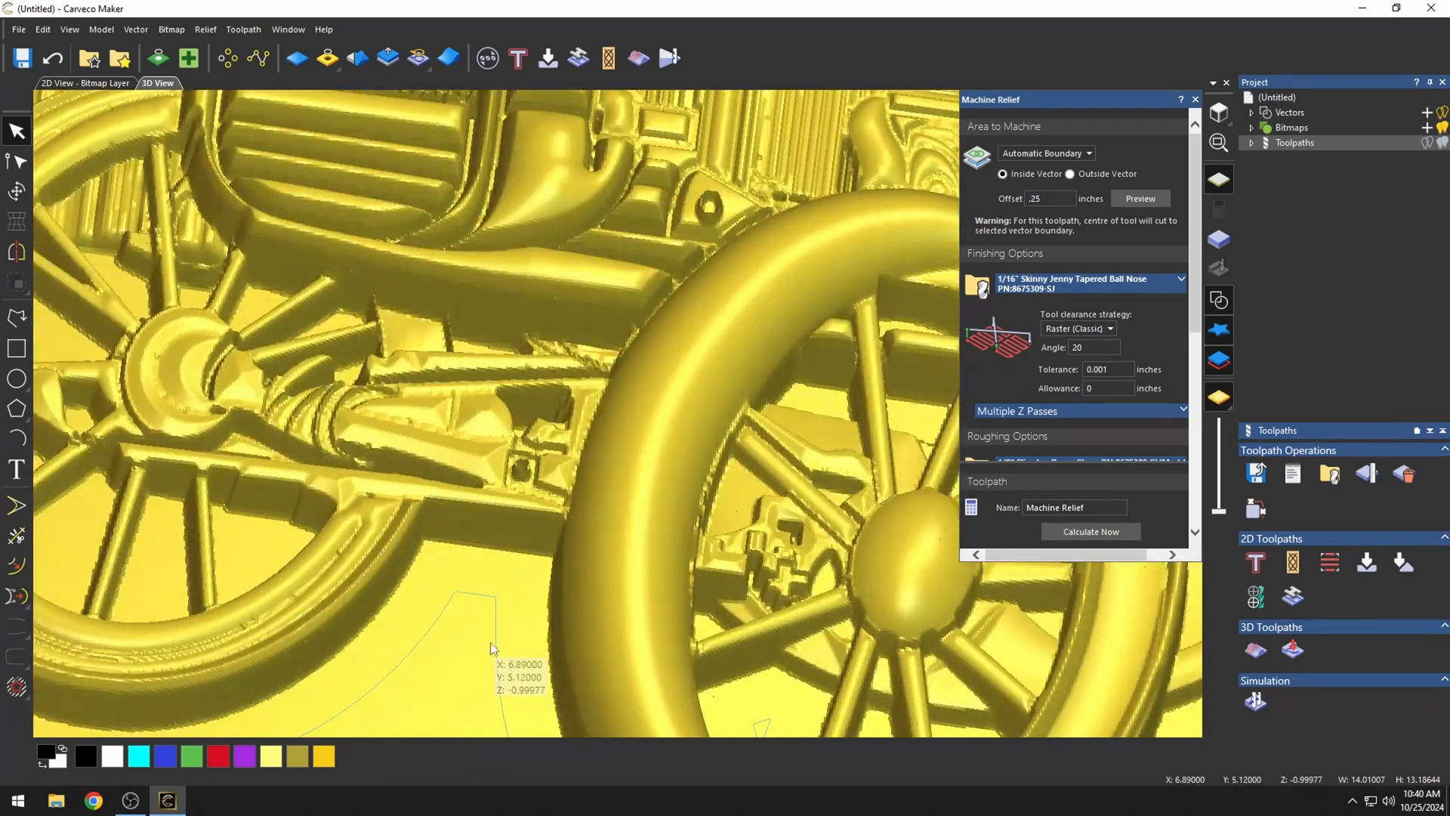
scroll("down", 3)
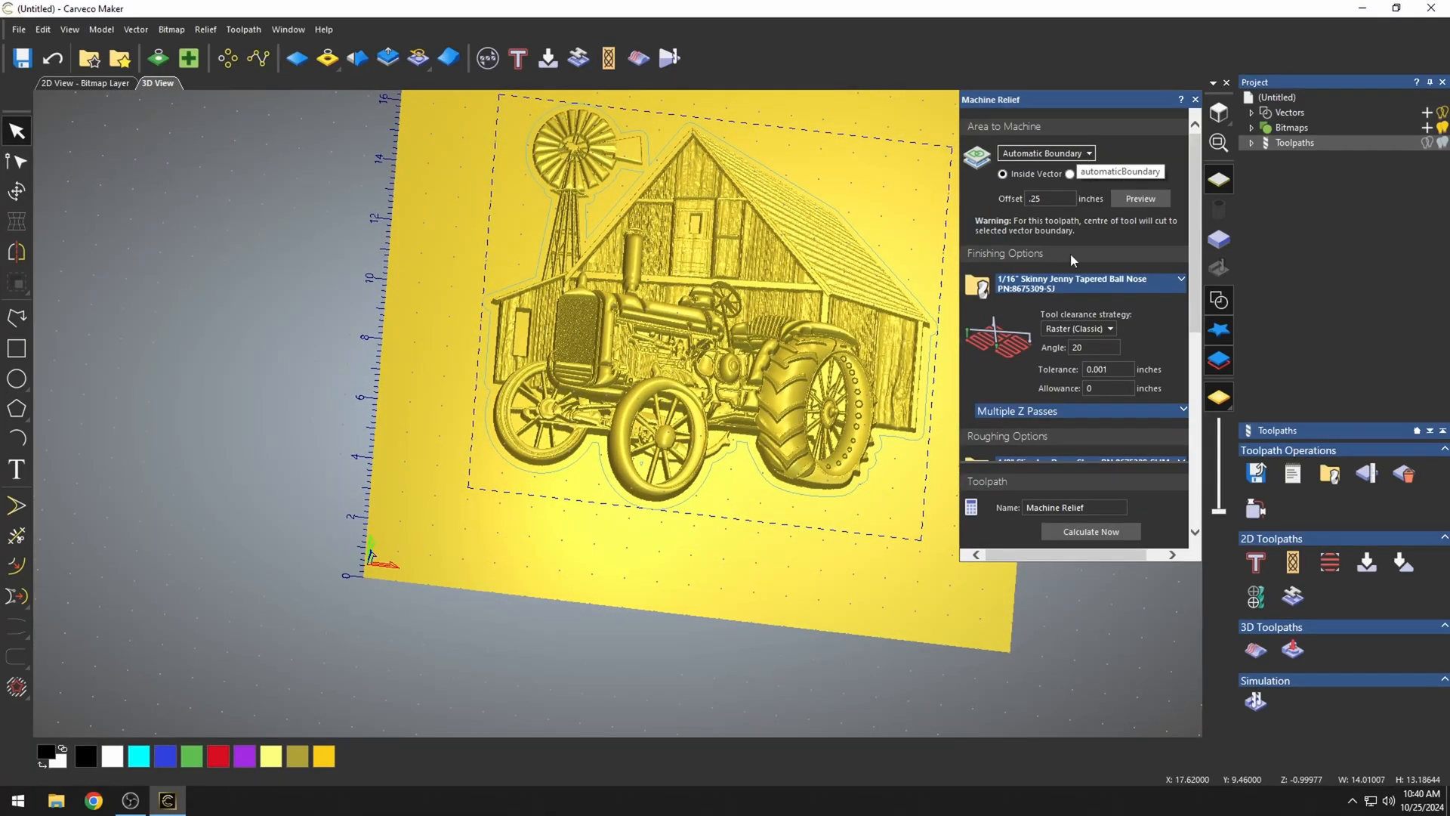
Set the finishing tool clearance strategy to Raster (Classic) at a 20-degree angle
left_click(1108, 329)
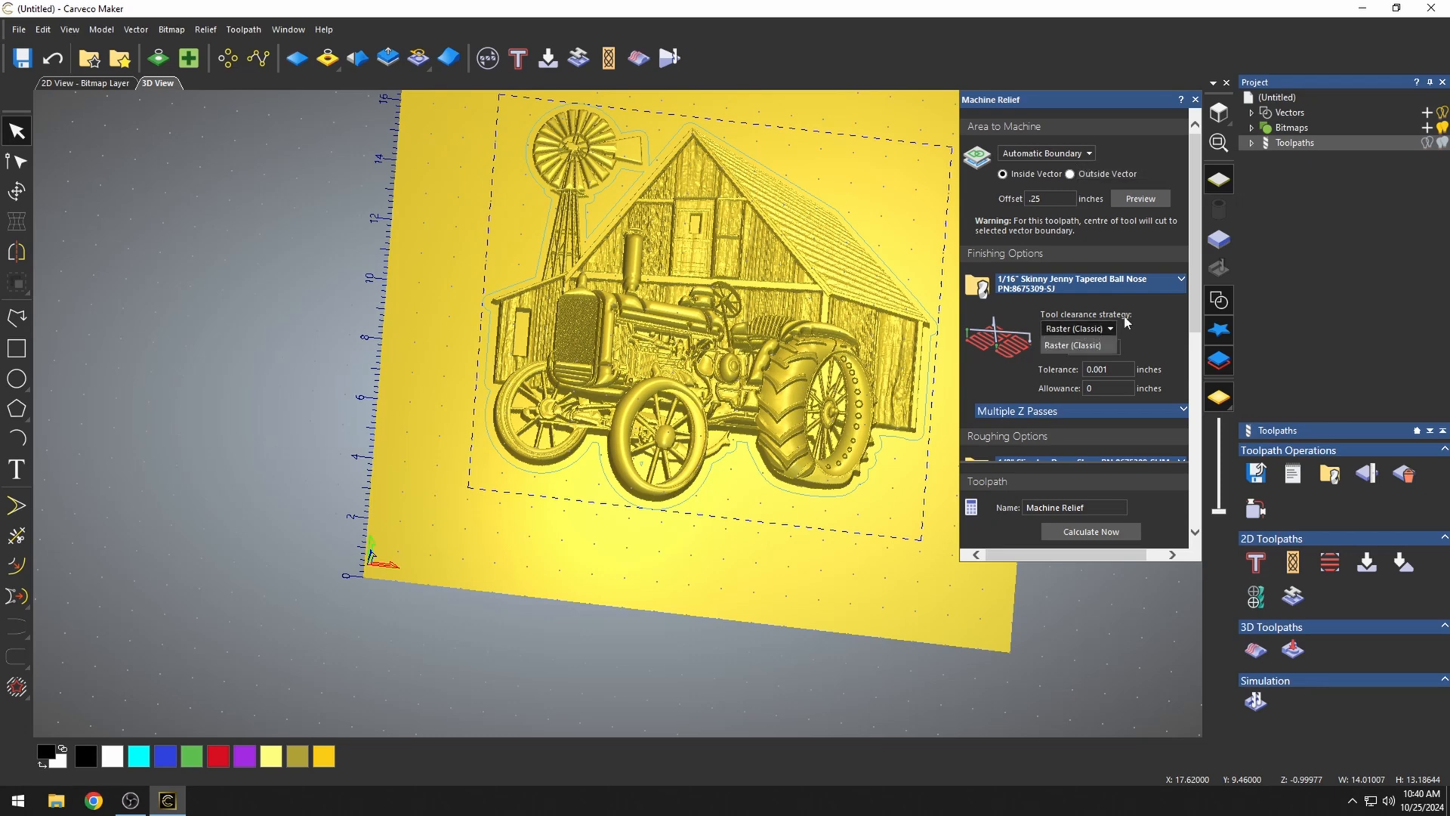
mouse_move(1052, 354)
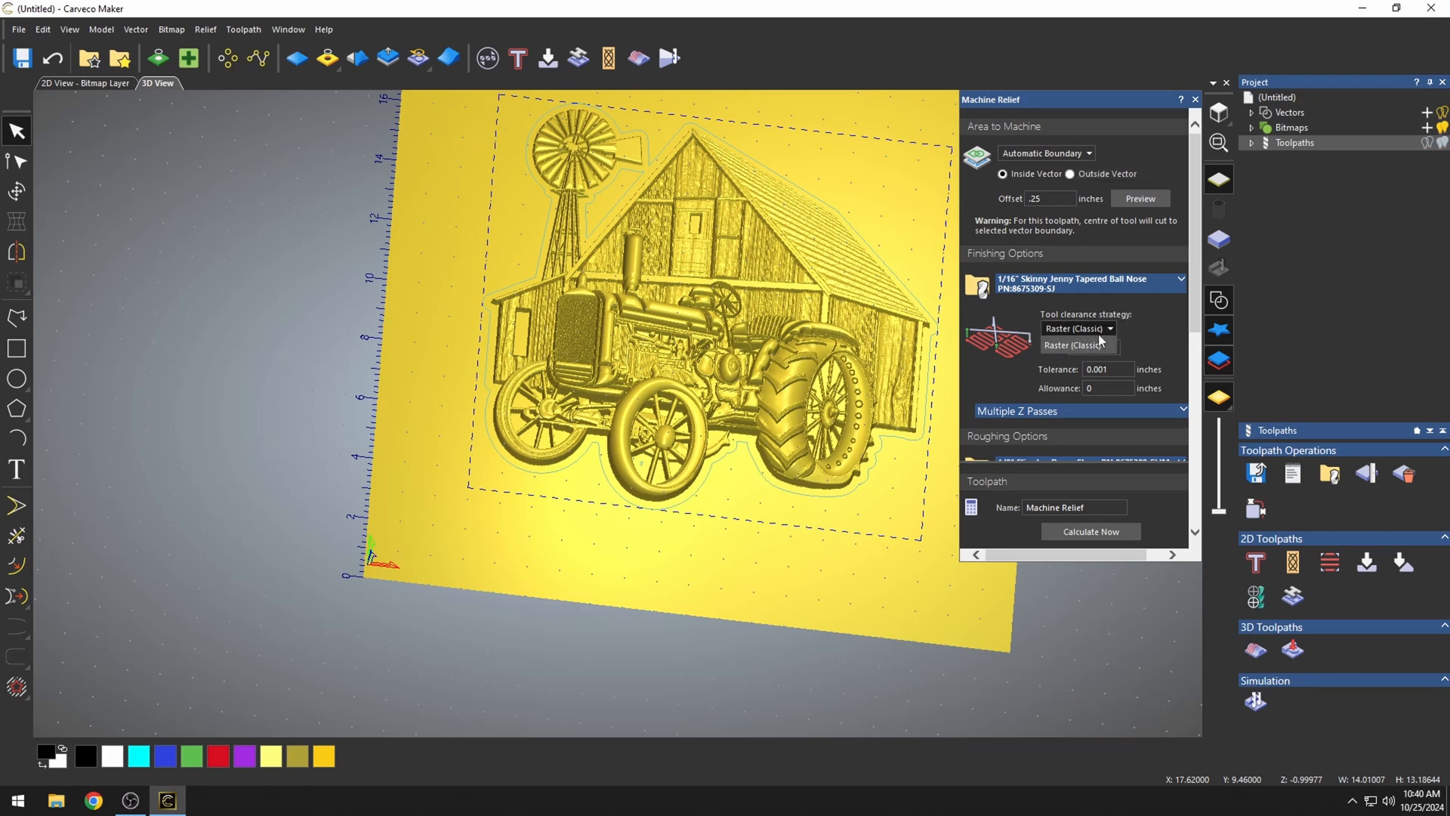
left_click(1078, 328)
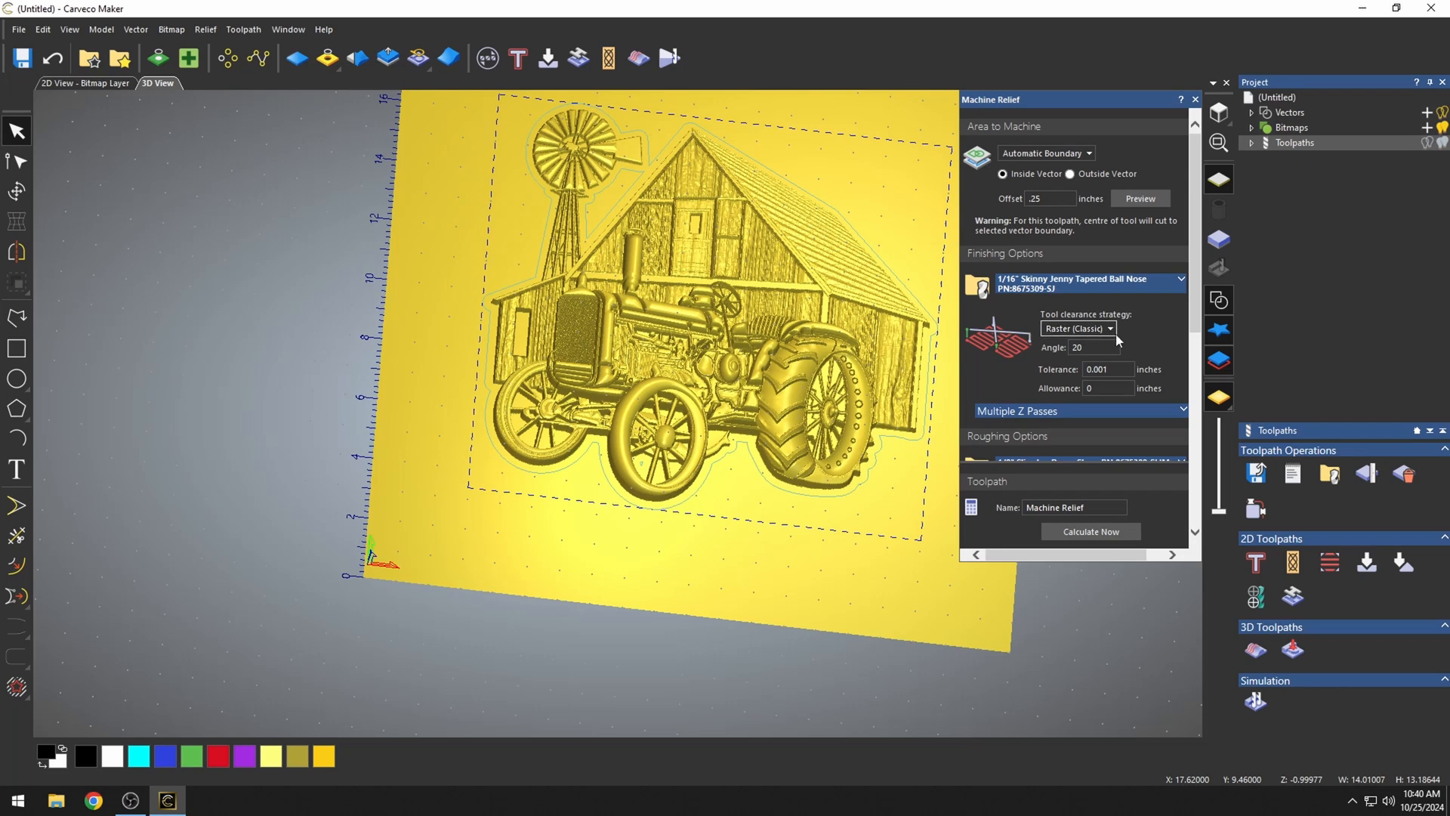
left_click(1108, 329)
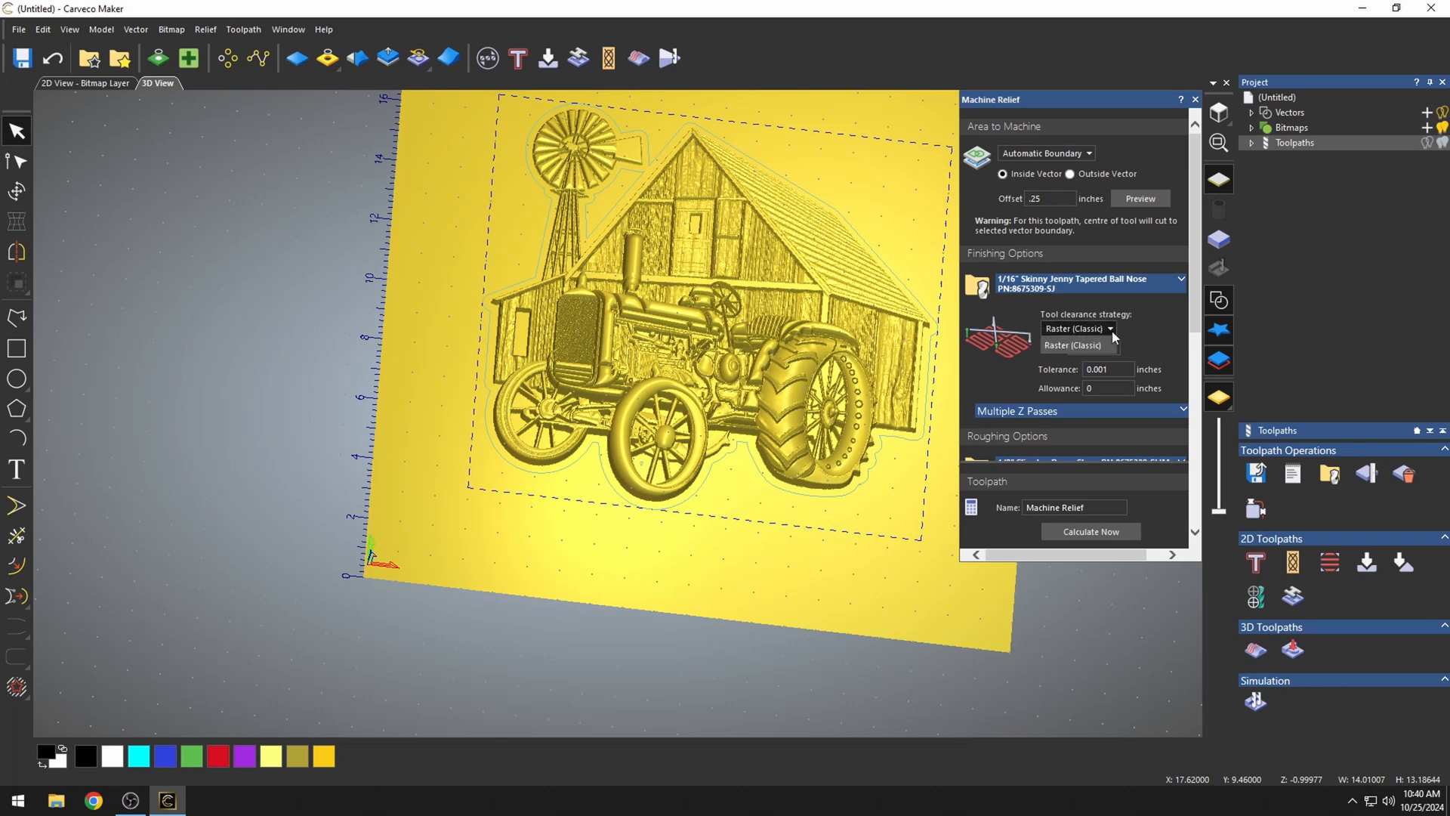
left_click(1076, 345)
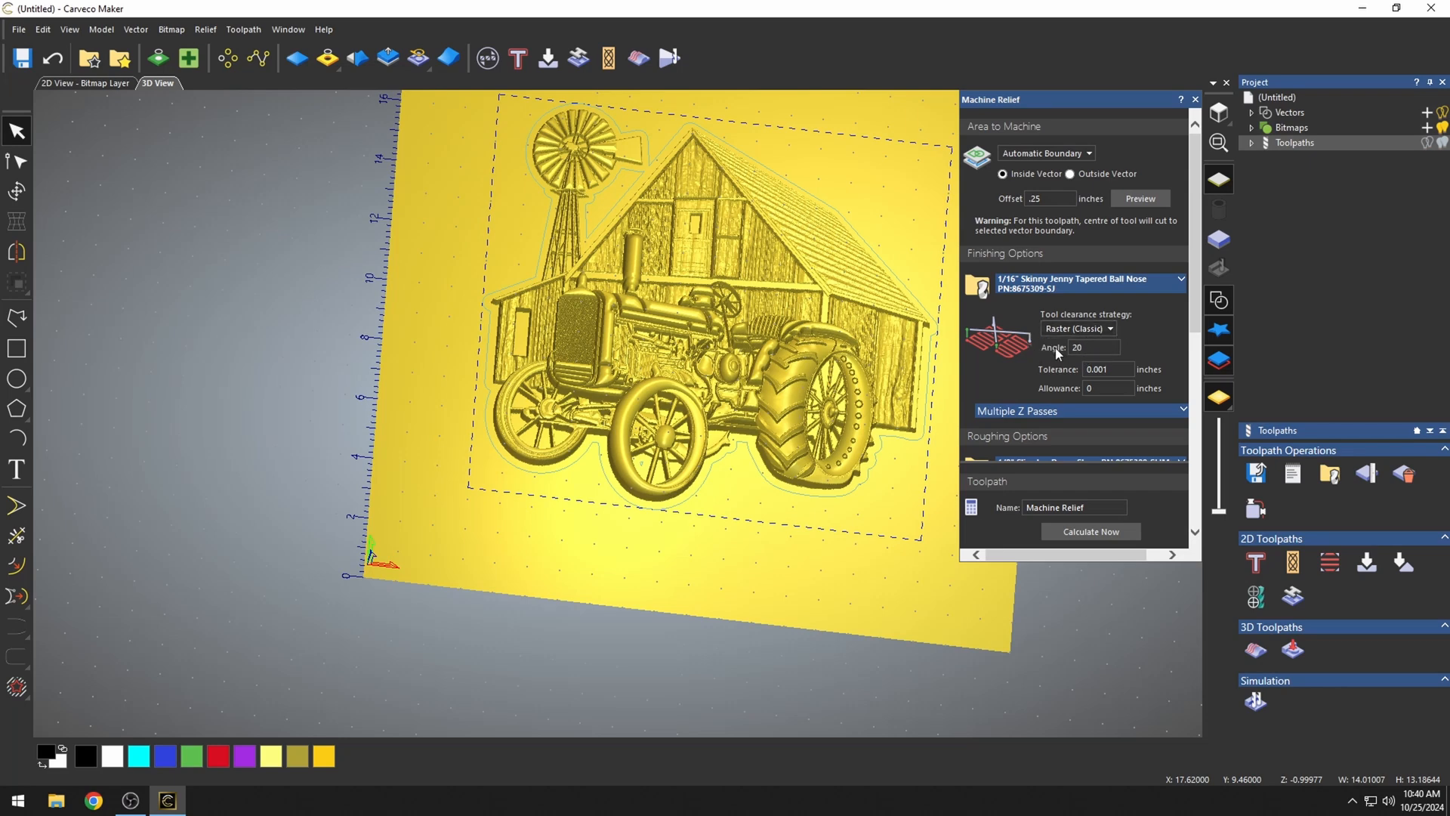
triple_click(1096, 347)
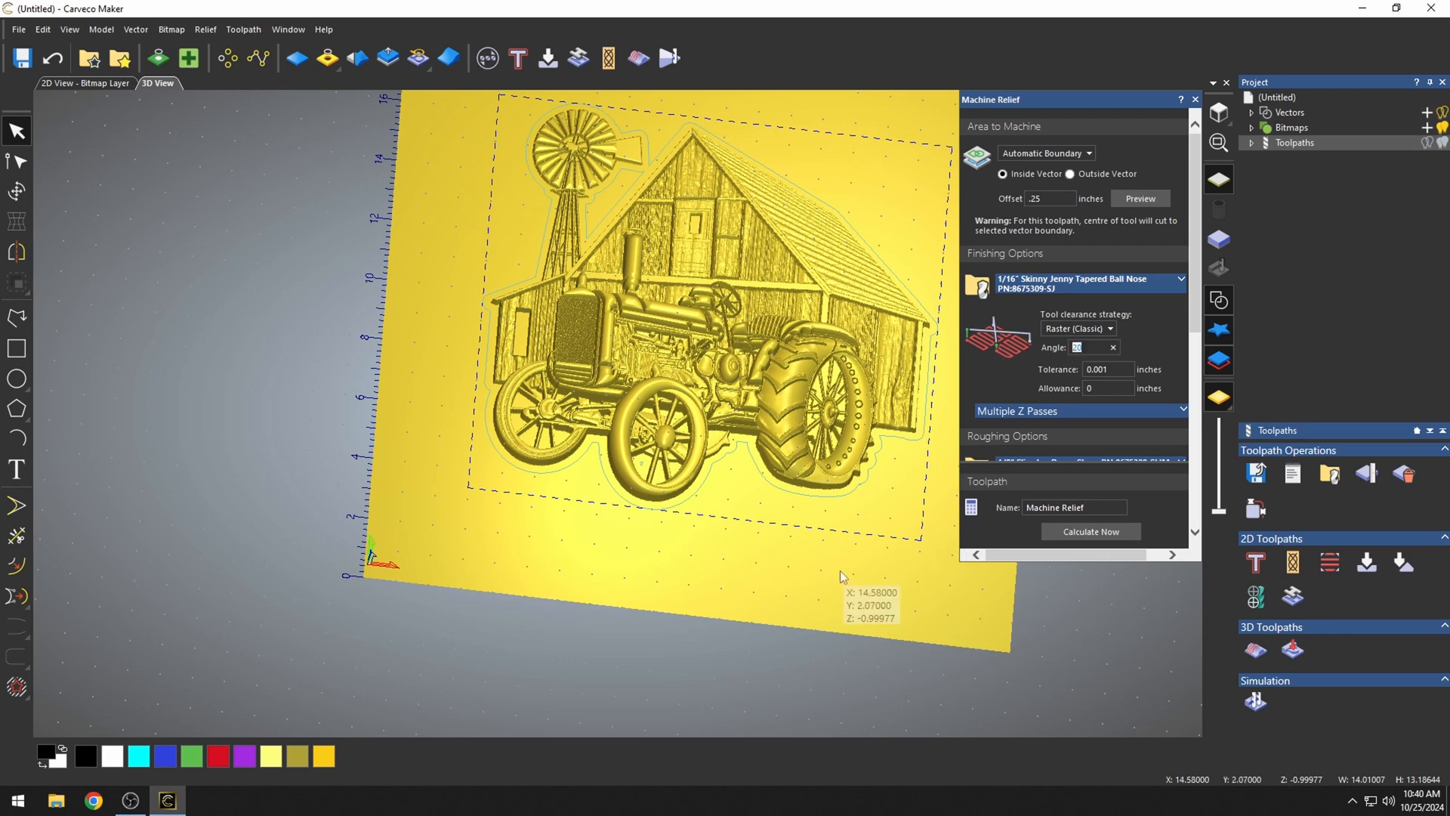
mouse_move(1137, 367)
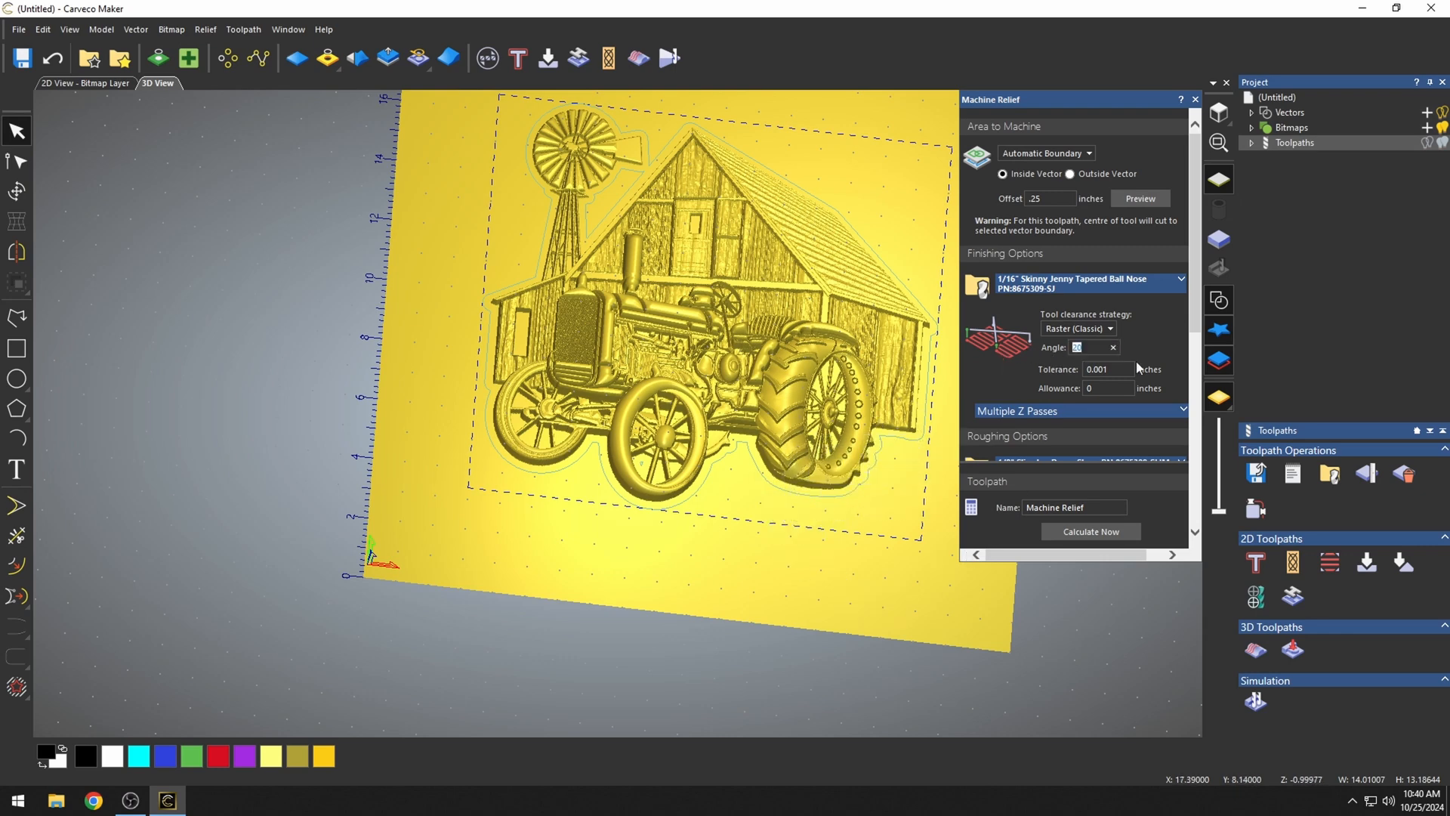
left_click(1109, 328)
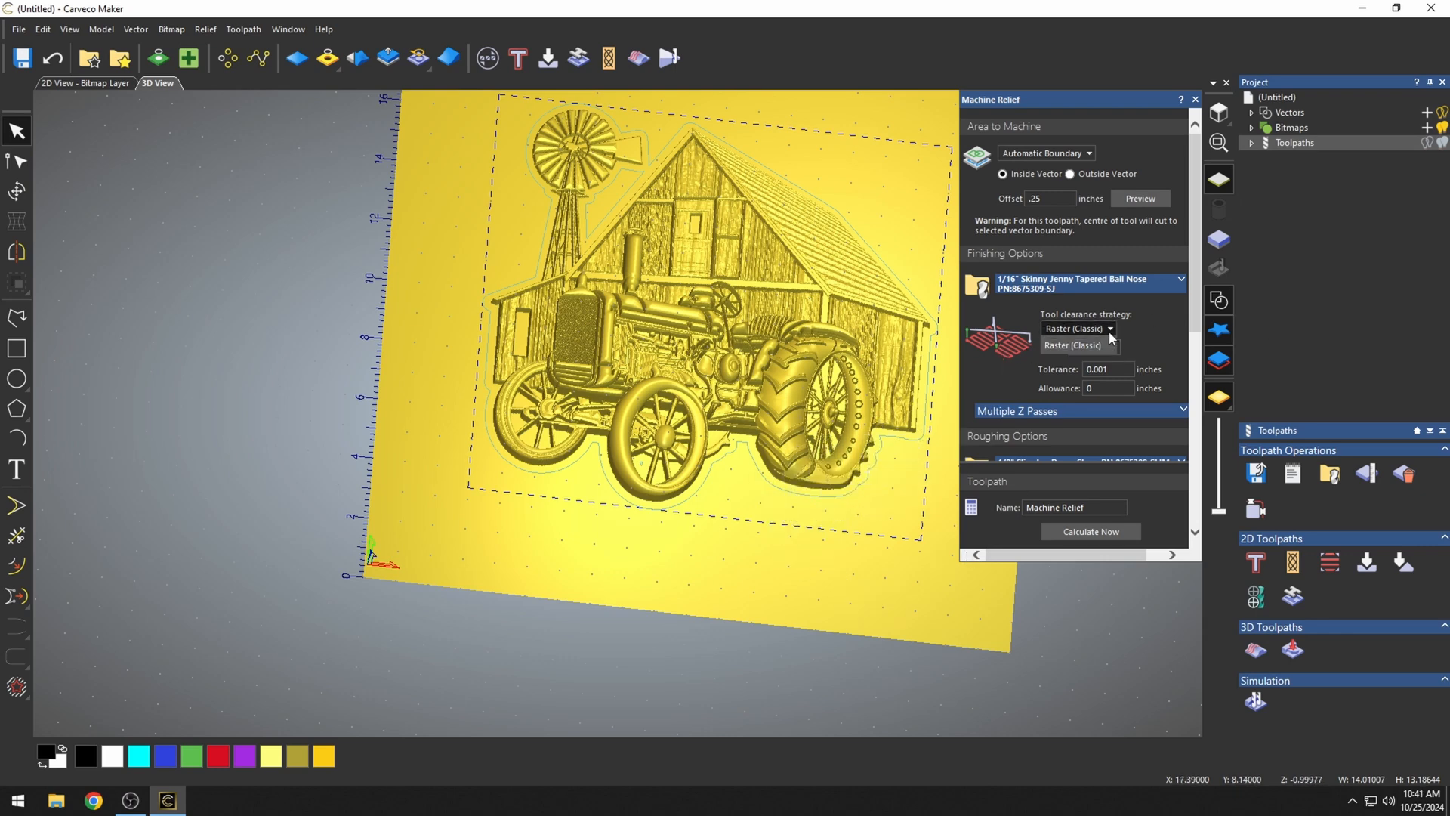
left_click(1075, 345)
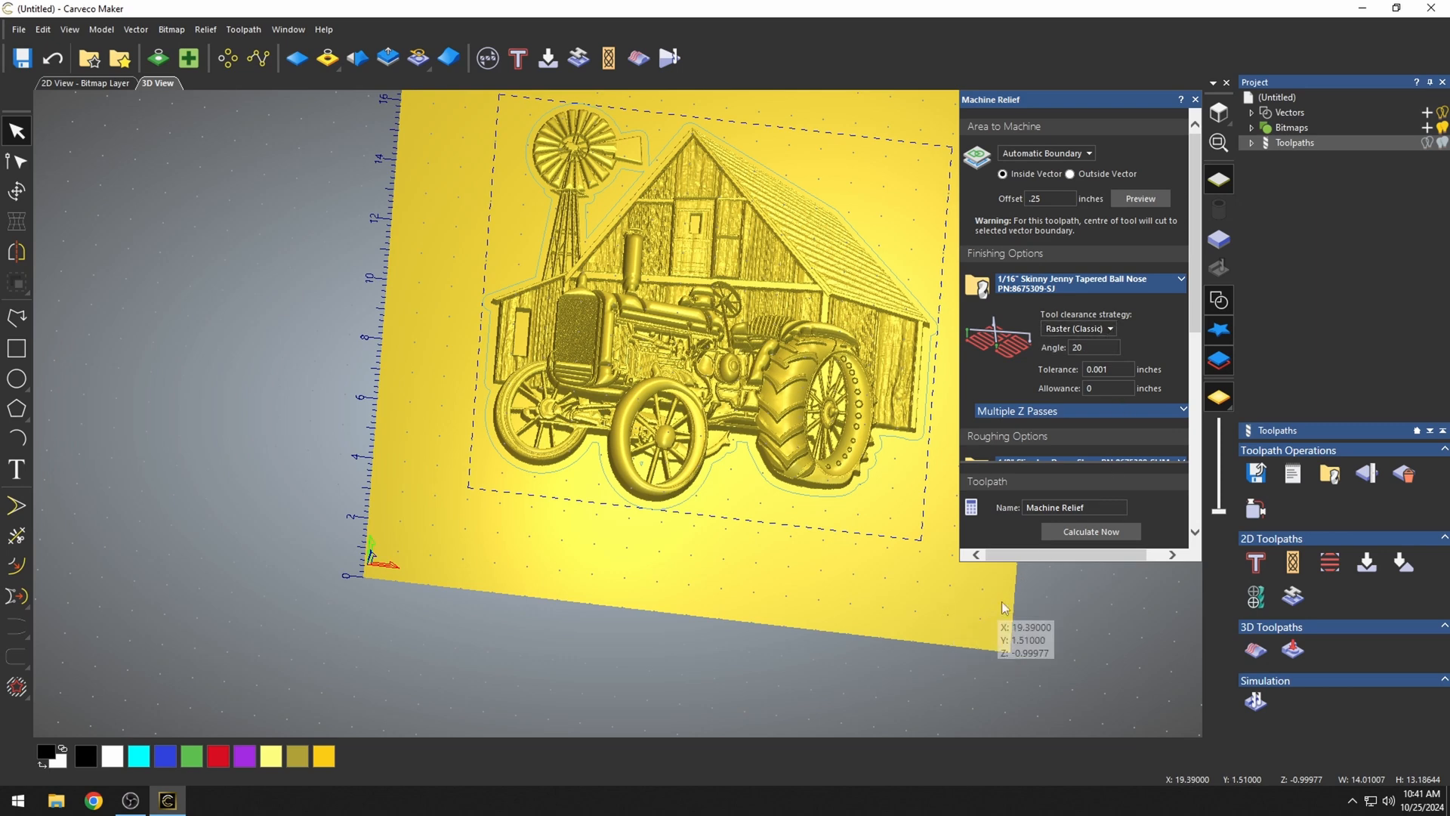
mouse_move(638, 393)
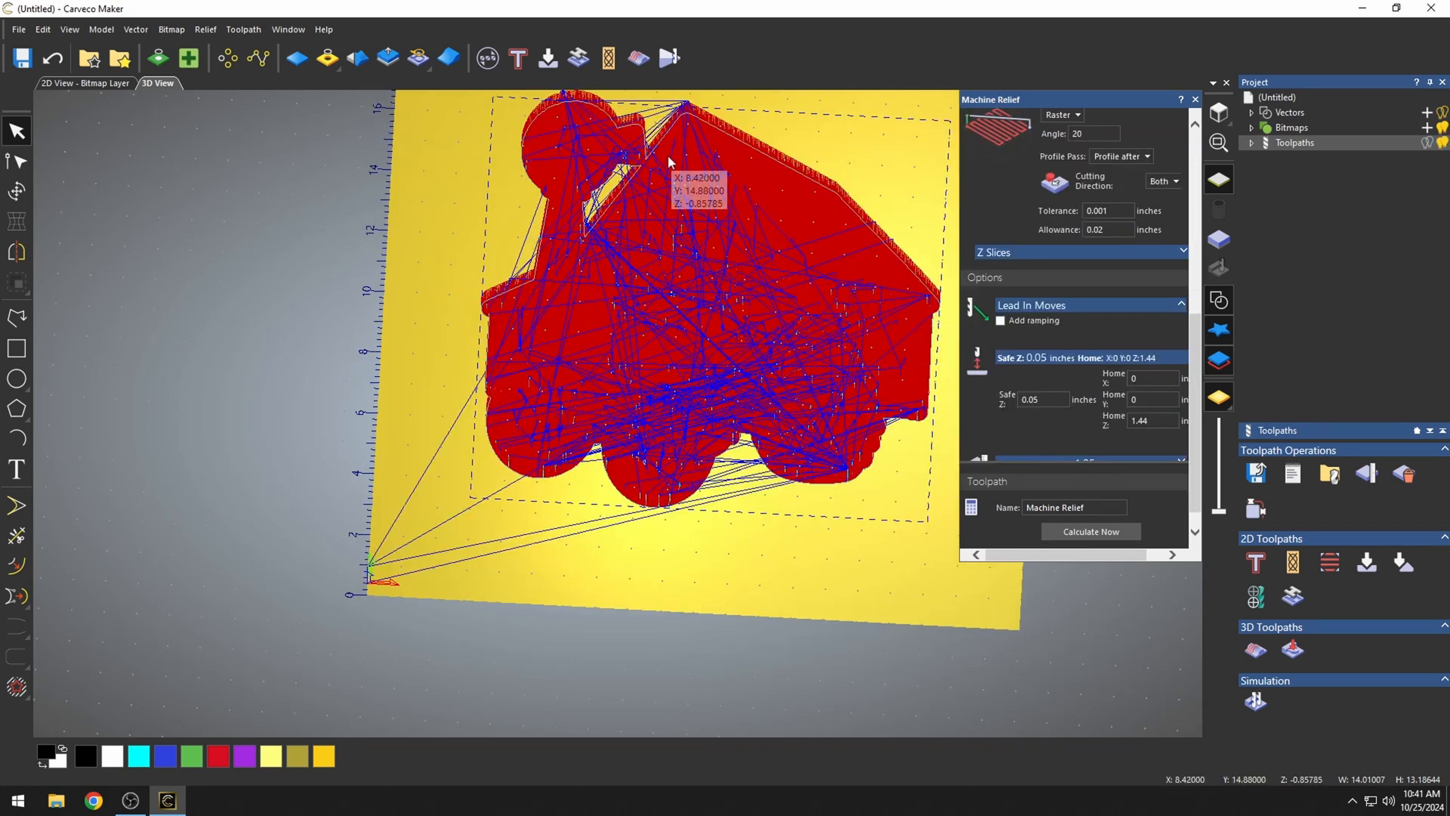
mouse_move(932, 466)
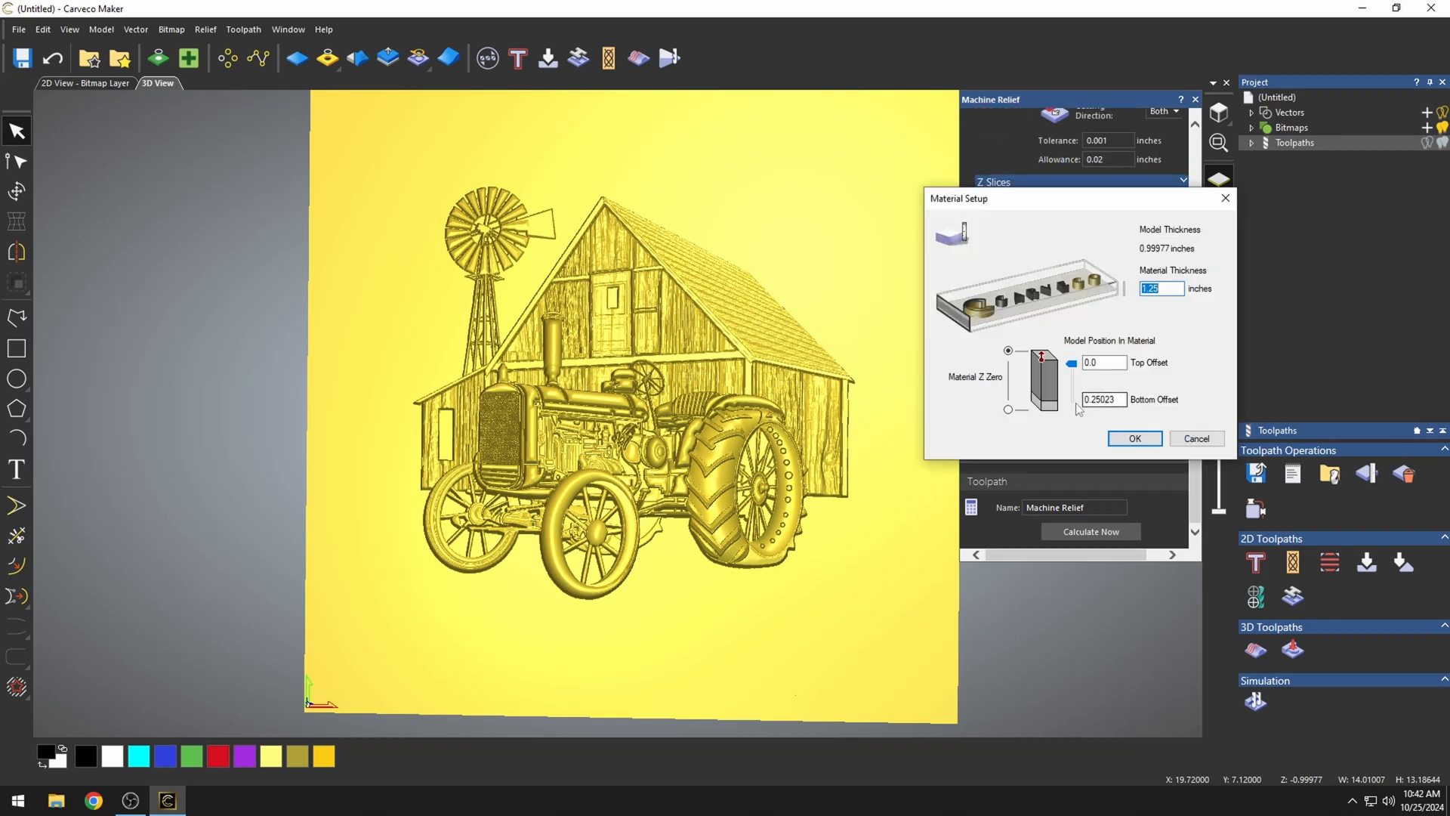
mouse_move(769, 463)
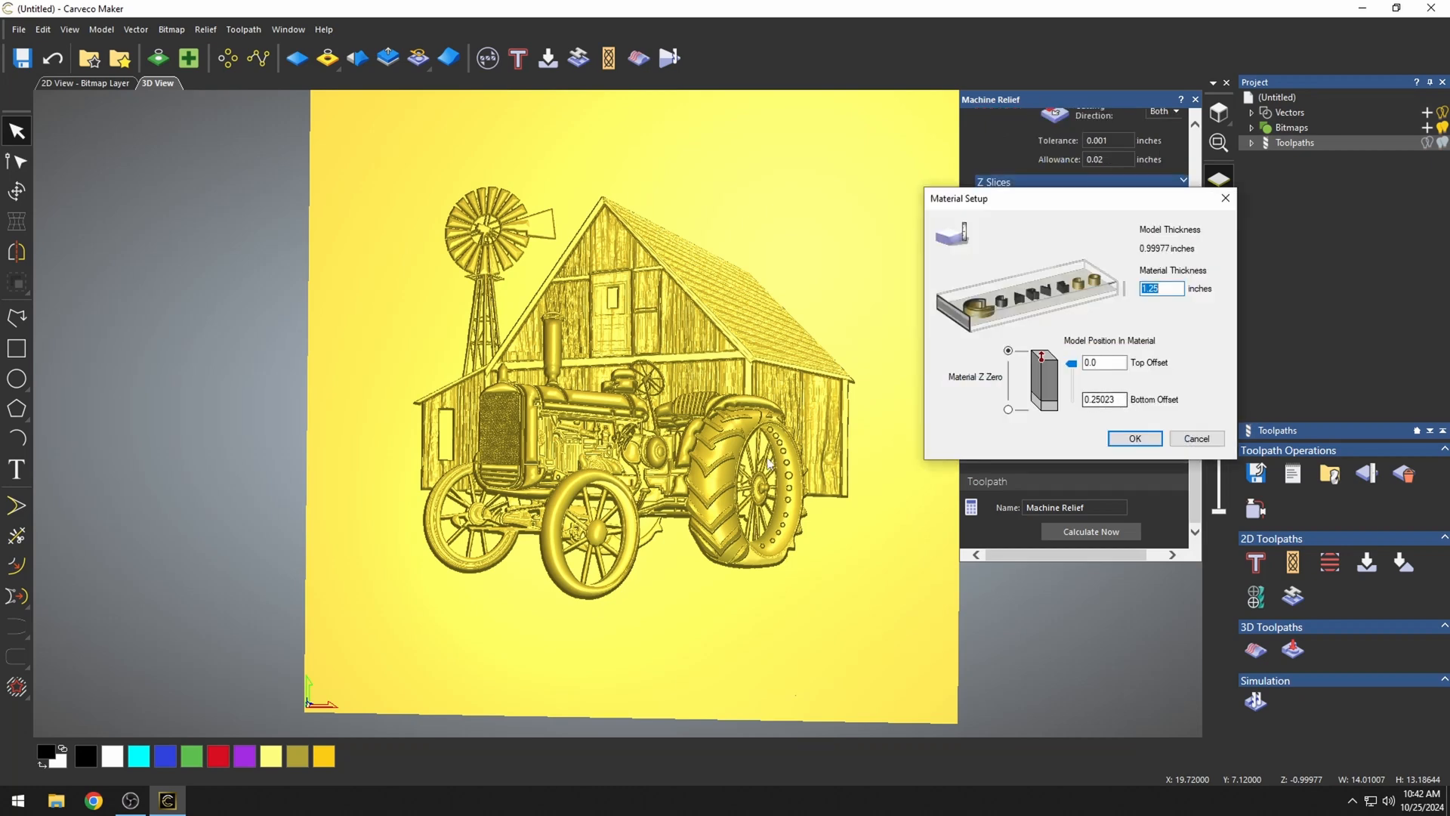
mouse_move(1075, 374)
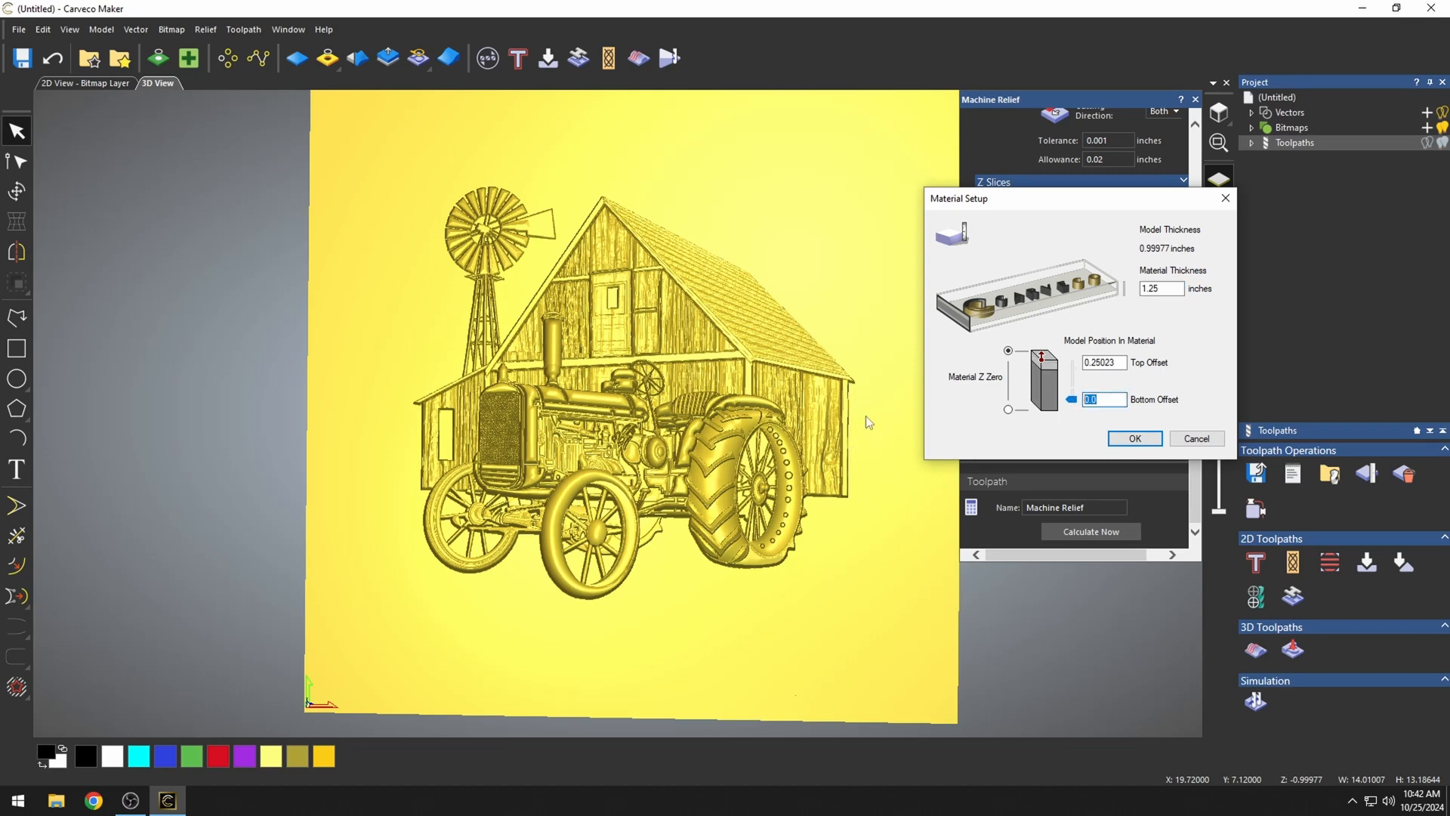
mouse_move(1018, 450)
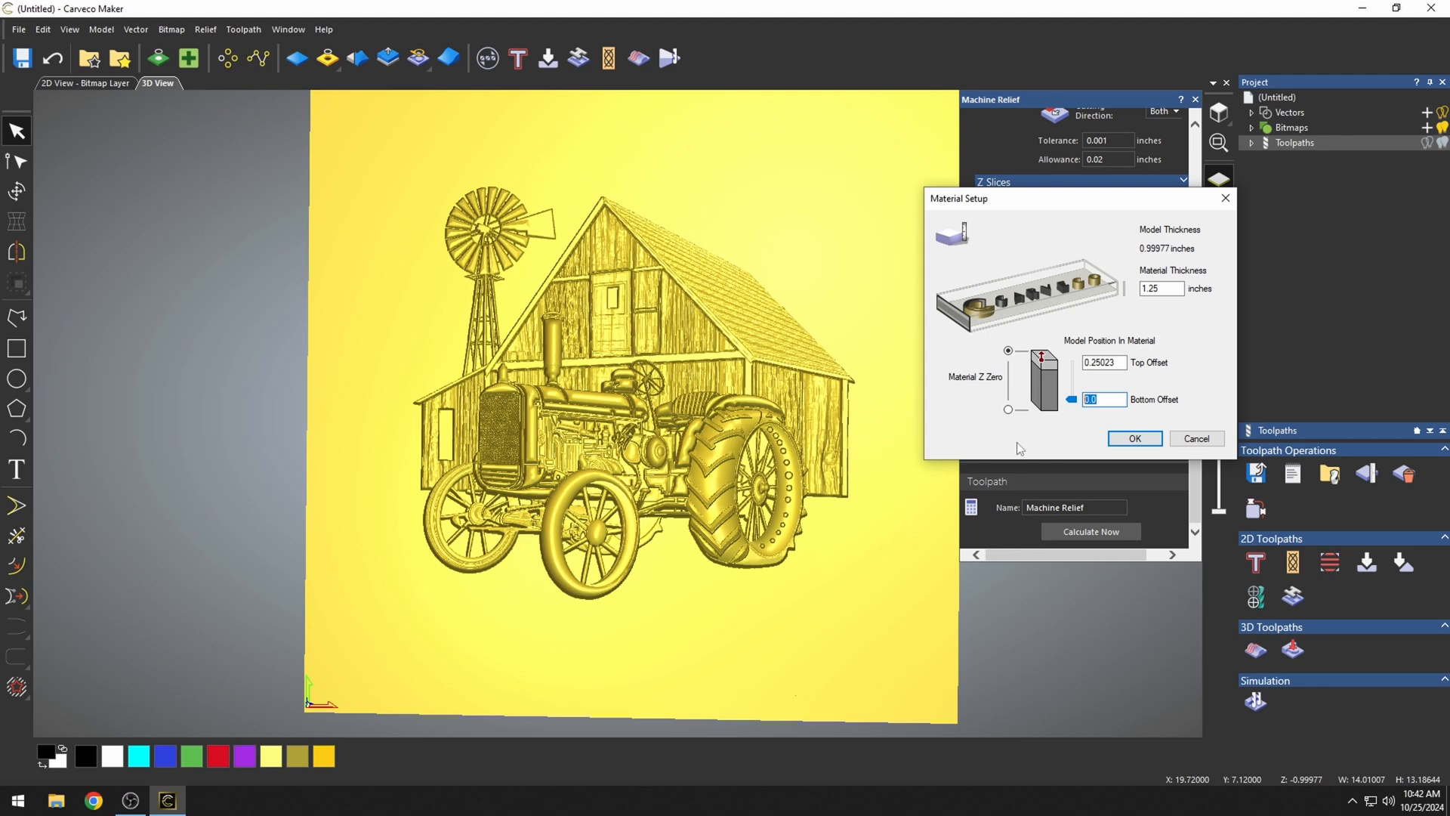
Confirm material thickness 1.25, top offset 0.25023 and bottom offset 0.0
left_click(1134, 438)
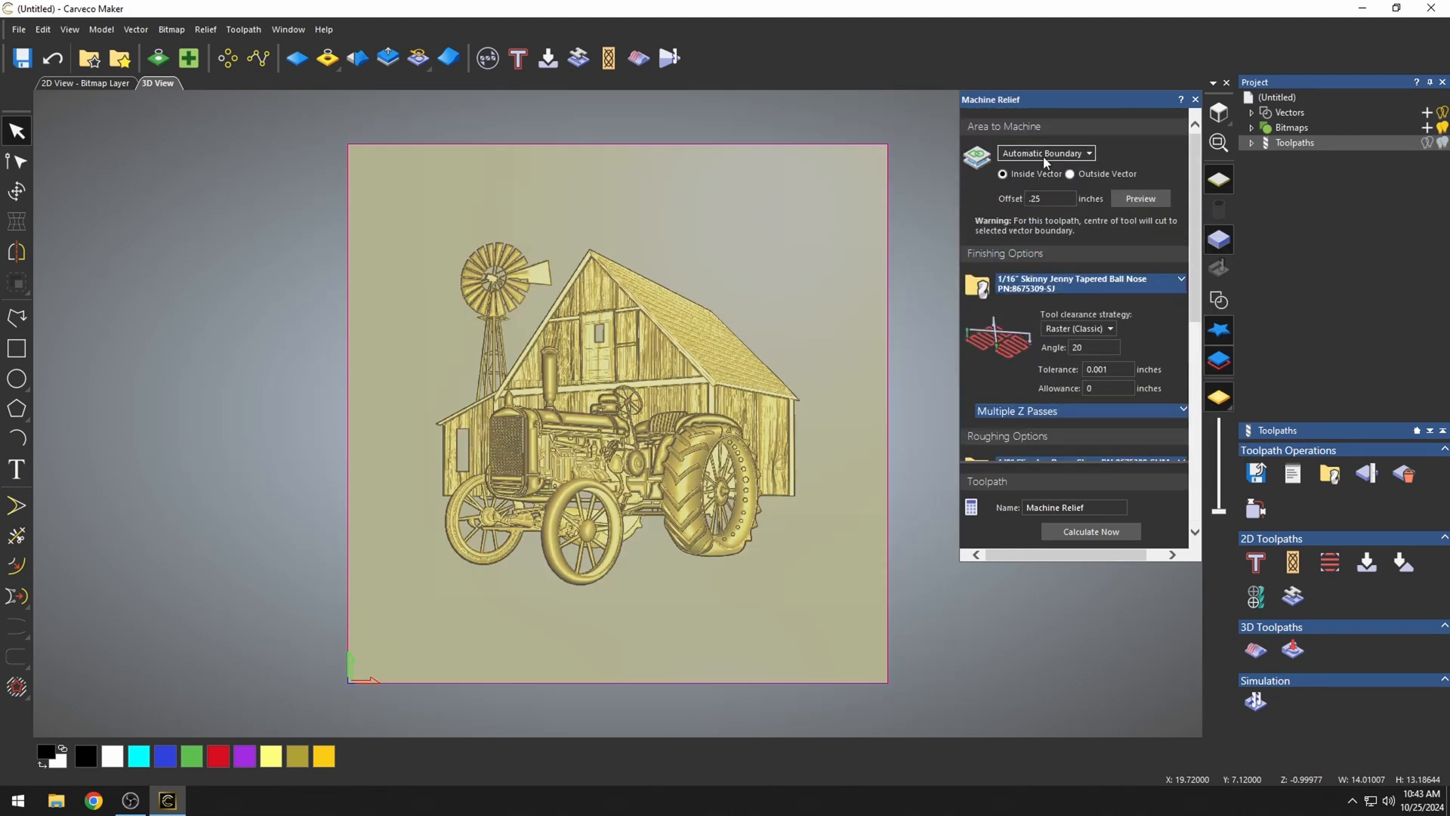
Recalculate the boundary-limited Machine Relief toolpath with the updated material position
left_click(1090, 531)
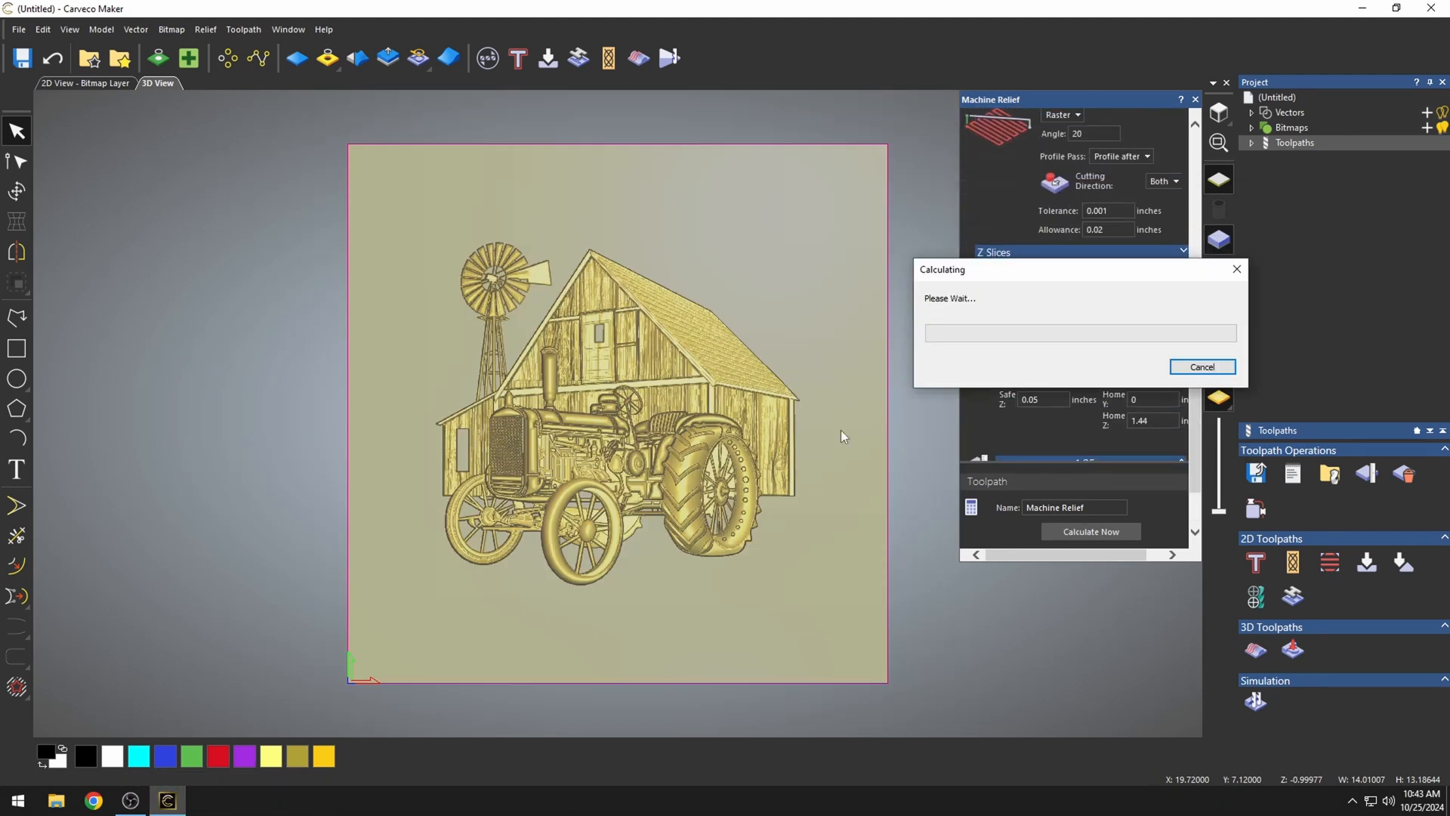
mouse_move(769, 367)
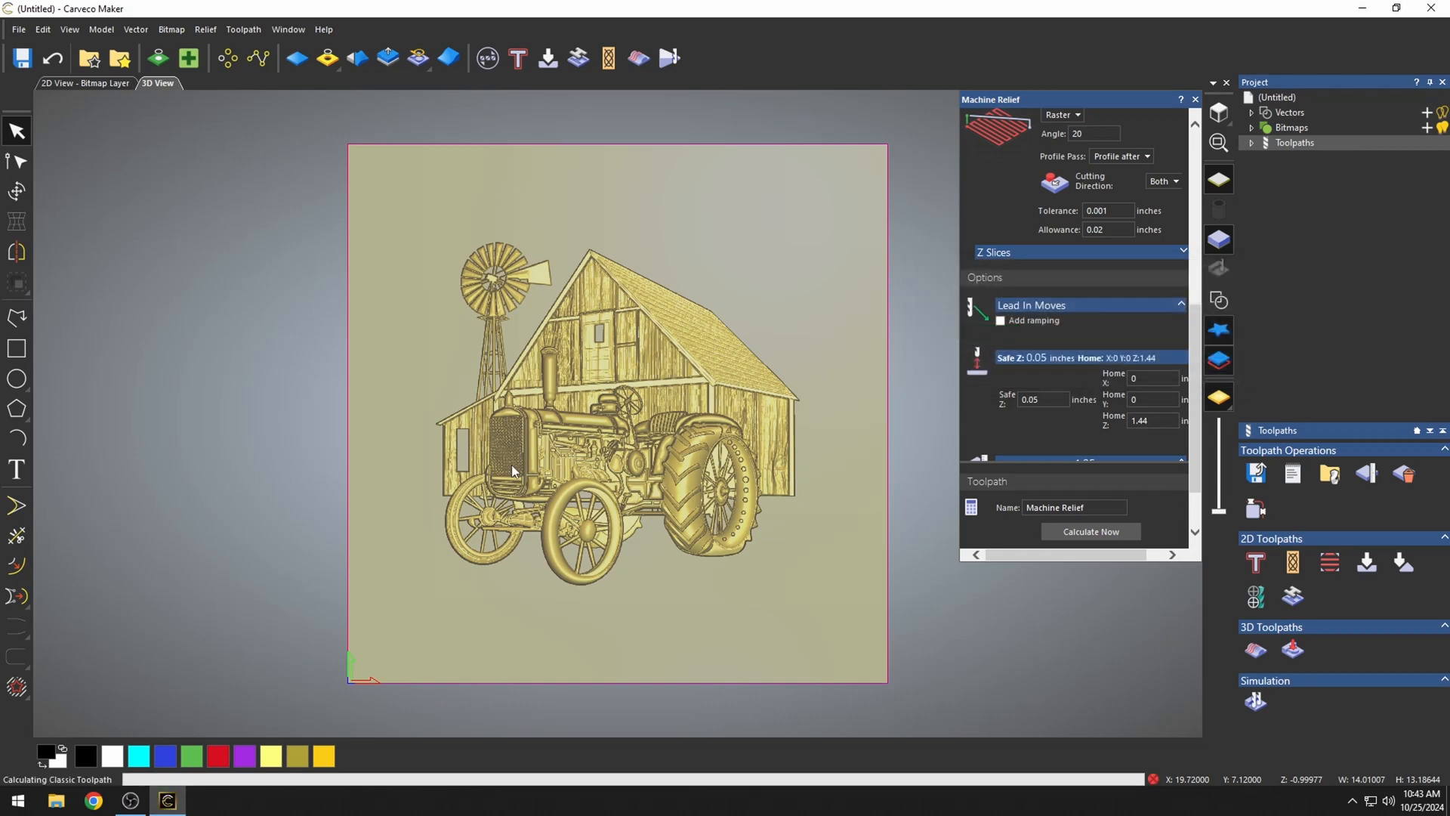
left_click(1089, 531)
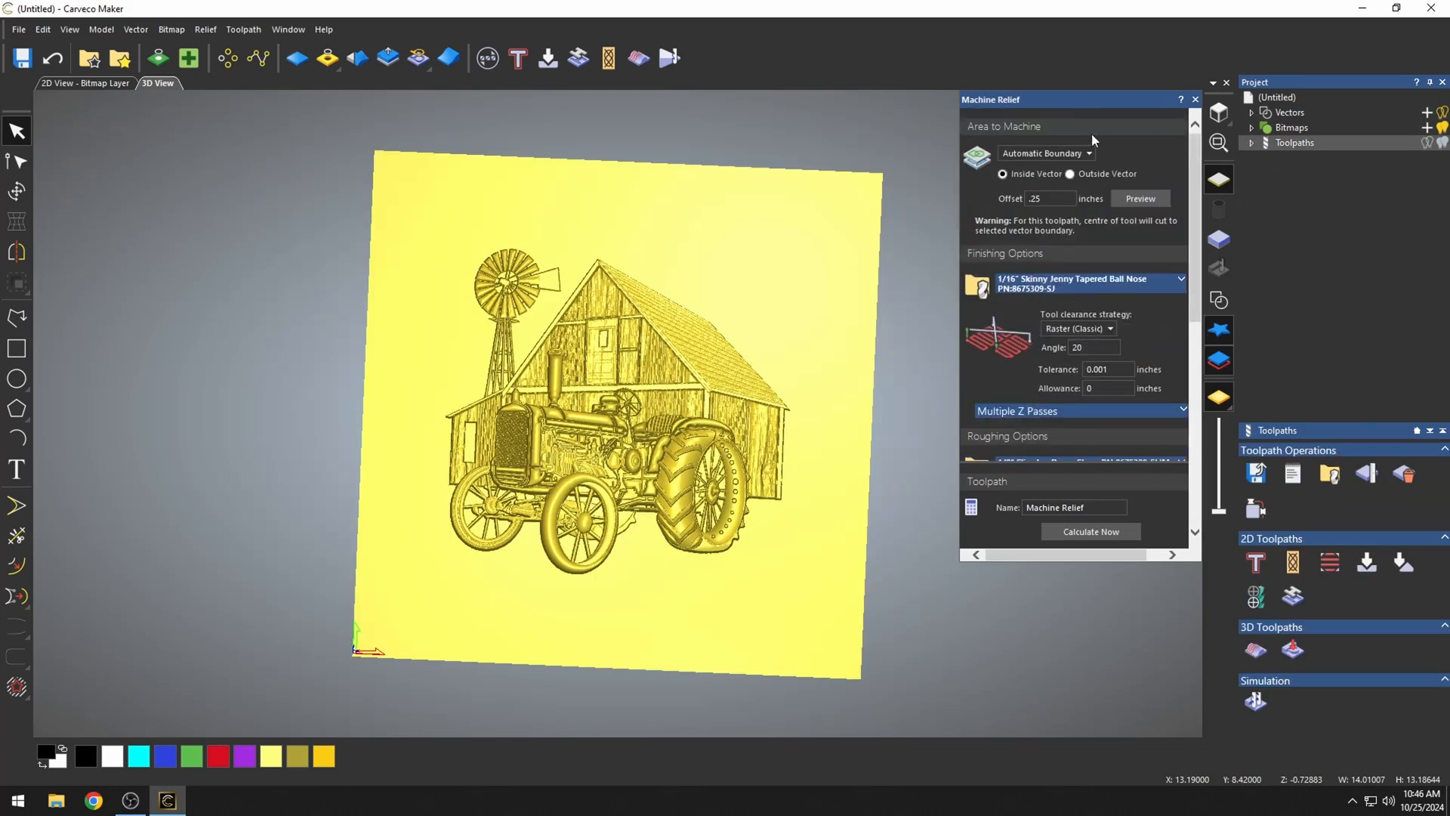
Change Area to Machine from Automatic Boundary to Selected Vectors
left_click(1046, 152)
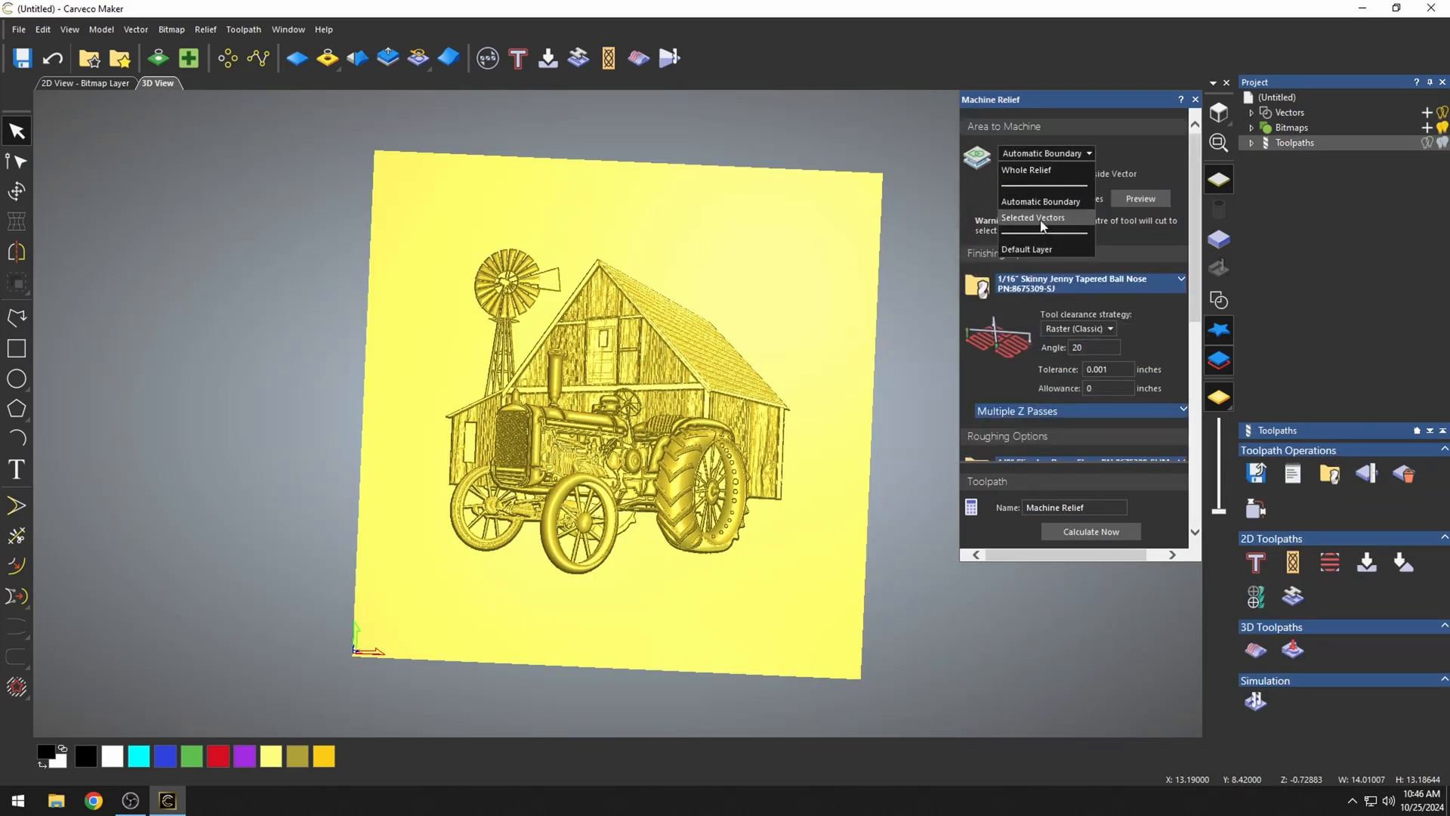
left_click(1033, 218)
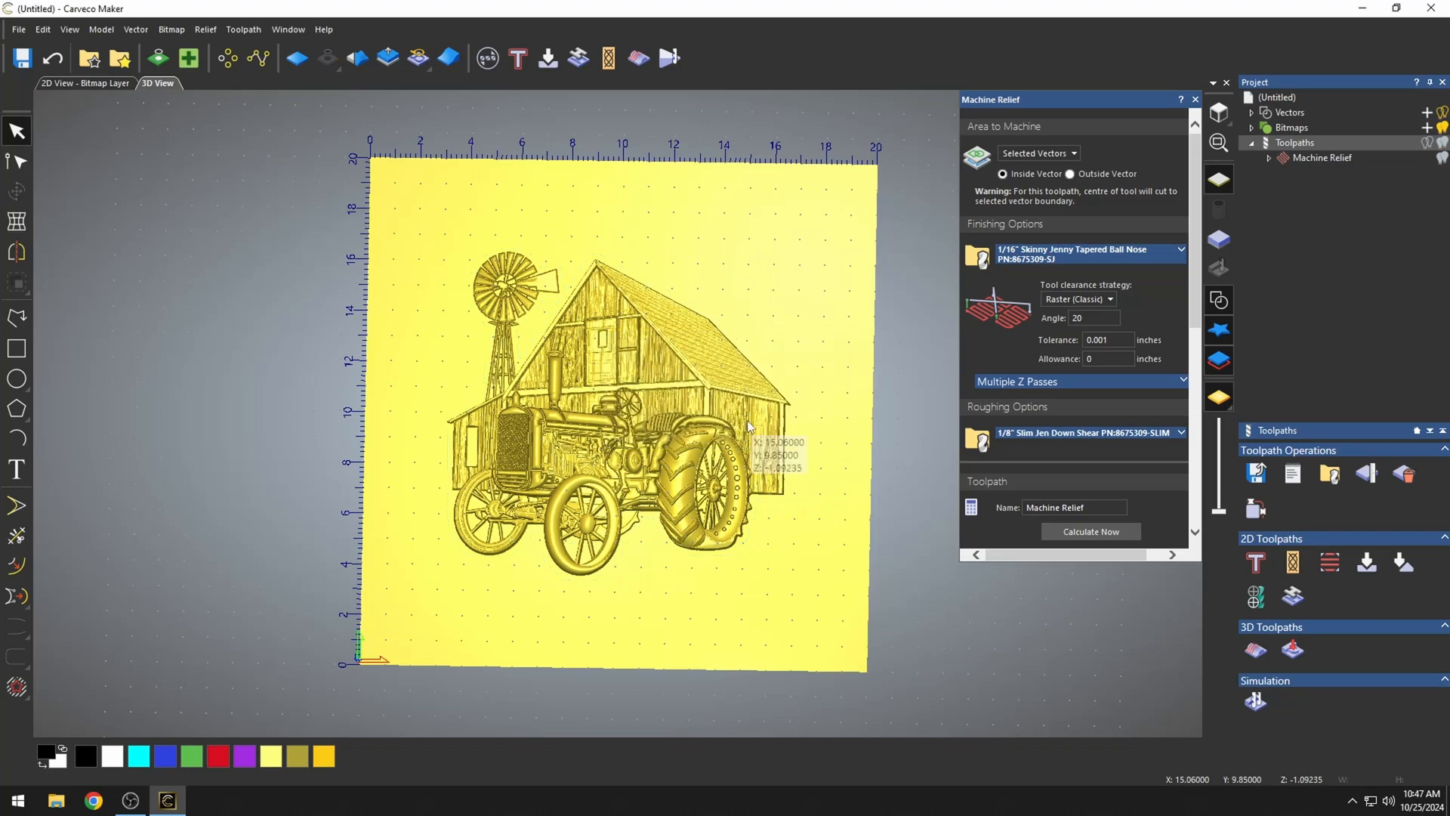
mouse_move(936, 234)
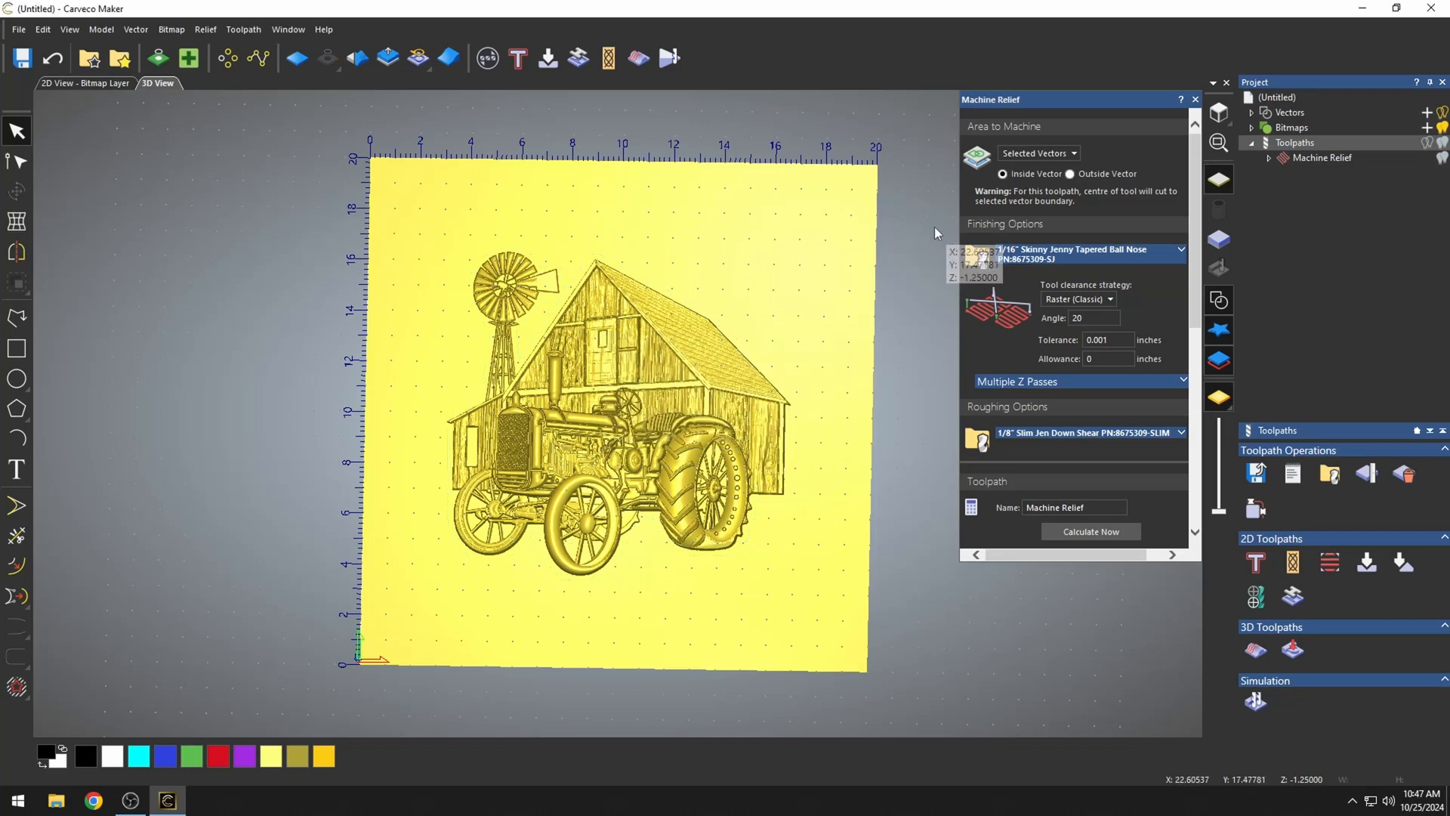
scroll("up", 3)
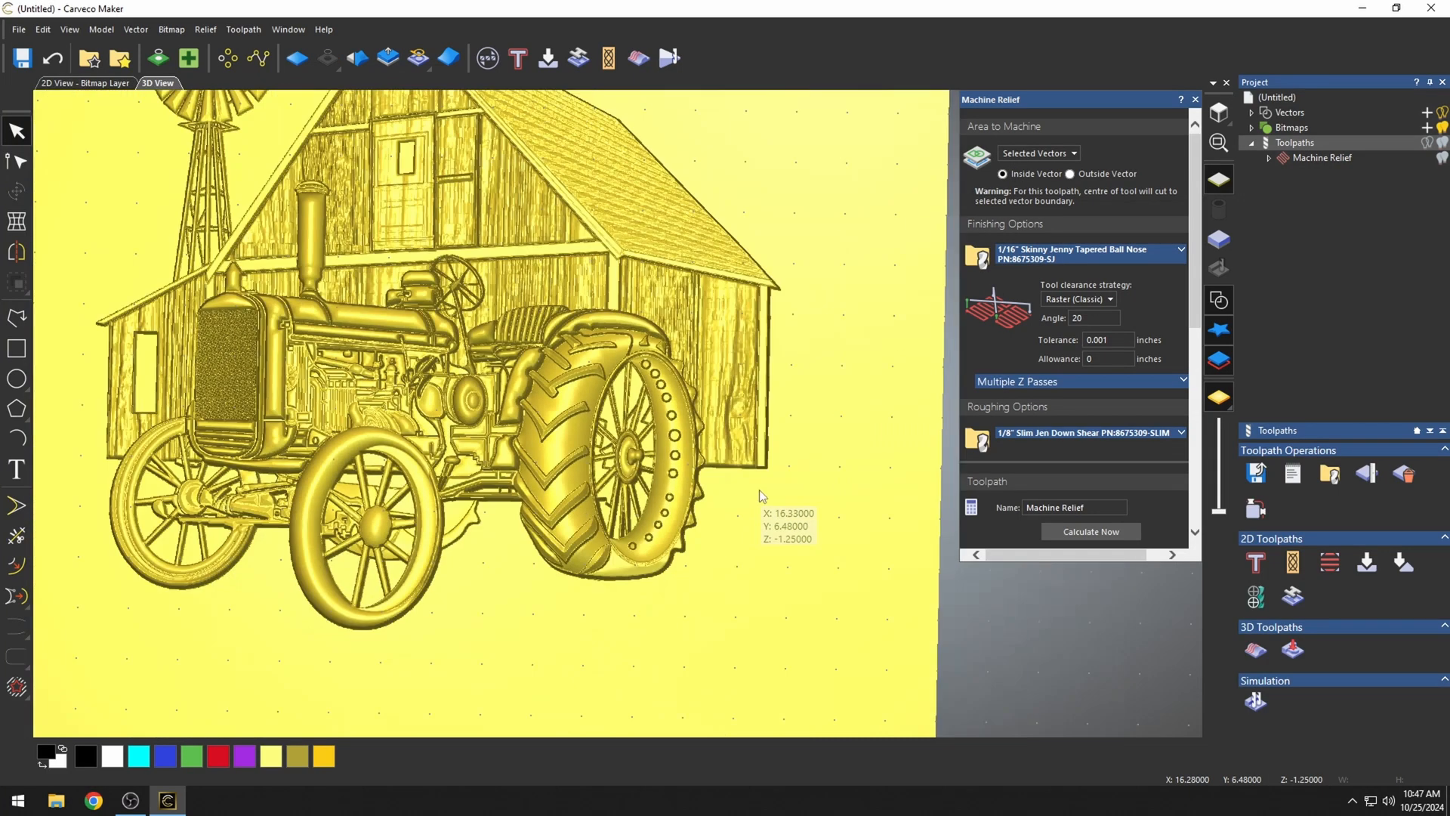
scroll("down", 3)
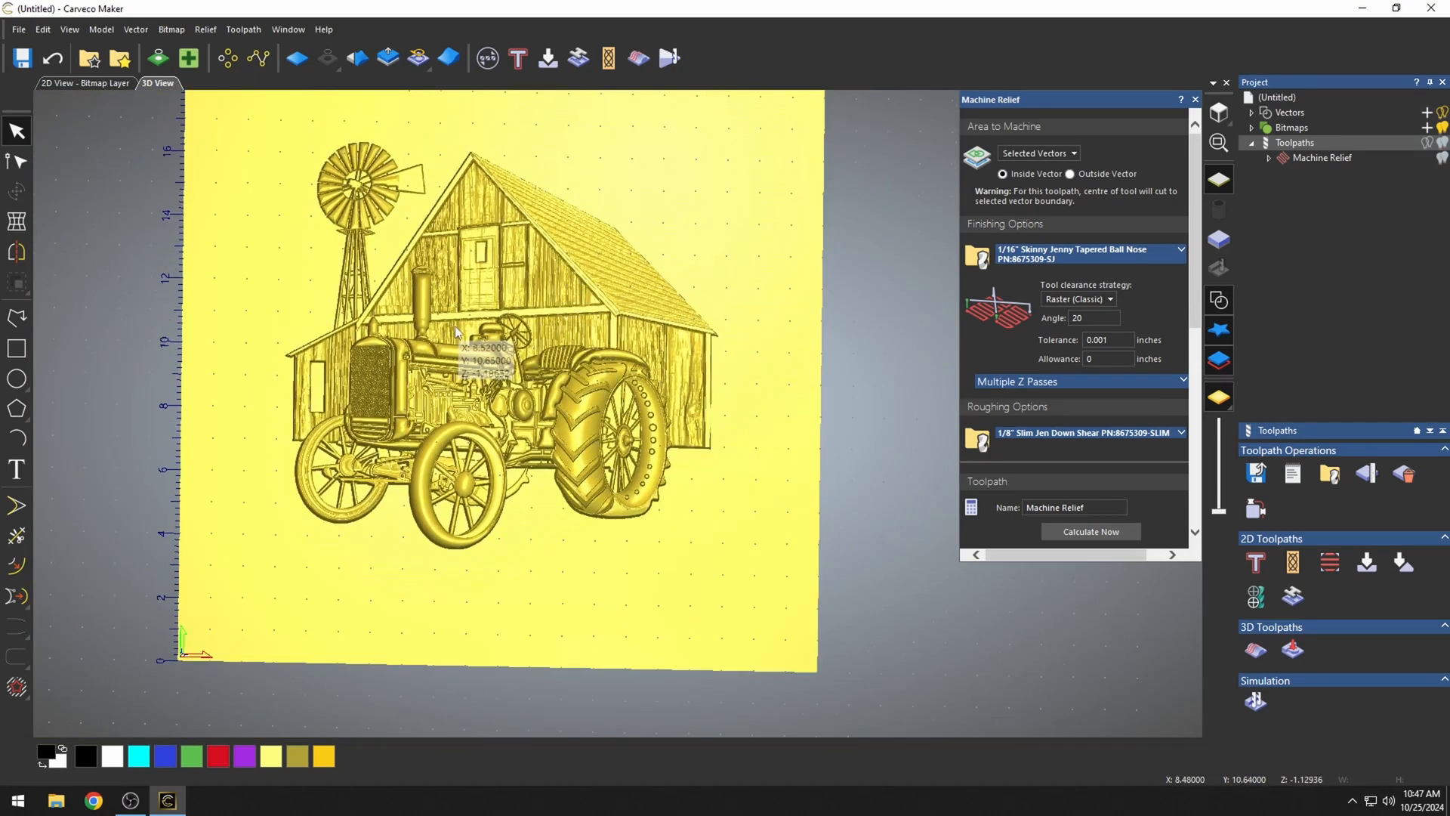
scroll("down", 3)
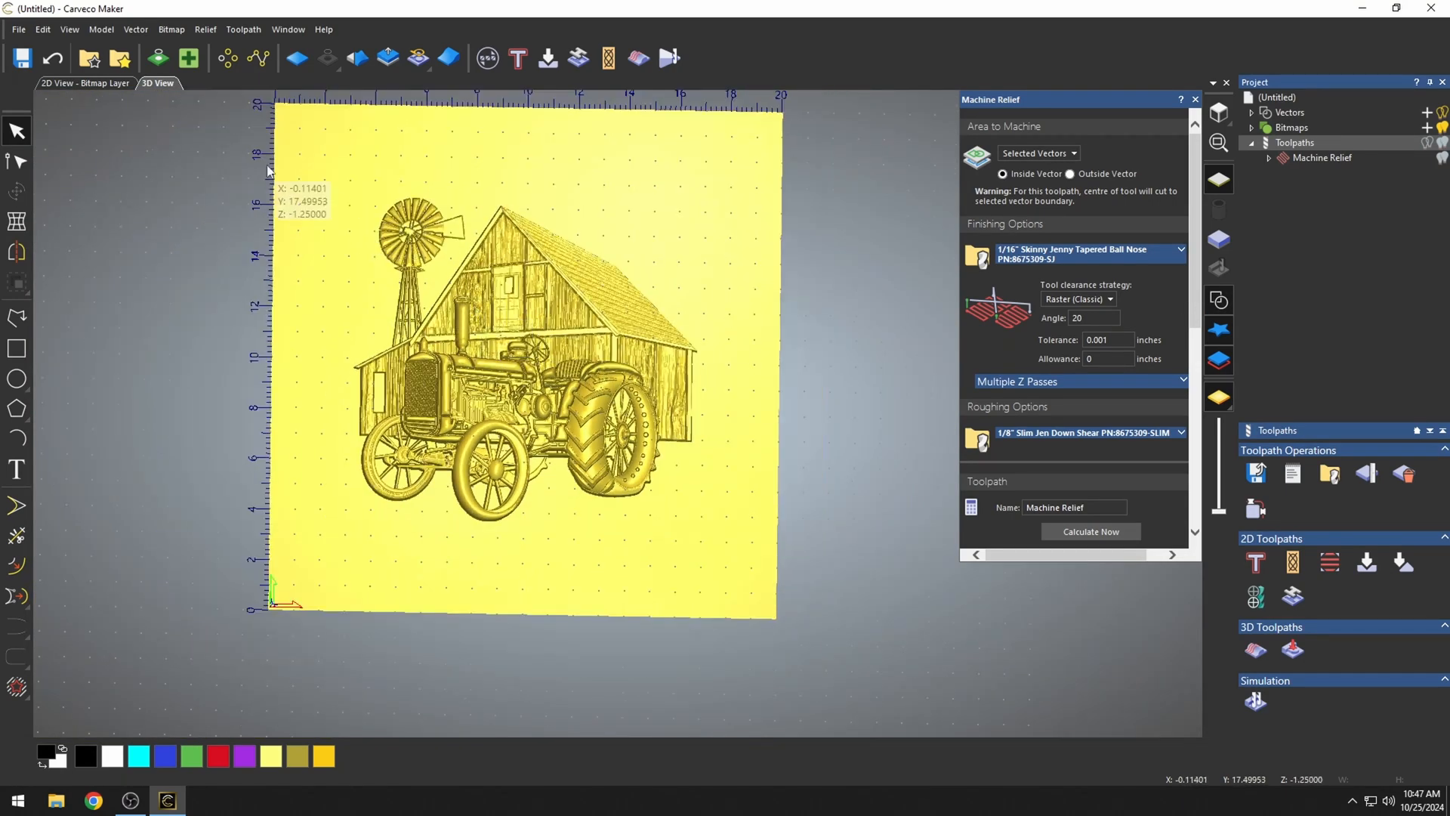
left_click(135, 29)
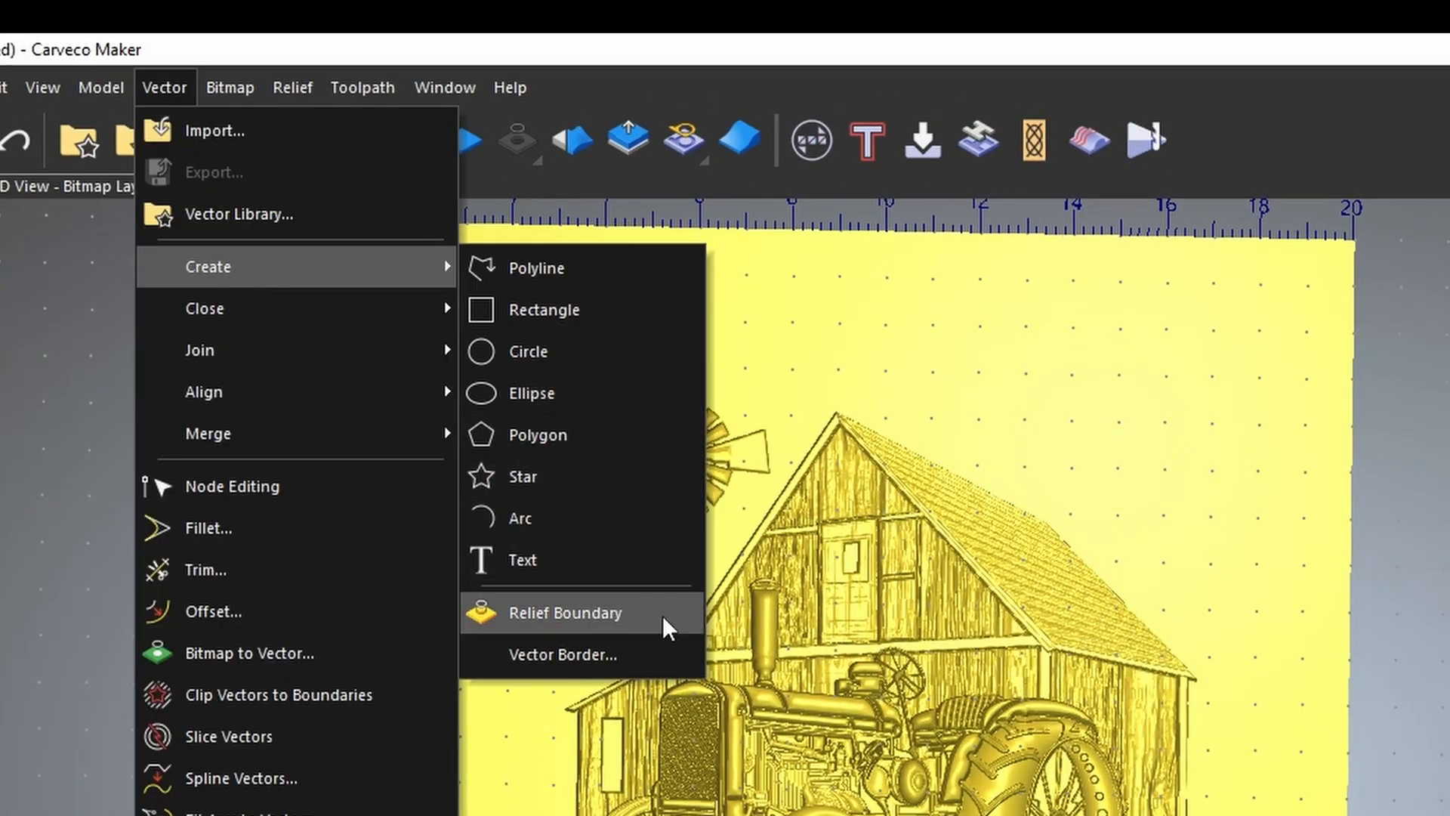
mouse_move(523, 624)
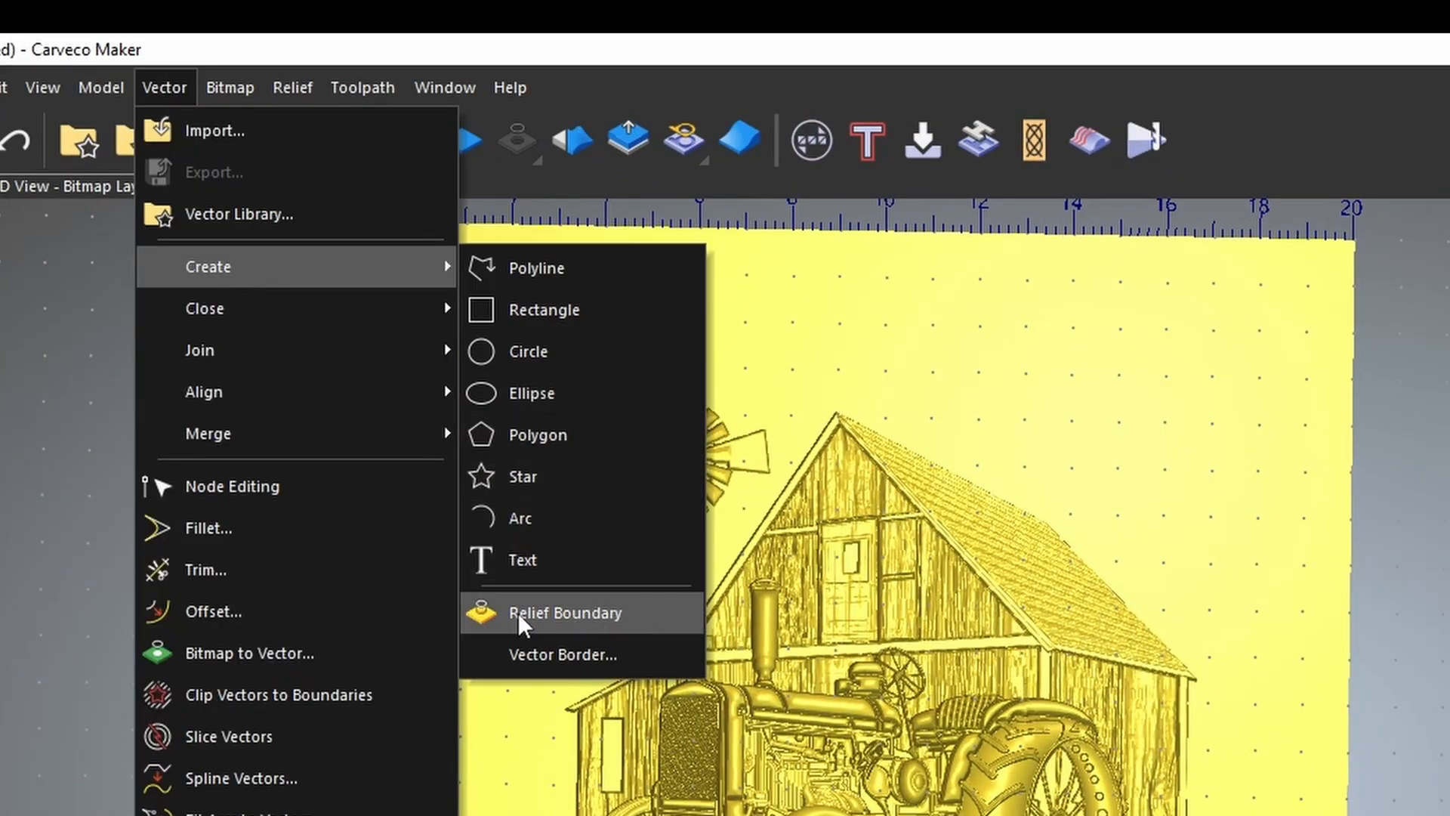
Start a Relief Boundary trace around the tractor-and-barn relief outline
left_click(565, 613)
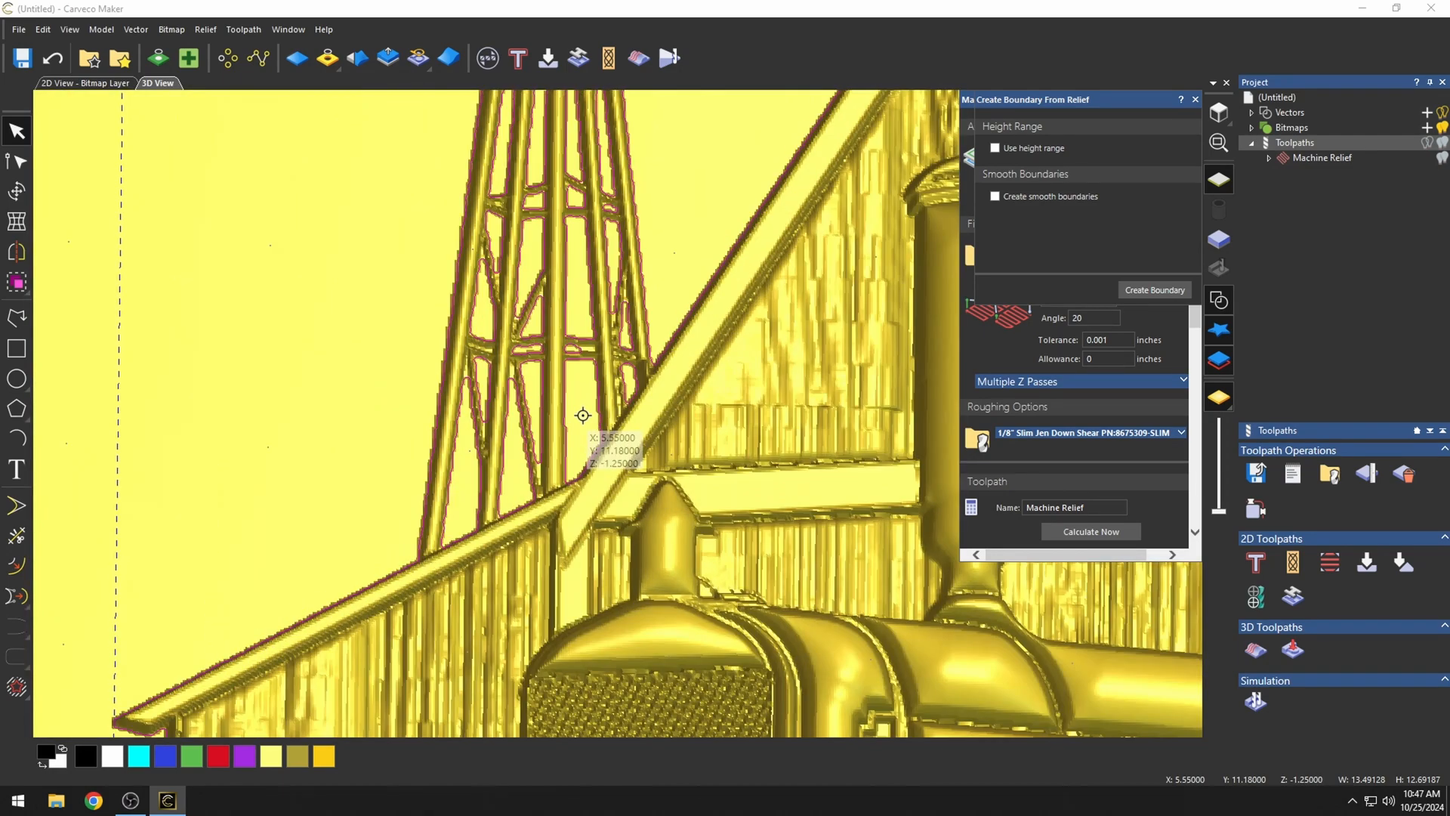
mouse_move(582, 417)
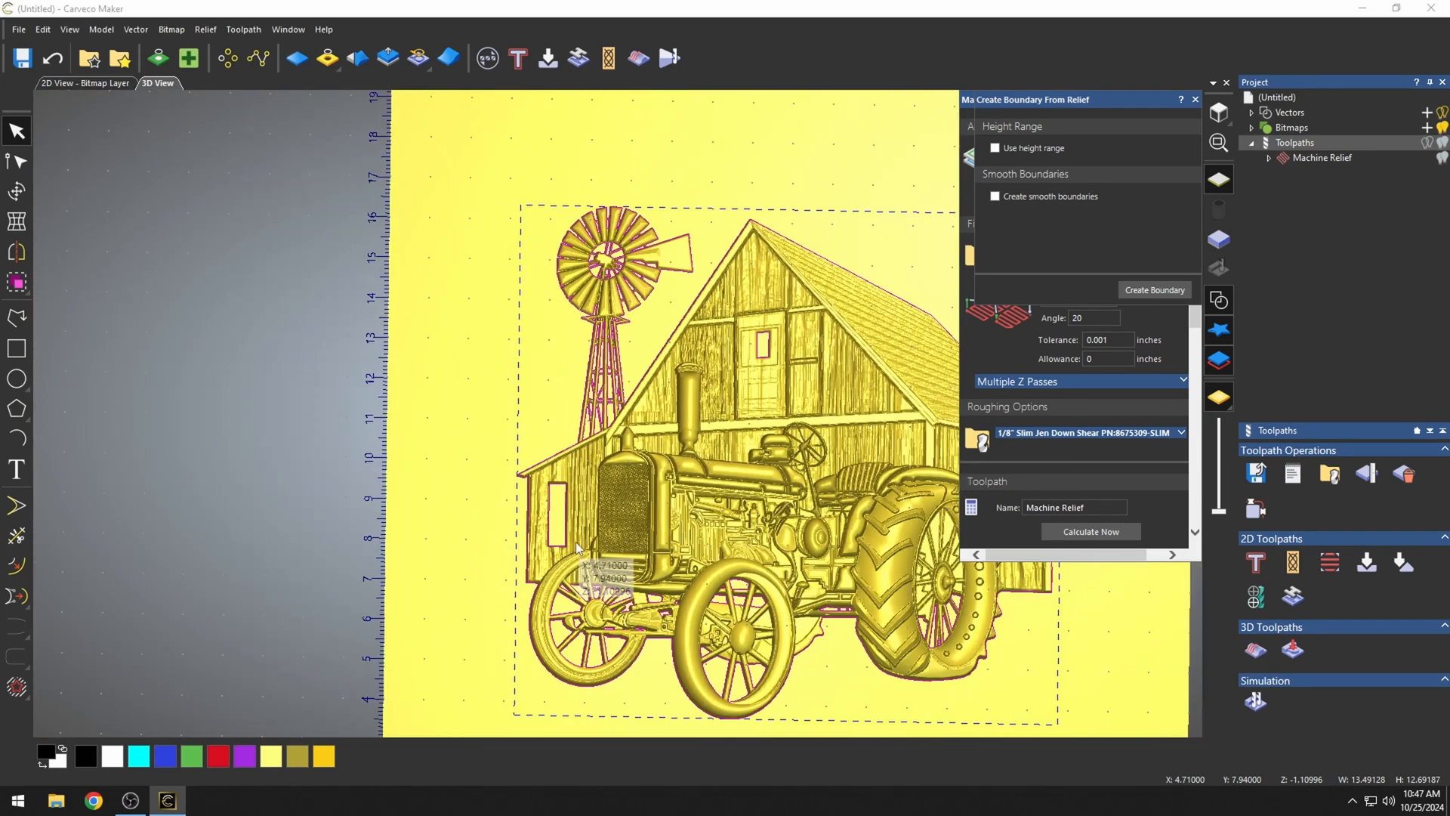
mouse_move(757, 345)
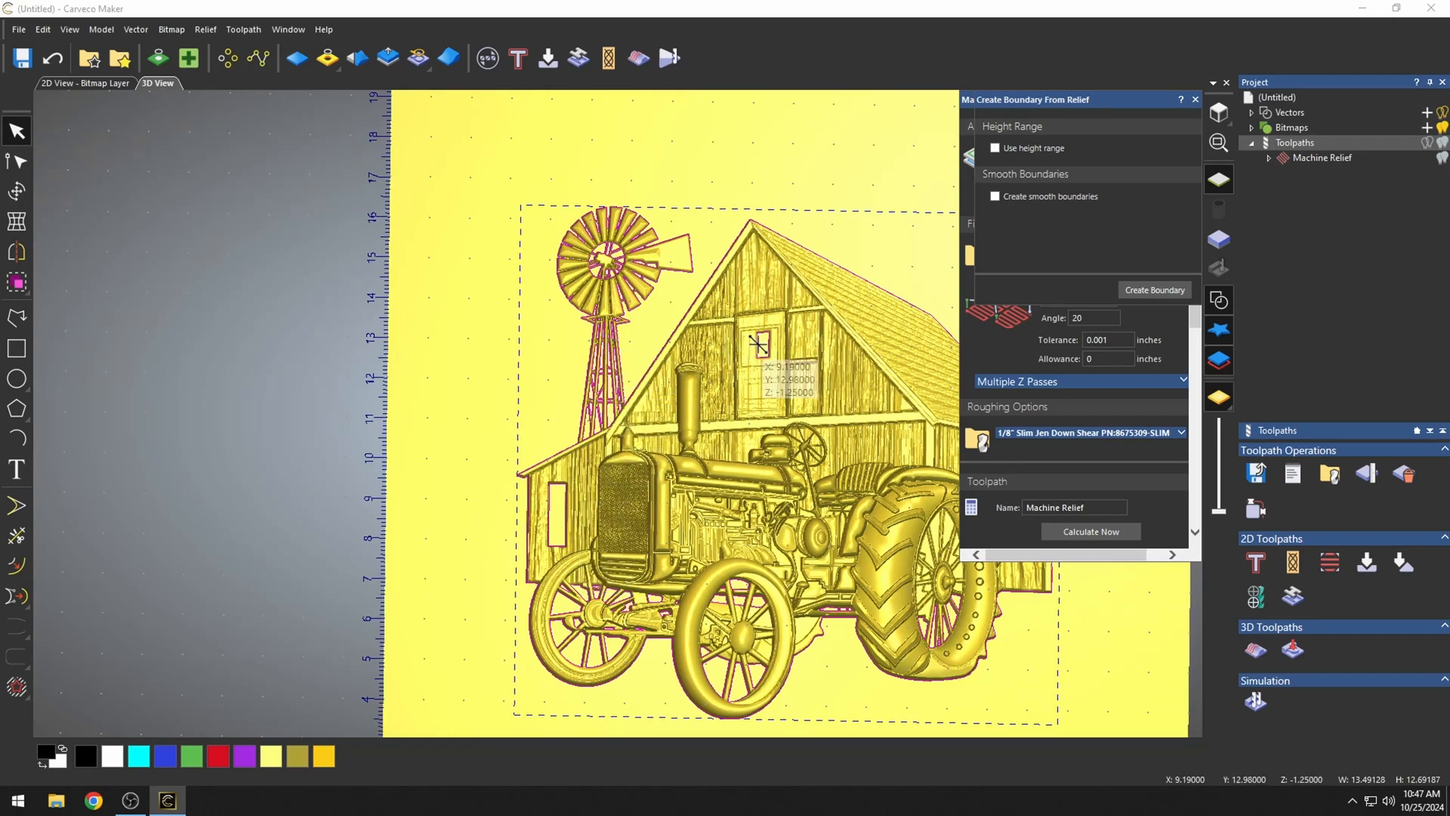
mouse_move(735, 656)
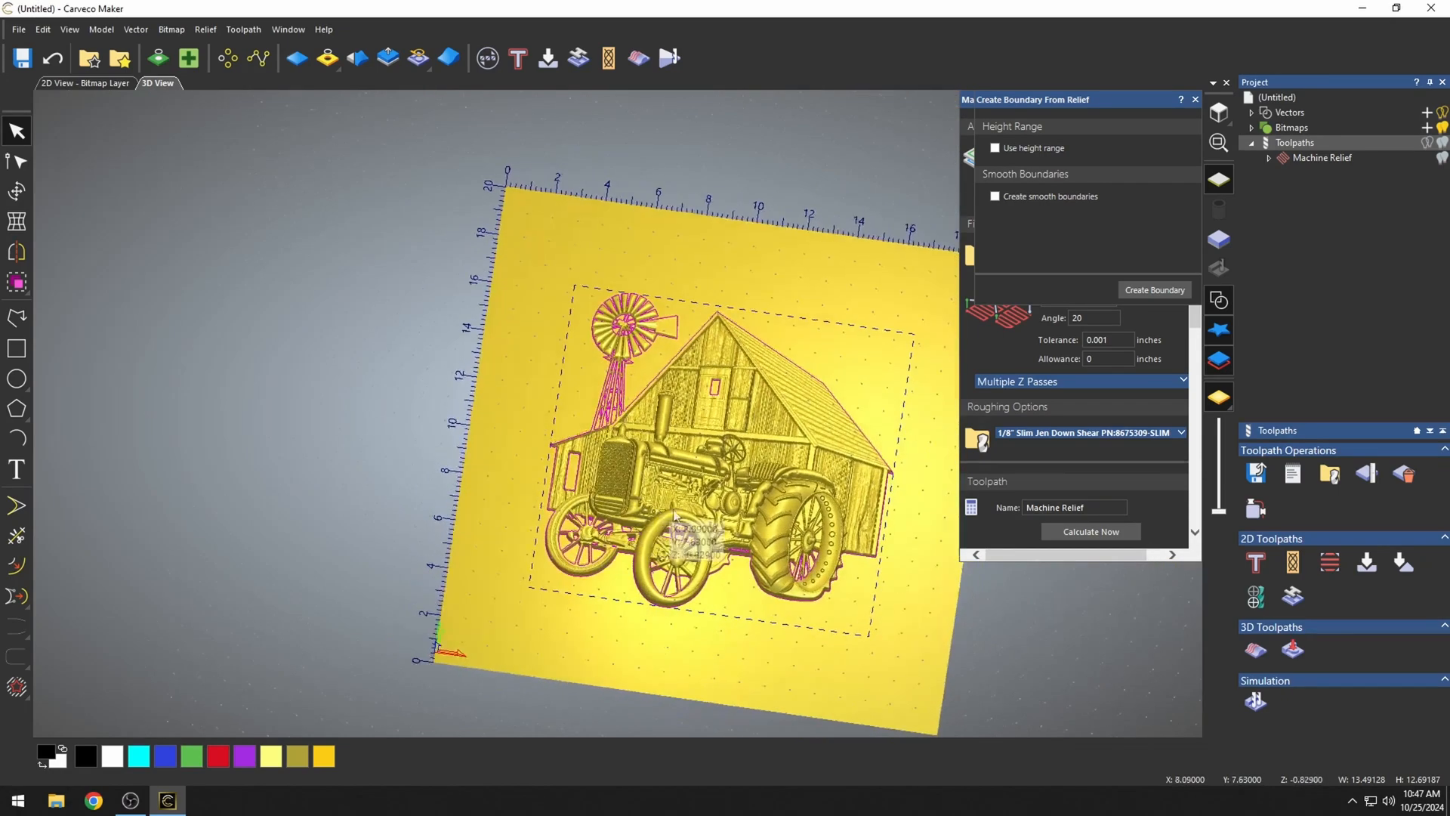
scroll("up", 3)
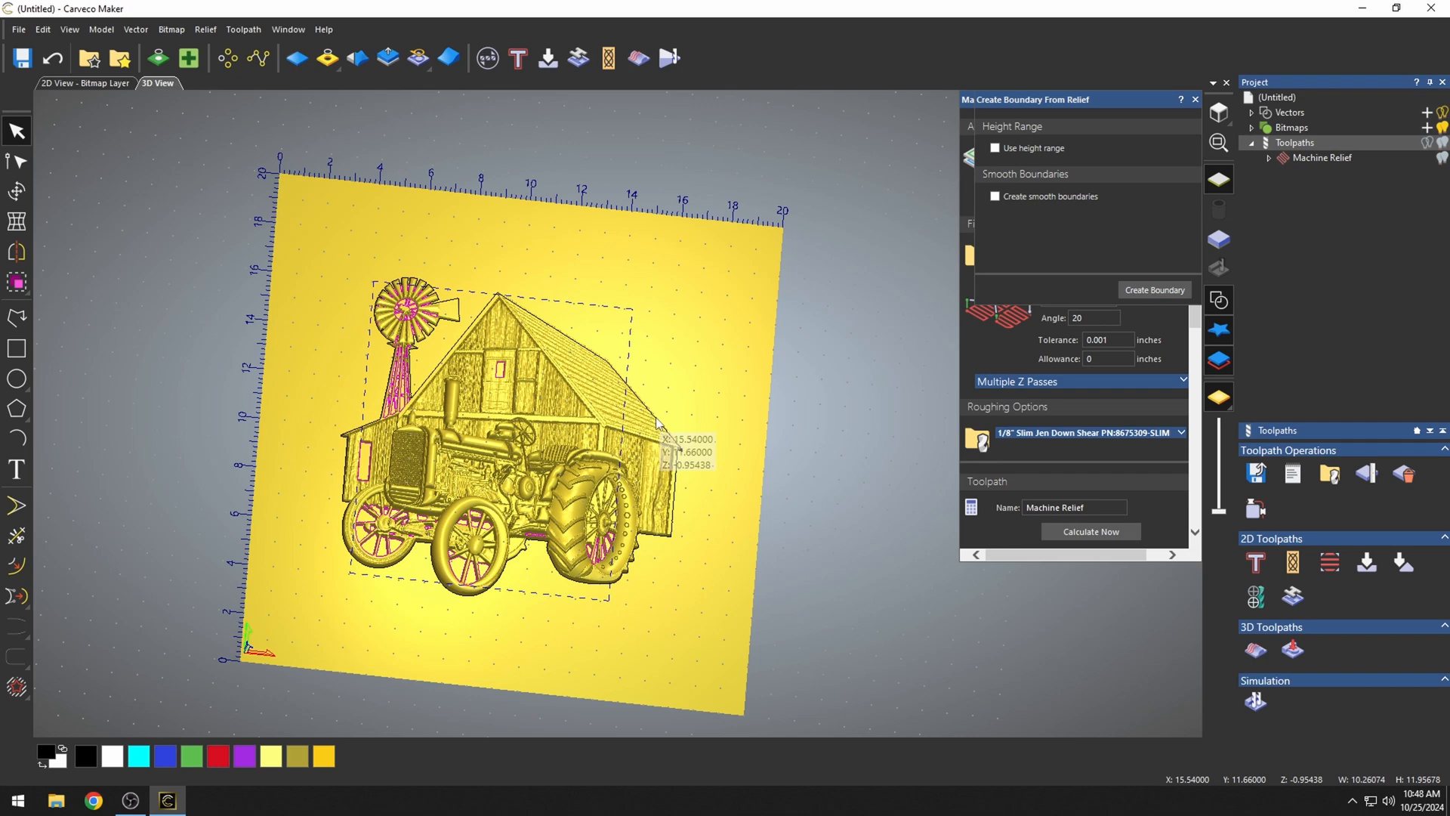
mouse_move(467, 347)
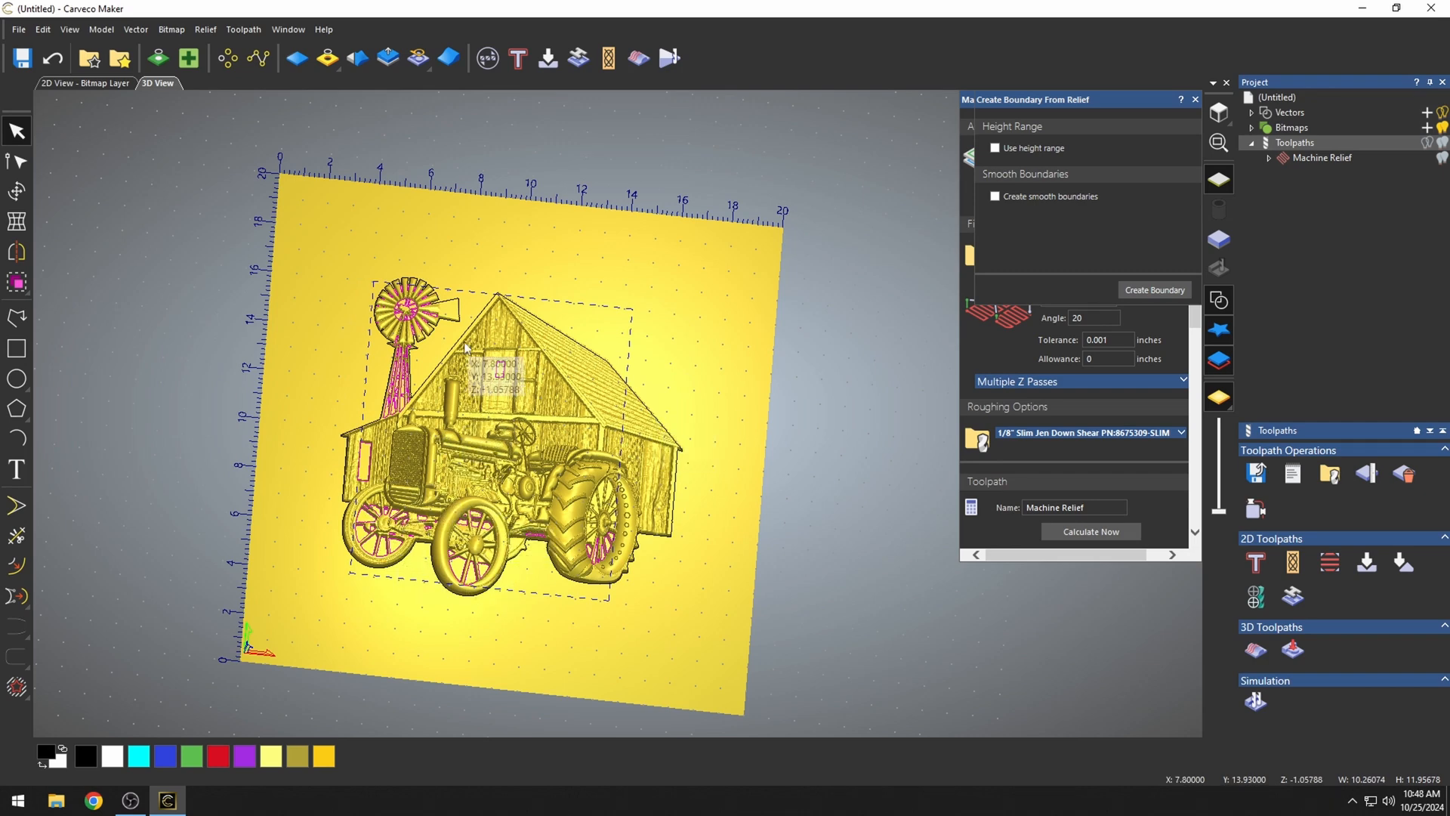
mouse_move(507, 444)
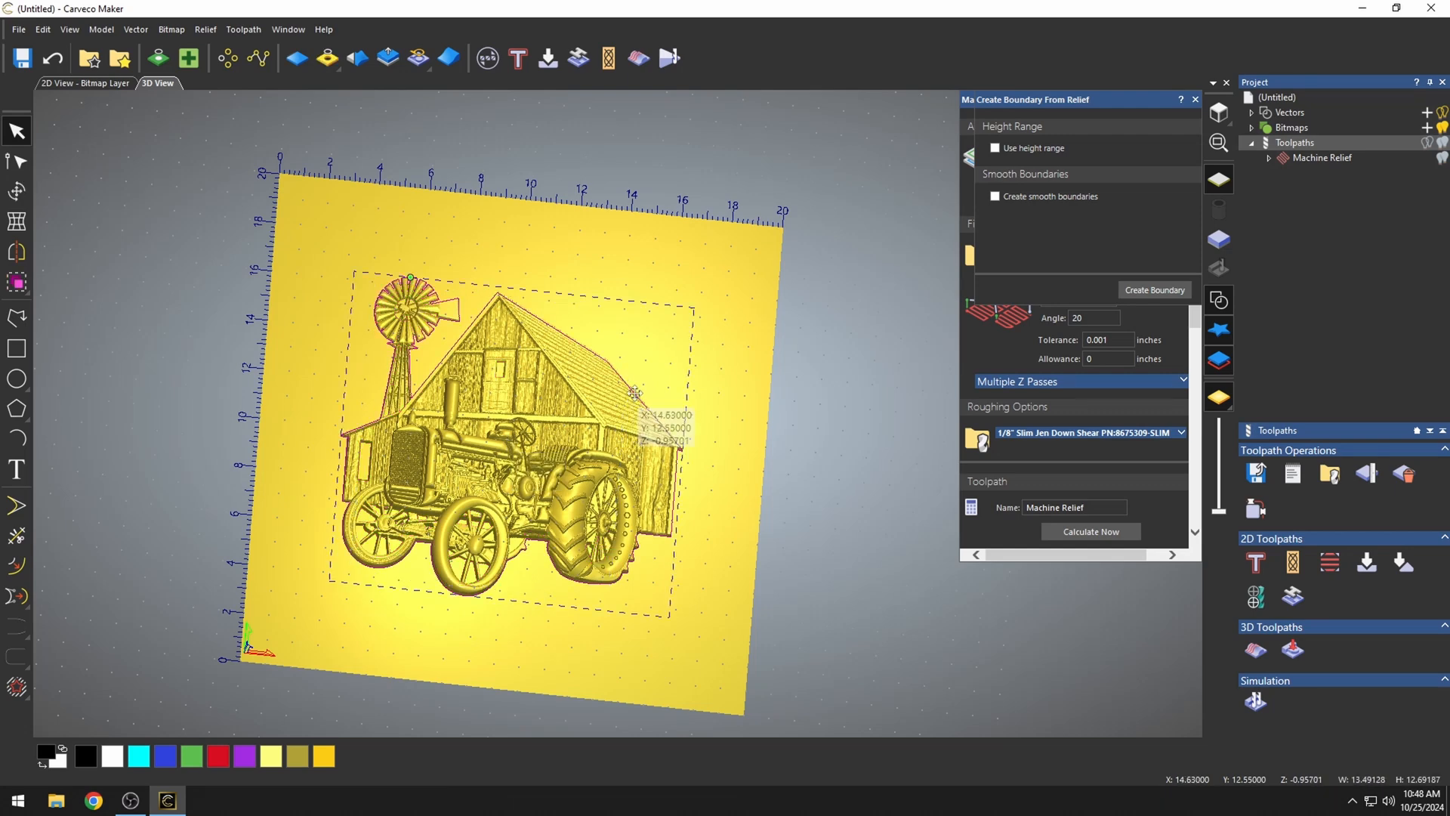
mouse_move(409, 279)
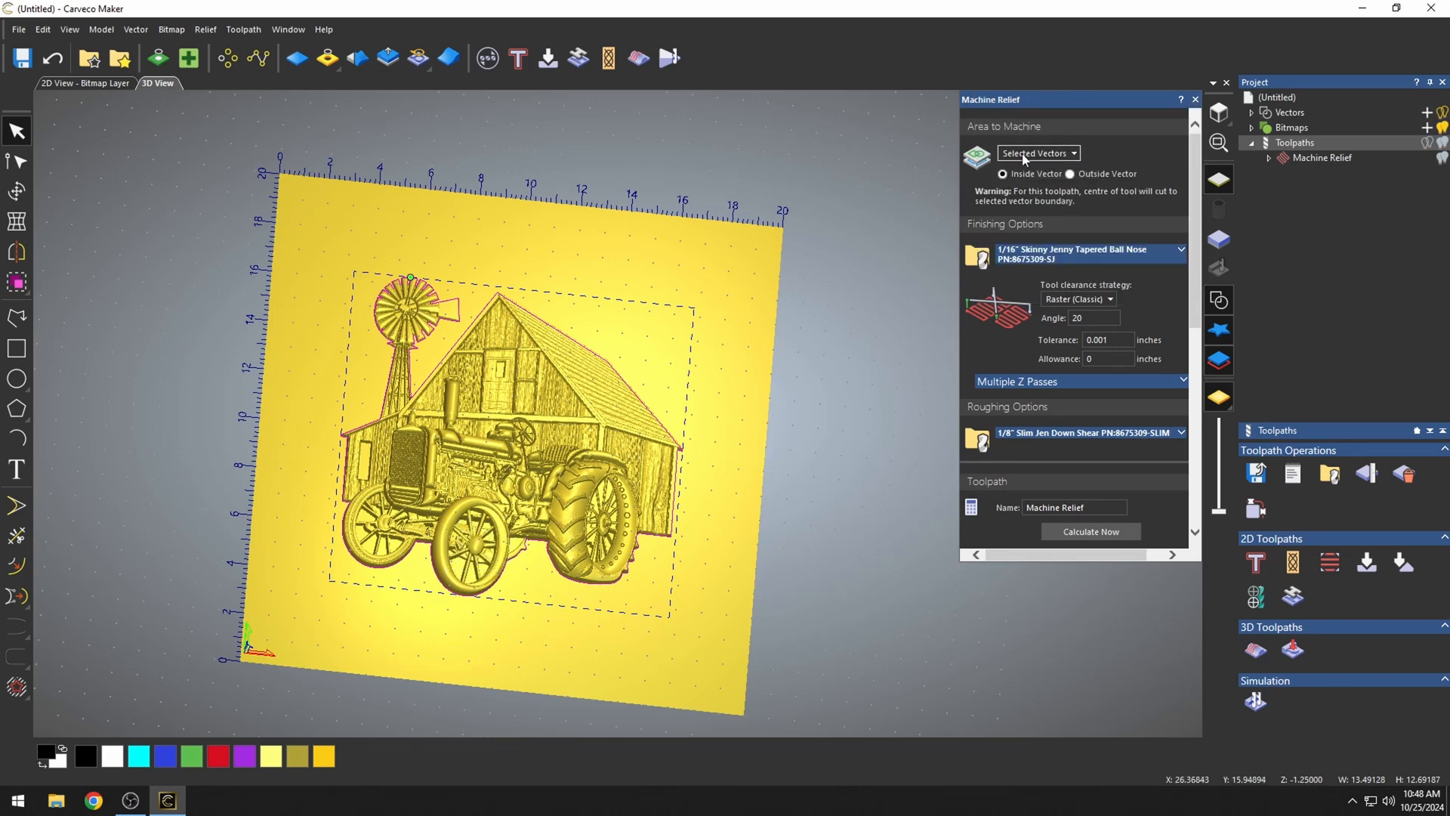
Set Machine Relief's area to machine to Selected Vectors (Inside Vector)
scroll("up", 3)
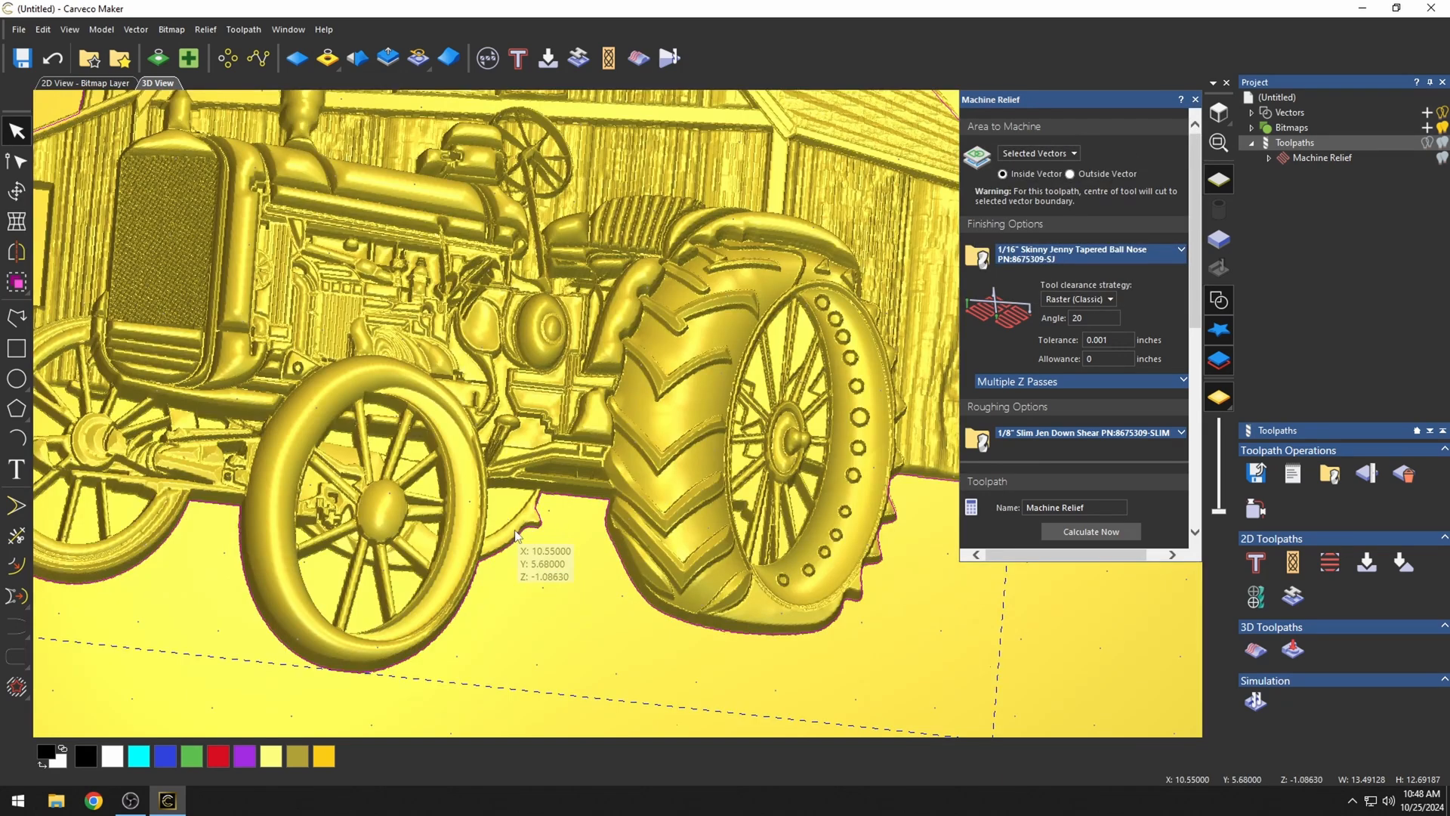
left_click(1072, 152)
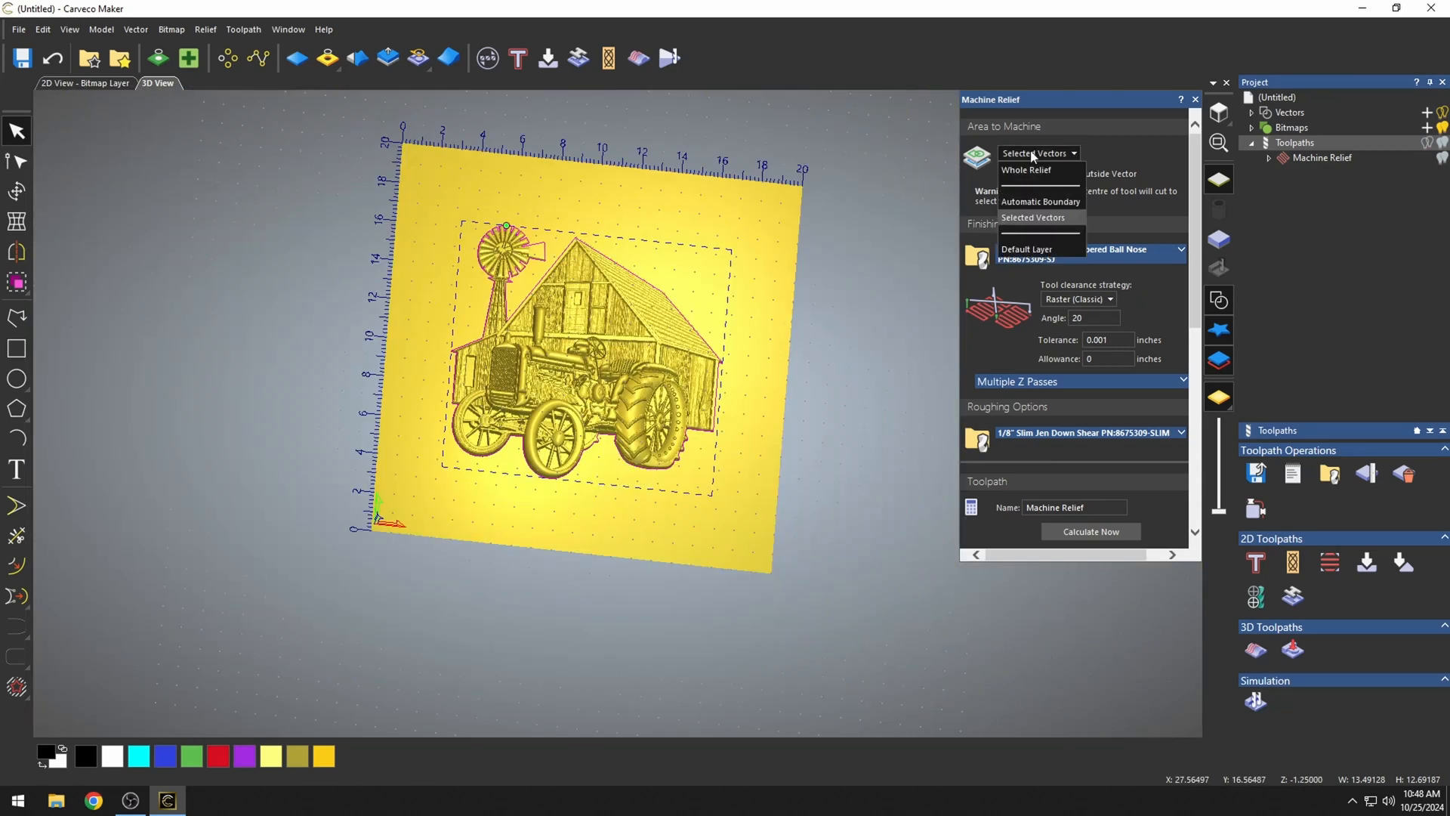
left_click(1033, 217)
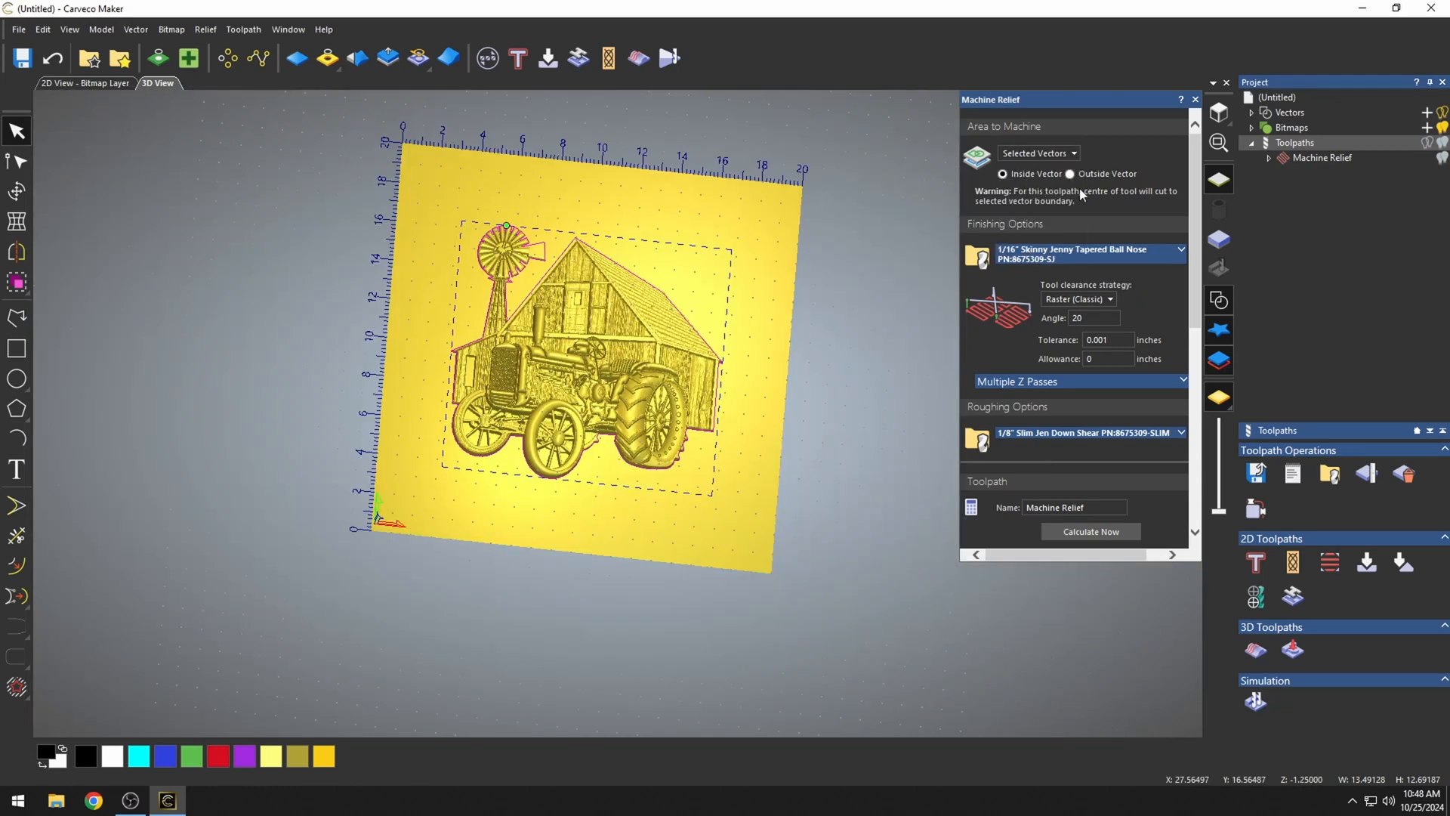
mouse_move(680, 441)
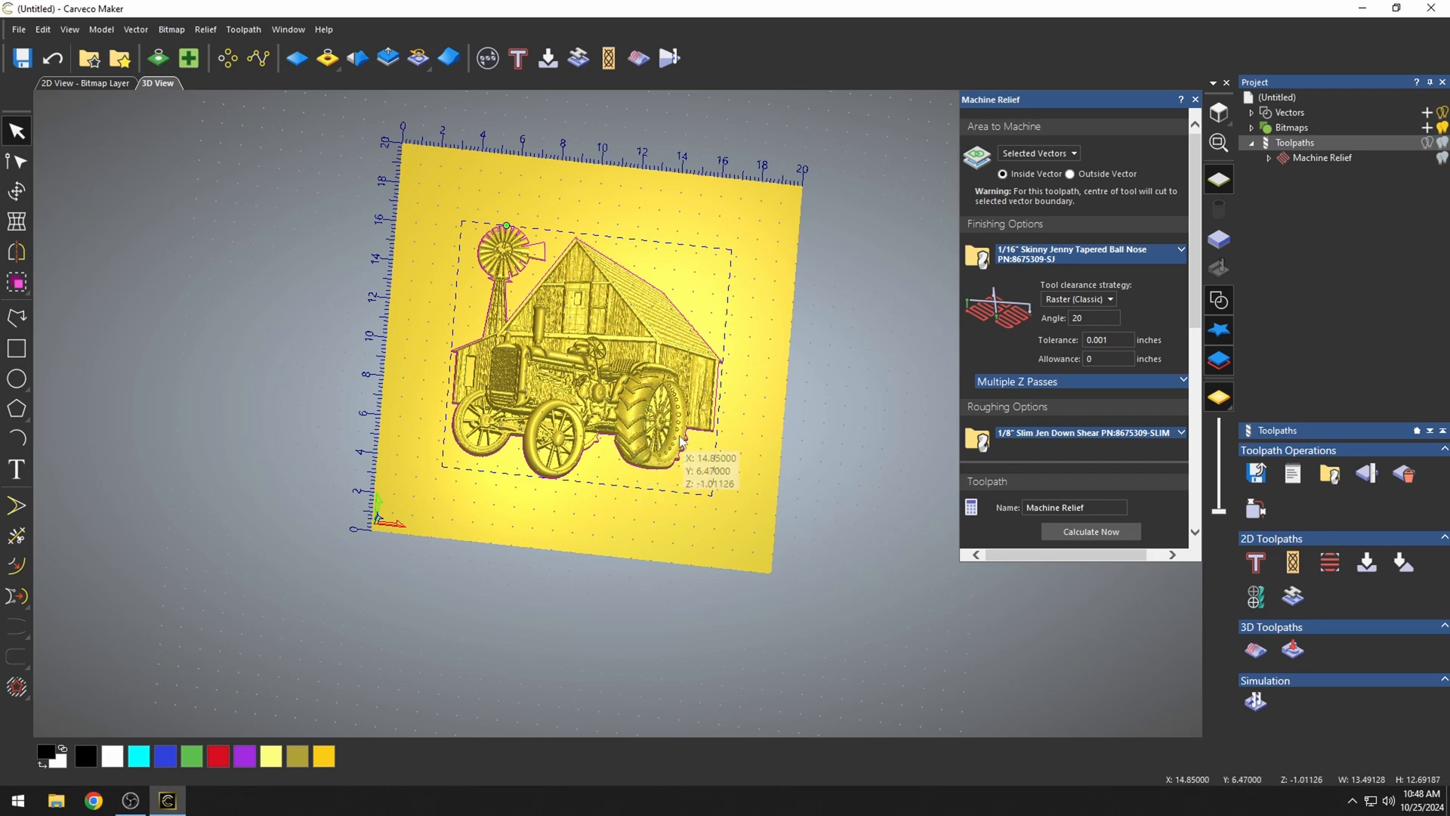
Simulate the bounded relief toolpath, review the carving, then clear the simulation
left_click(1089, 532)
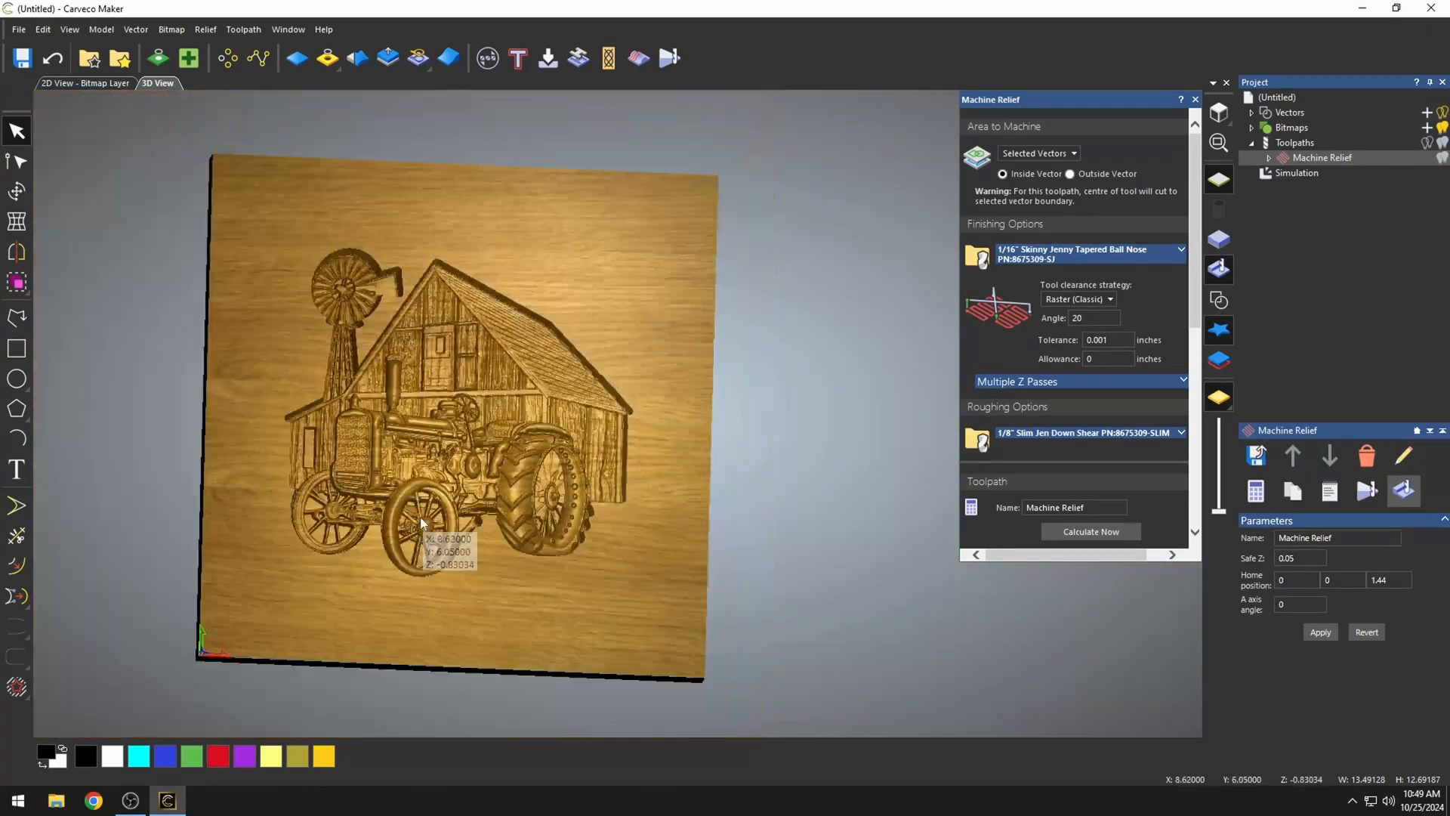
scroll("up", 3)
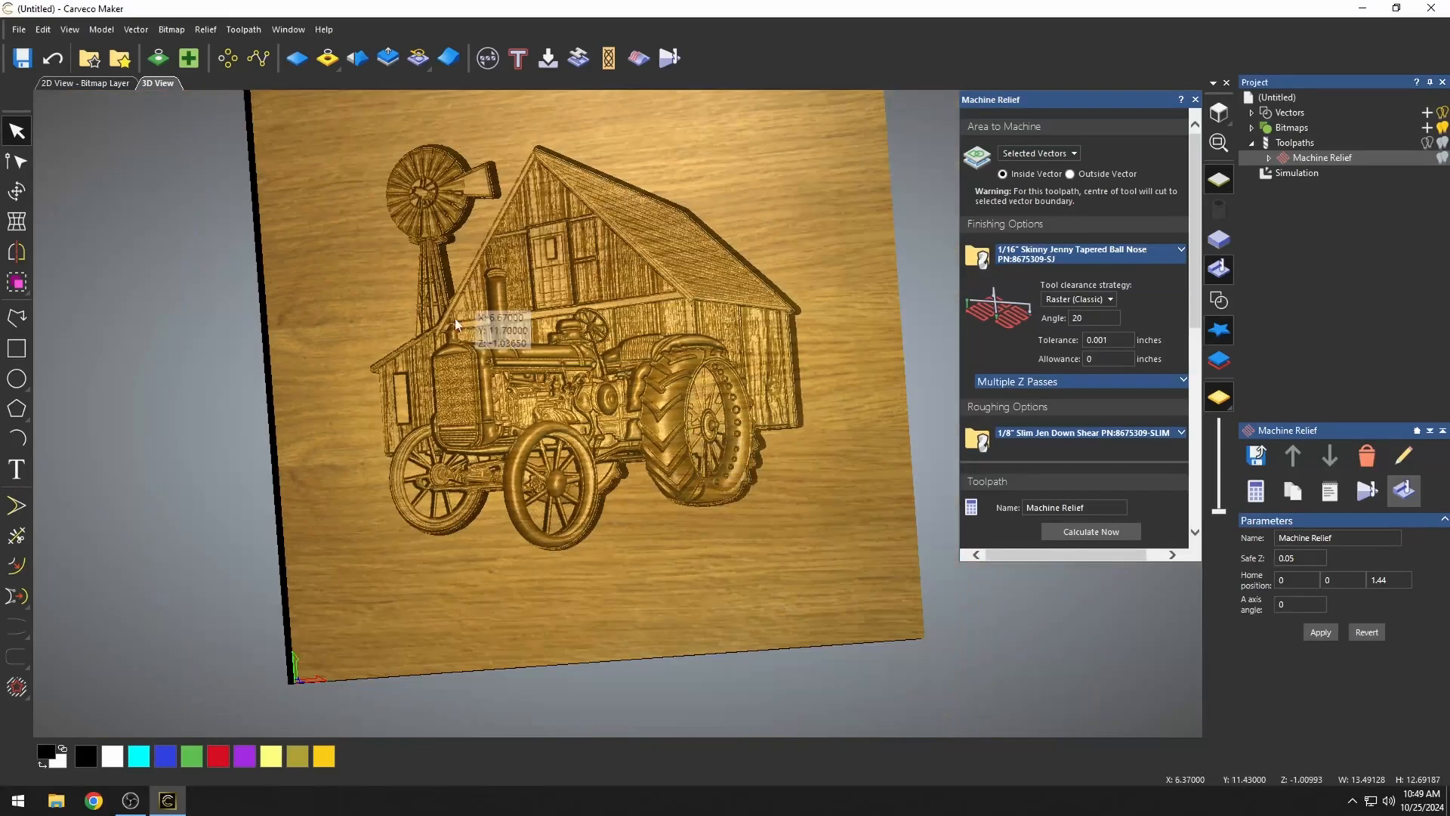
left_click(1219, 113)
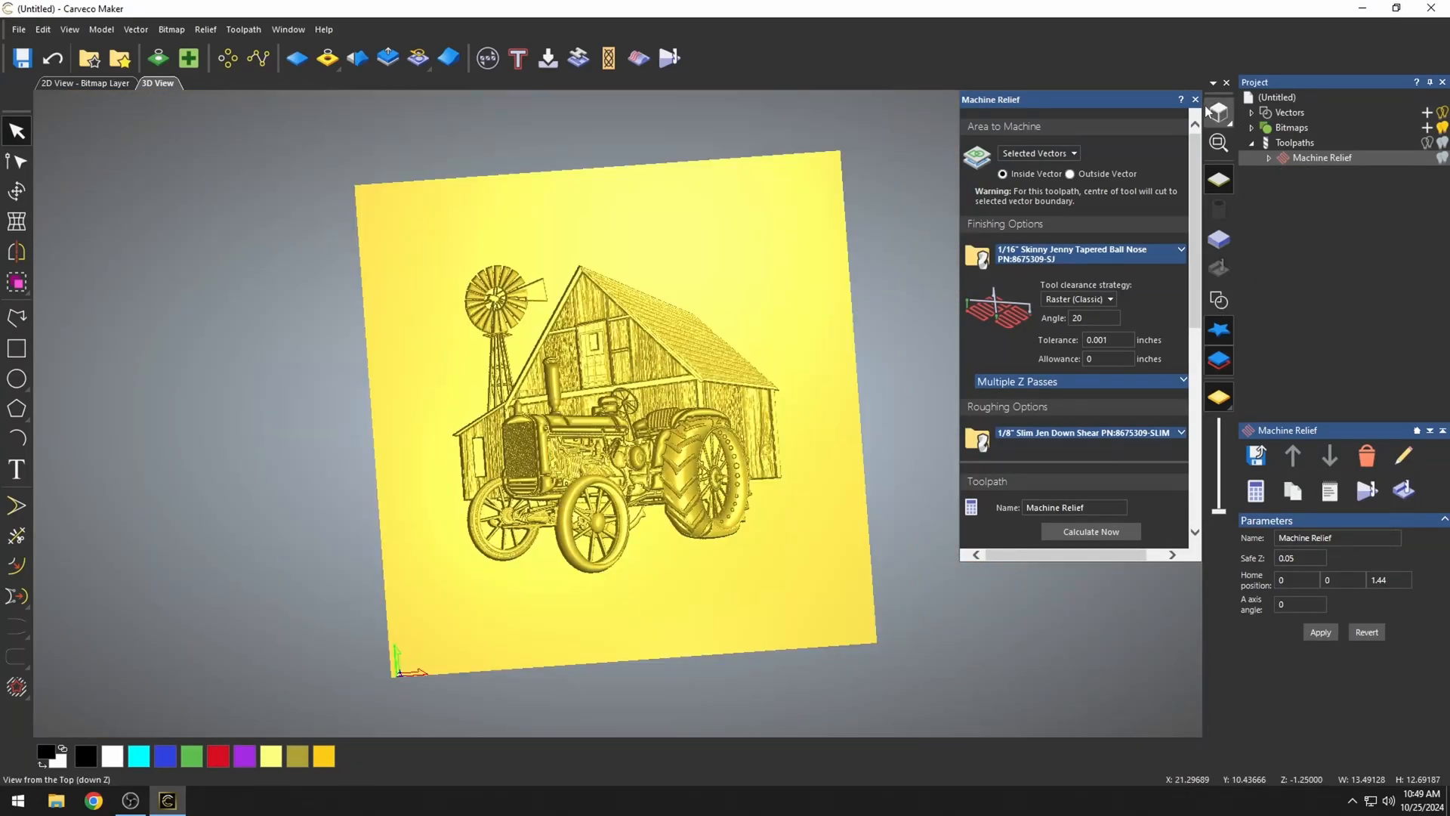
Start an outside profile cut using the 1/8" Slim Jen Down Shear bit
left_click(1194, 99)
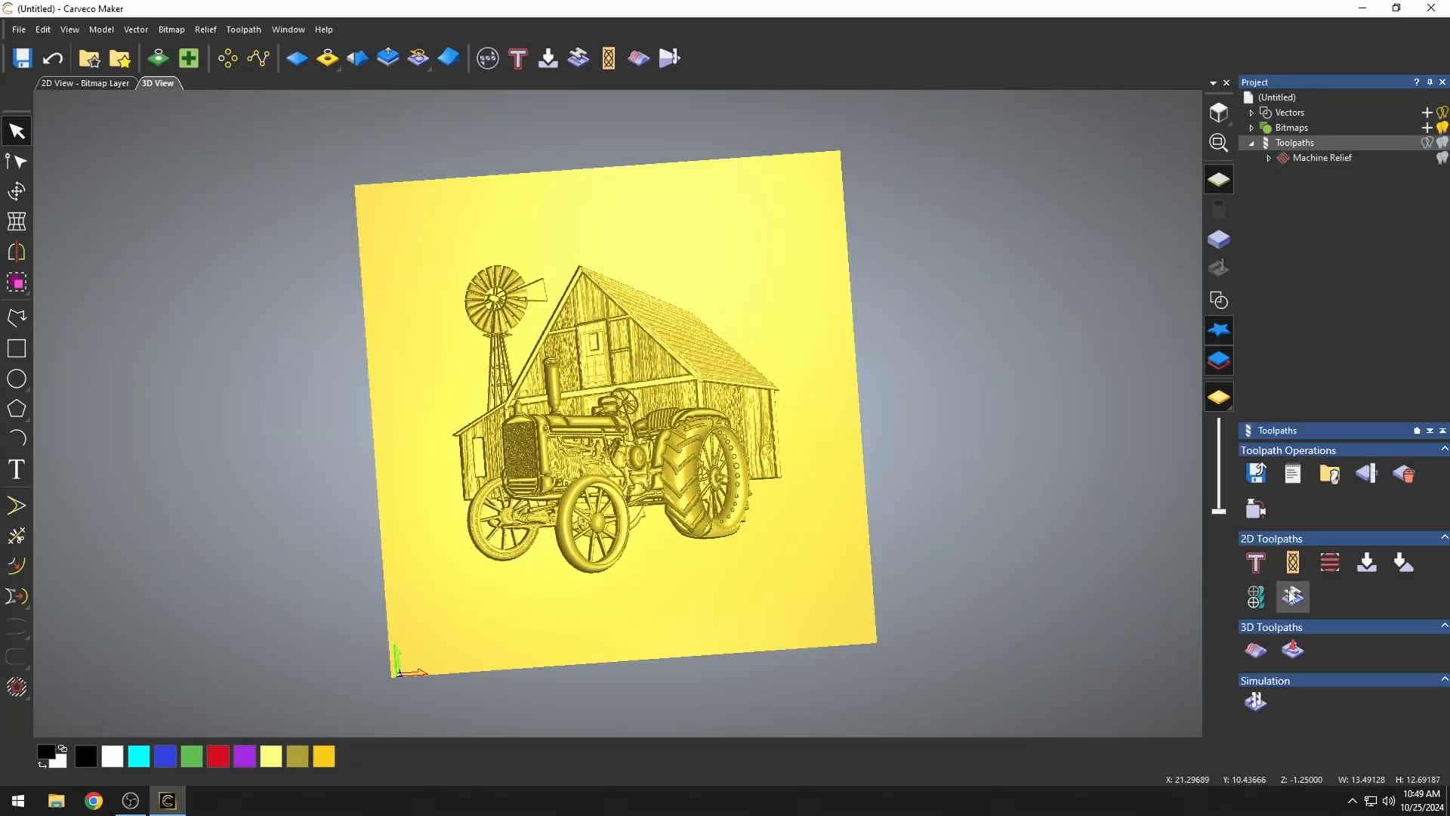
left_click(1293, 596)
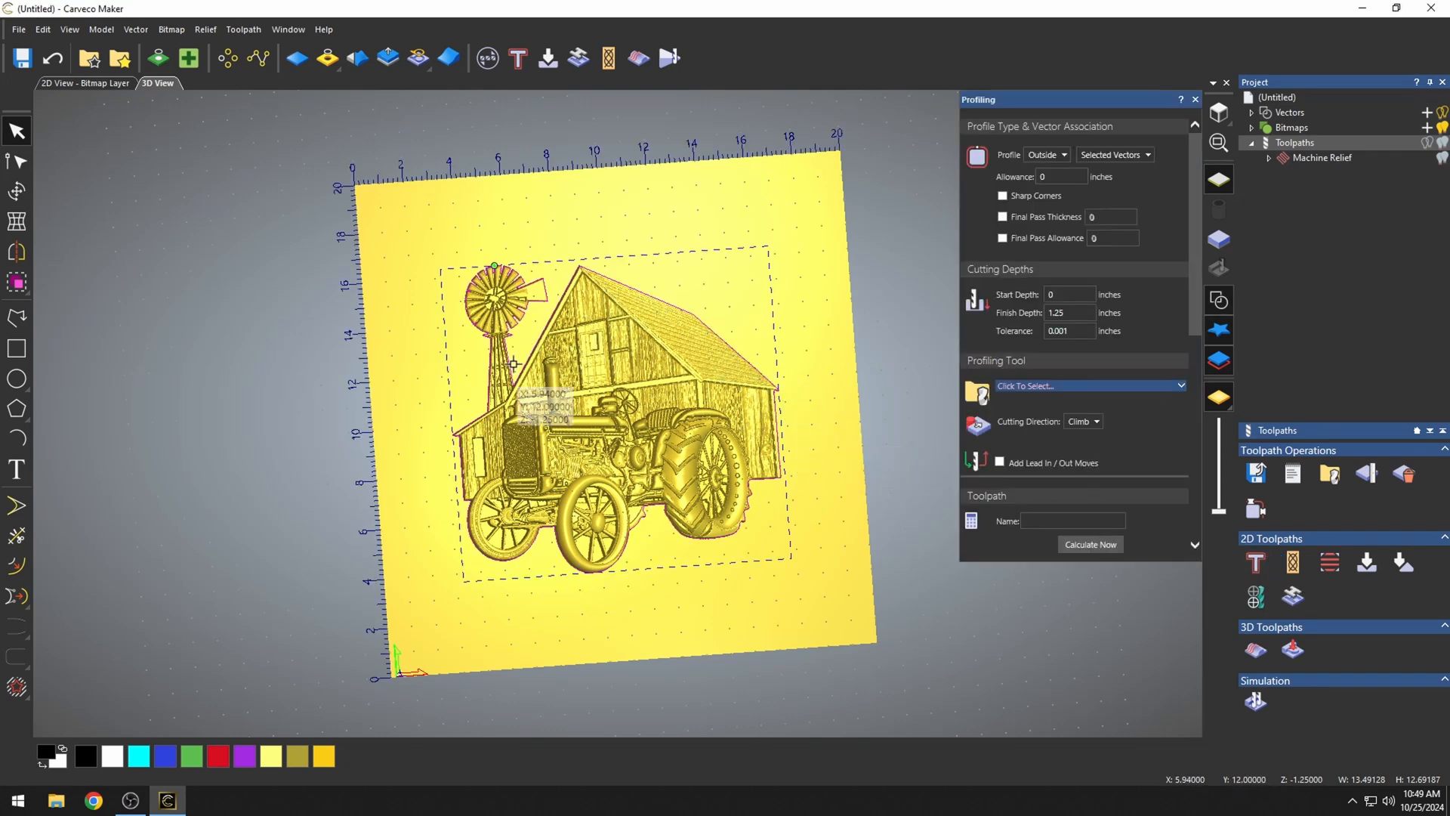
mouse_move(992, 139)
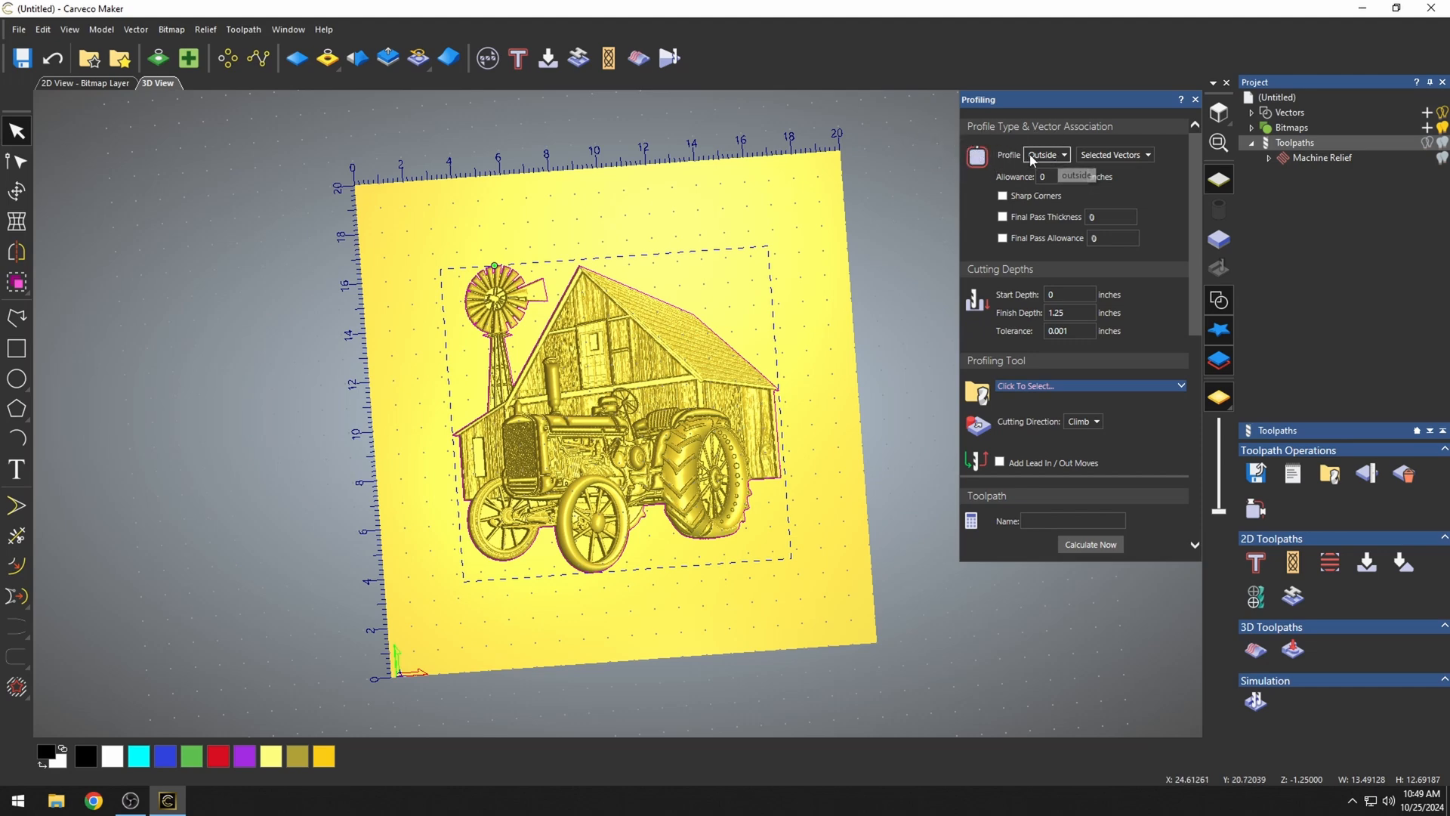
left_click(1089, 385)
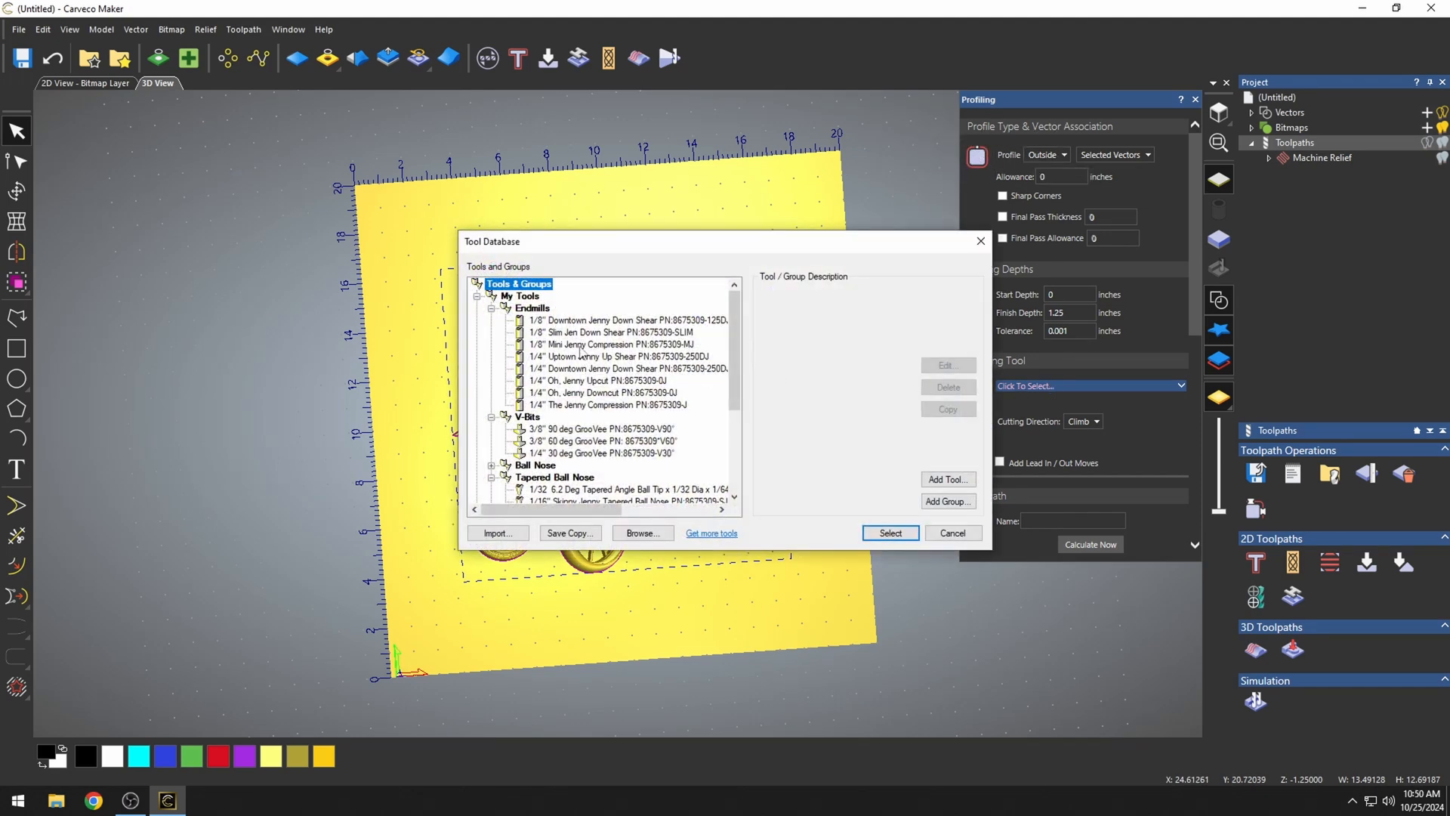
left_click(608, 332)
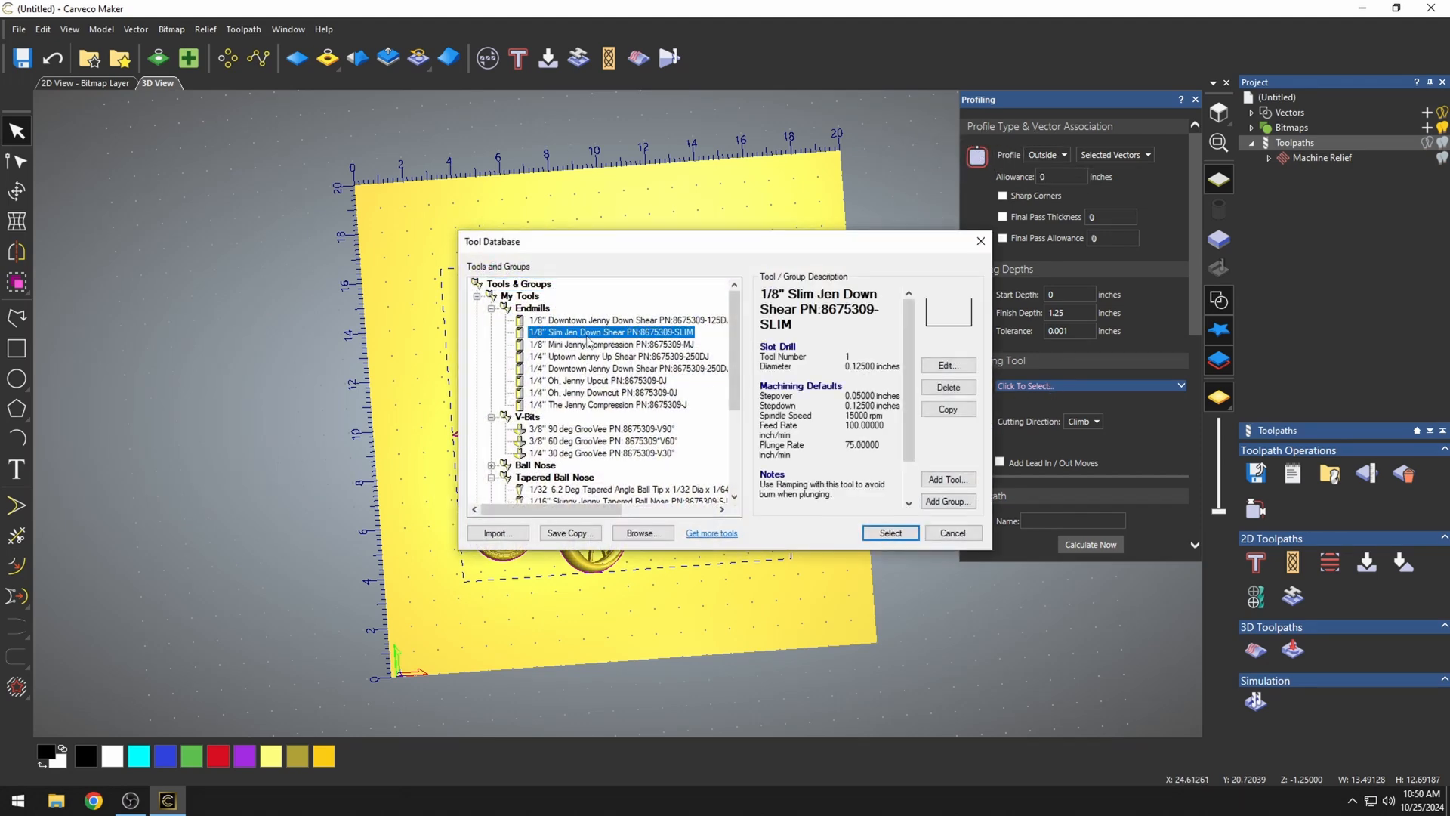
left_click(889, 533)
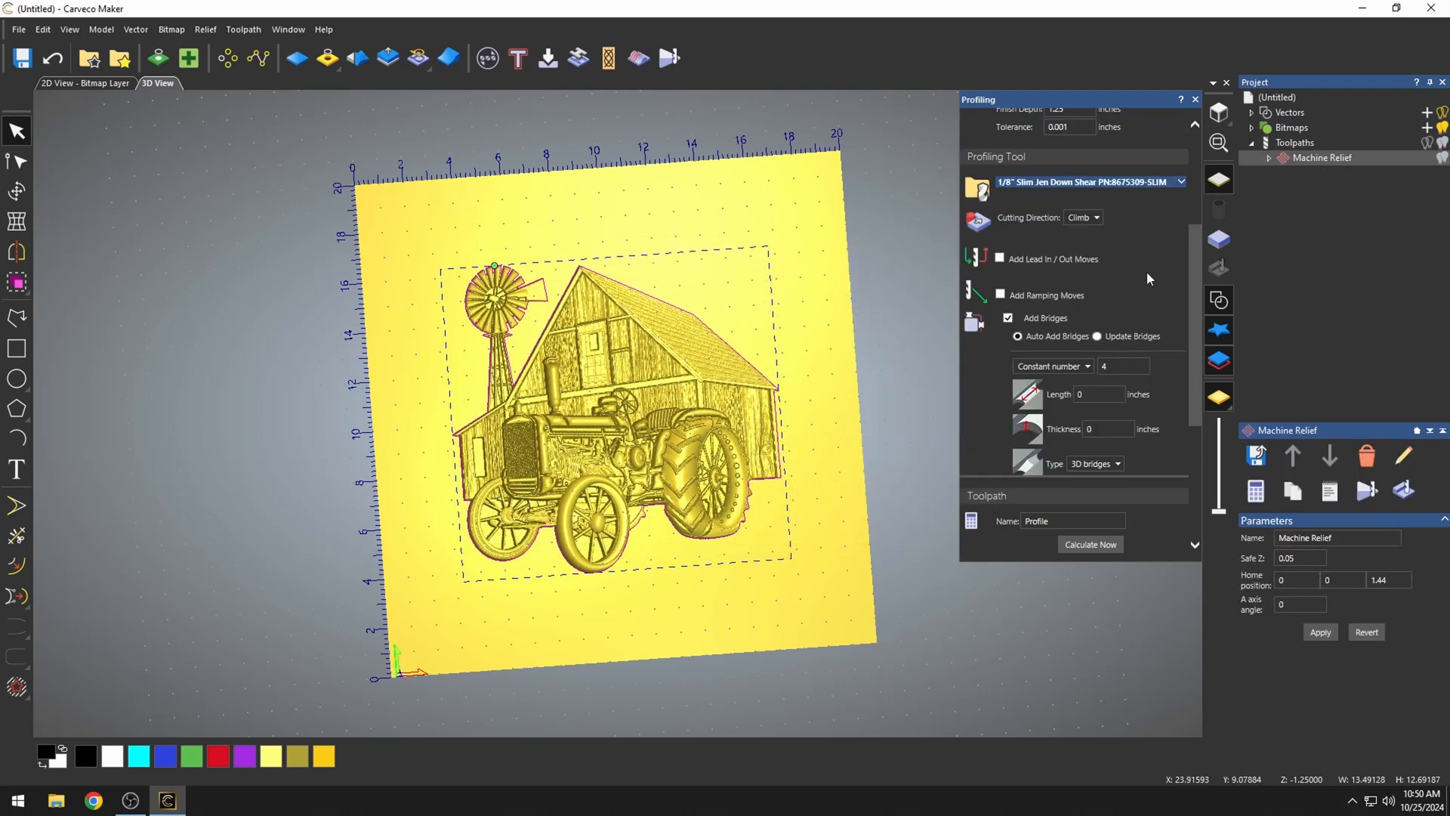
Add four bridges with 0.125-inch length and thickness
scroll("down", 3)
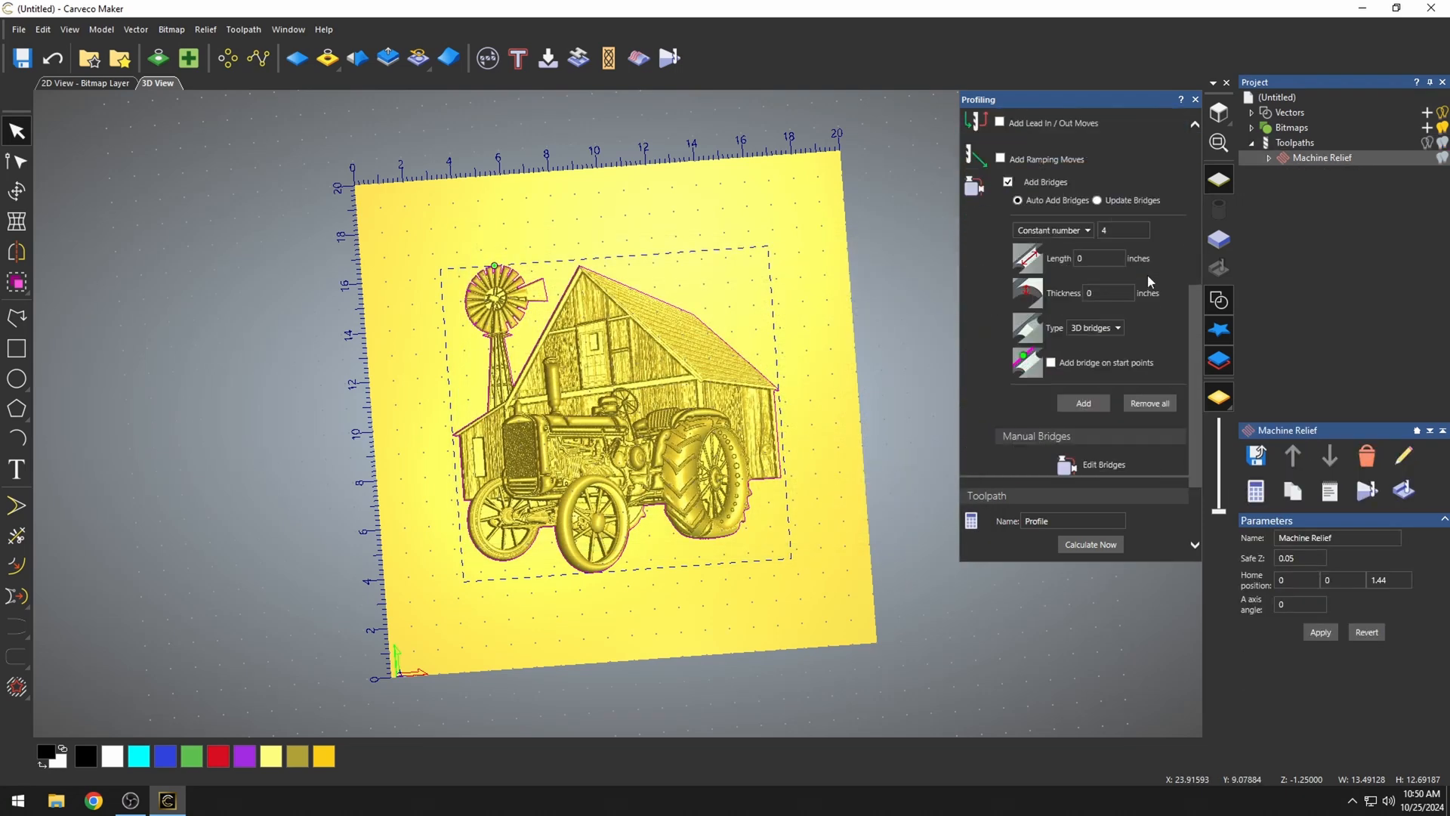
mouse_move(906, 465)
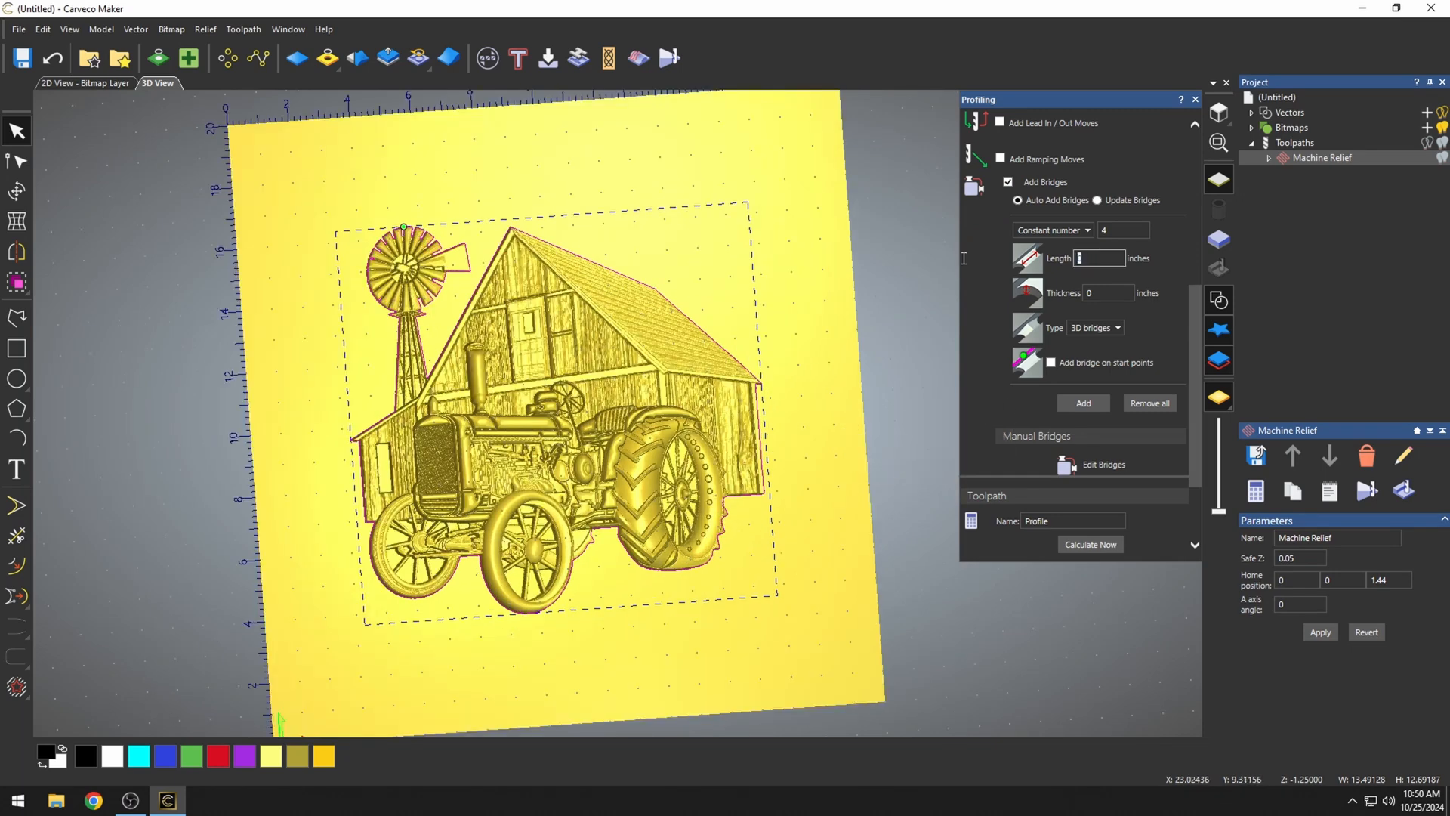
type(".125")
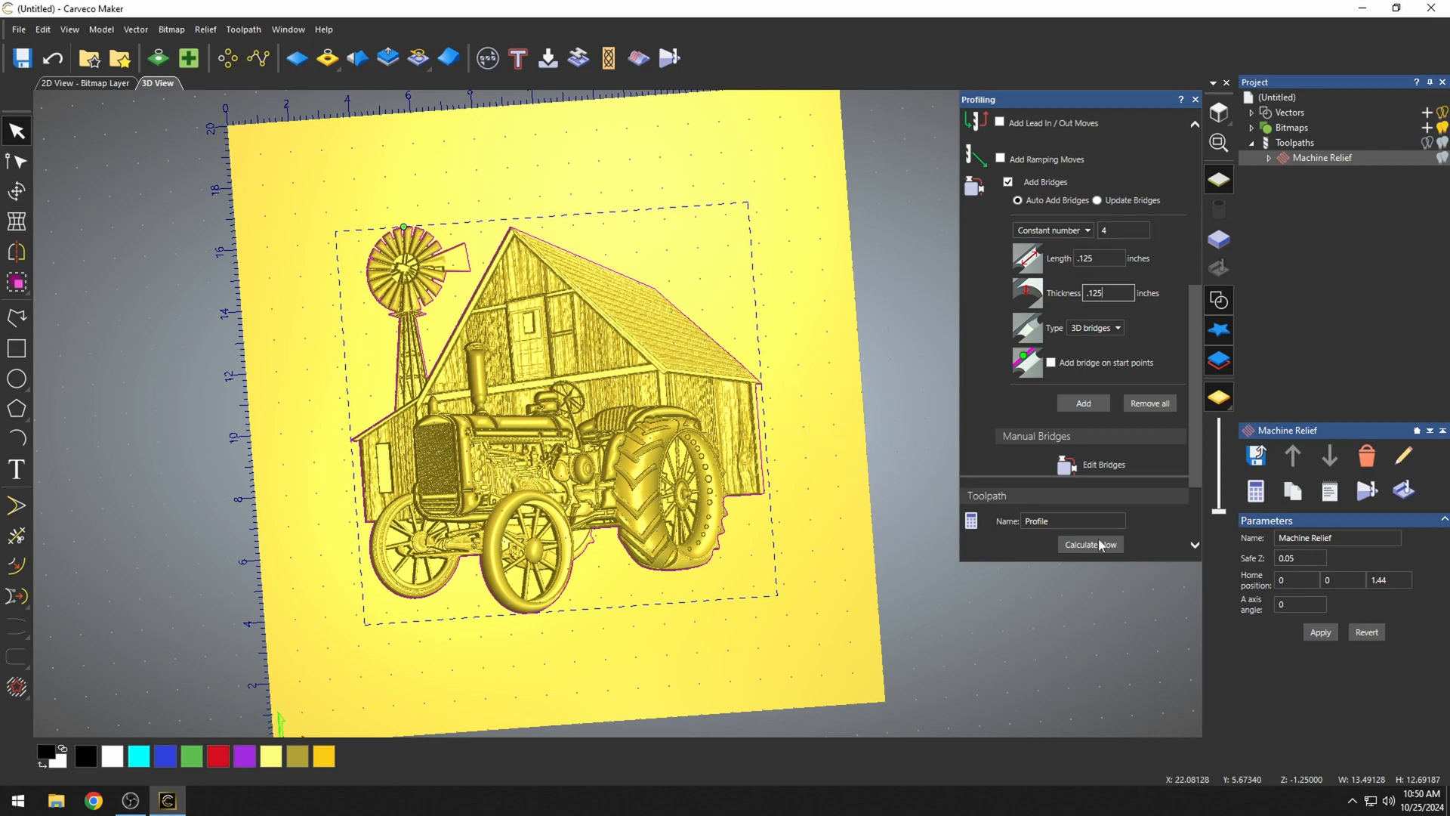
scroll("up", 3)
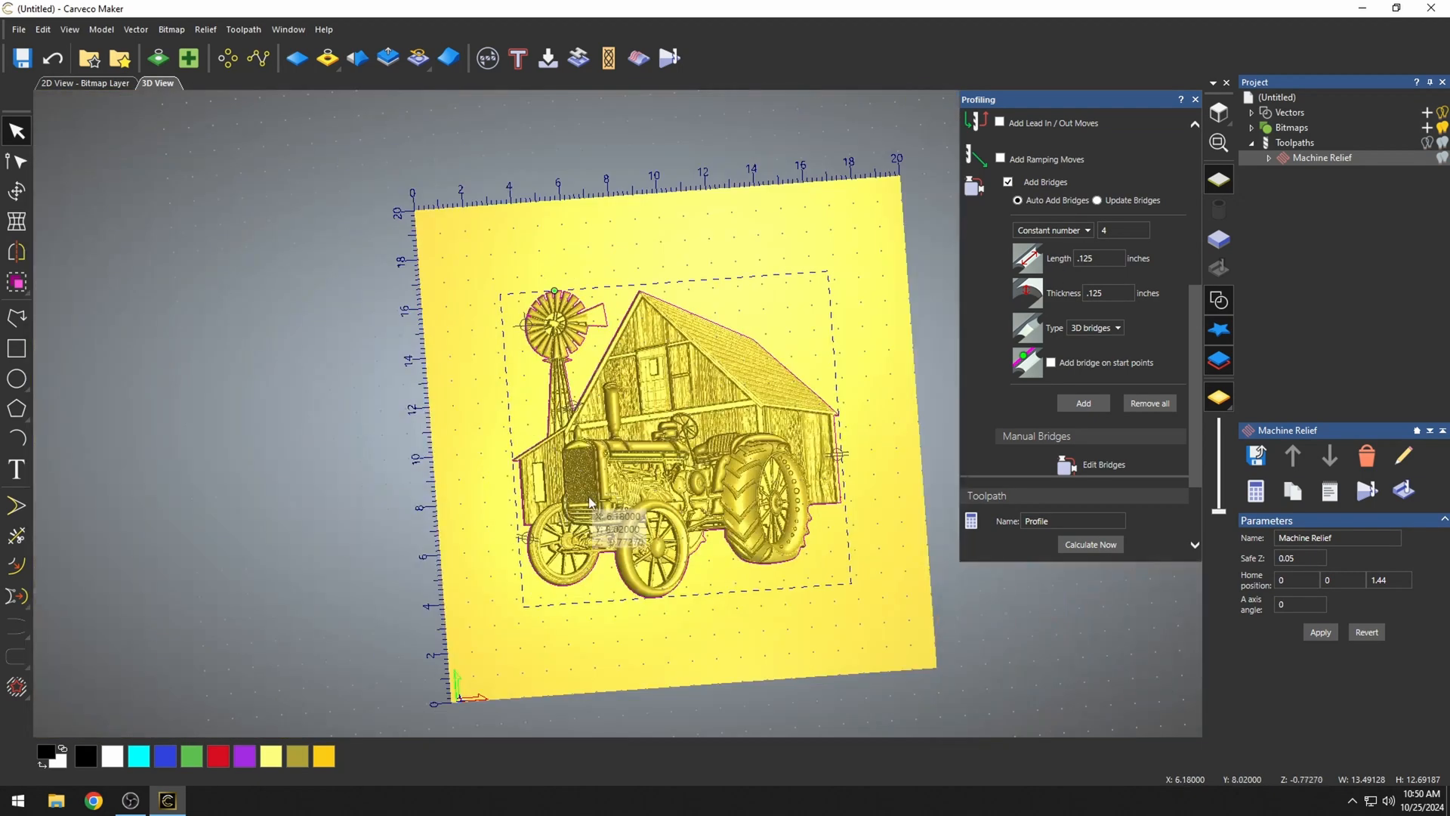
mouse_move(38, 141)
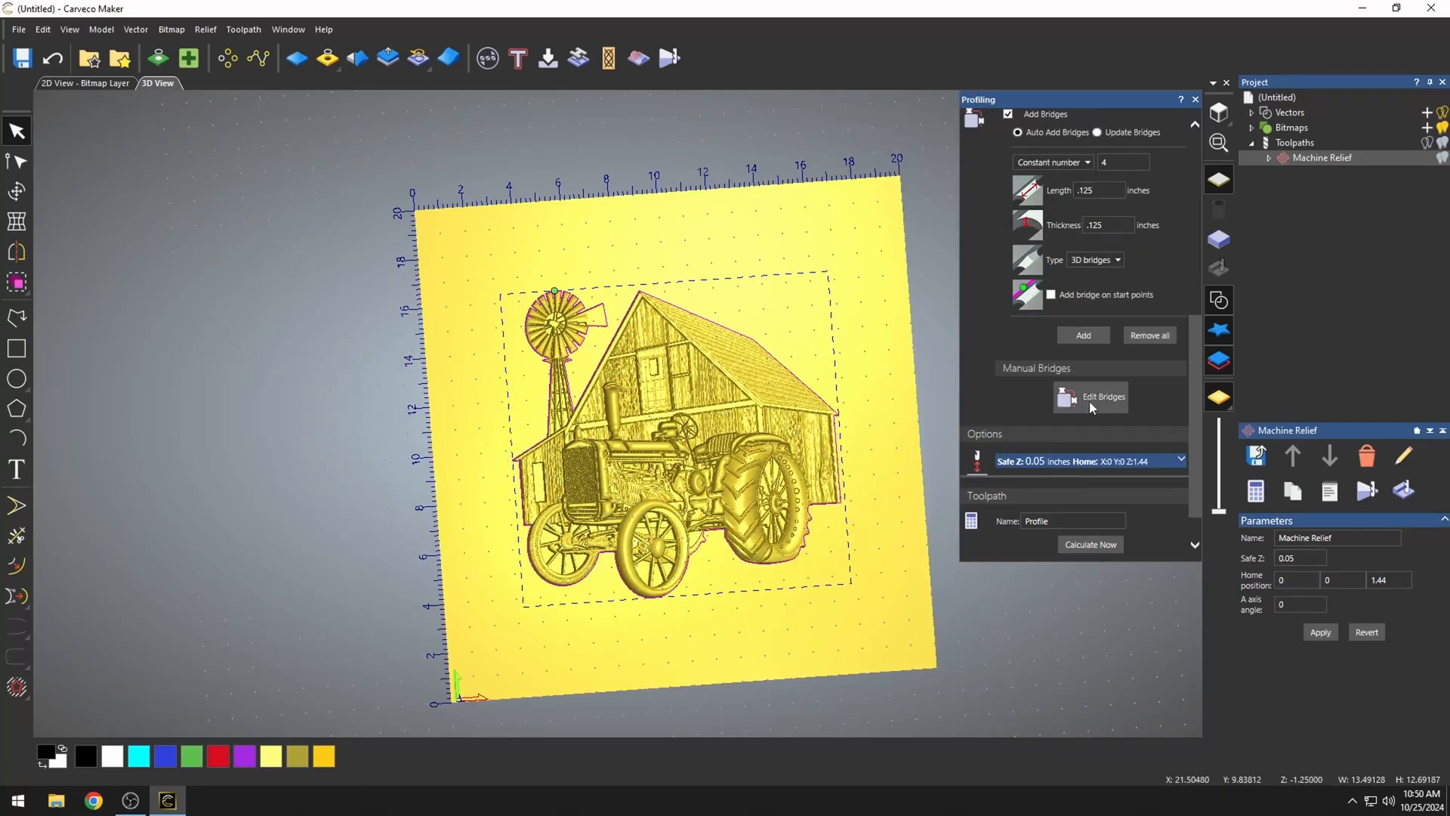
Review the four bridge positions and apply to calculate the Profile toolpath
left_click(1101, 396)
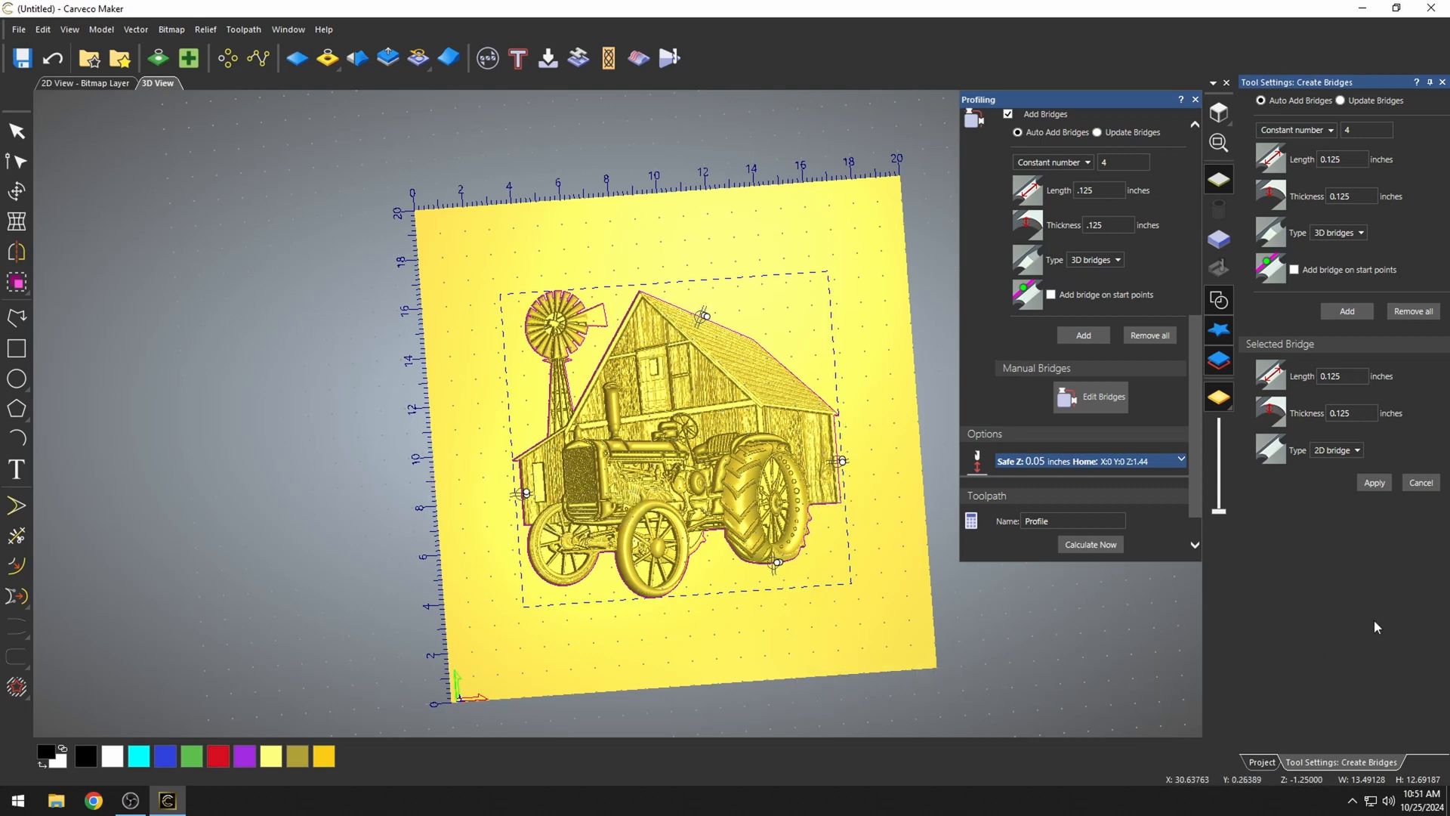
left_click(1260, 761)
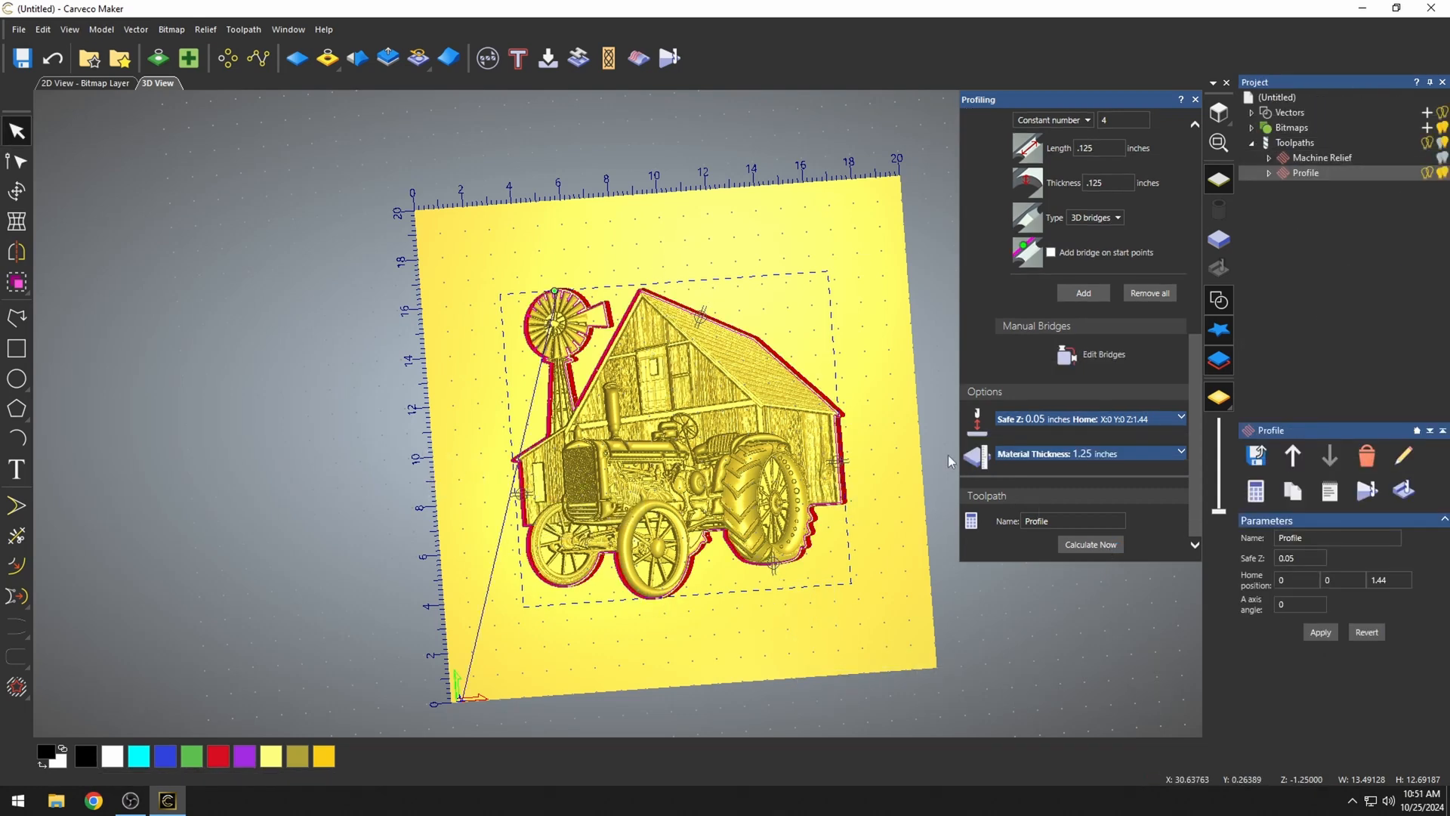
mouse_move(1245, 181)
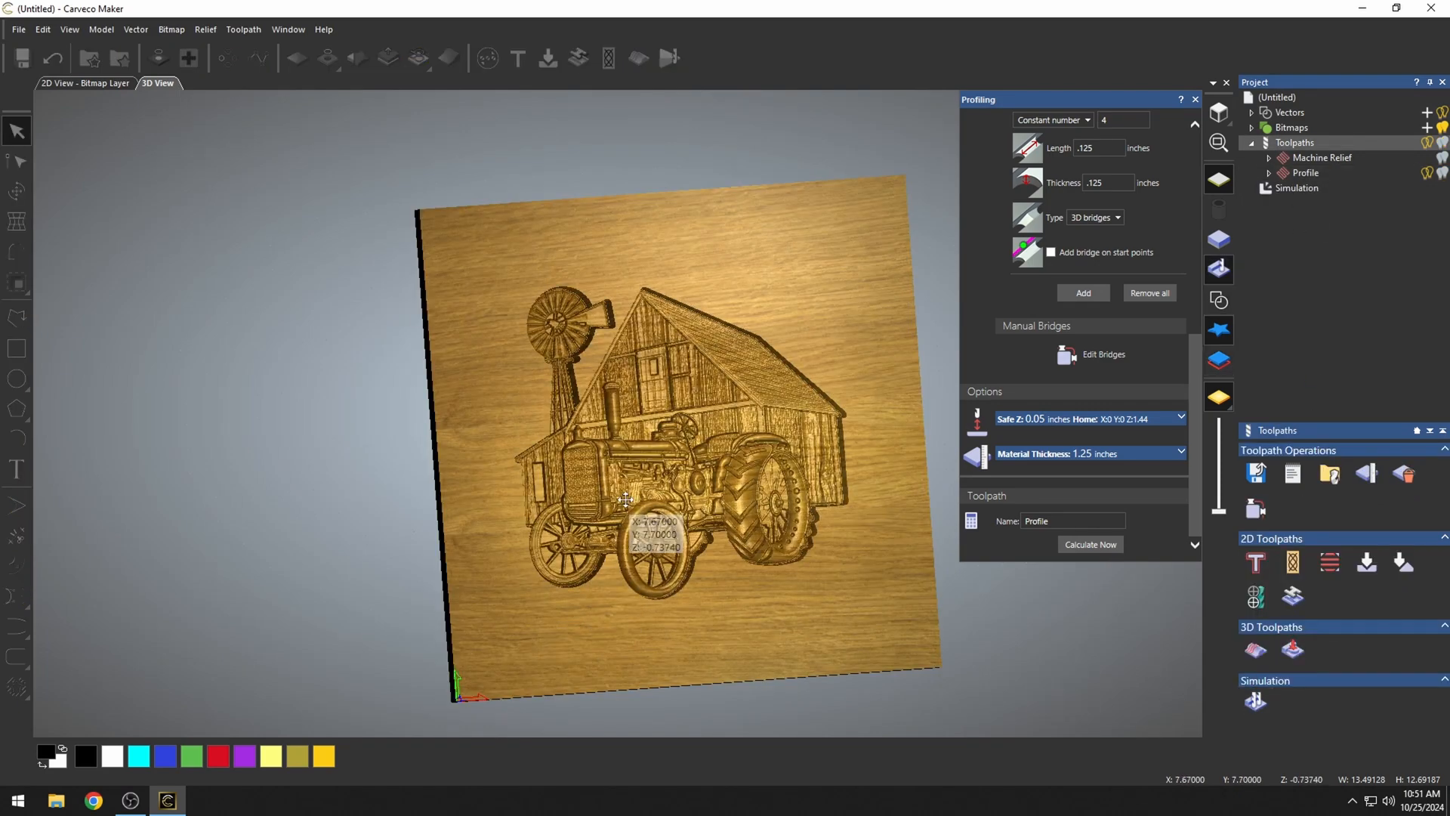
Reopen and close Machine Relief settings, then inspect the simulation of both toolpaths
scroll("up", 3)
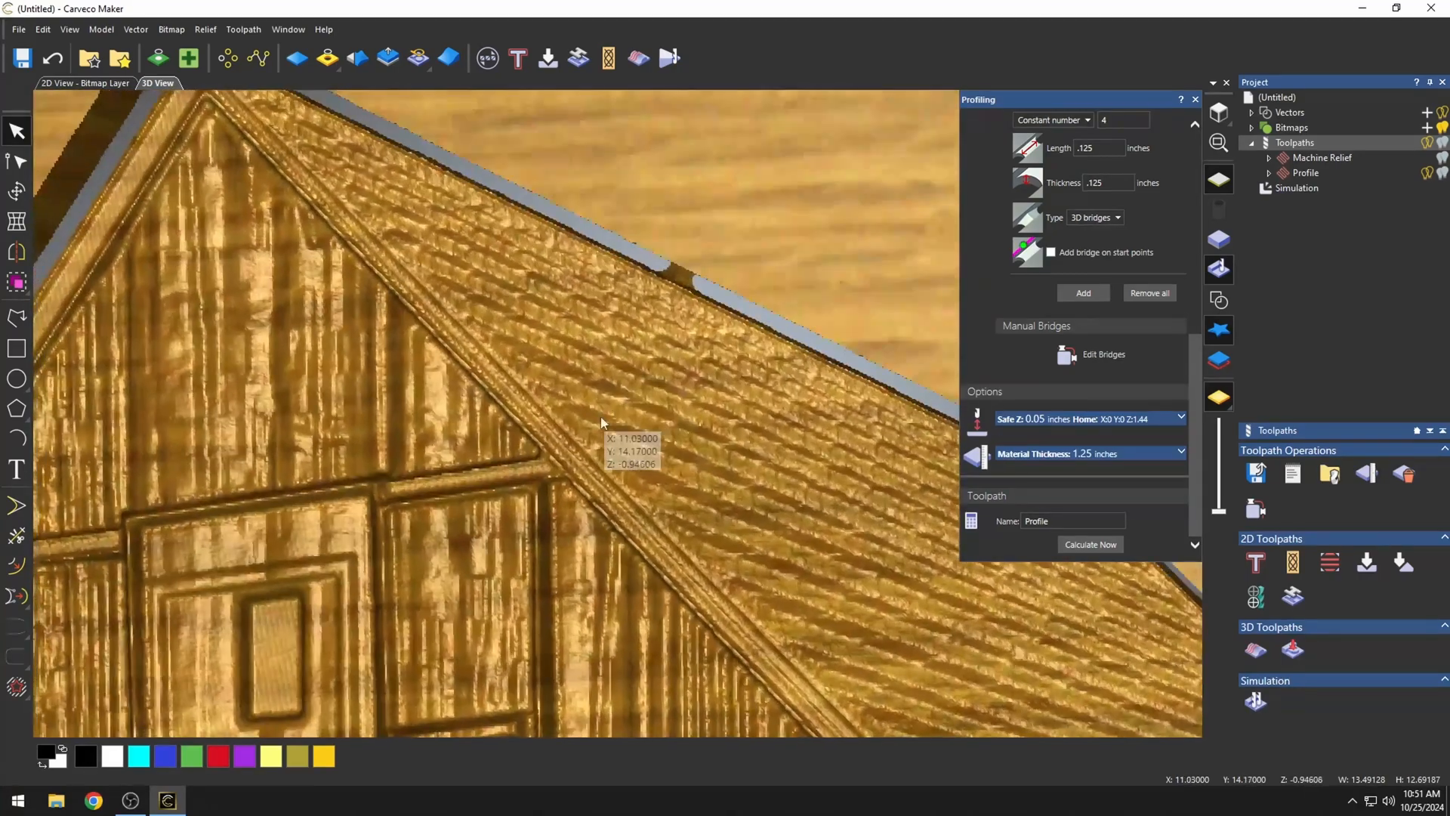
left_click(1322, 157)
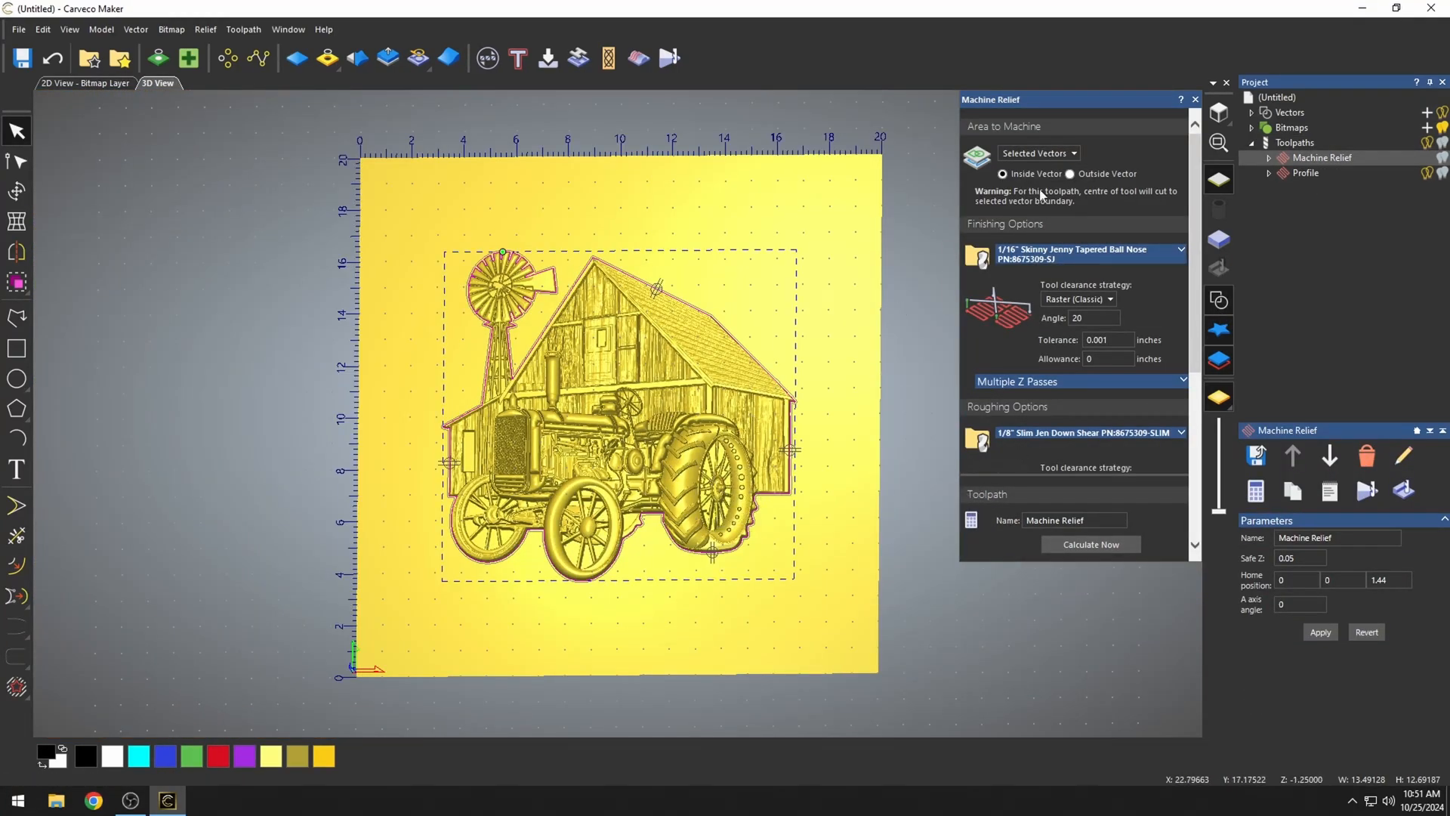
left_click(1293, 143)
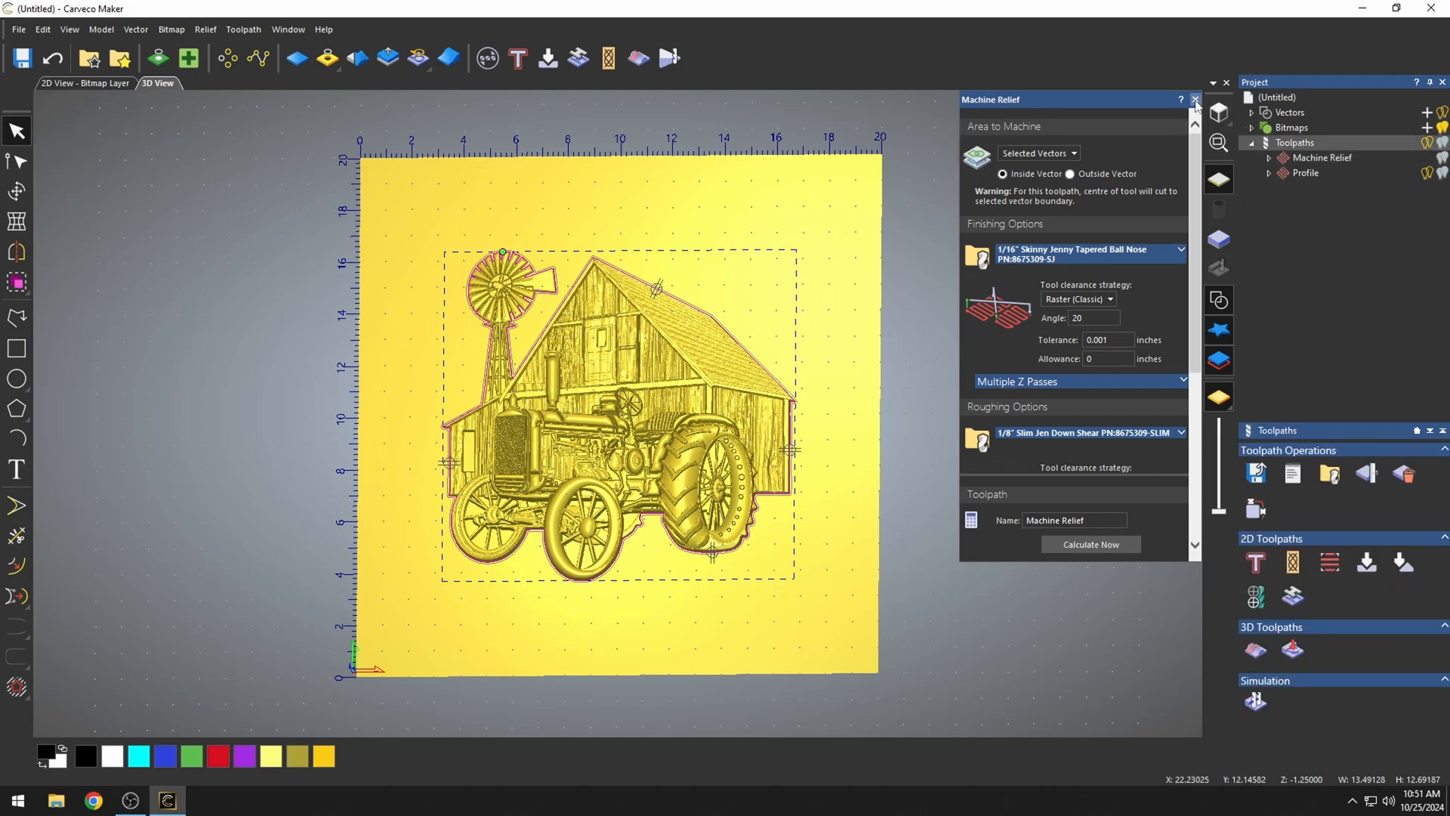
left_click(1194, 99)
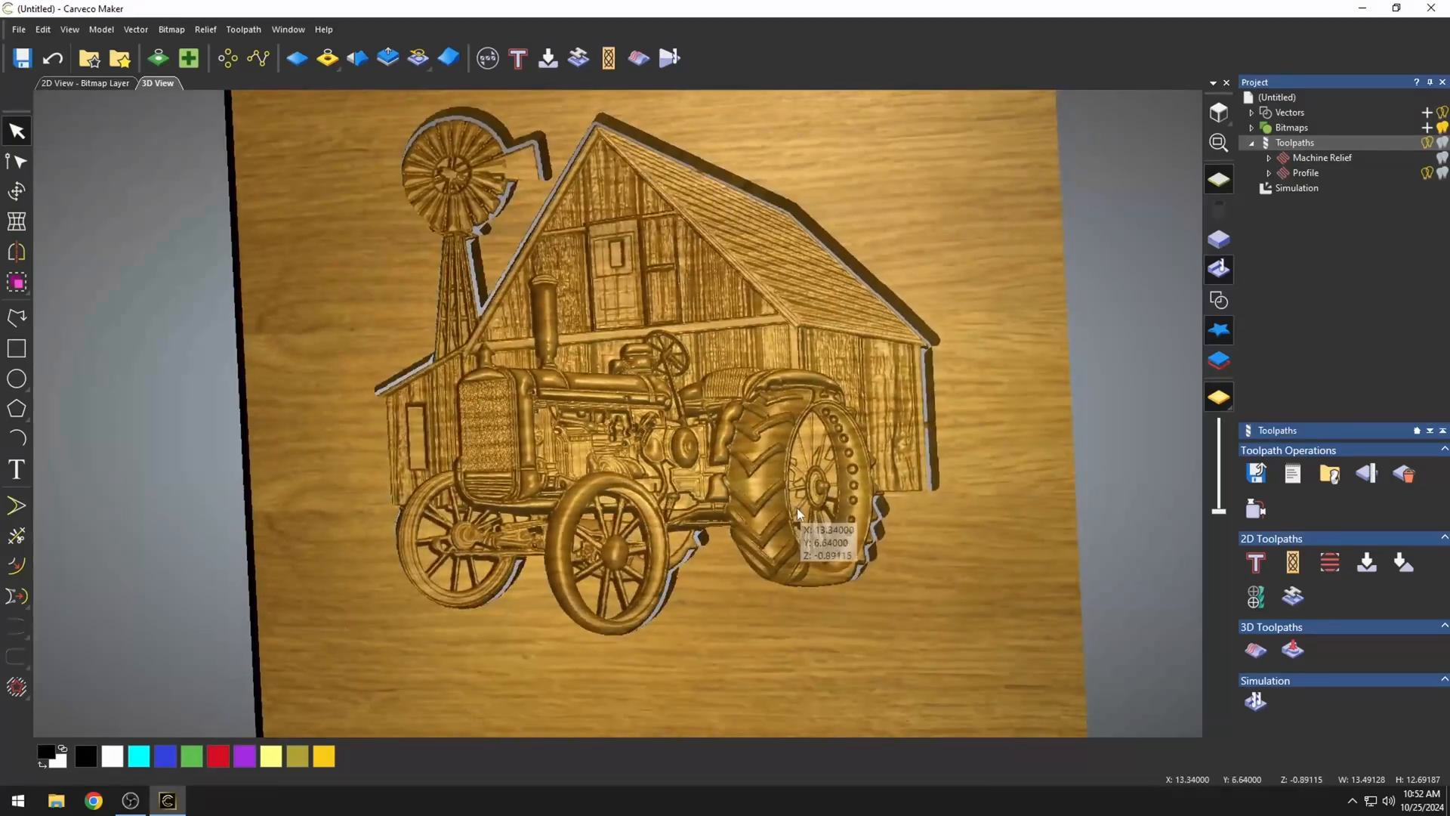
scroll("up", 3)
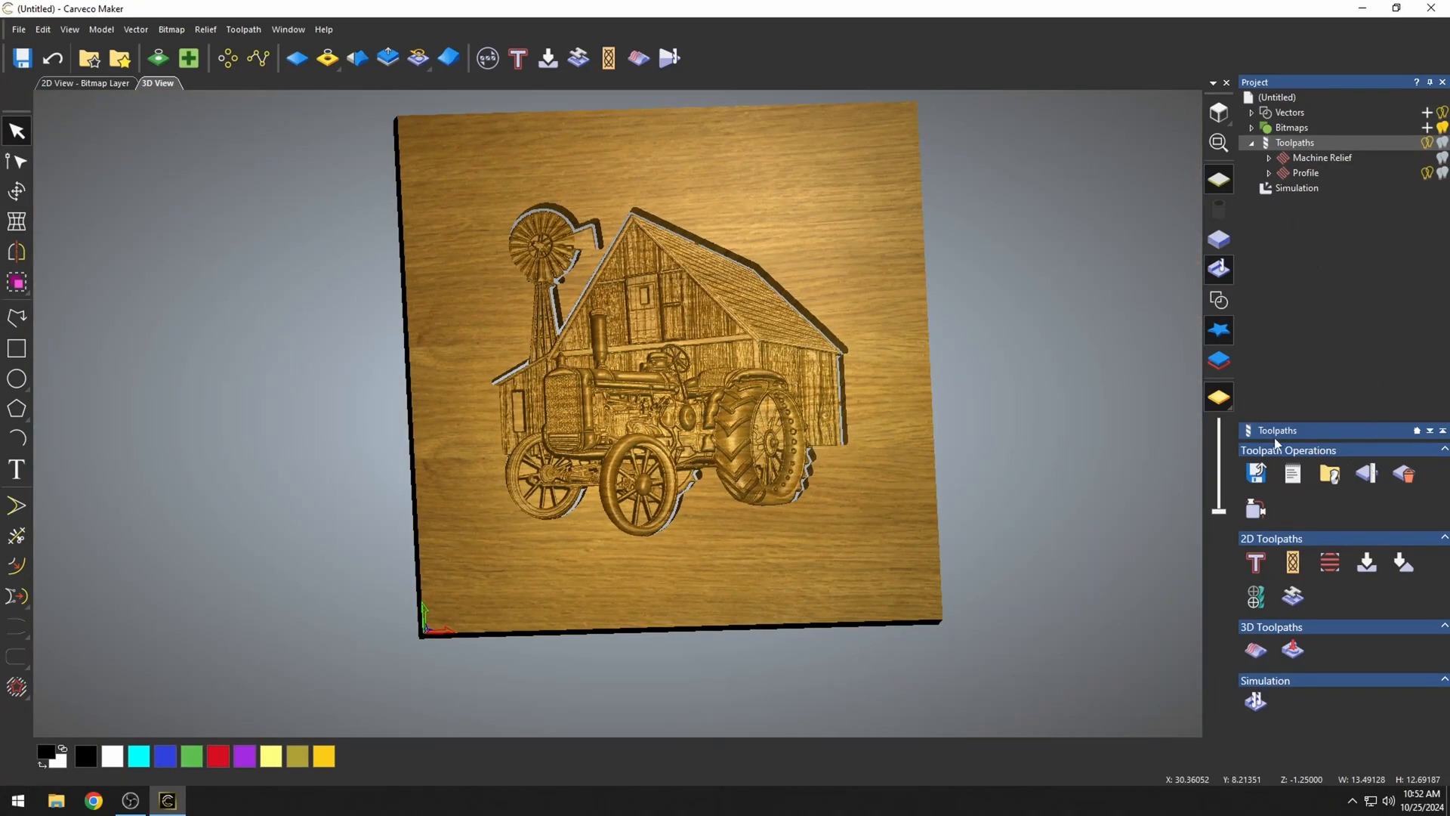
Start another Machine Relief toolpath limited to selected vectors
left_click(1256, 647)
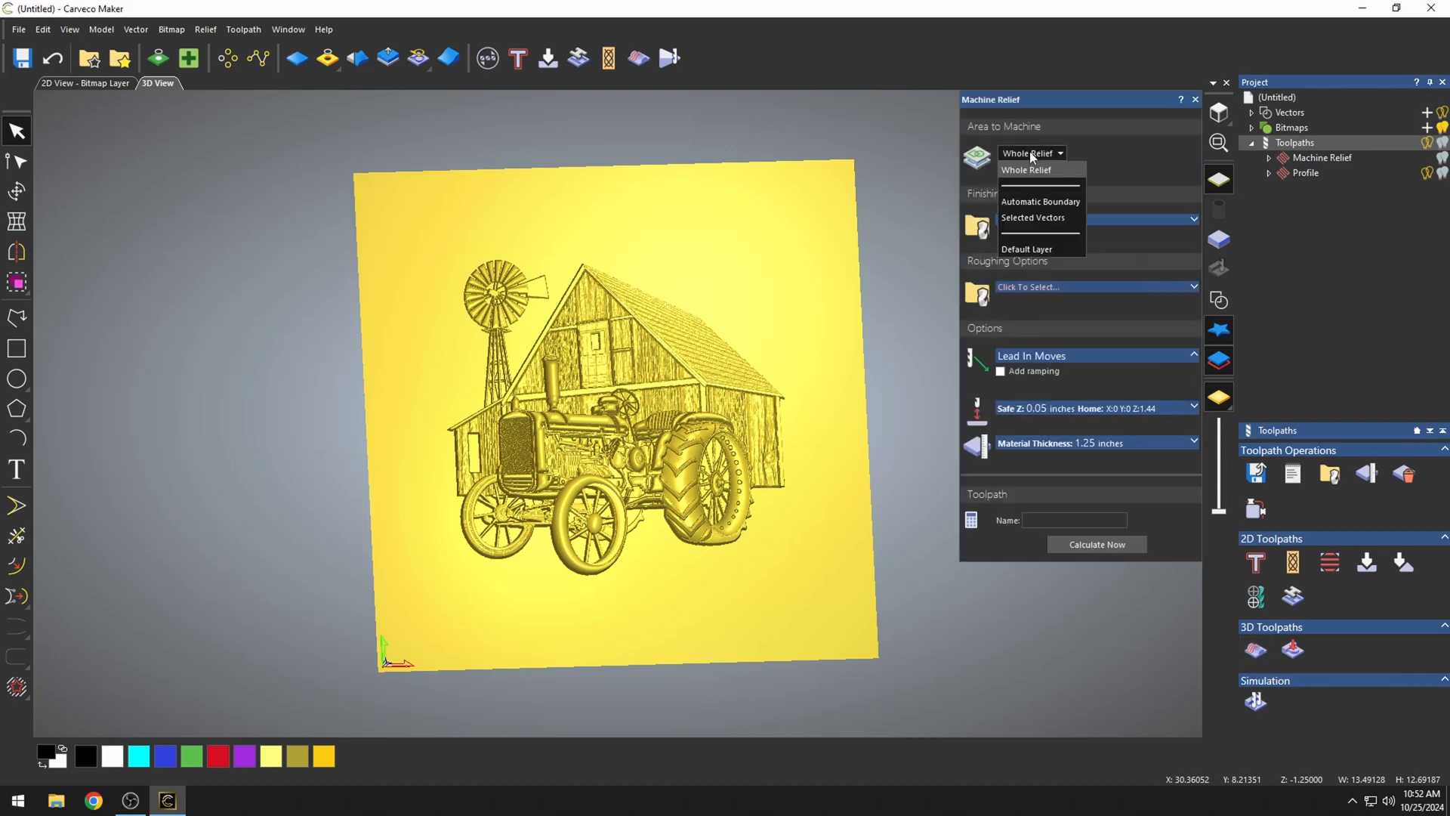
left_click(1034, 217)
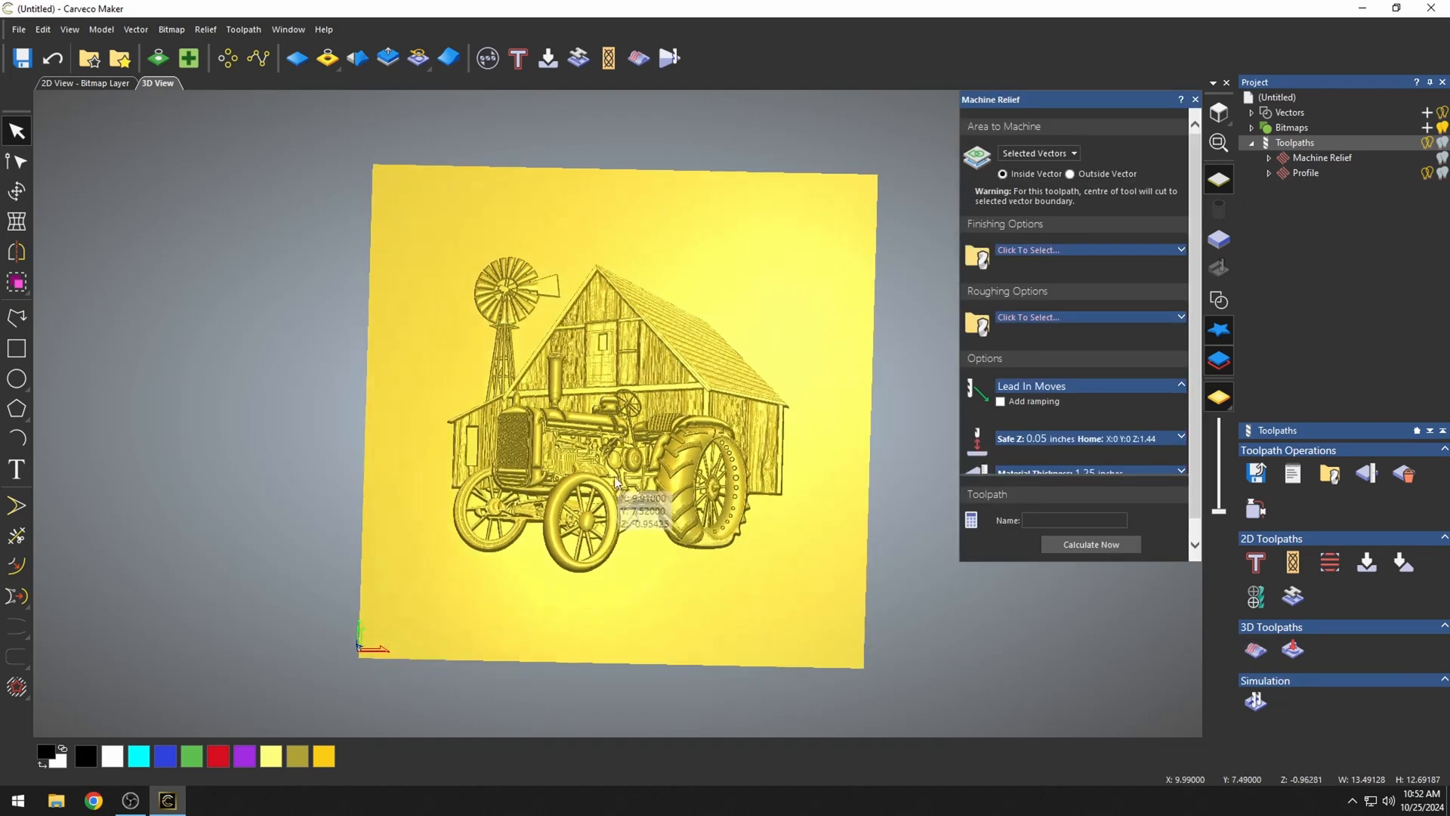
scroll("up", 3)
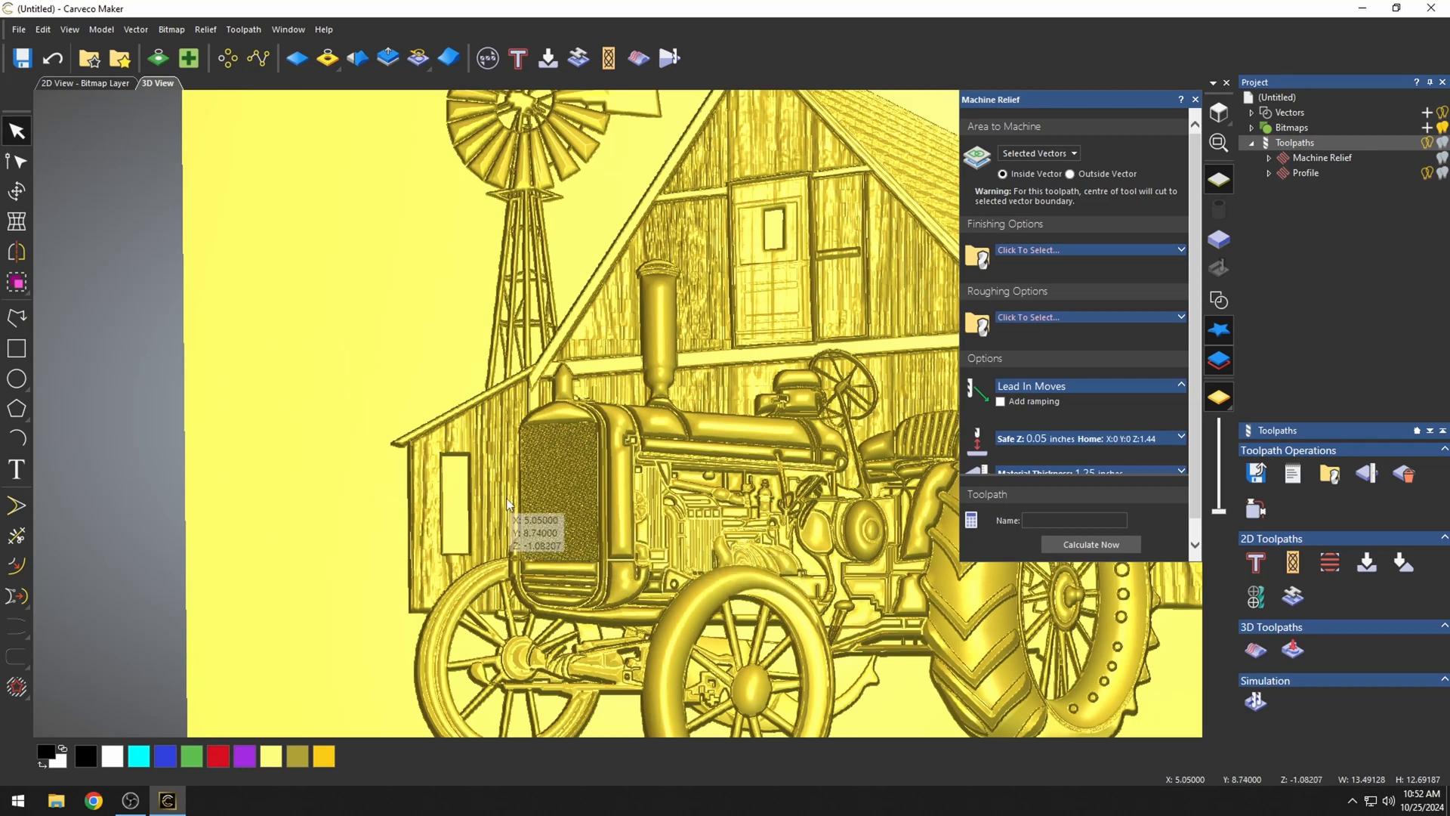
mouse_move(16, 349)
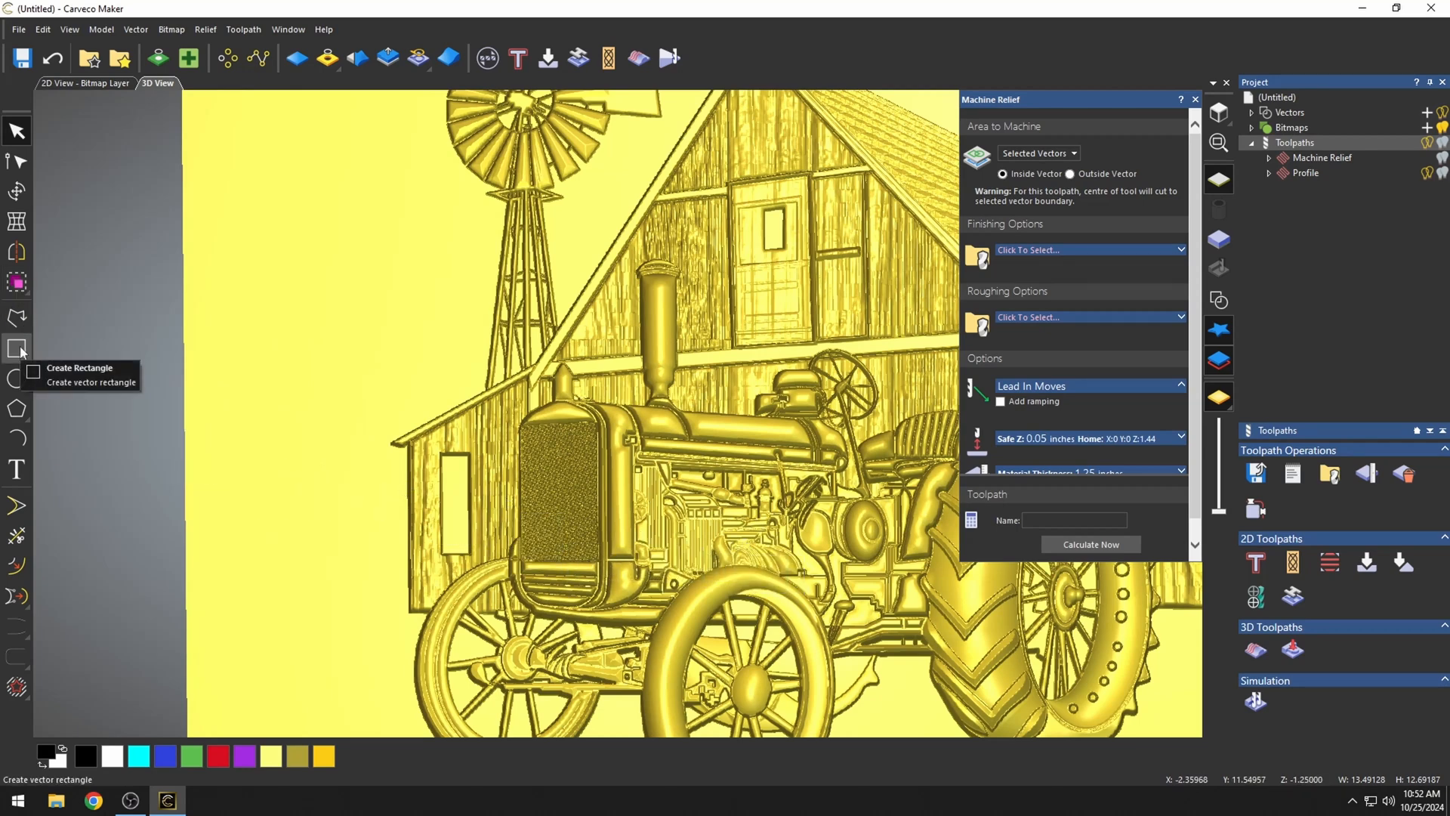
Draw a rectangle vector around the tractor's engine
left_click(16, 349)
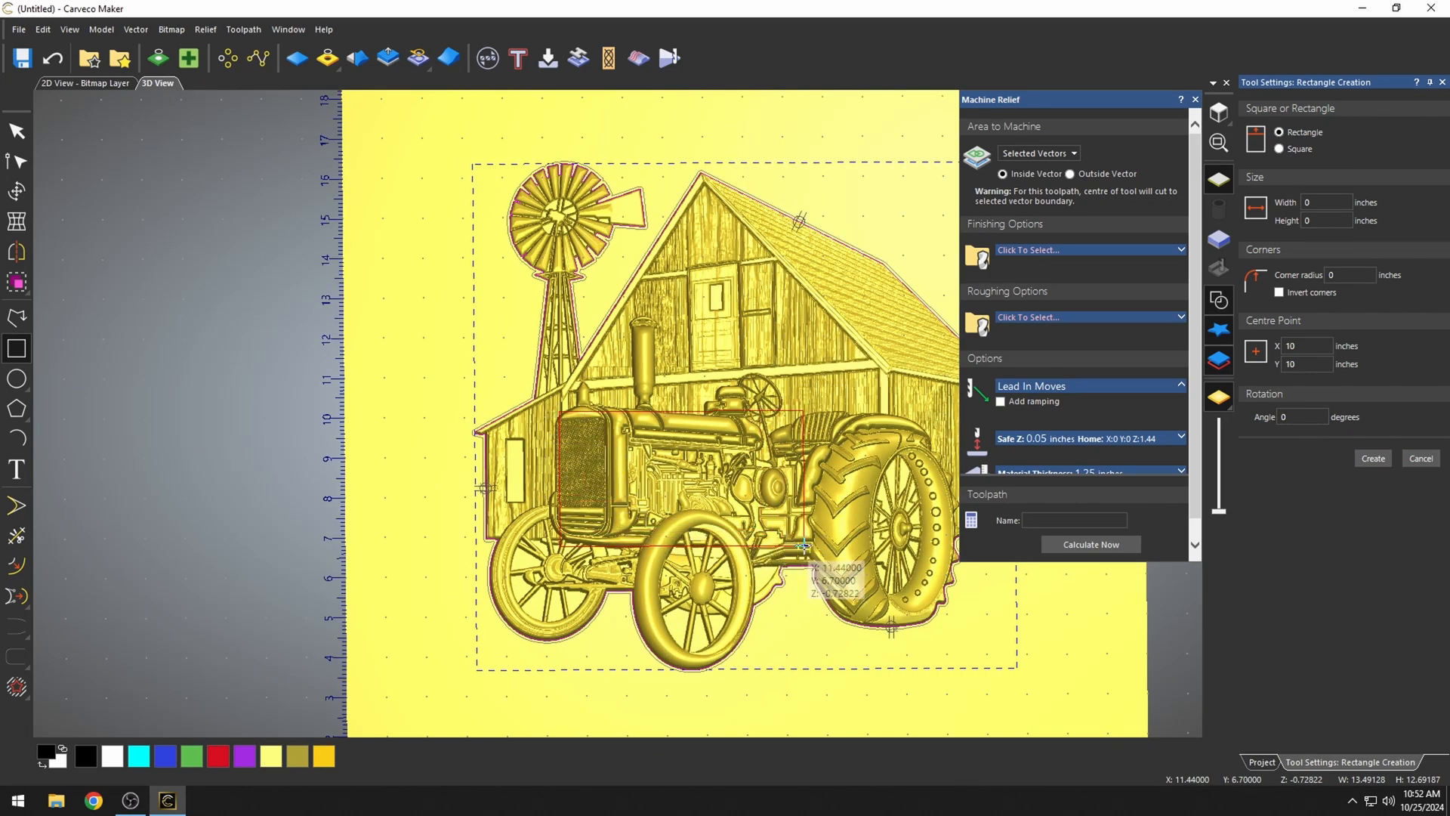
scroll("up", 3)
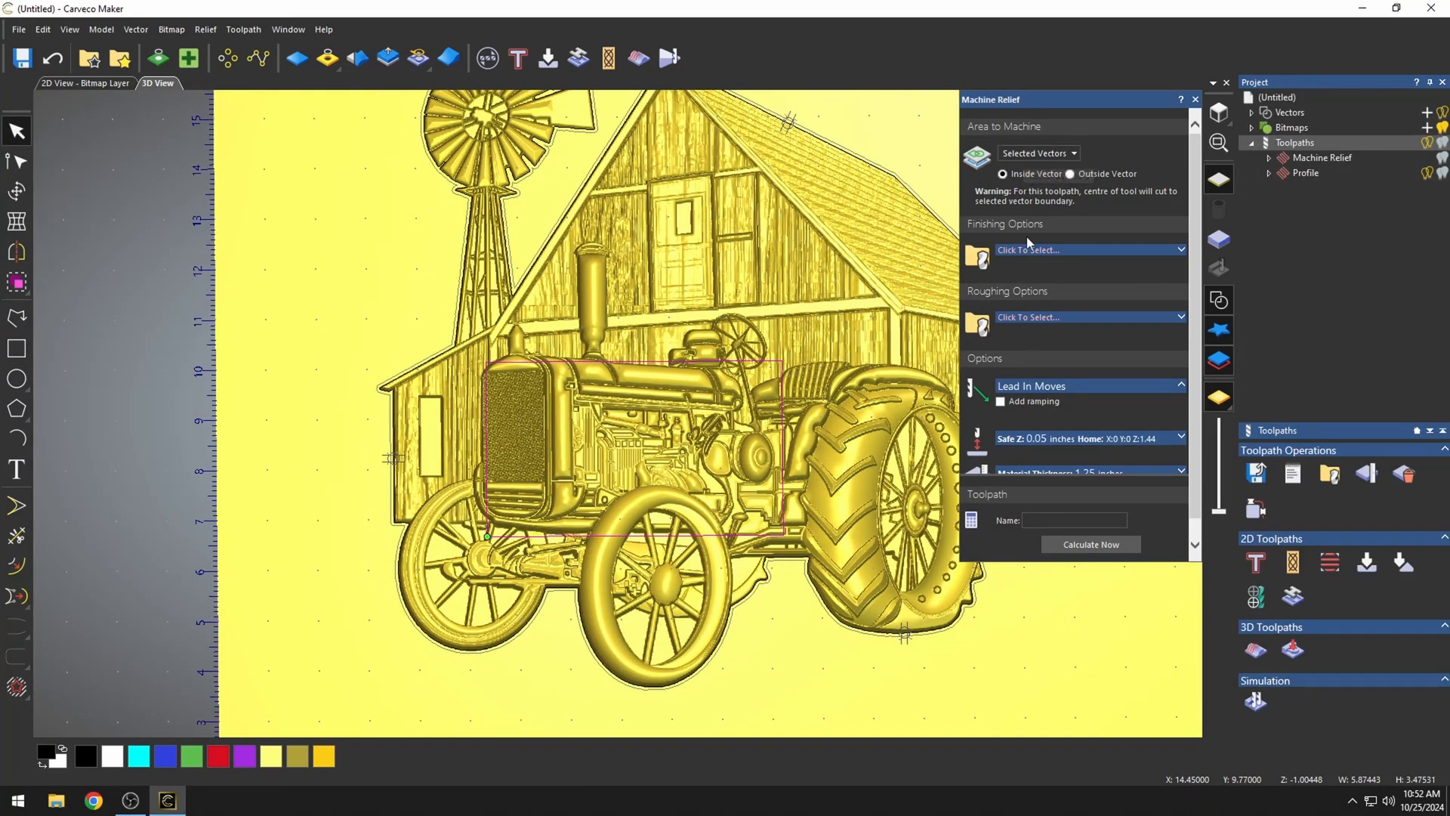
Calculate Machine Relief 1 with the 1/32 6.2 Deg Tapered Ball Tip finishing tool
left_click(1266, 157)
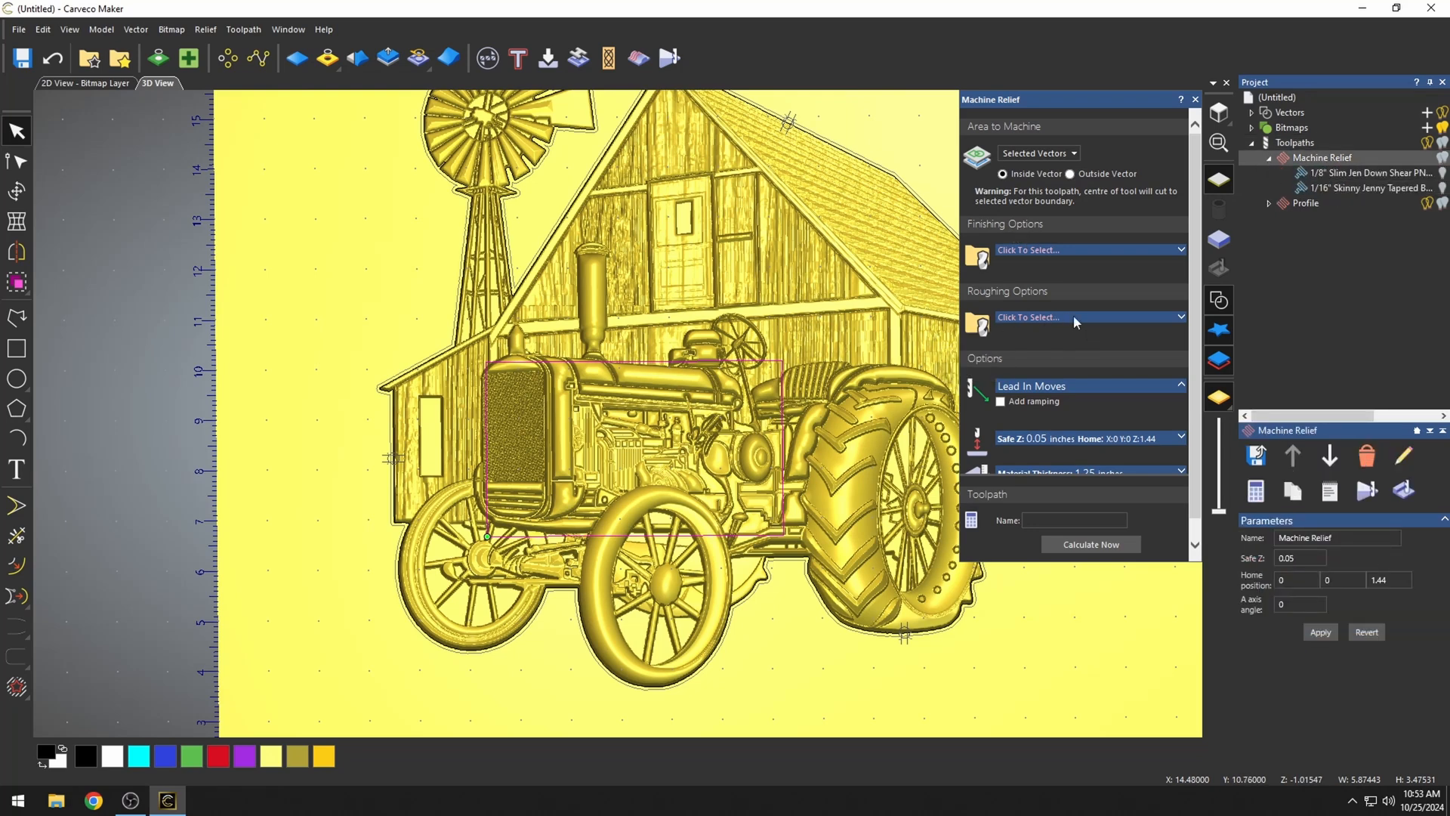
mouse_move(989, 353)
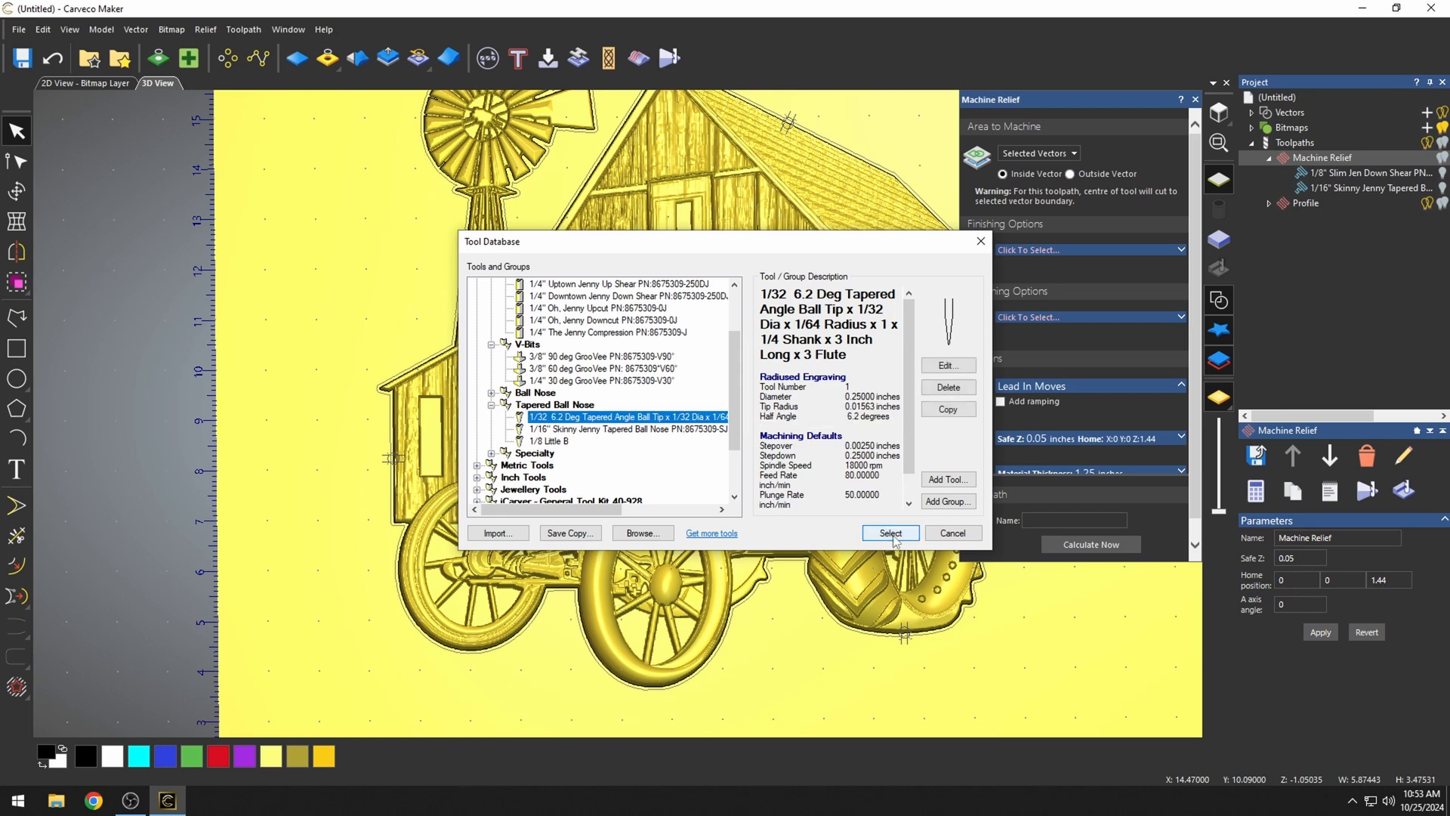
left_click(889, 532)
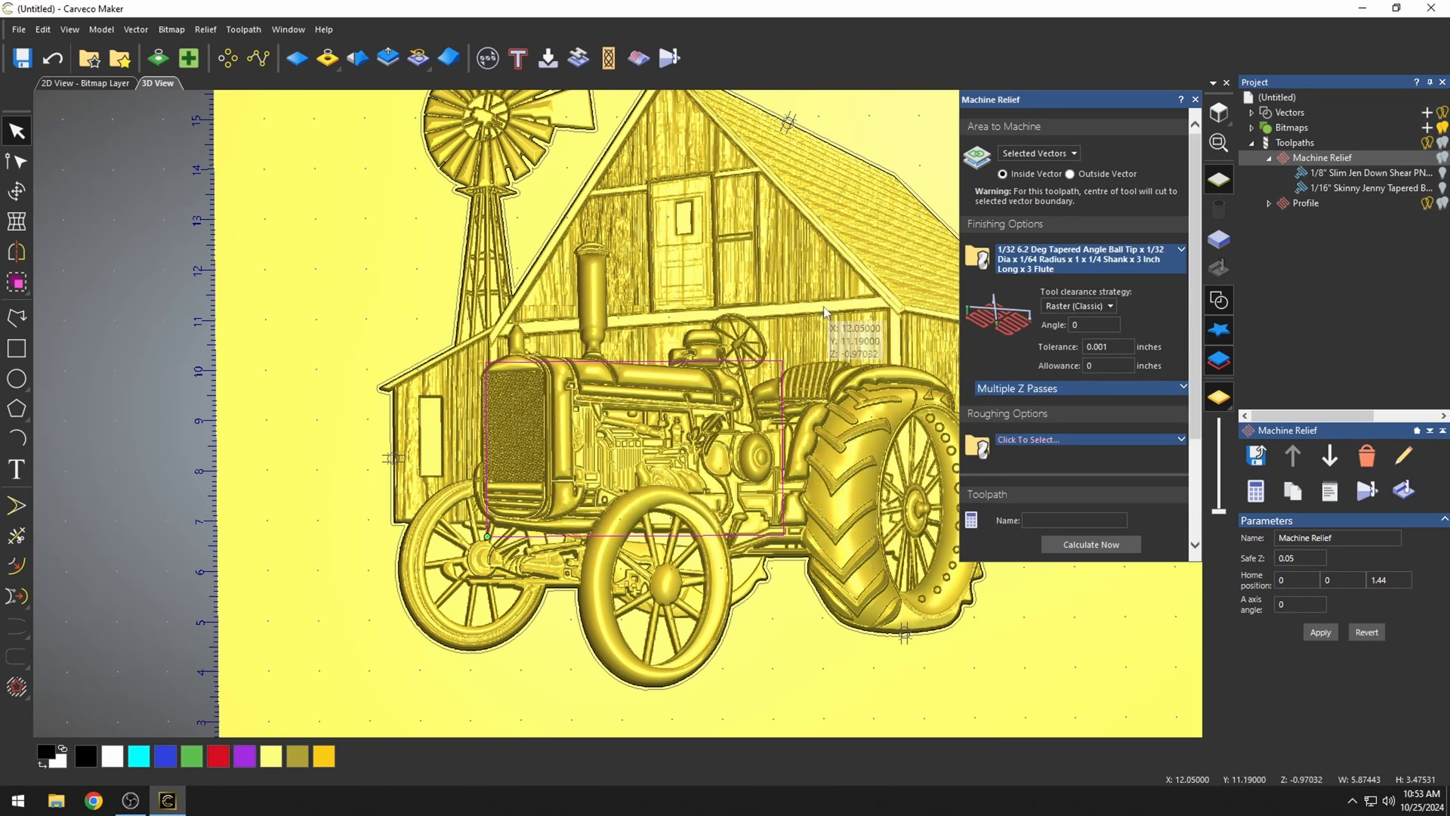
mouse_move(985, 463)
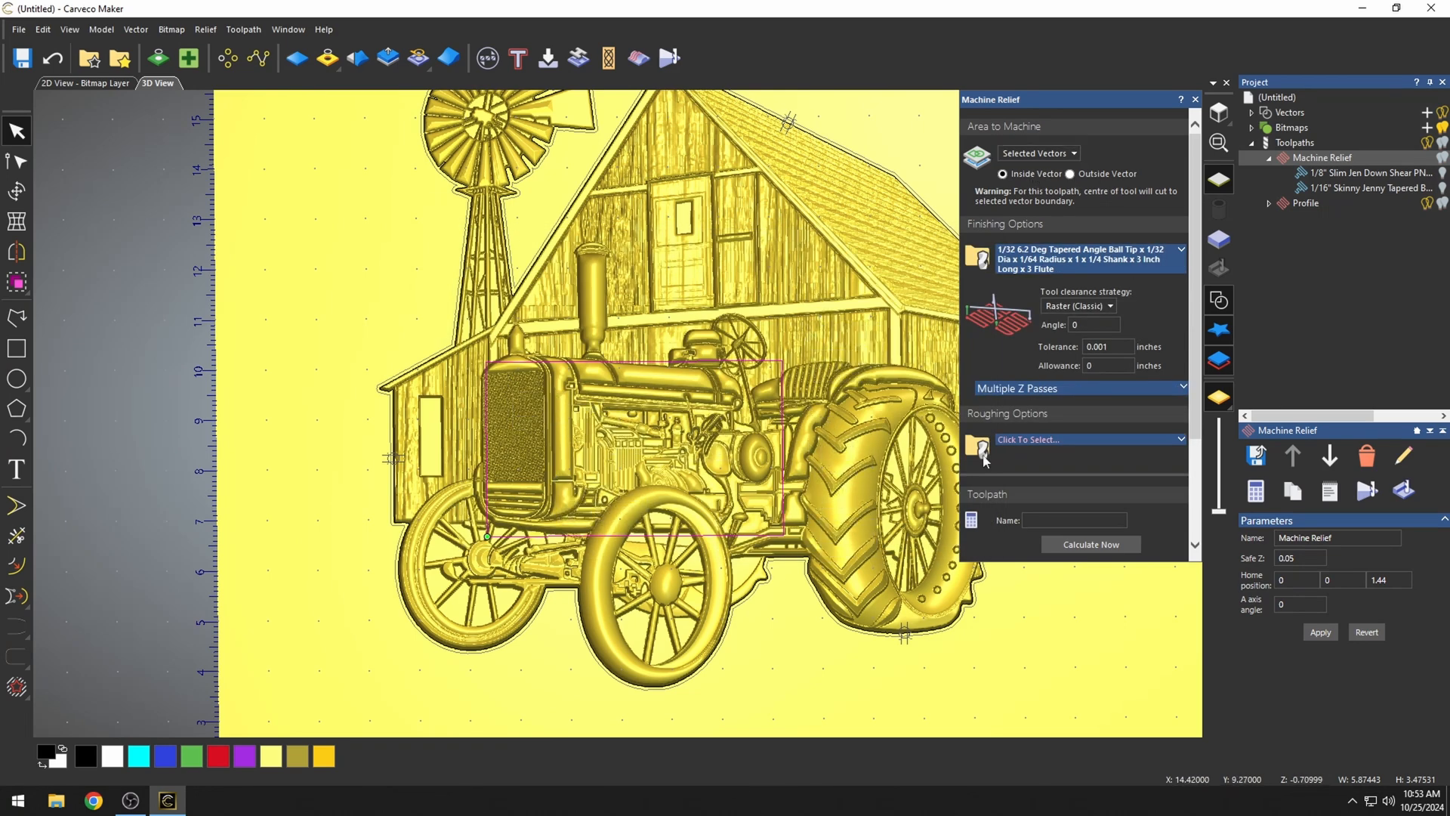
left_click(1089, 543)
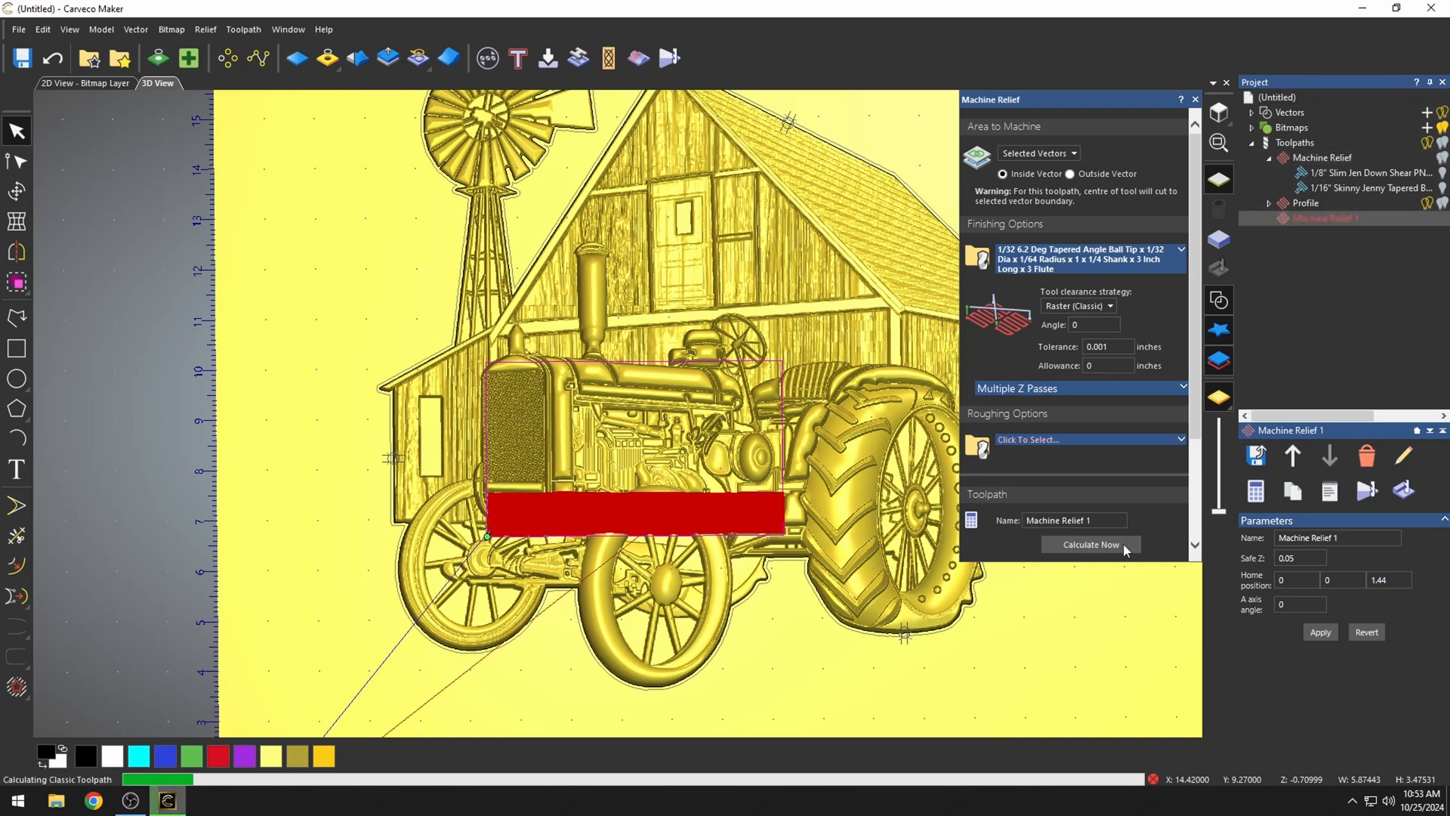
left_click(1089, 544)
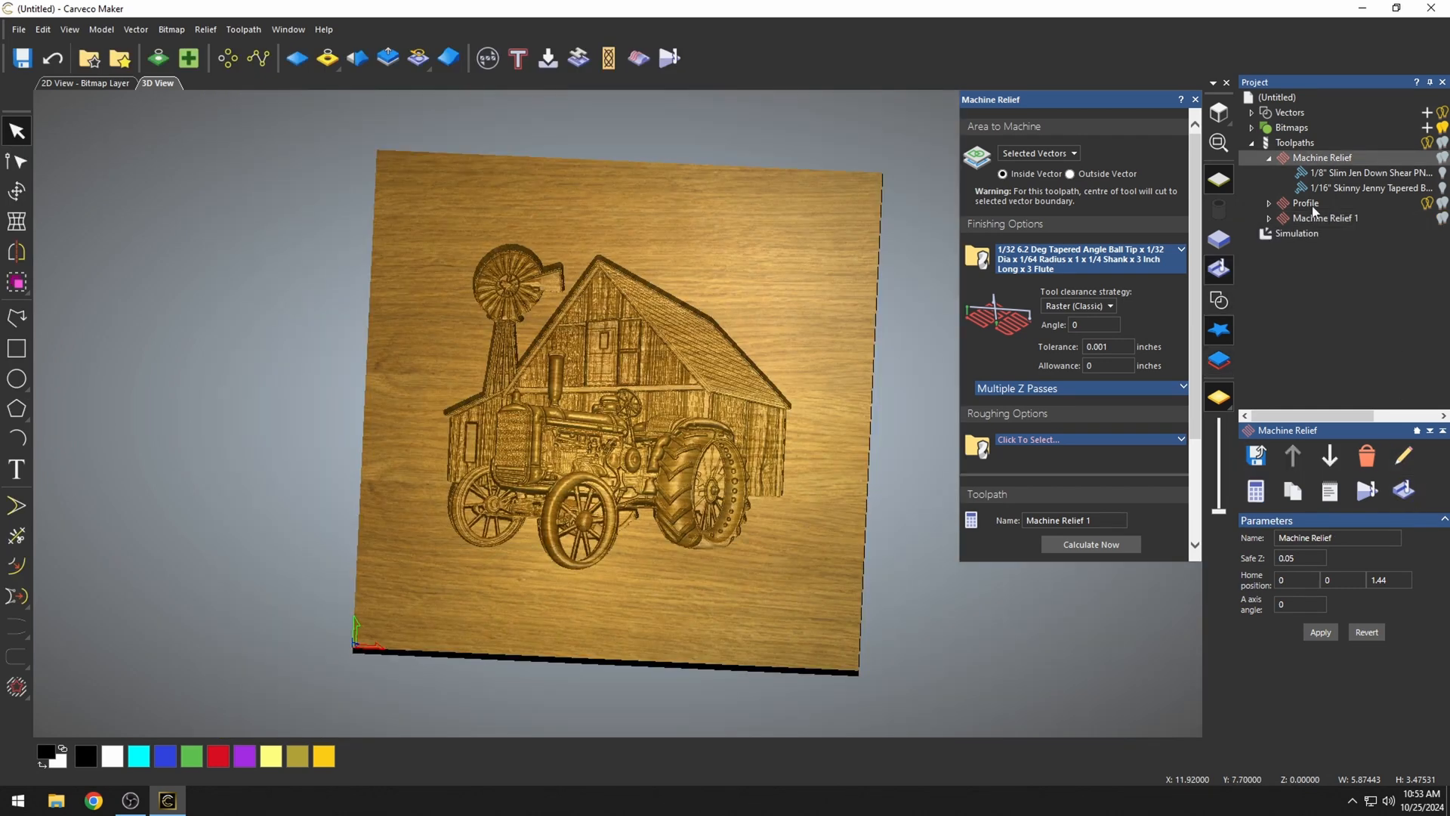
Select Machine Relief 1 and simulate it to inspect the engine detail
left_click(1305, 202)
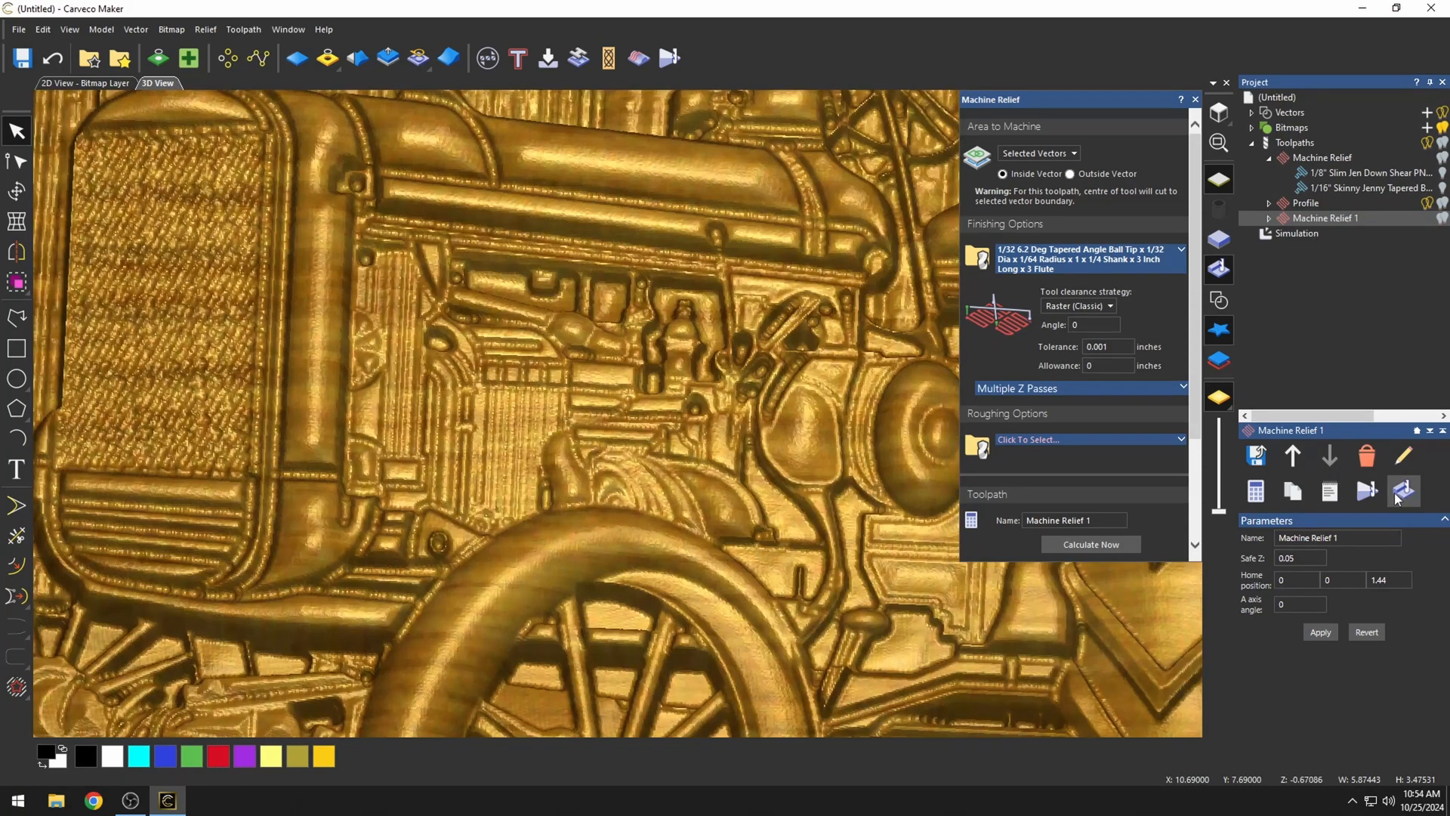
mouse_move(1403, 490)
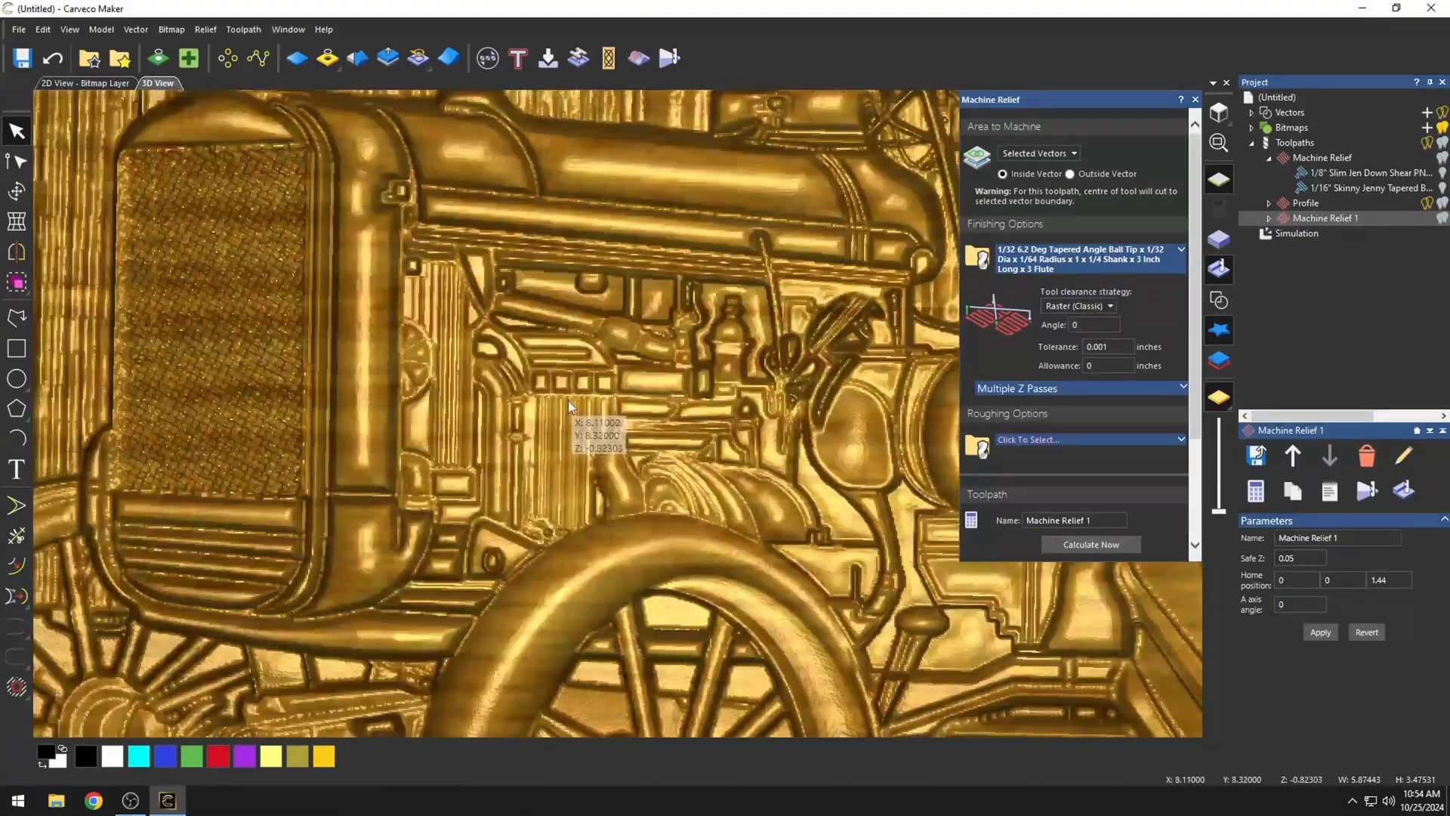
scroll("down", 3)
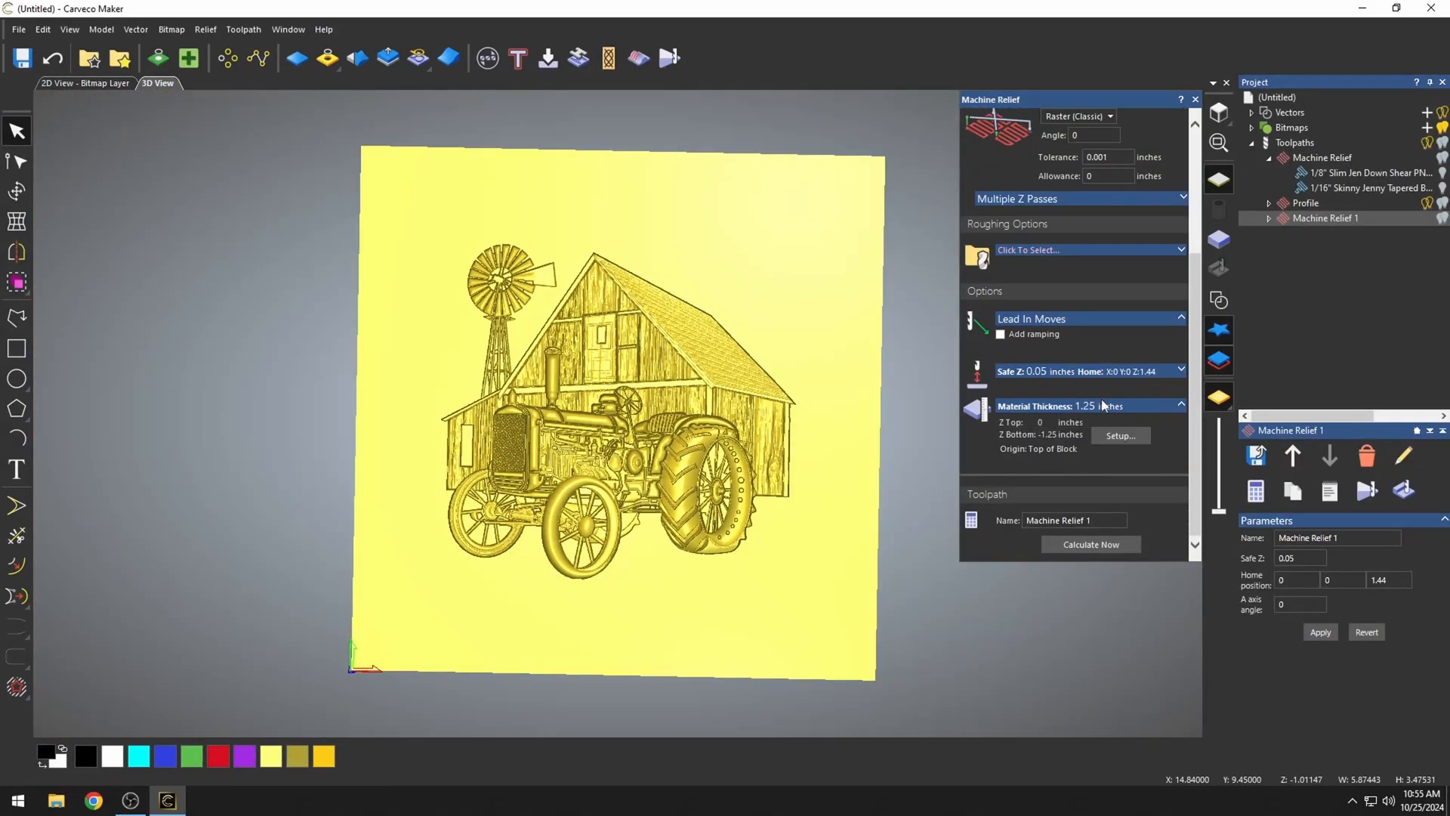
left_click(1121, 435)
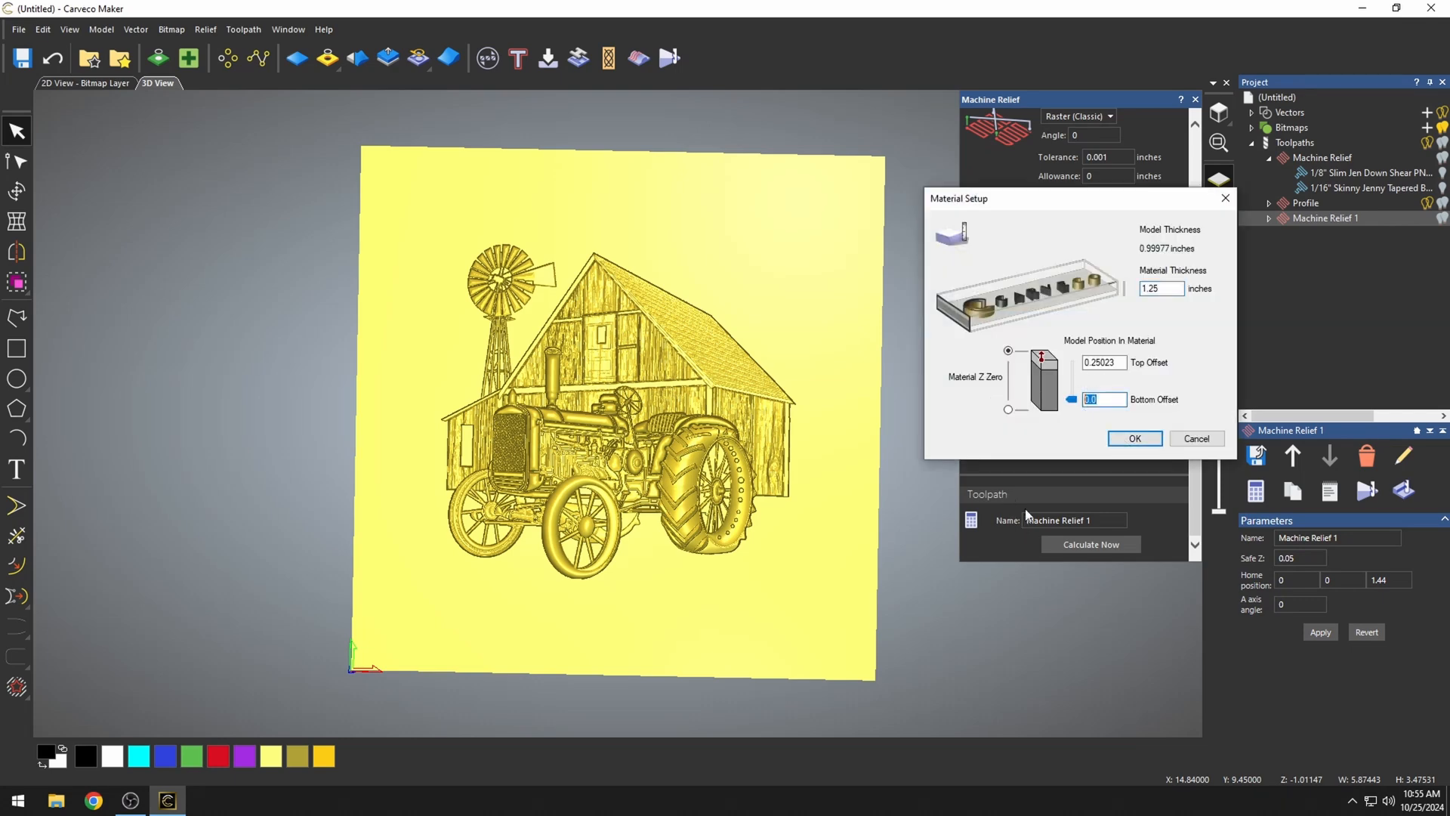
mouse_move(524, 518)
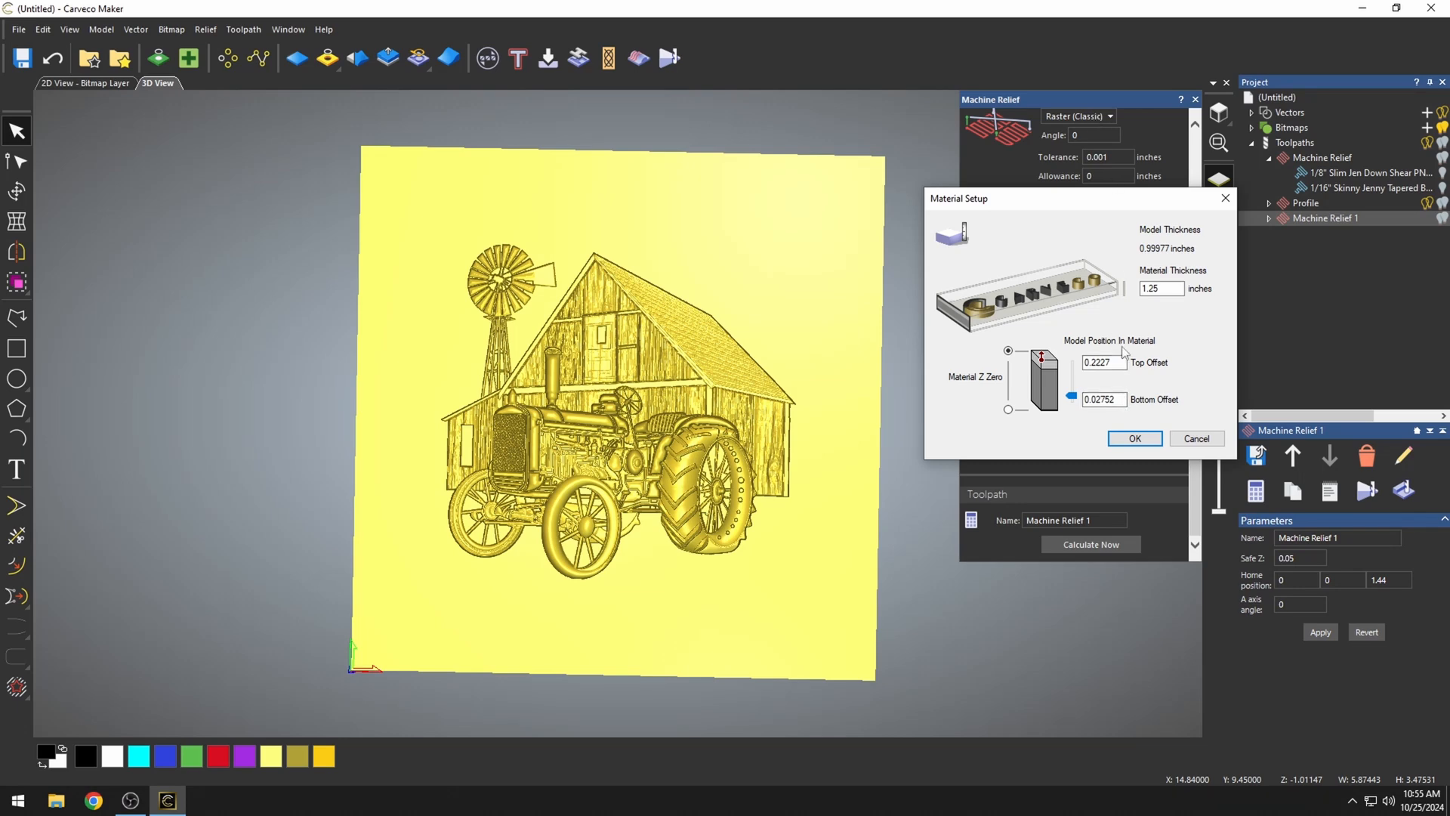
triple_click(1103, 399)
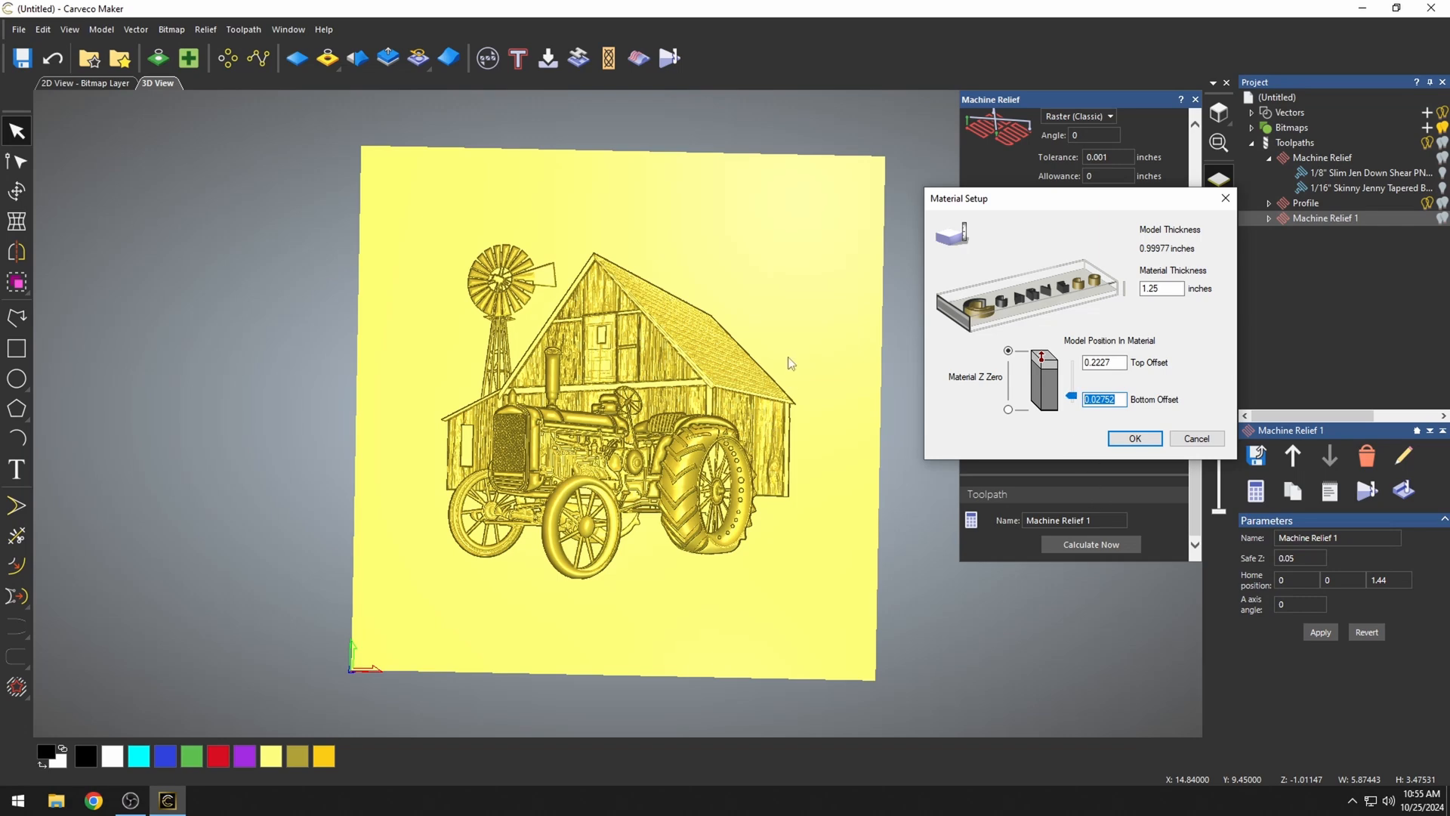
mouse_move(758, 349)
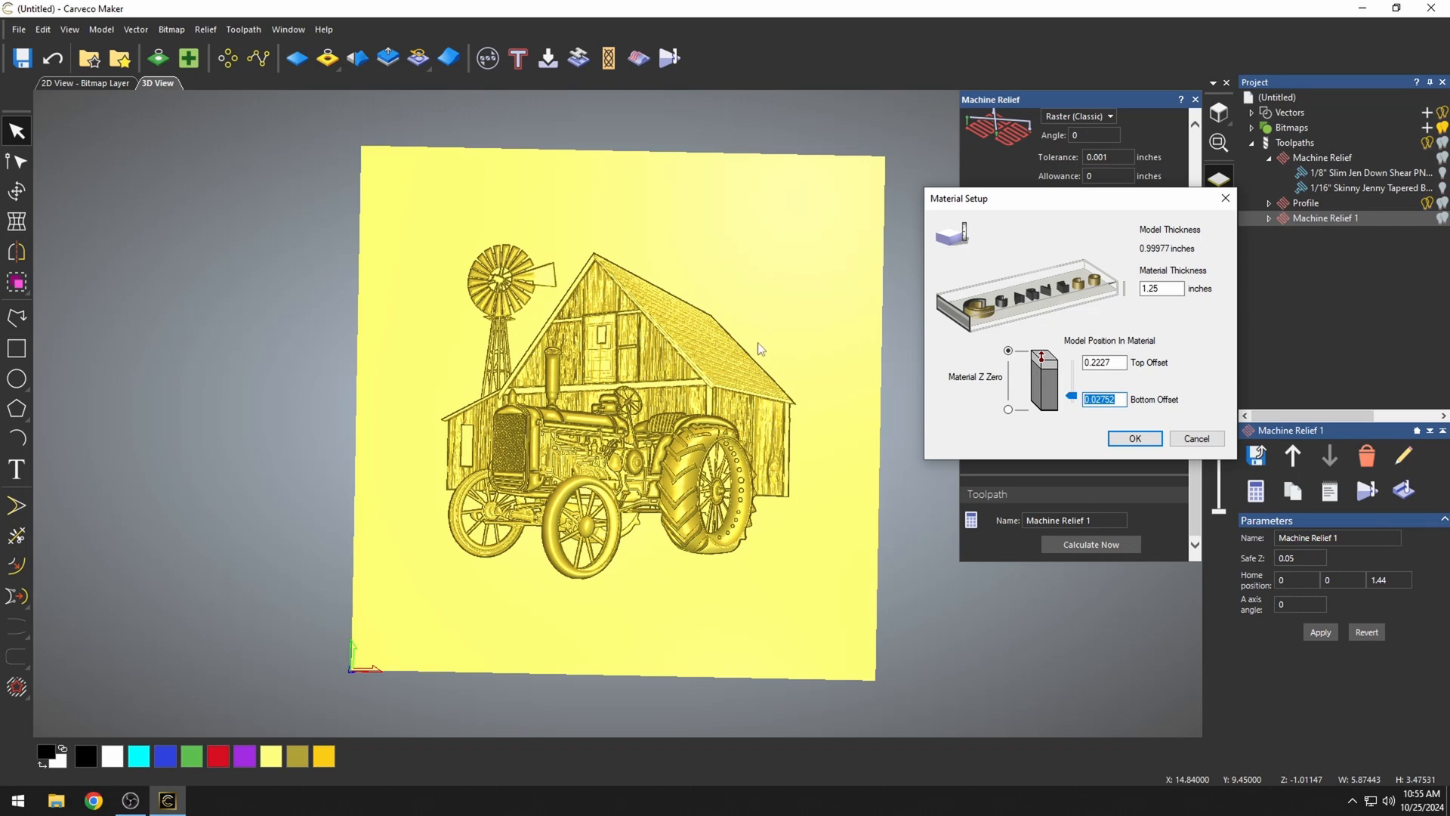
mouse_move(770, 349)
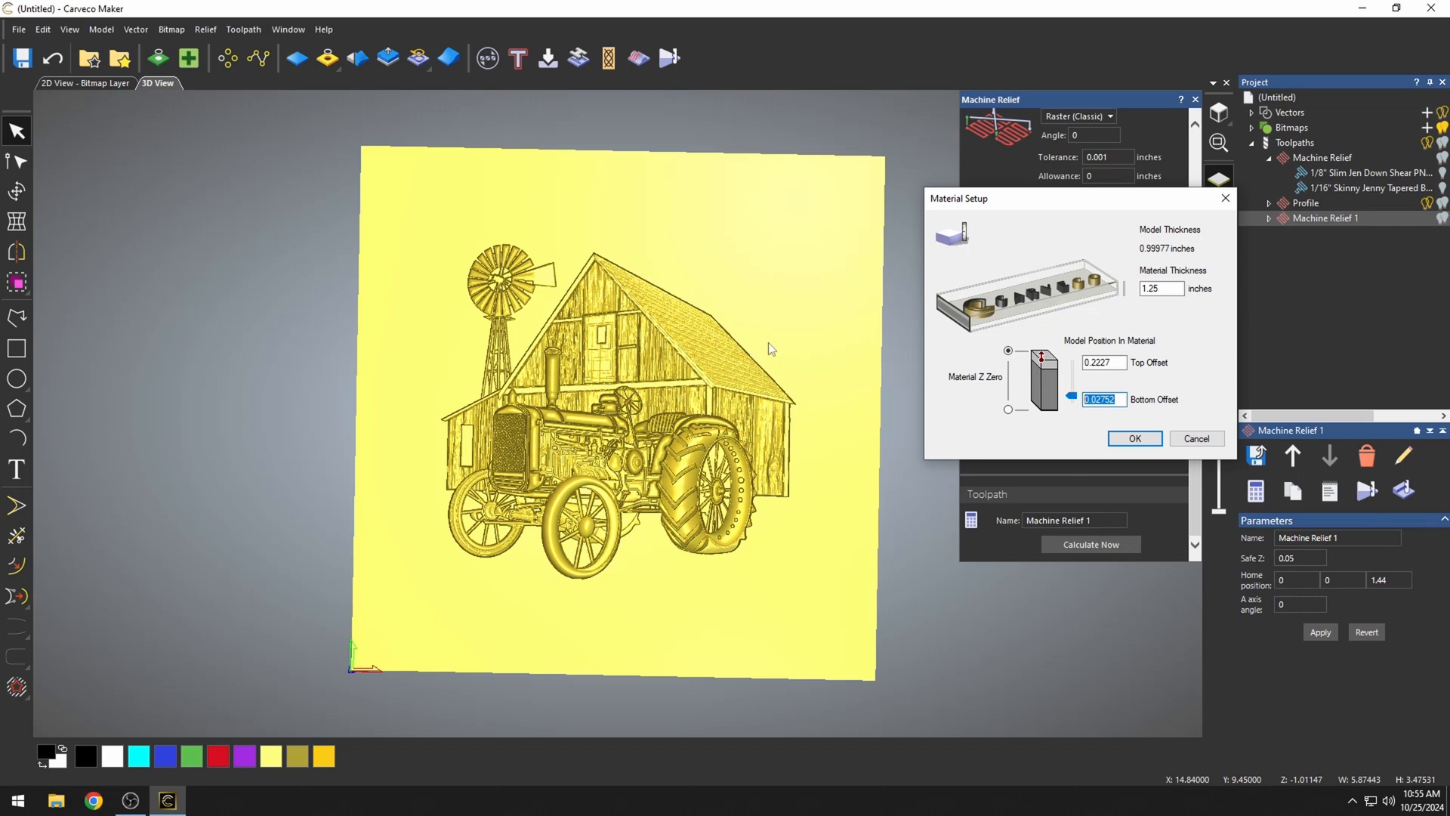
left_click(1102, 399)
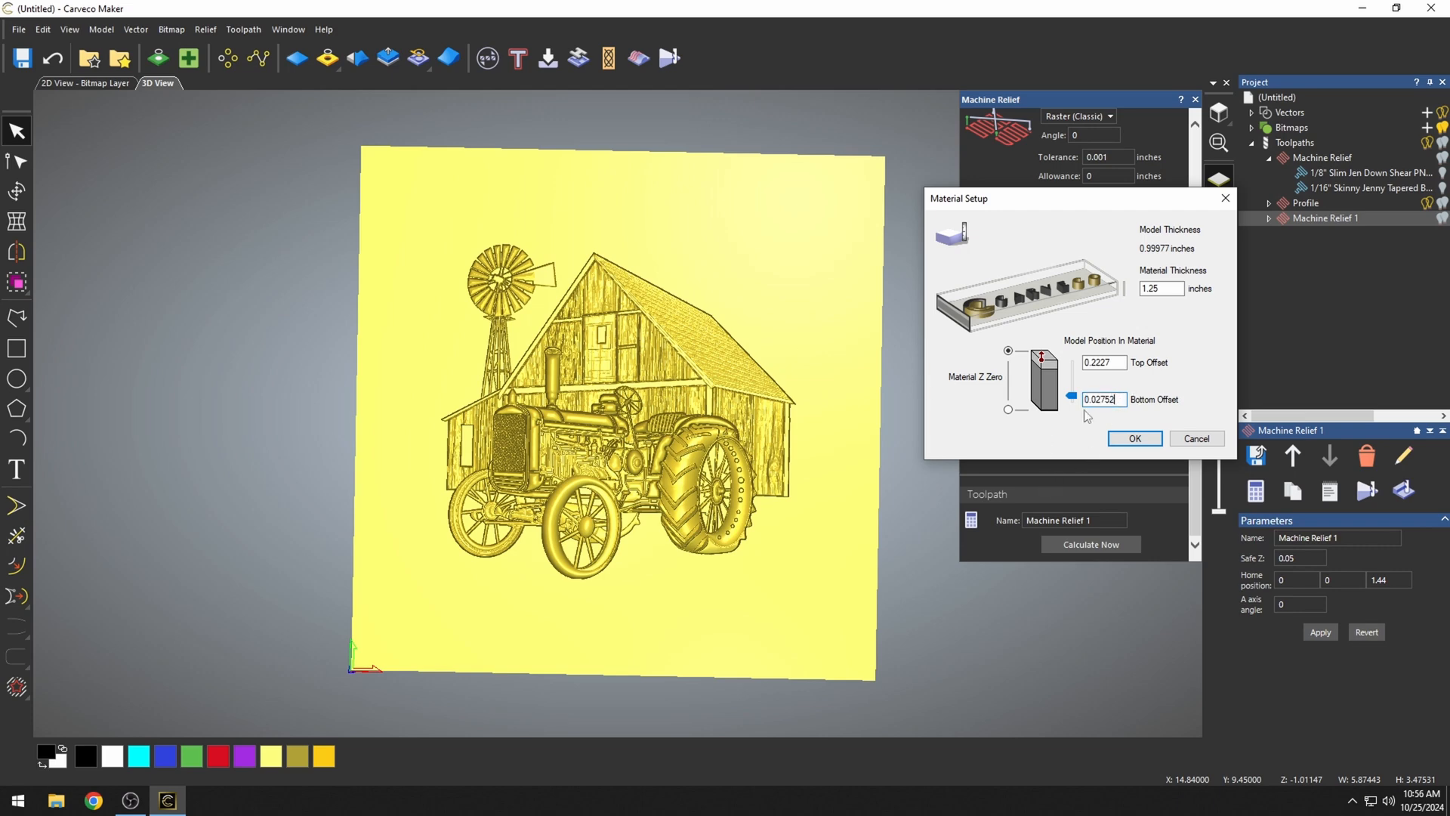
mouse_move(1043, 136)
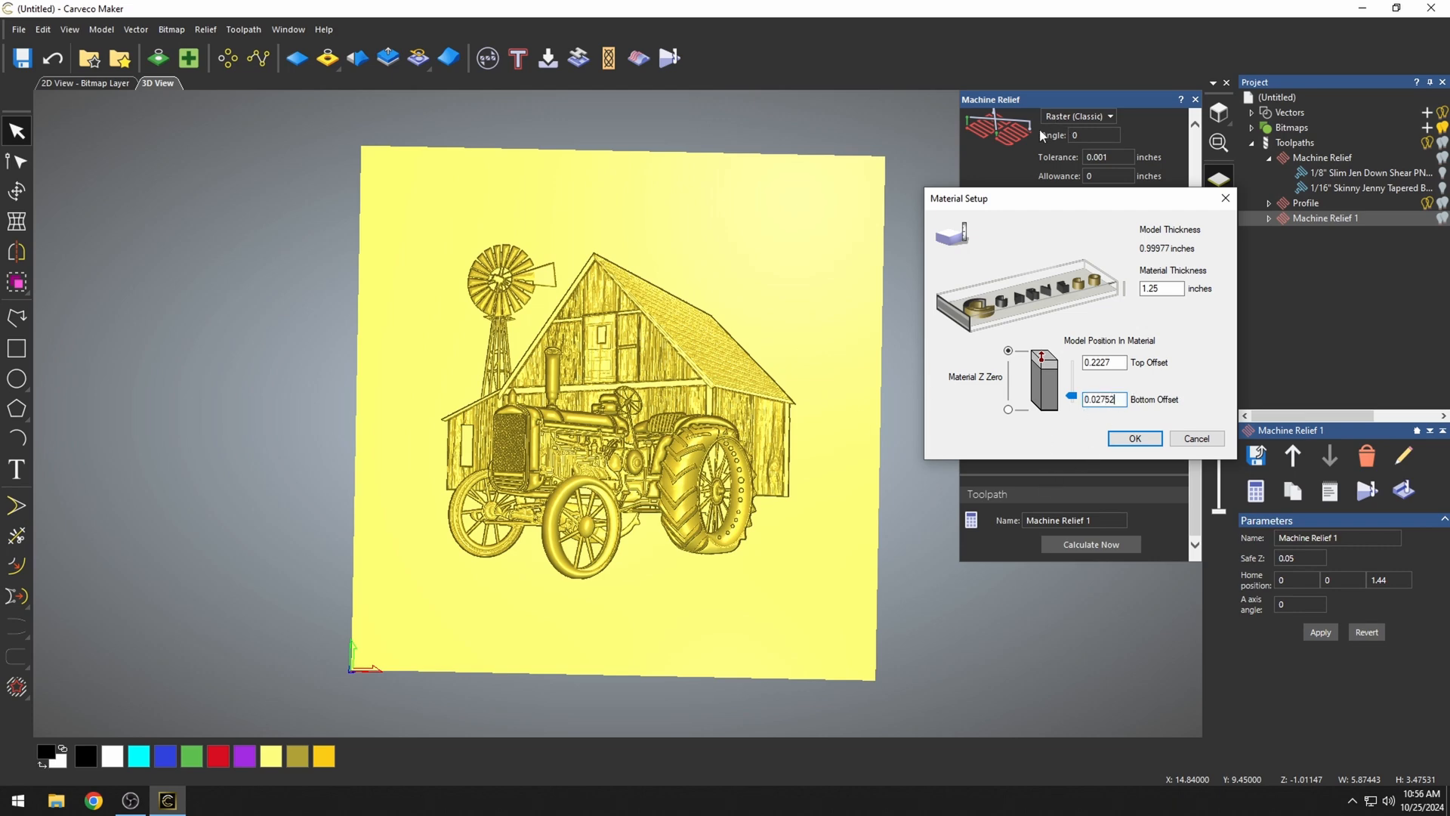
mouse_move(772, 382)
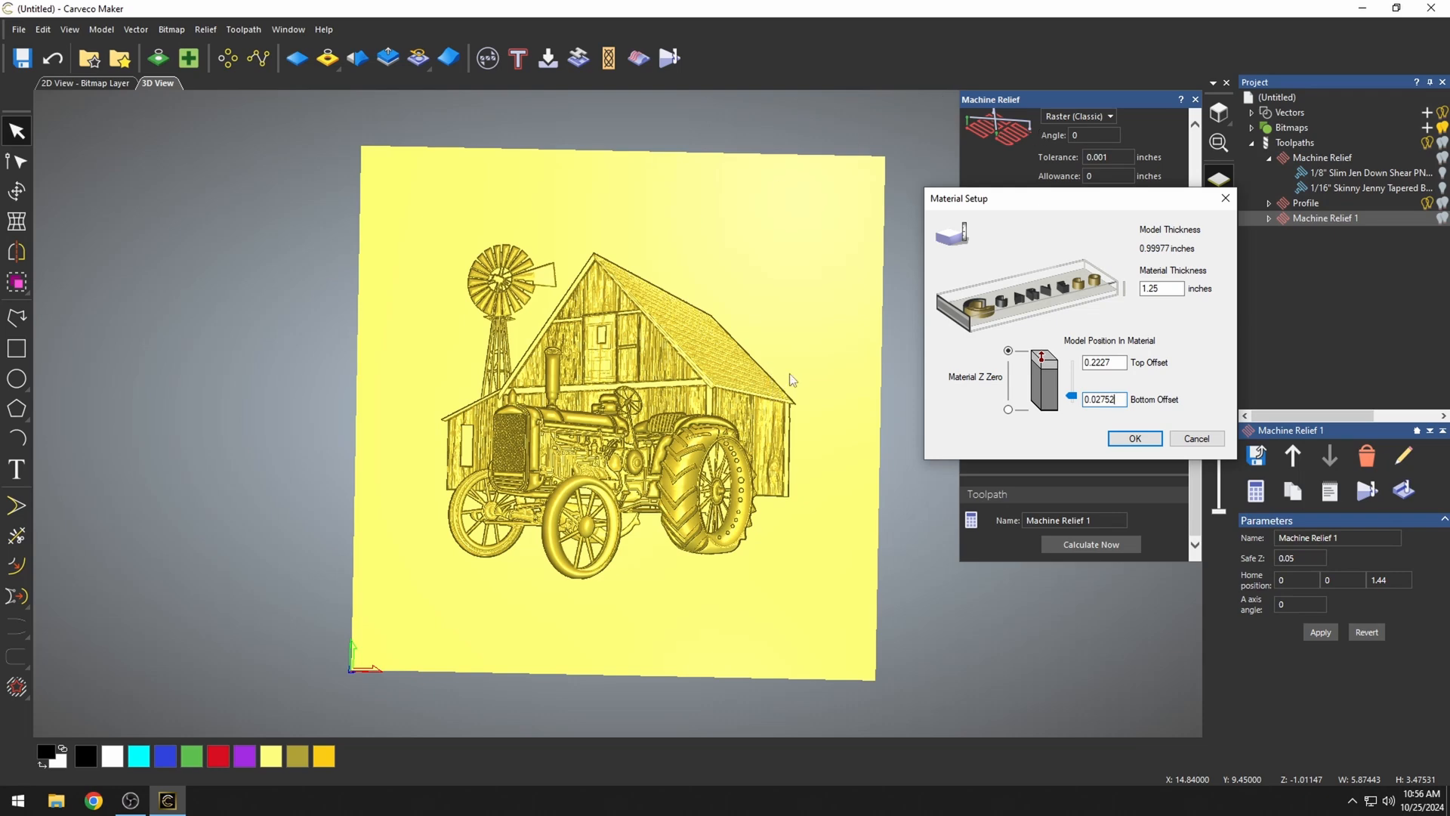
mouse_move(796, 392)
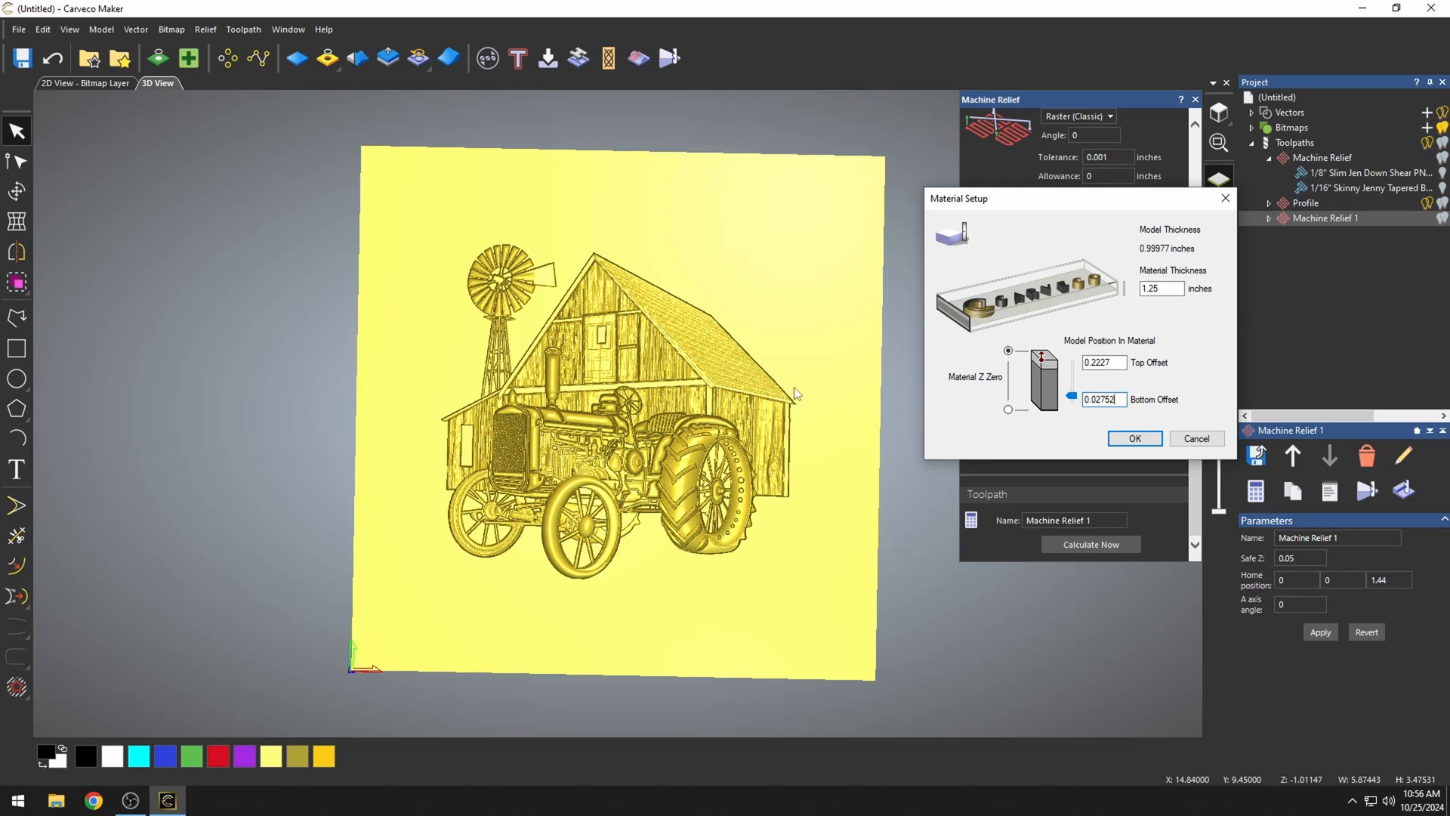
mouse_move(594, 271)
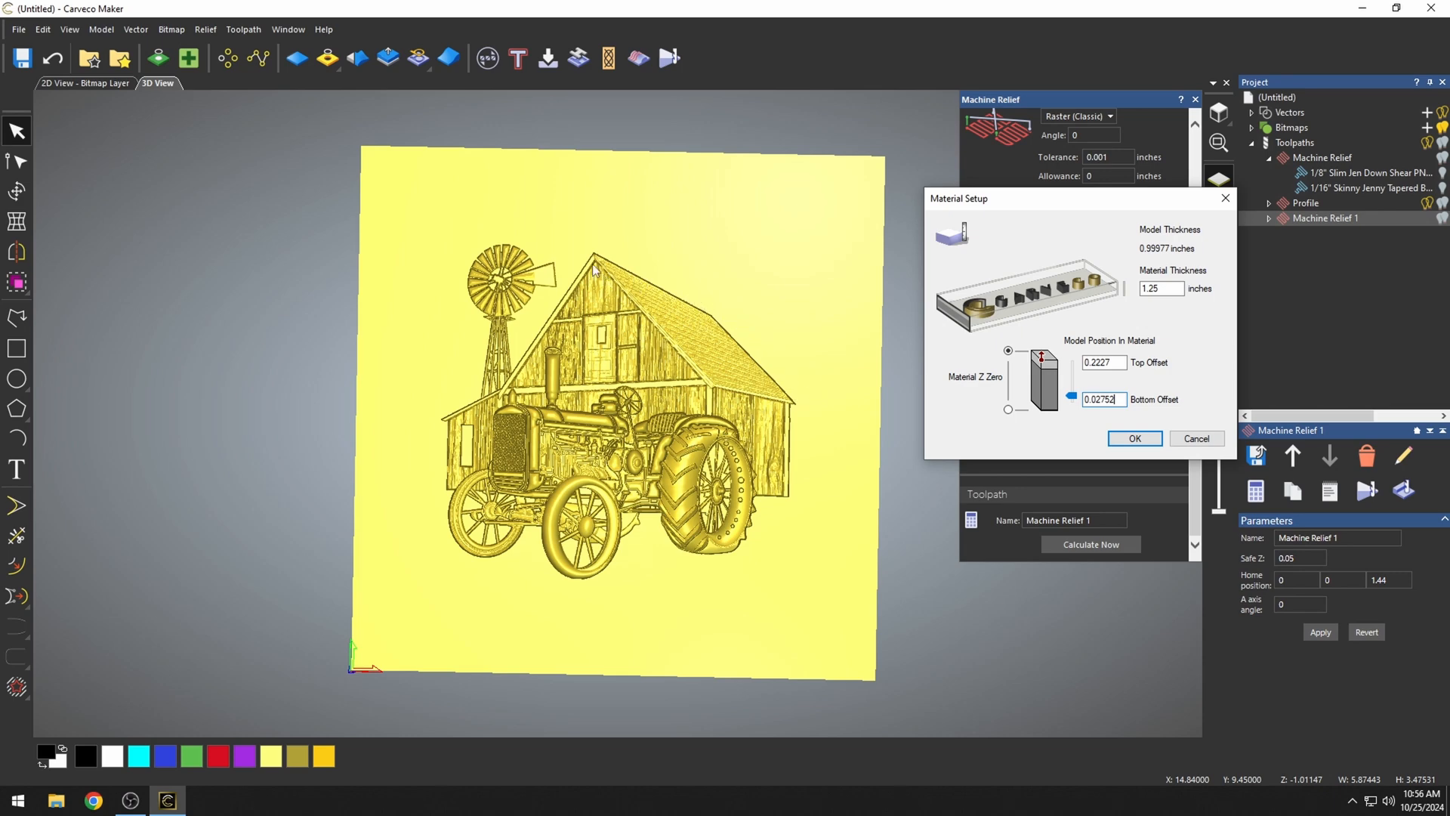
mouse_move(610, 239)
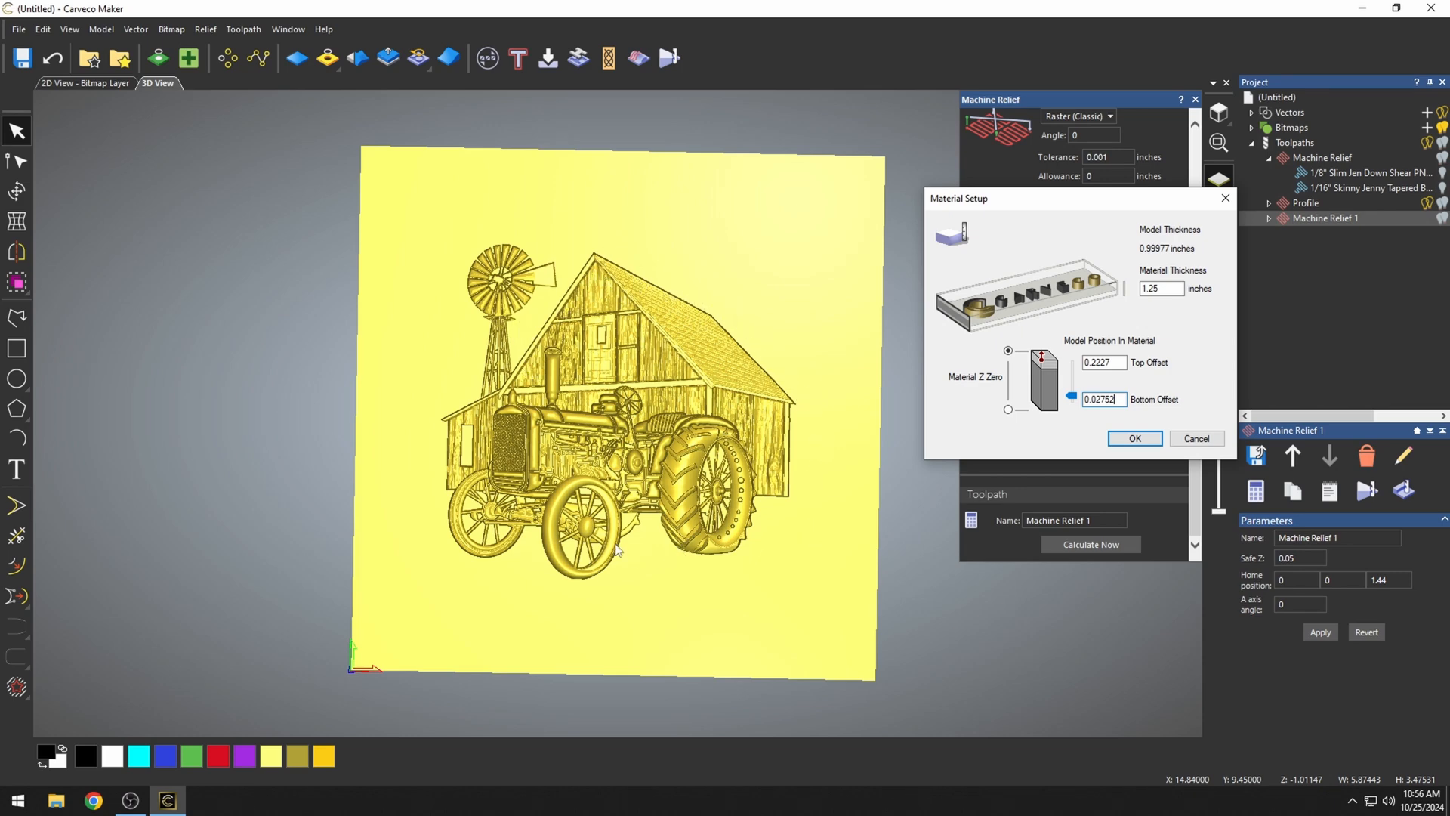
mouse_move(481, 407)
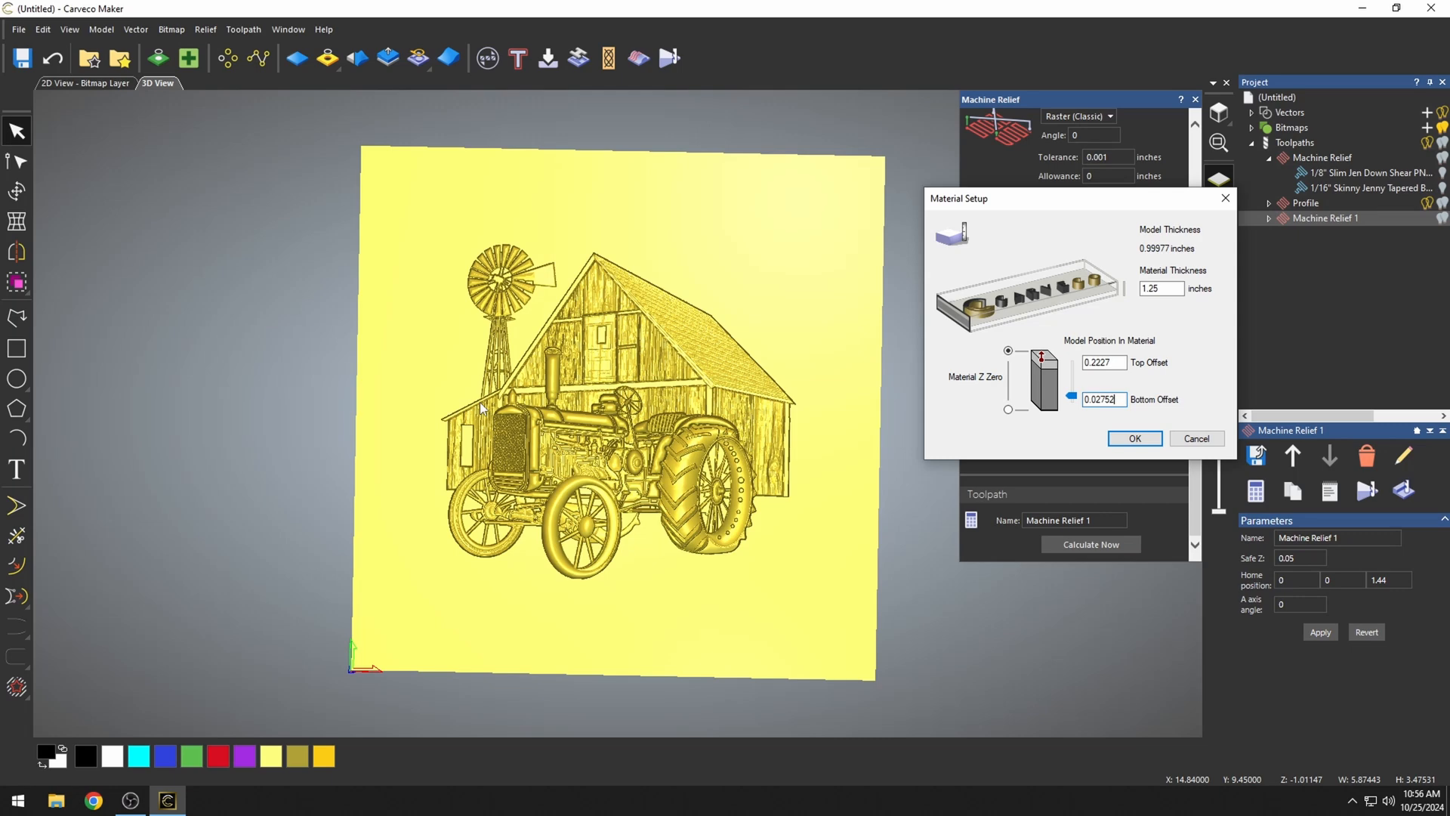
mouse_move(1225, 198)
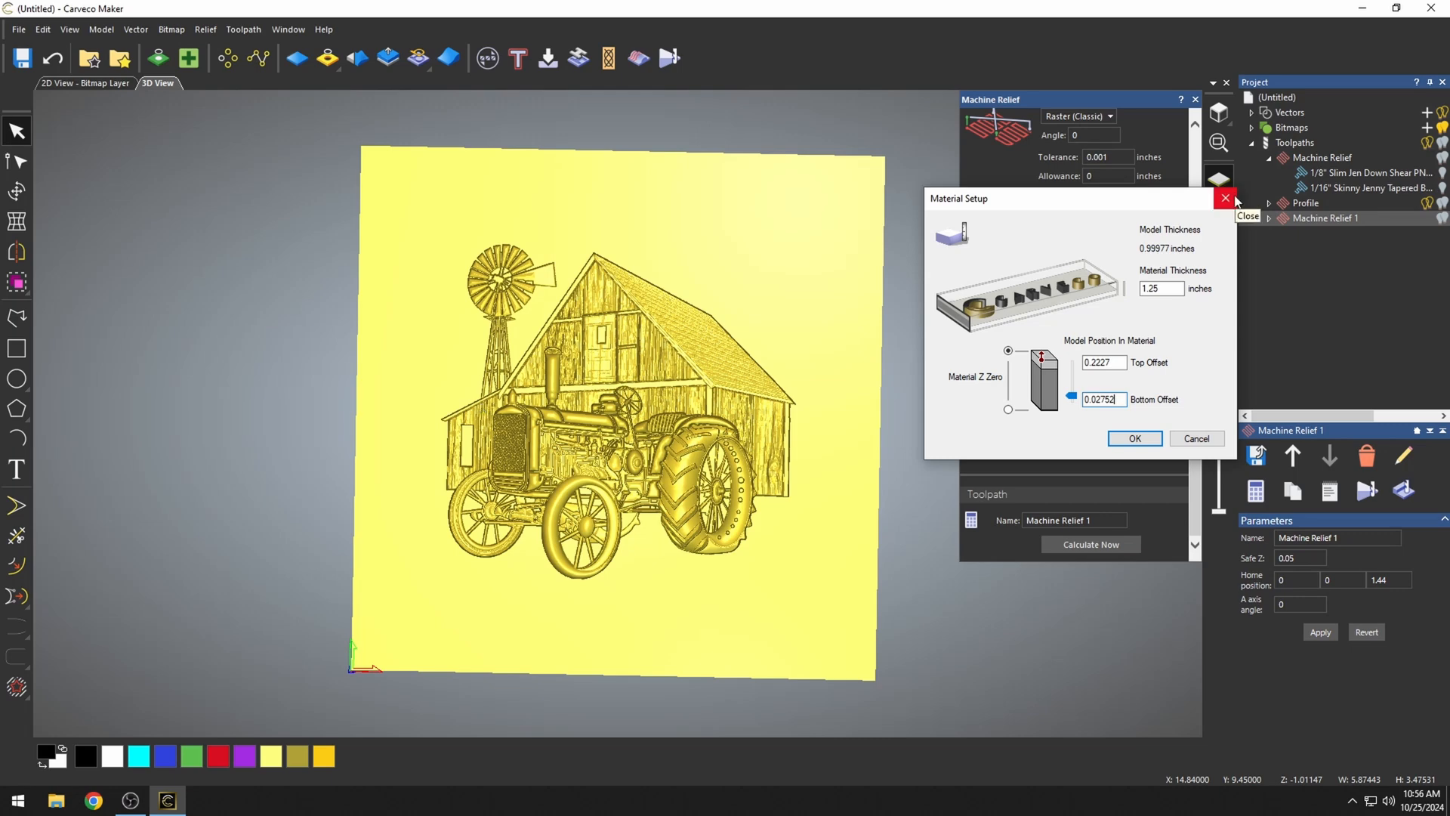
left_click(1134, 438)
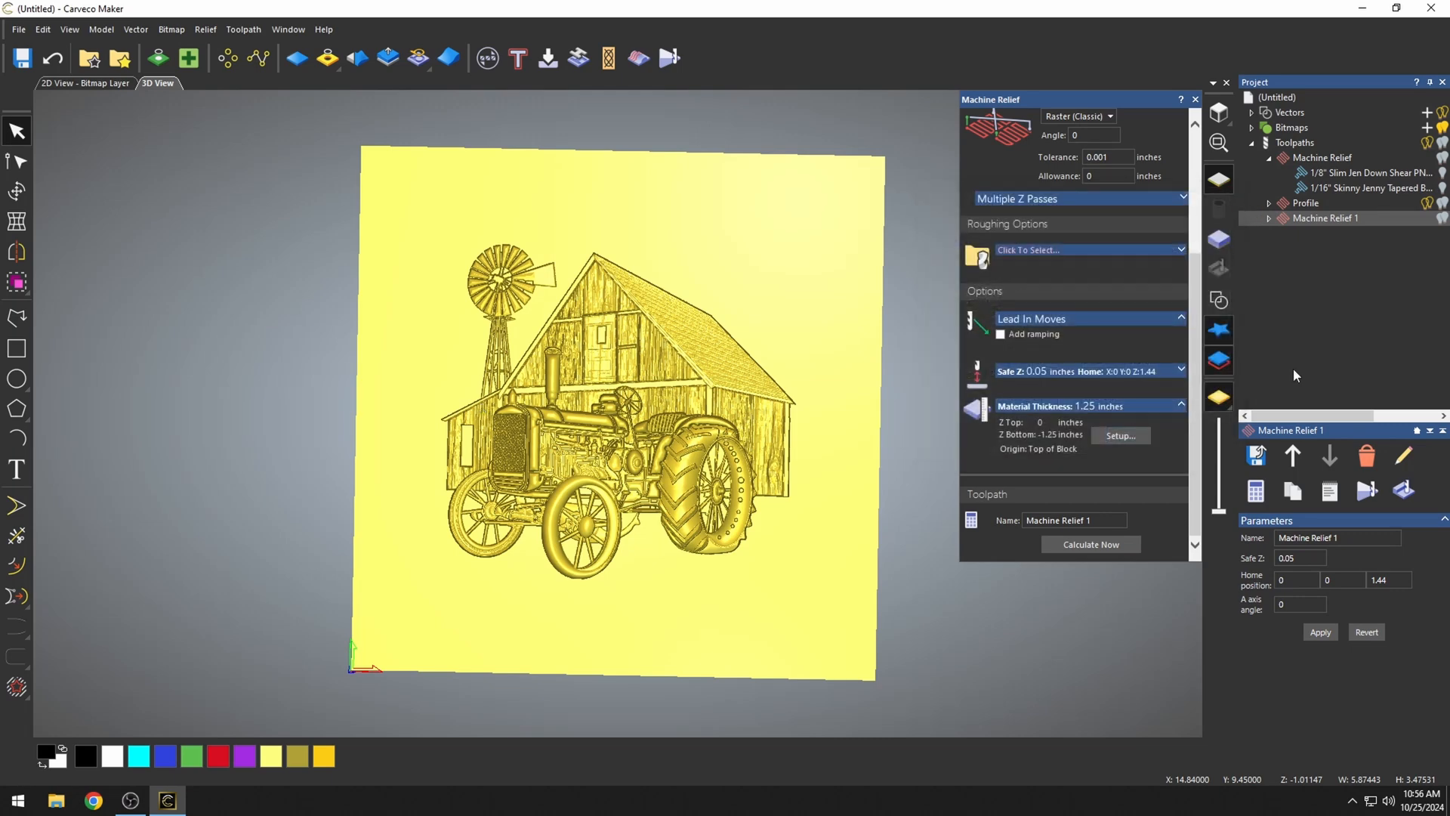
mouse_move(118, 522)
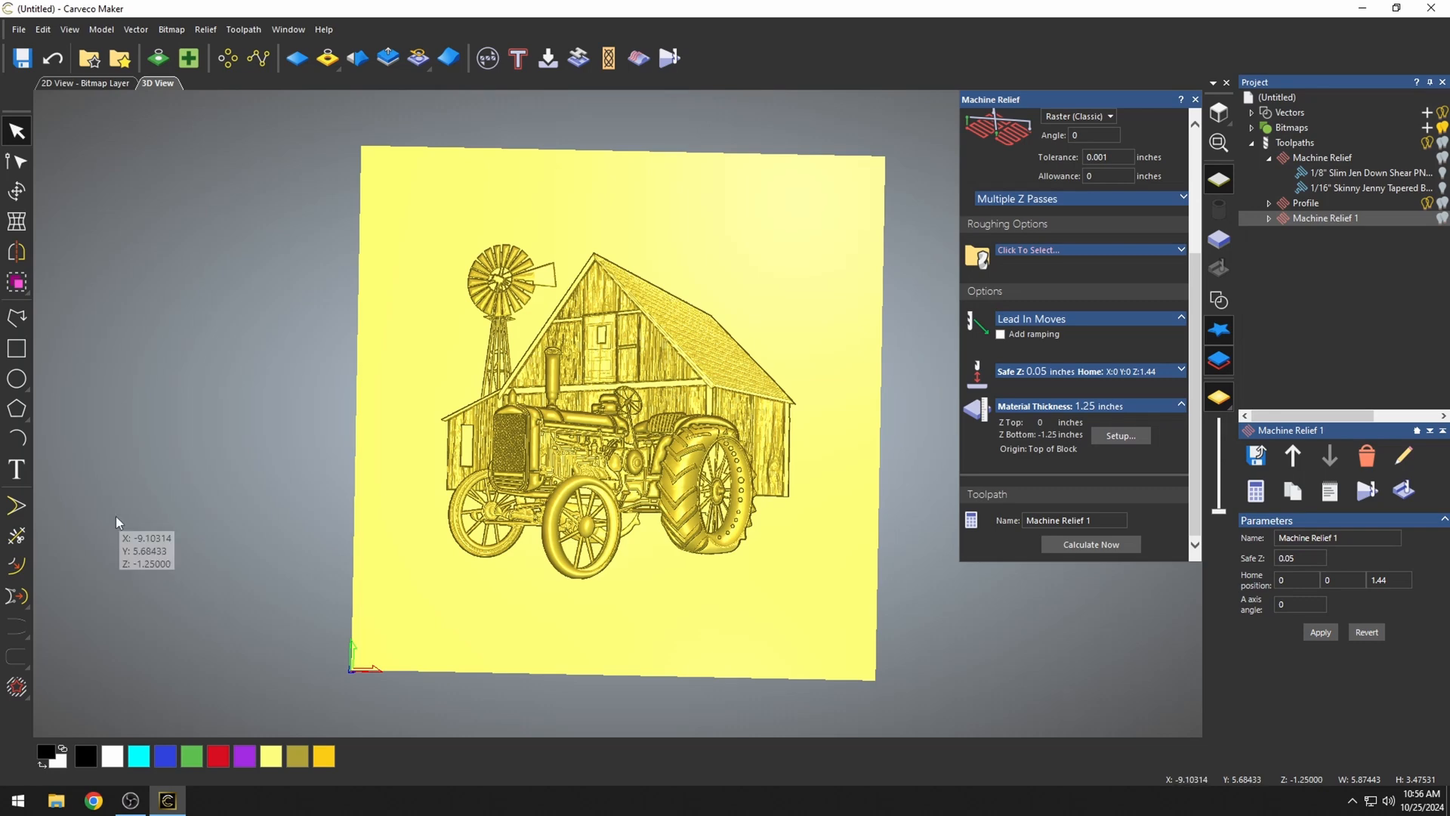